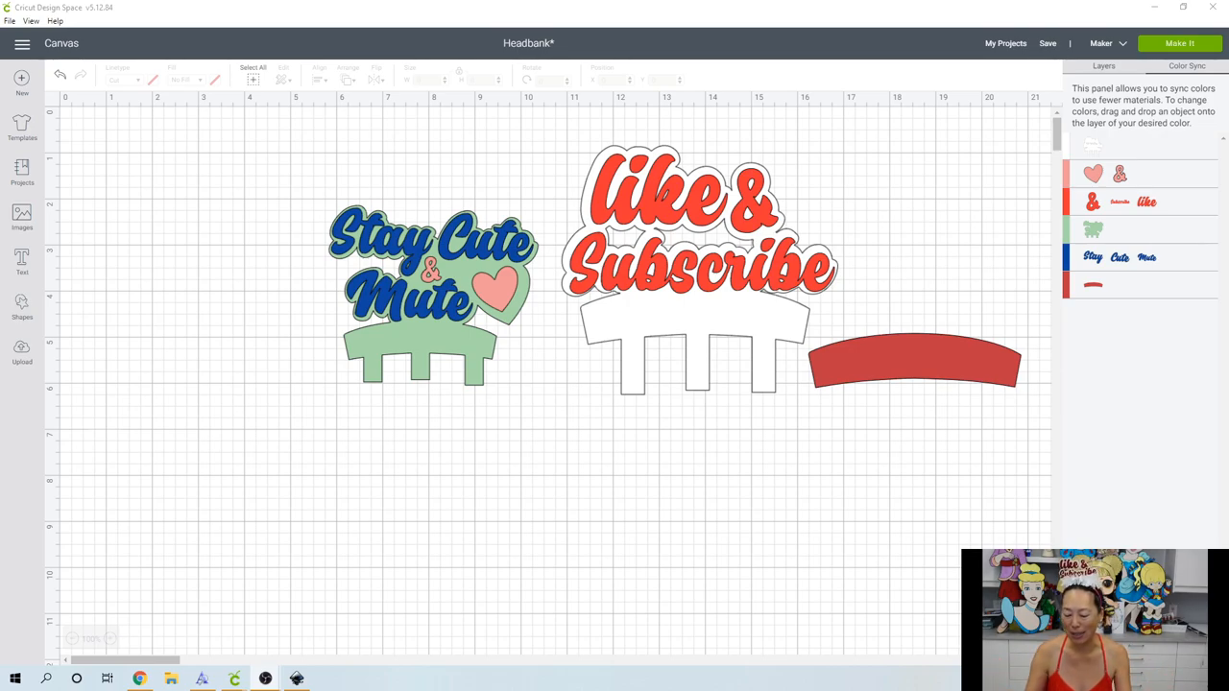
mouse_move(618, 71)
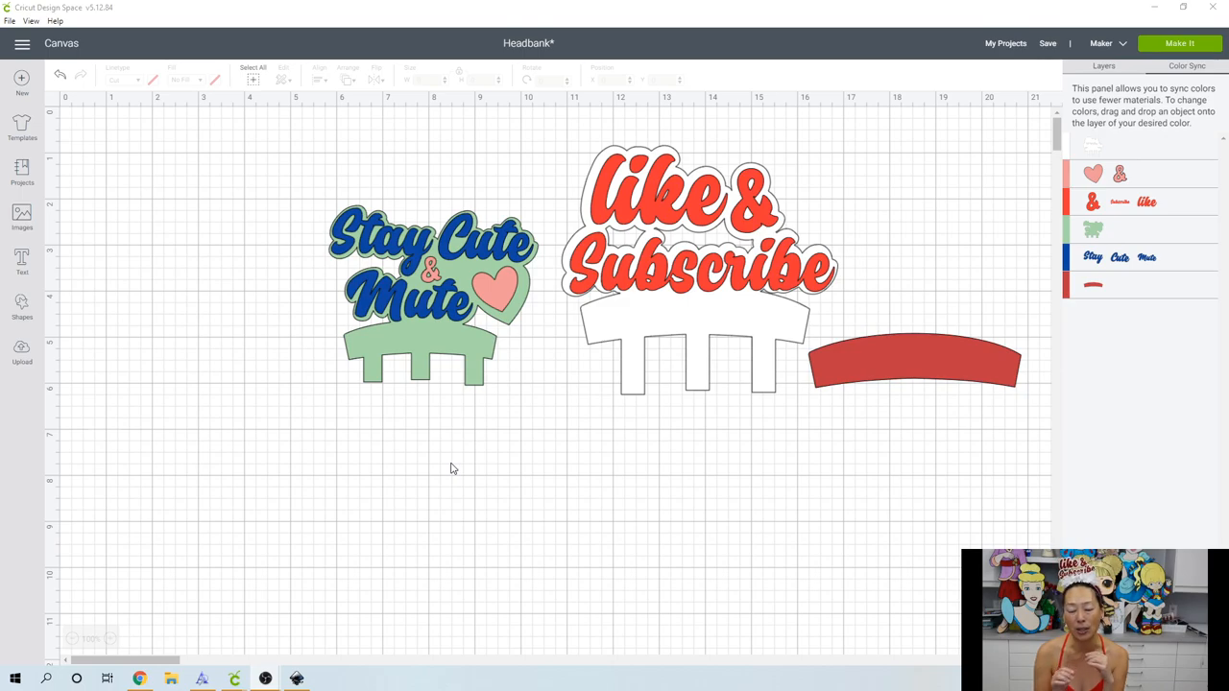
mouse_move(495, 307)
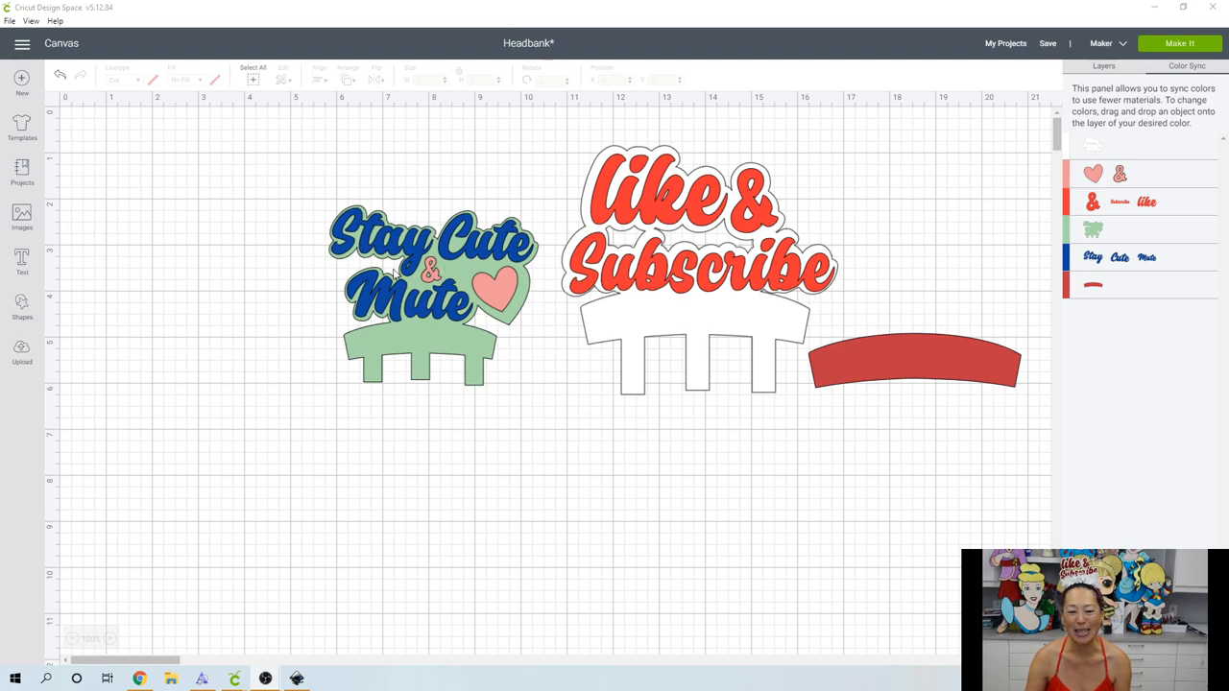
mouse_move(567, 405)
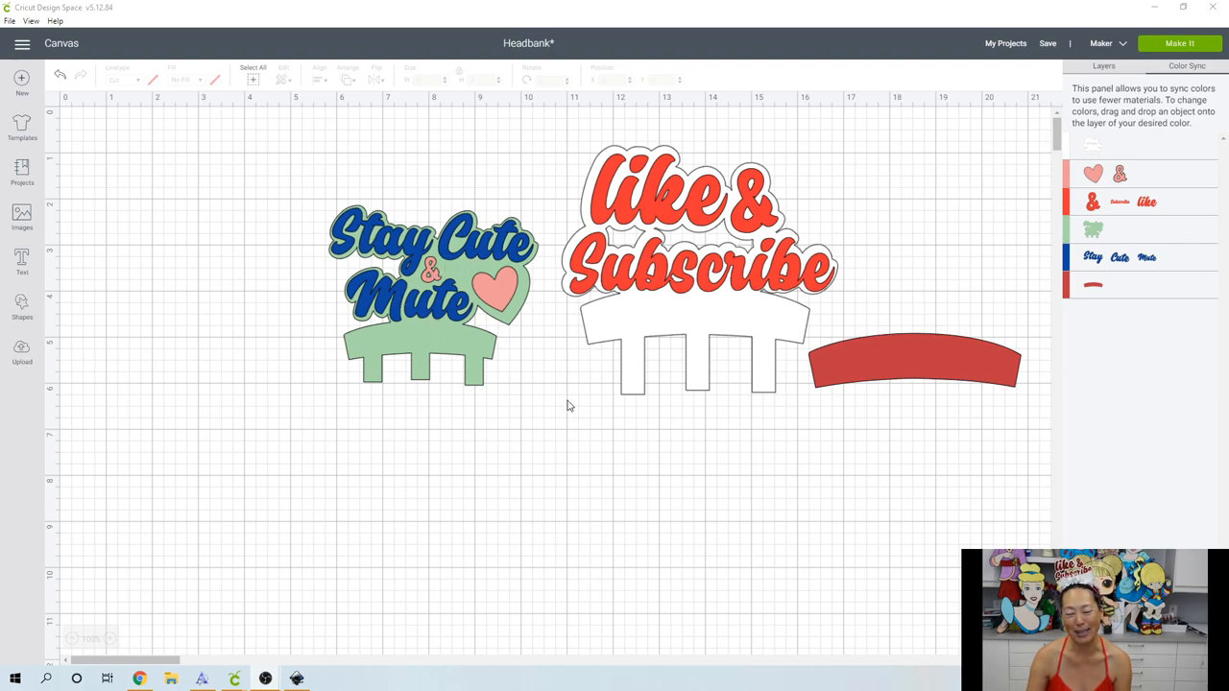
mouse_move(561, 413)
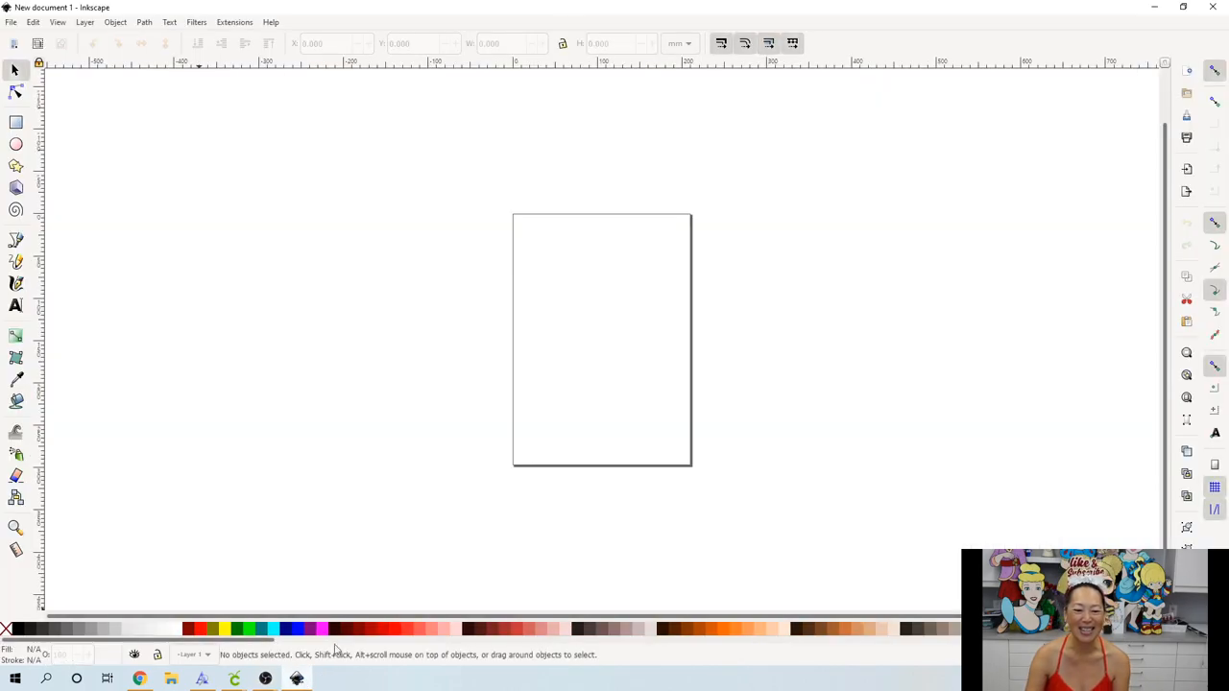
mouse_move(284, 209)
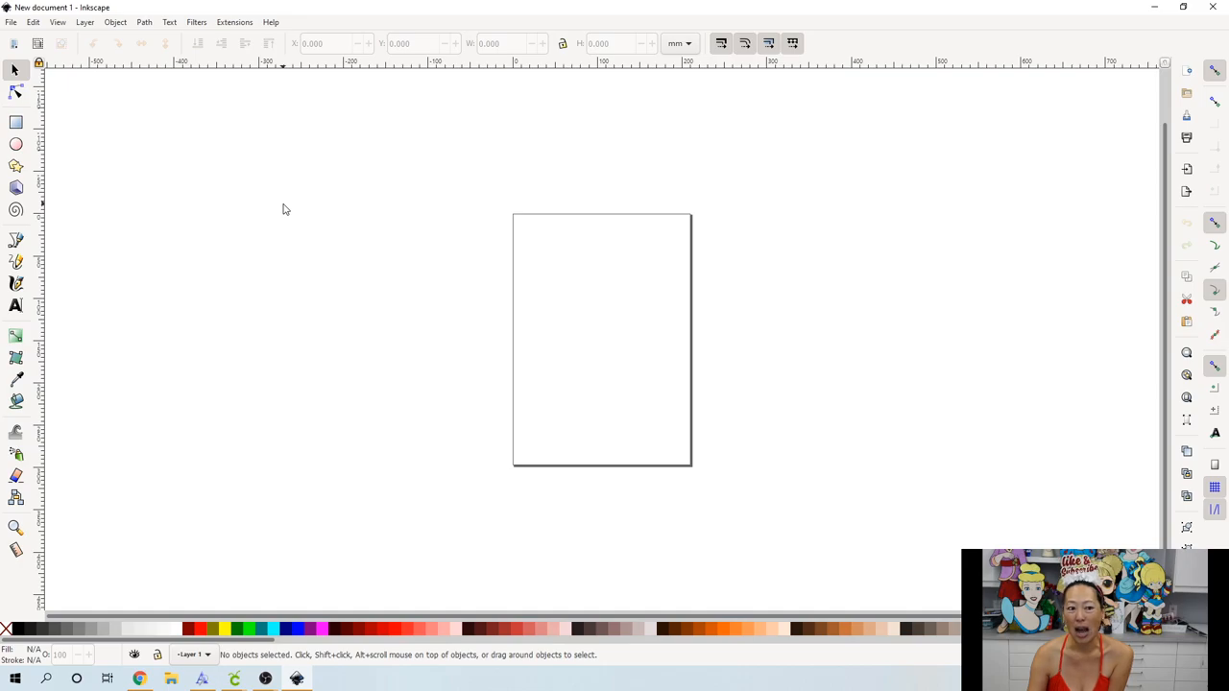
mouse_move(256, 153)
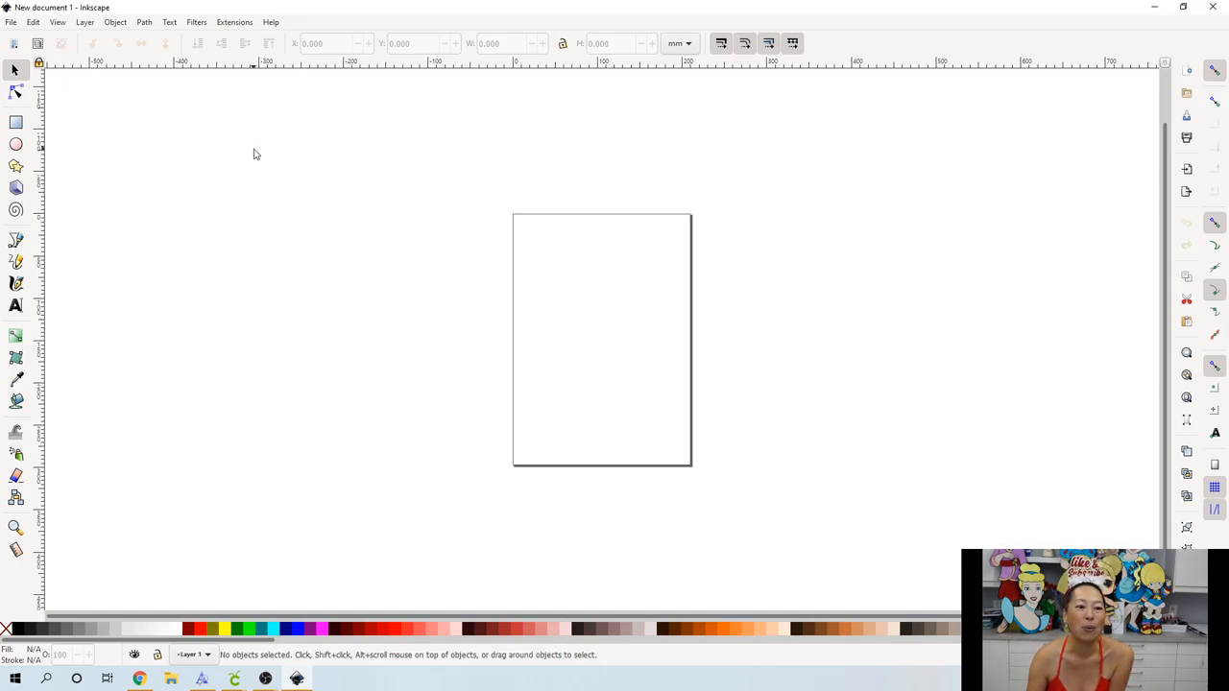
mouse_move(253, 208)
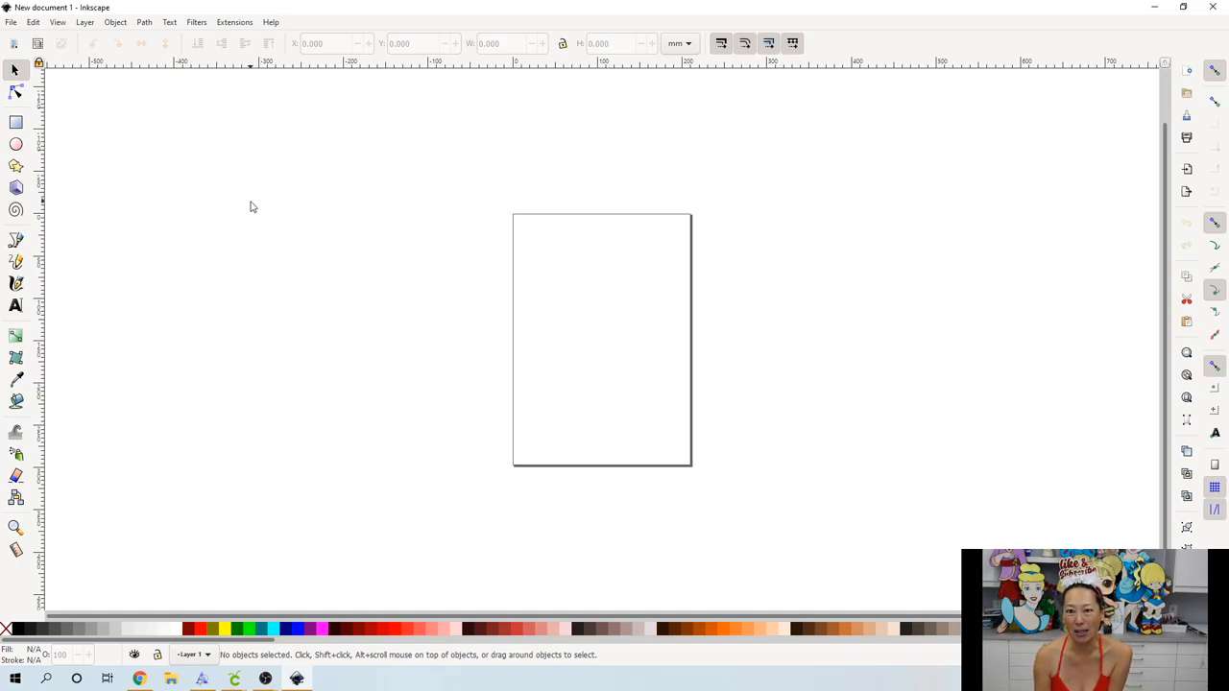
mouse_move(258, 205)
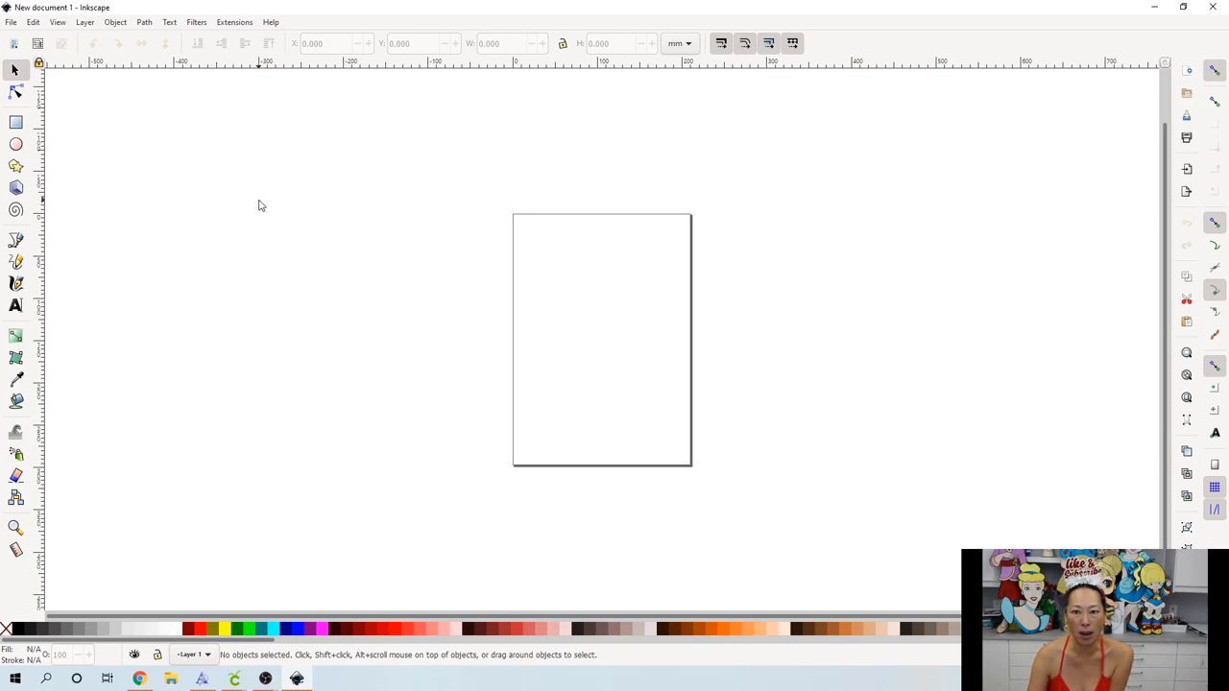
mouse_move(46, 315)
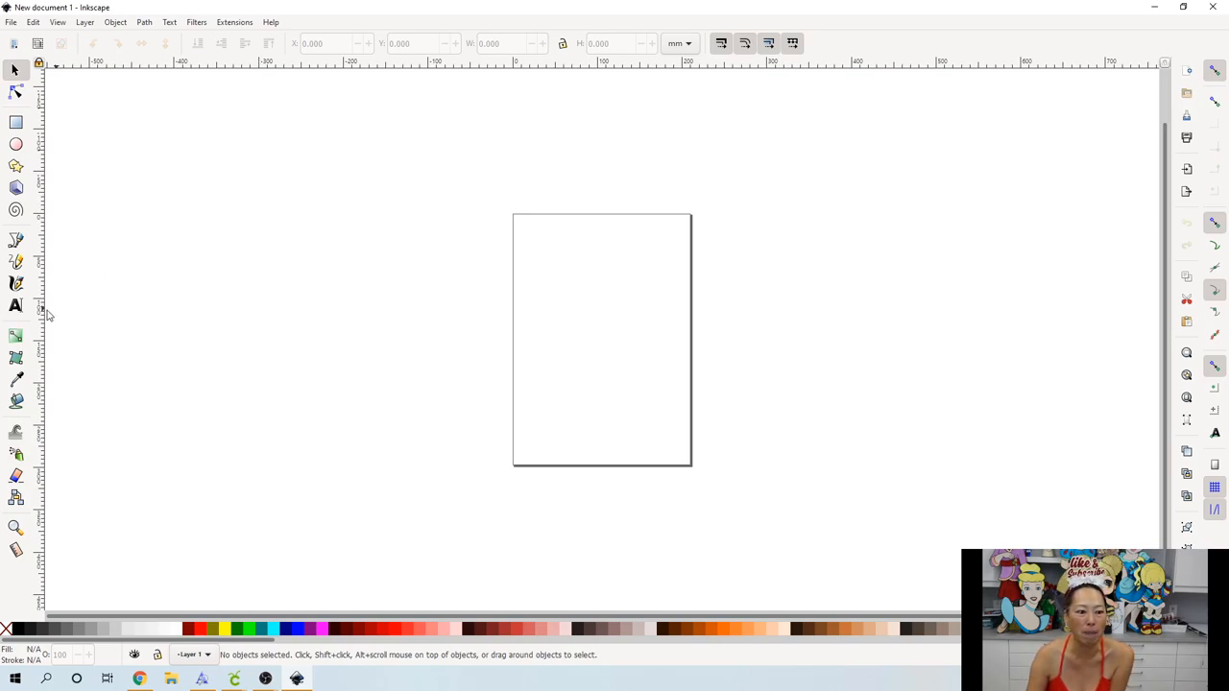
mouse_move(15, 306)
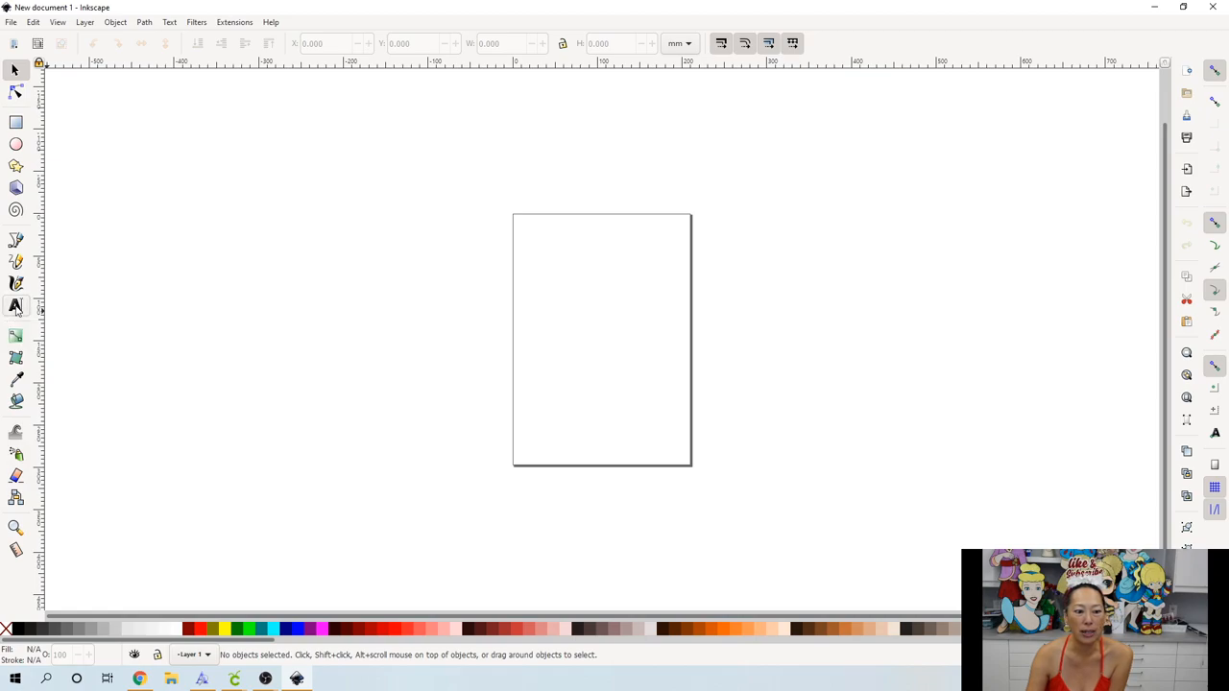
- Create a two-line text object 'Like &' / 'Subscribe' in a frame left of the page
left_click(15, 306)
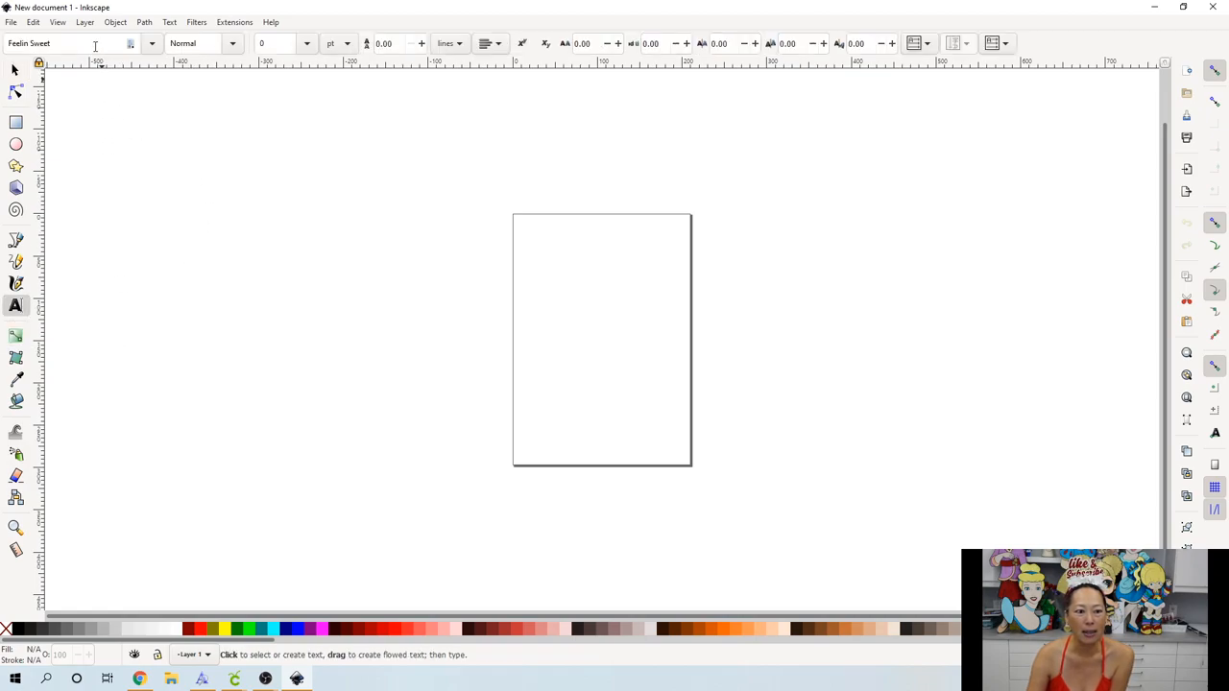
mouse_move(169, 242)
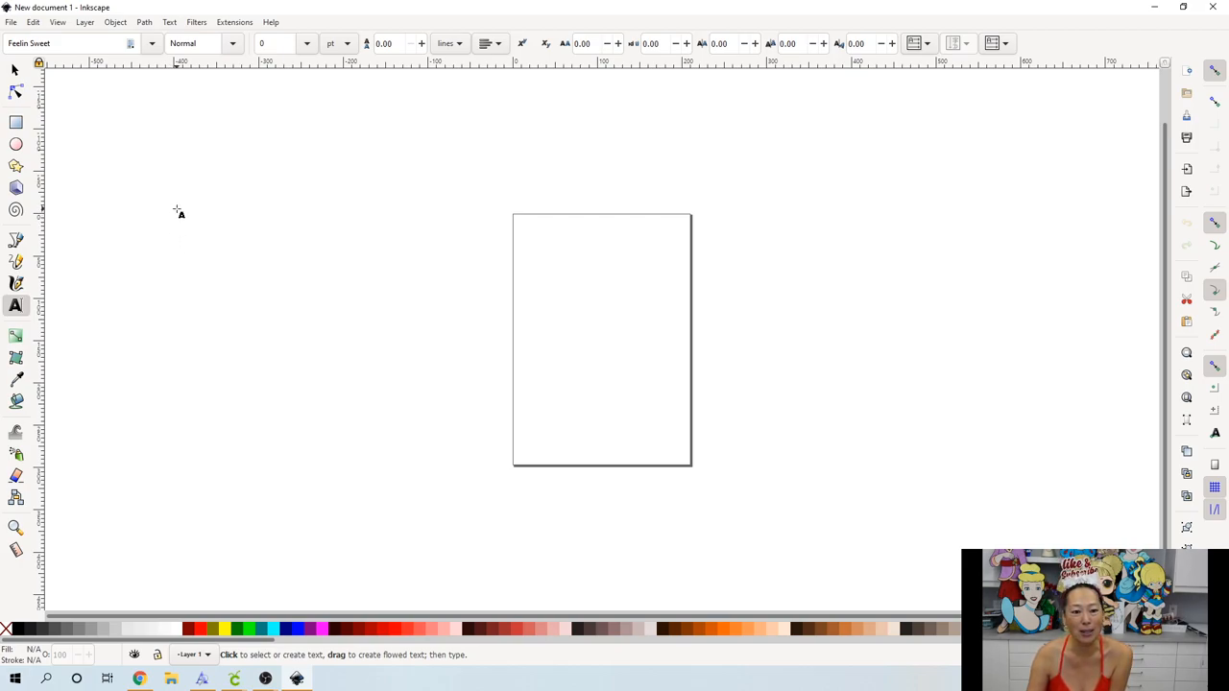
left_click_drag(176, 209, 713, 392)
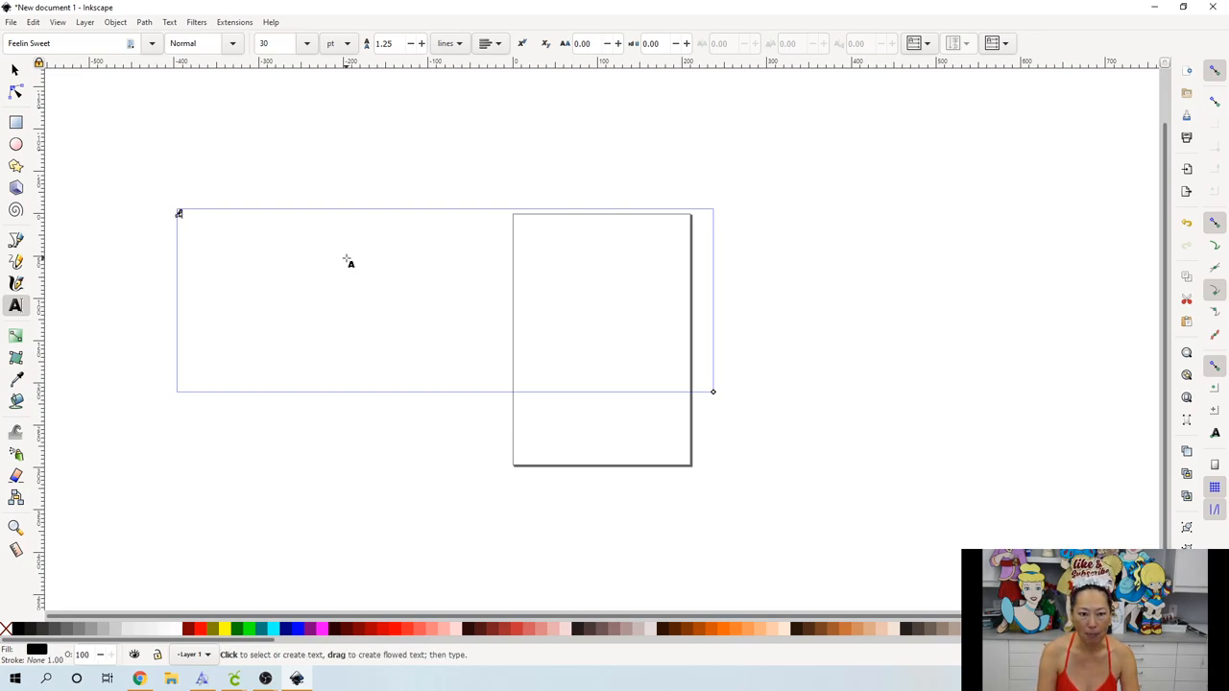
type("Like")
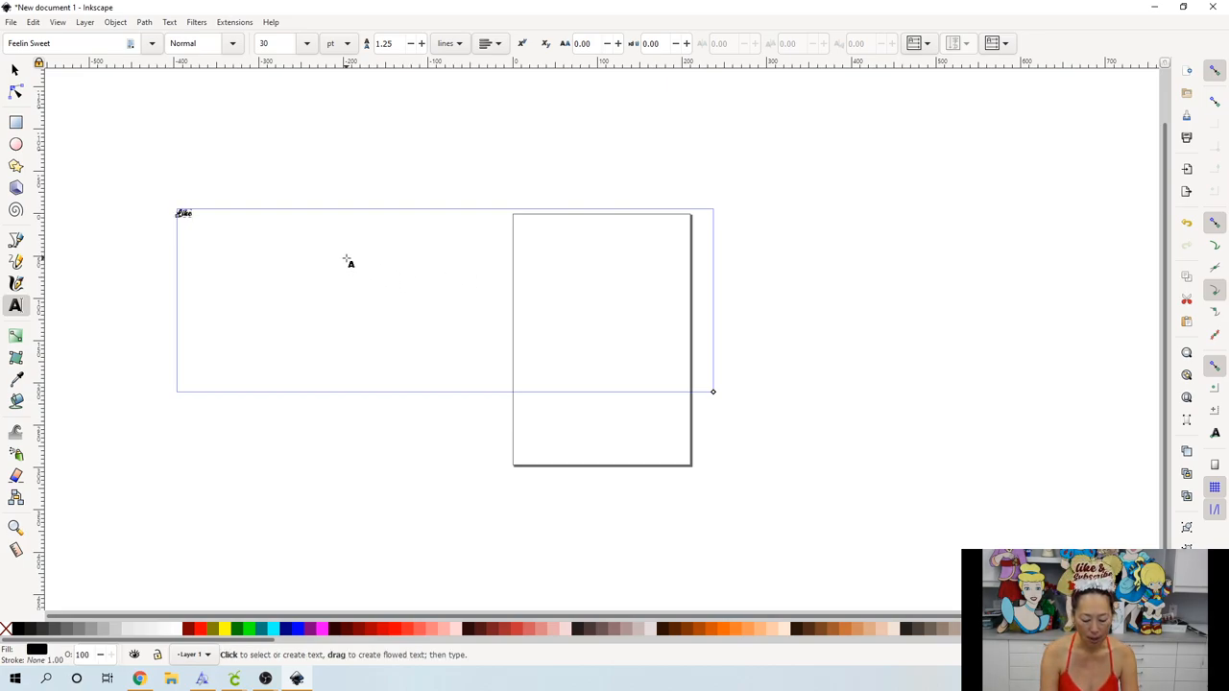
type("bs")
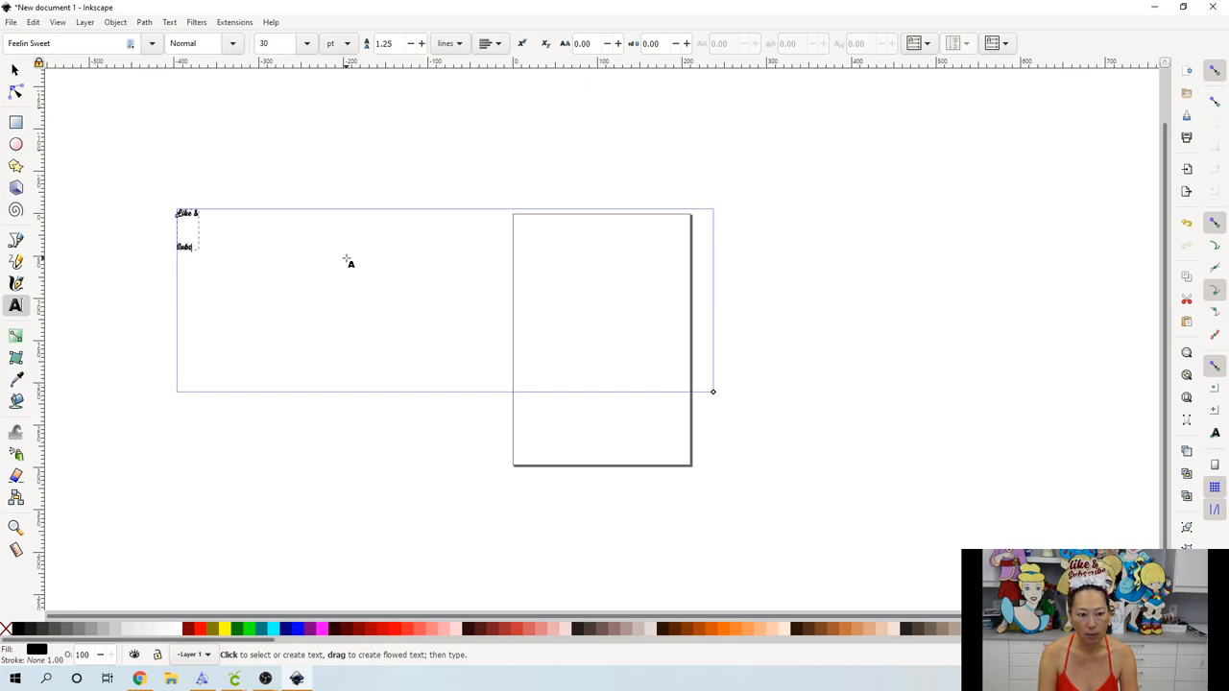
type("Subscribe")
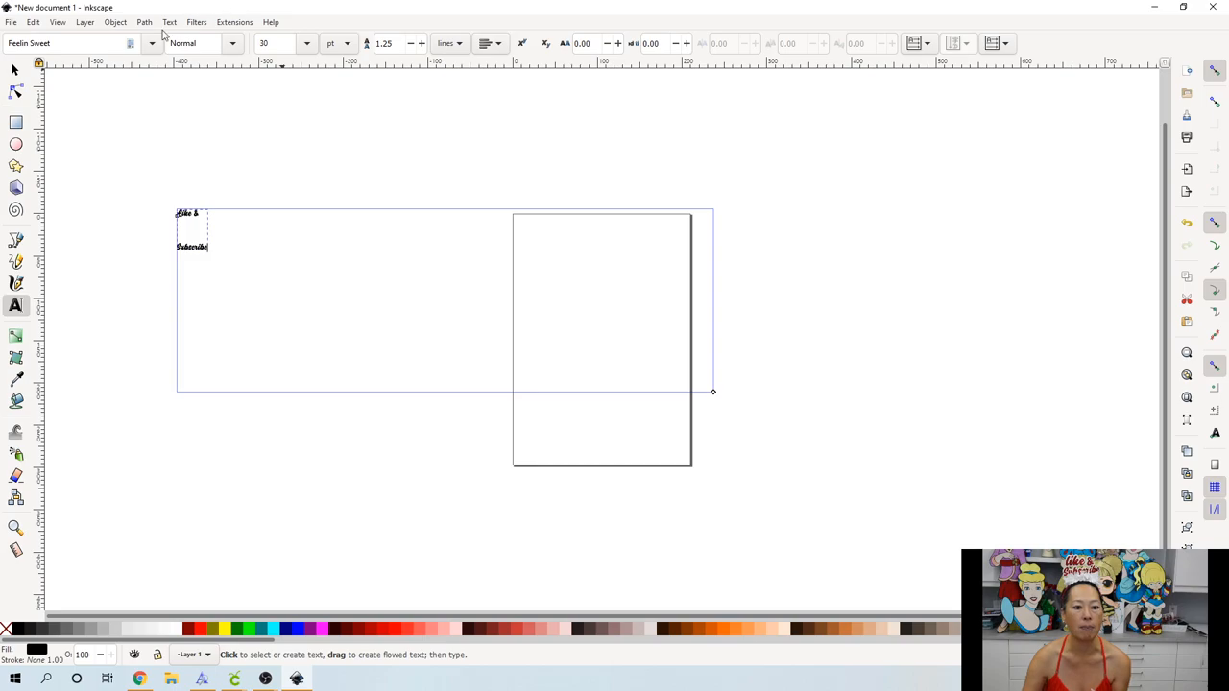
left_click(265, 165)
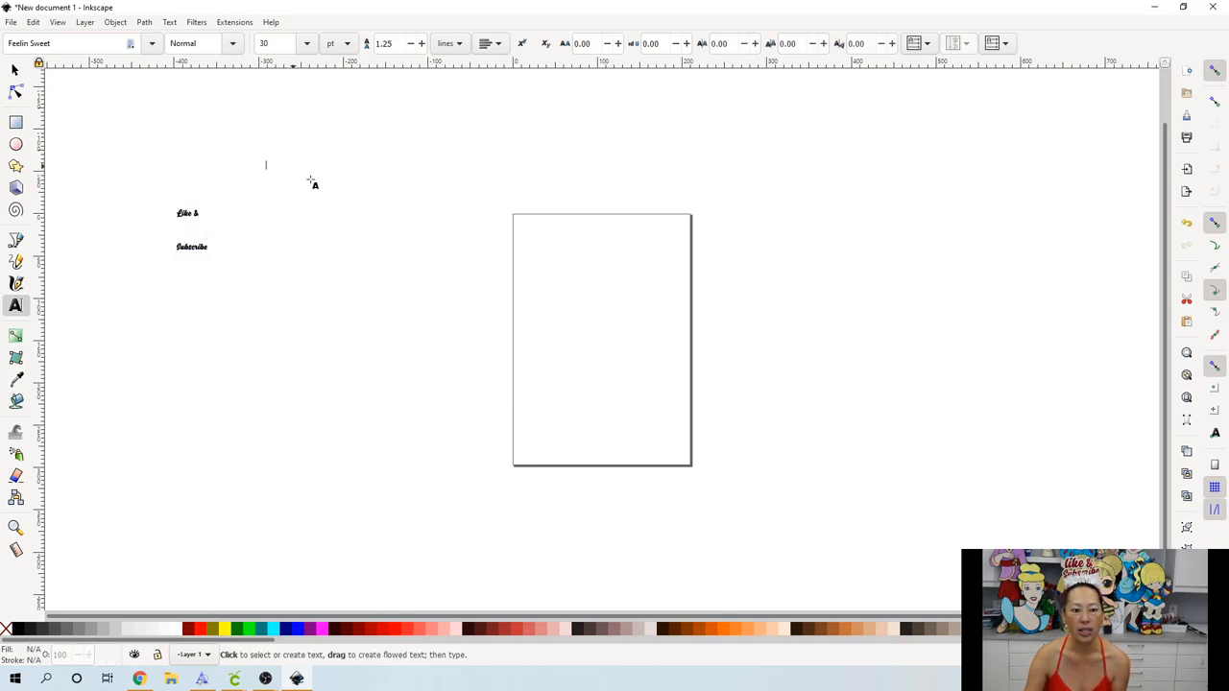
- Scale the text block up to about page height with 'Like' changed to lowercase 'like', then deselect
left_click(15, 71)
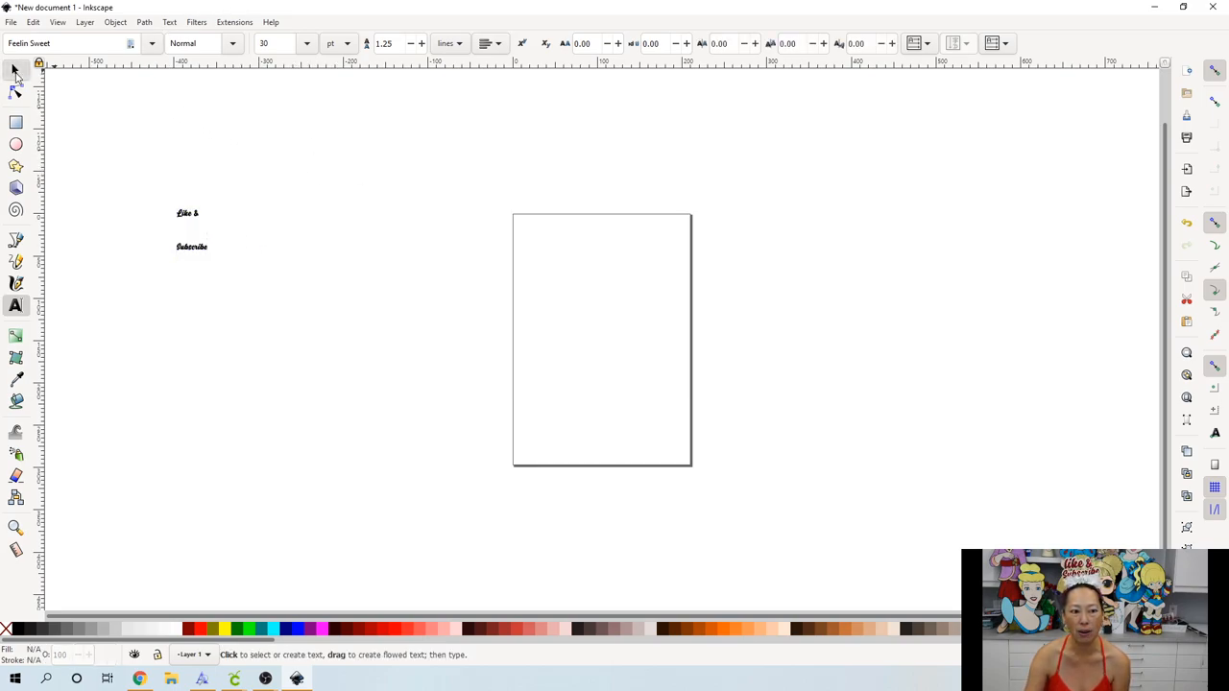
left_click(15, 71)
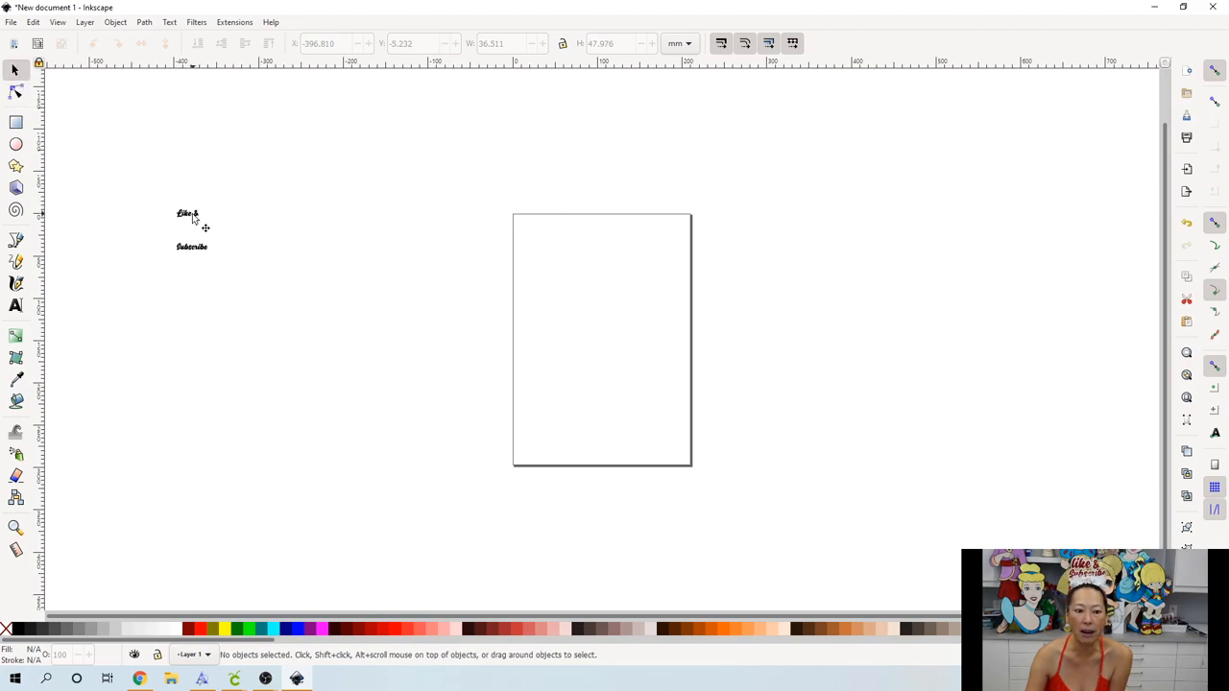
left_click(188, 230)
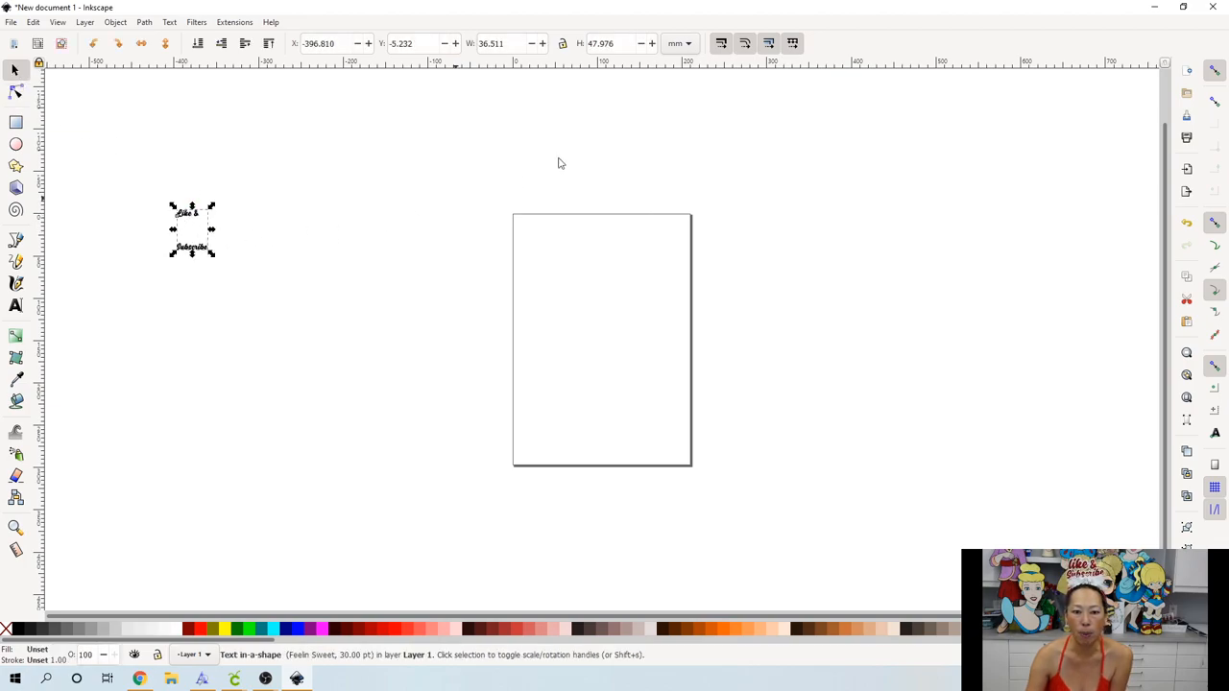
mouse_move(563, 42)
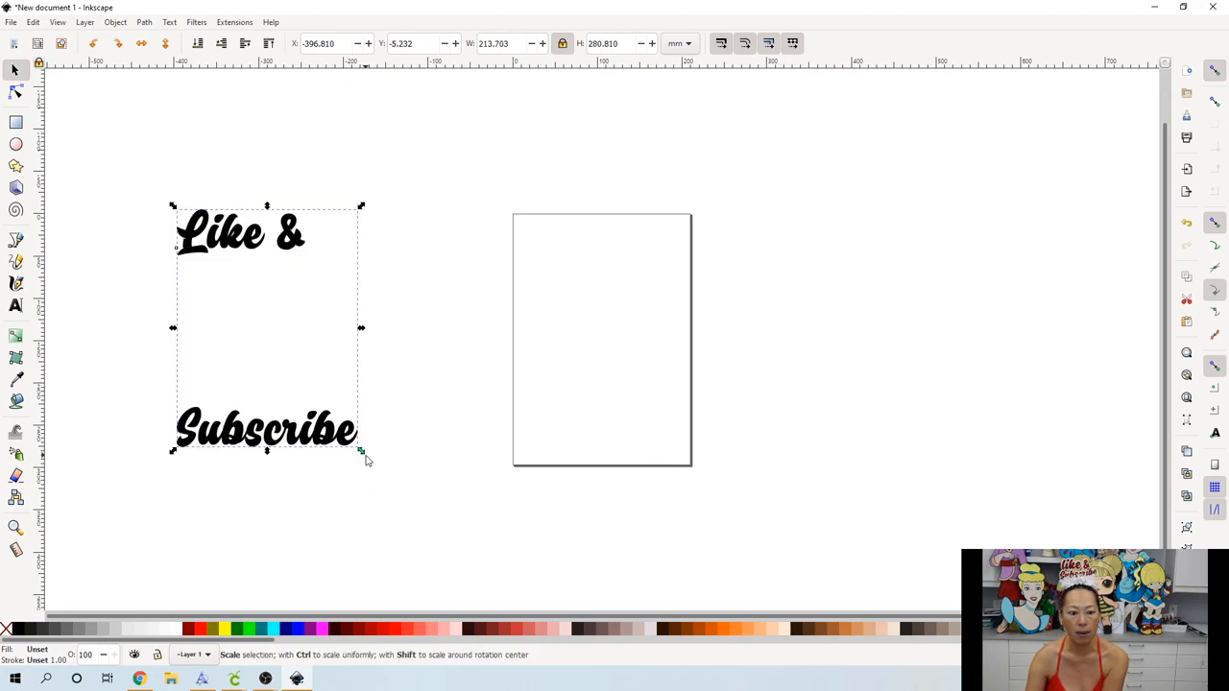
left_click_drag(361, 449, 432, 542)
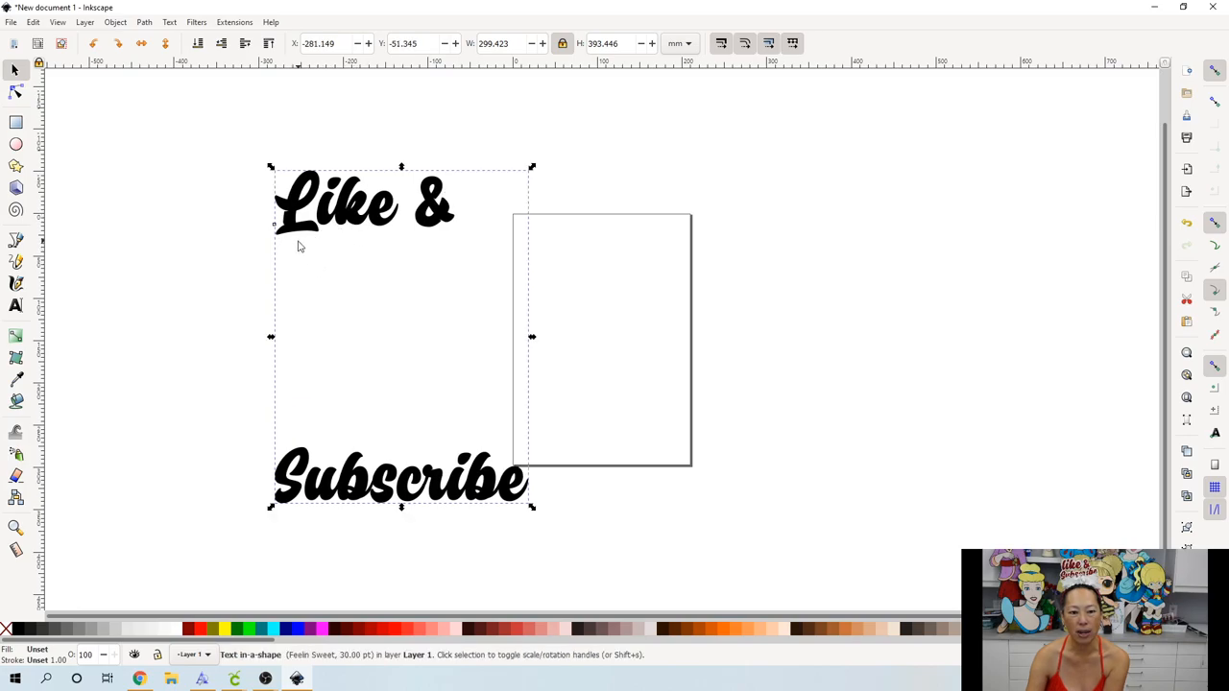
mouse_move(326, 248)
type("l")
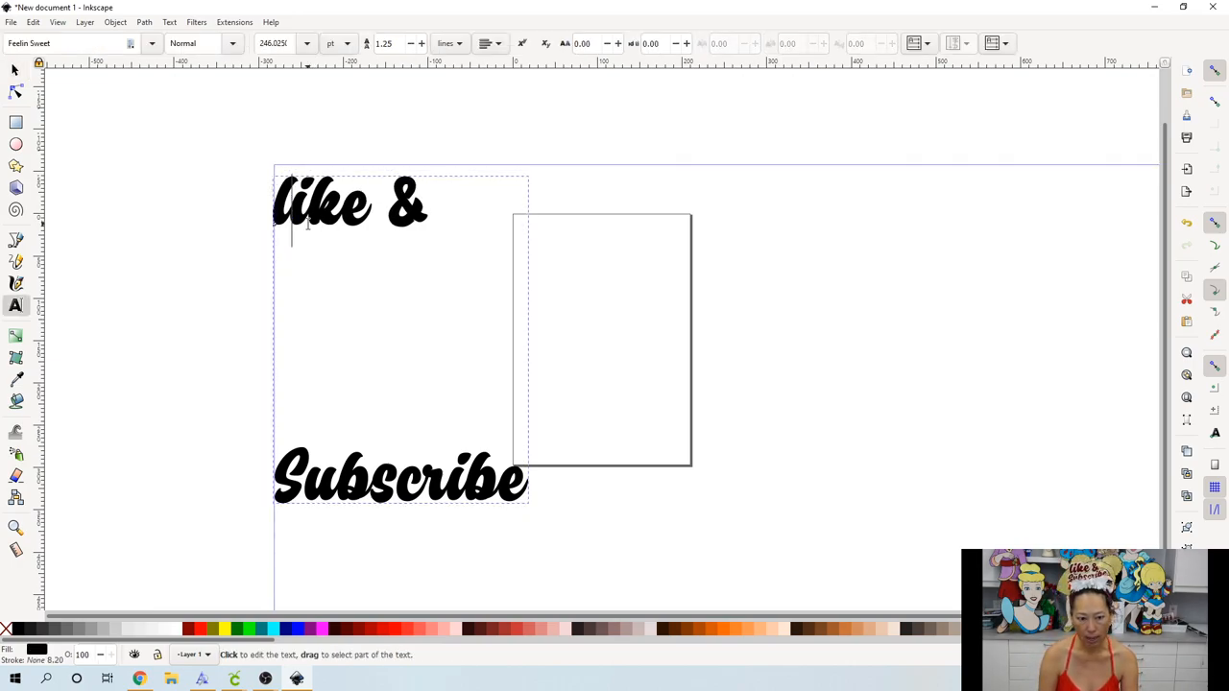
mouse_move(599, 273)
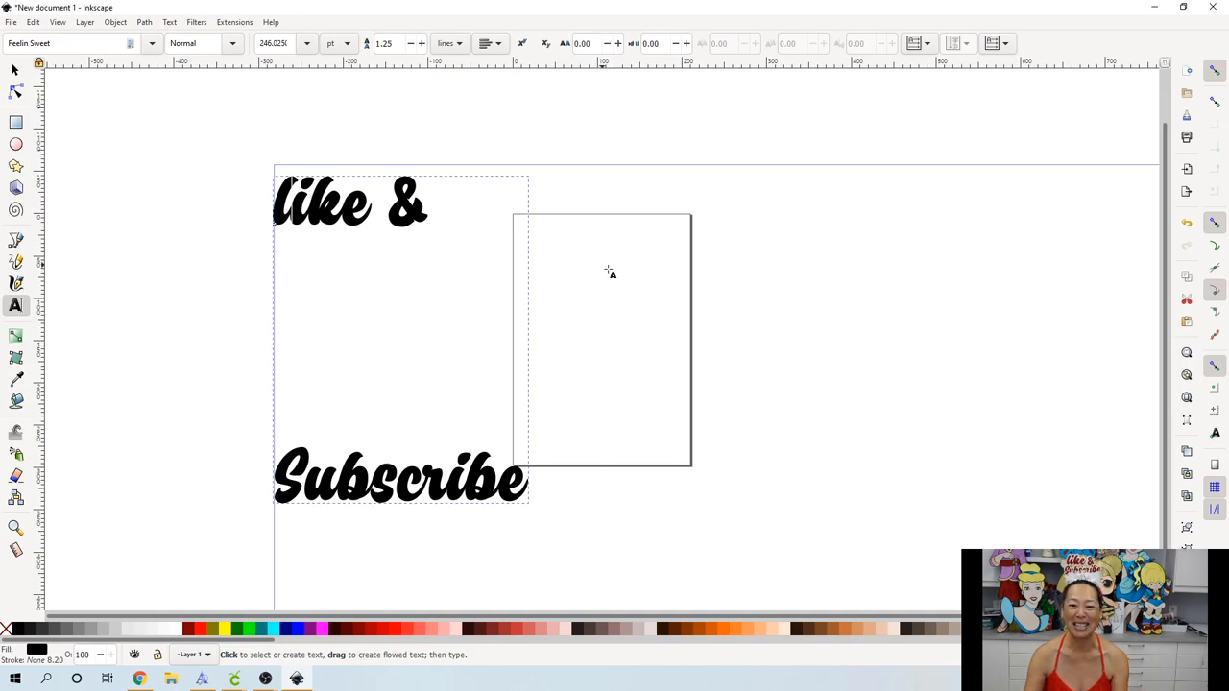
left_click(446, 203)
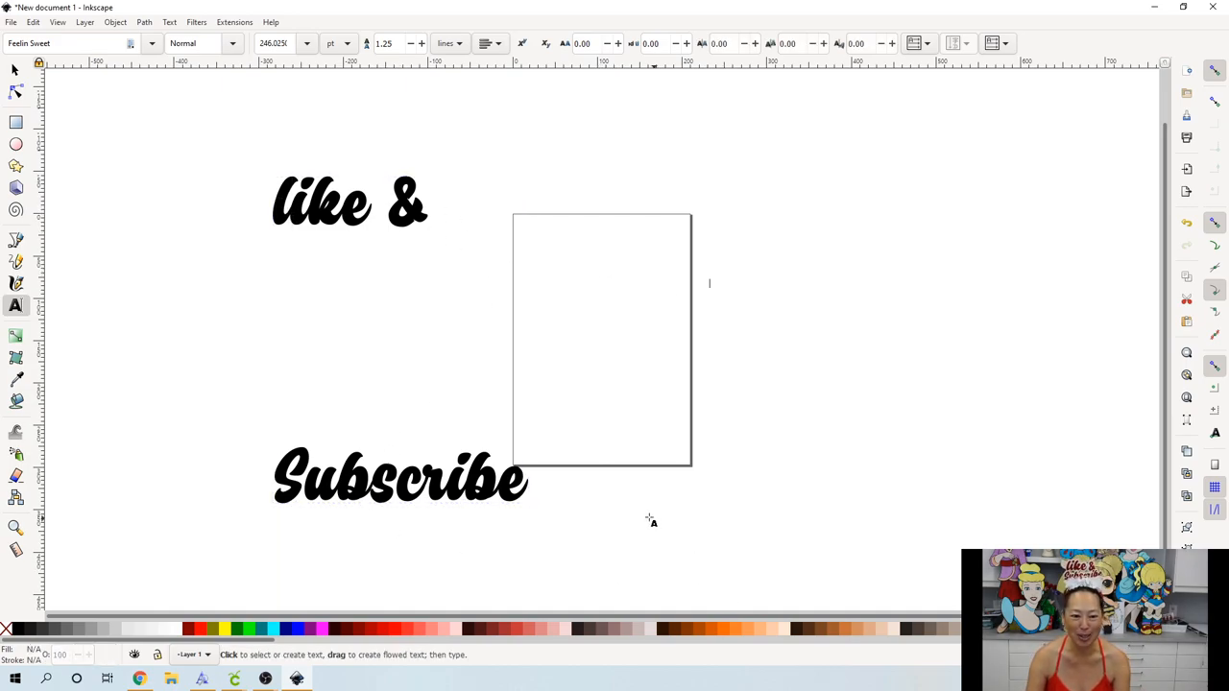
mouse_move(129, 131)
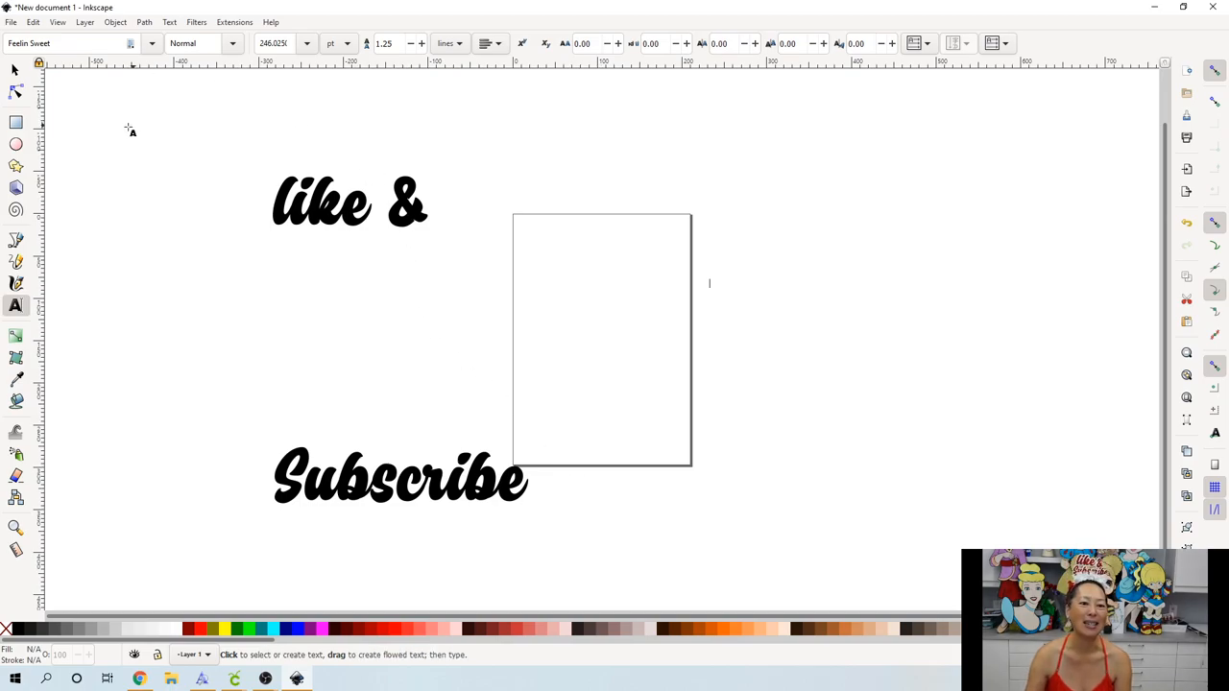
left_click(15, 69)
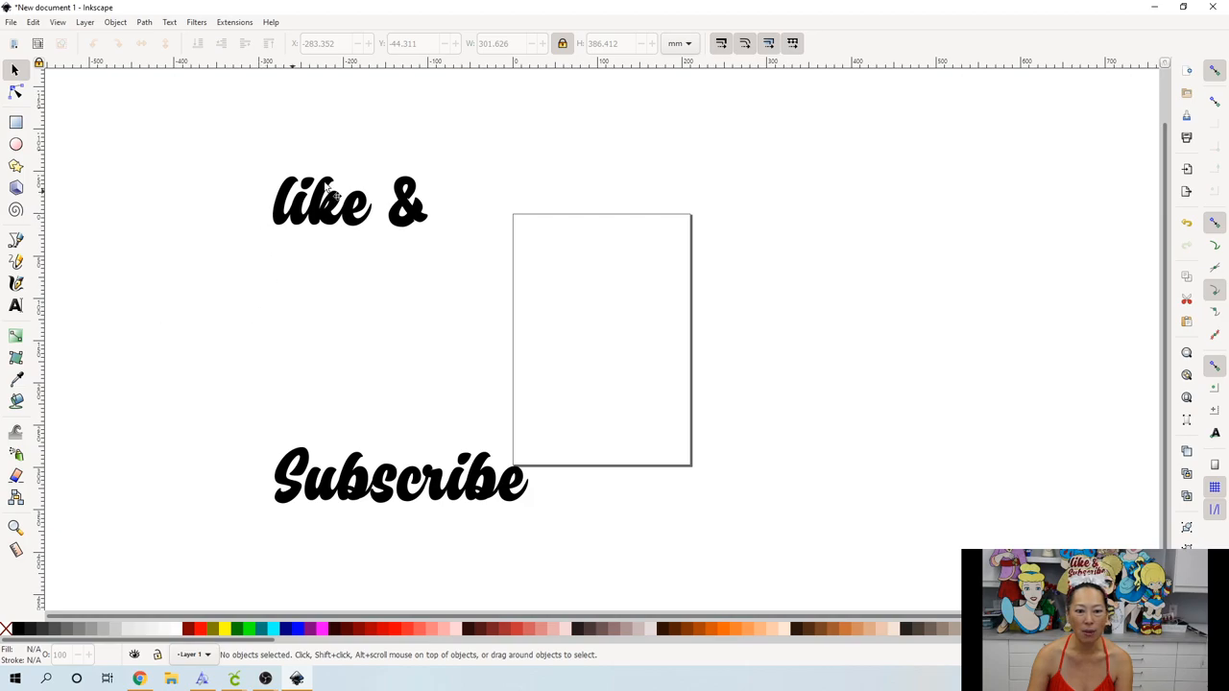
mouse_move(131, 257)
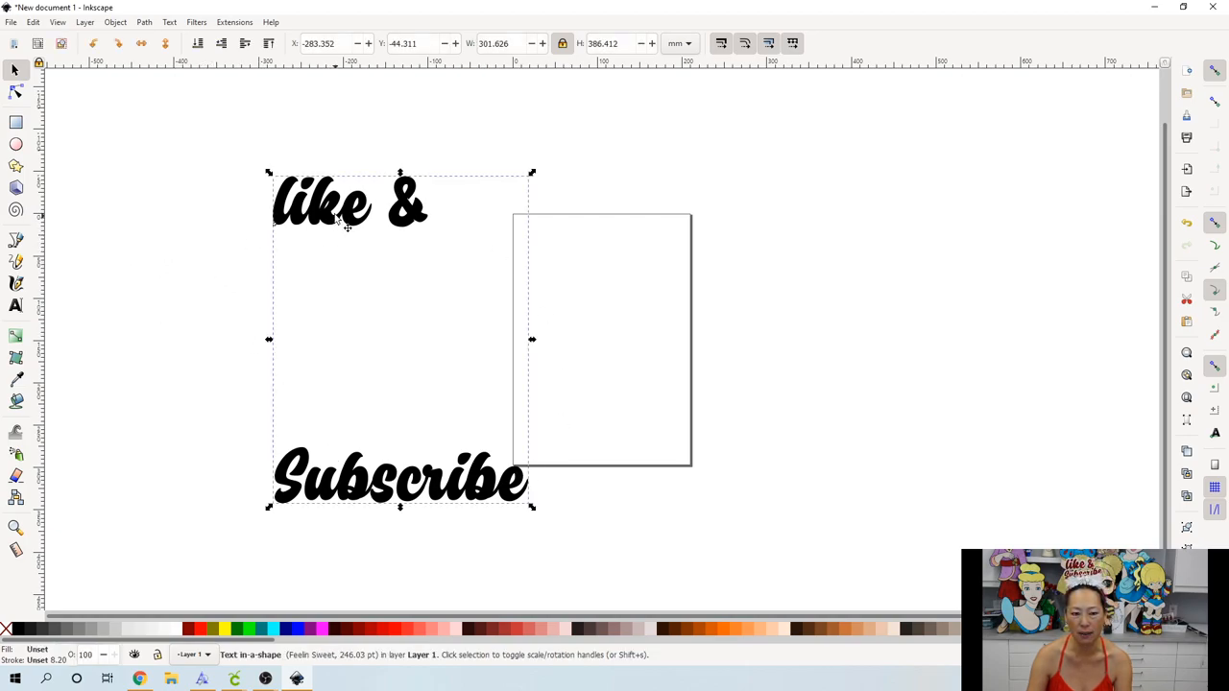
mouse_move(134, 131)
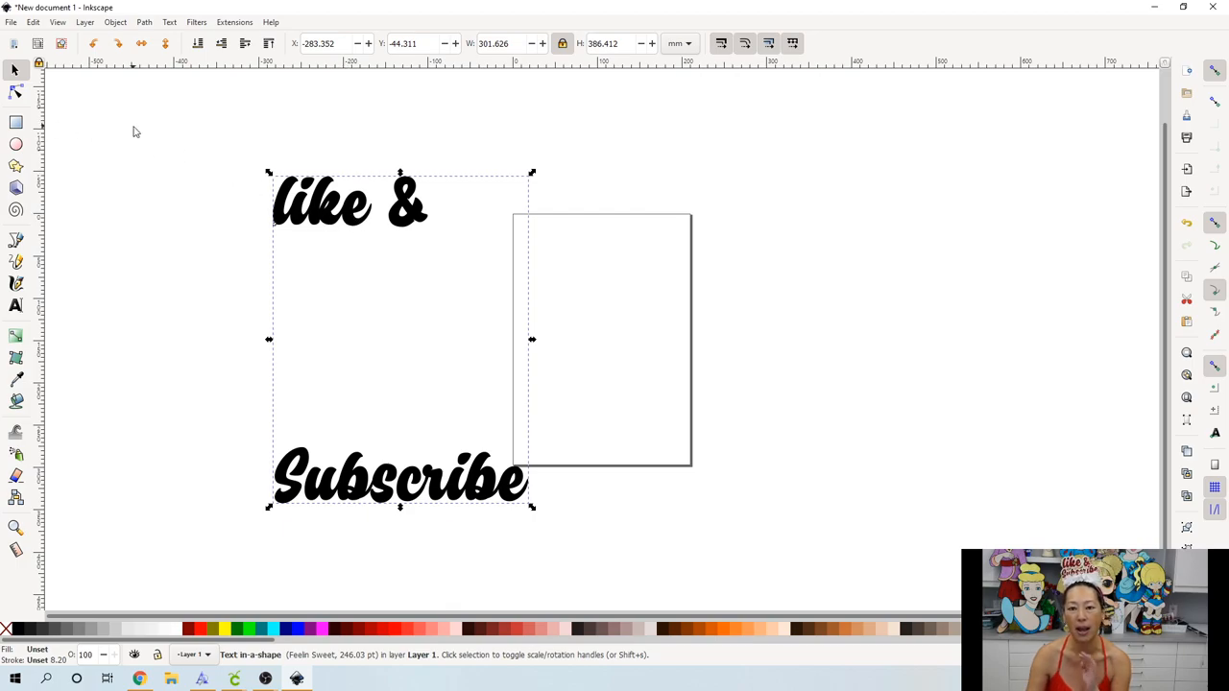
left_click(134, 131)
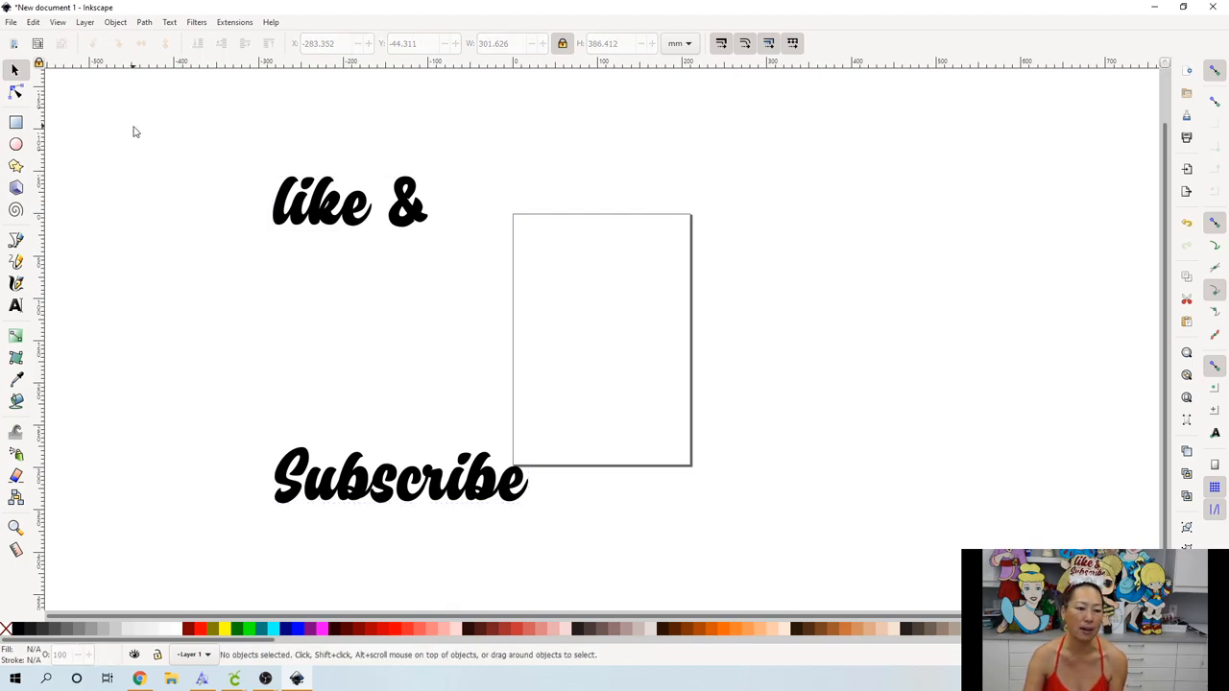
- With a green 30 mm grow paint-bucket fill, cover the word 'like' and the ampersand
left_click(15, 401)
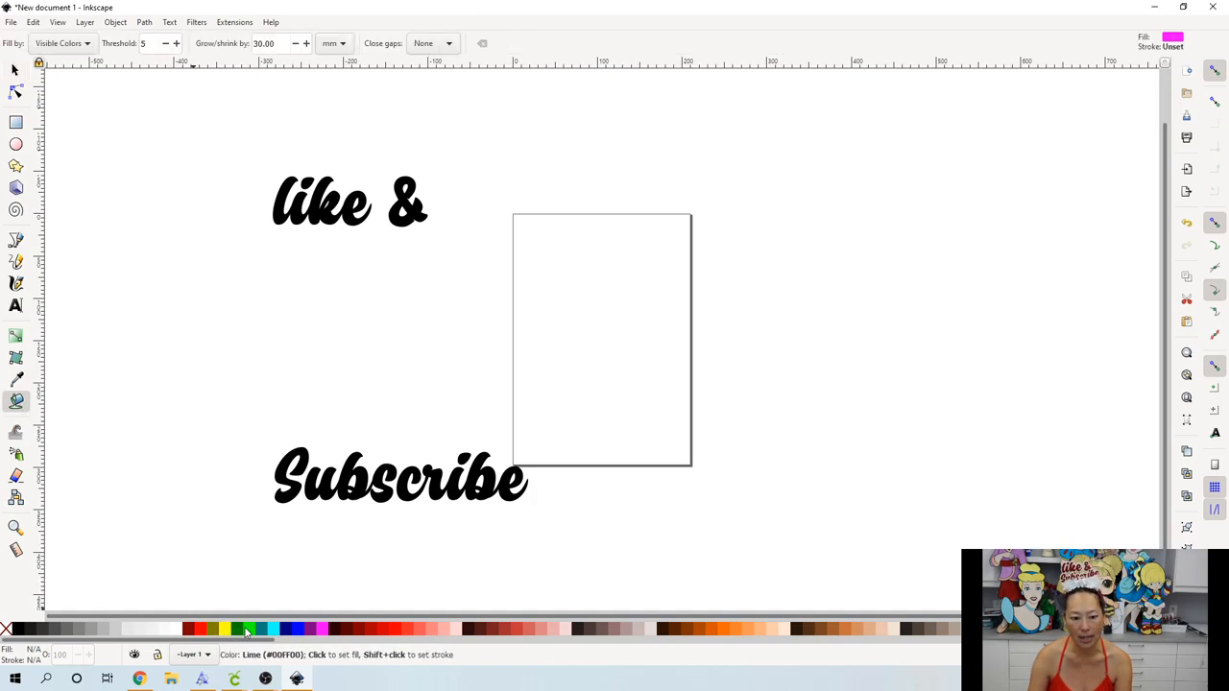
left_click(247, 630)
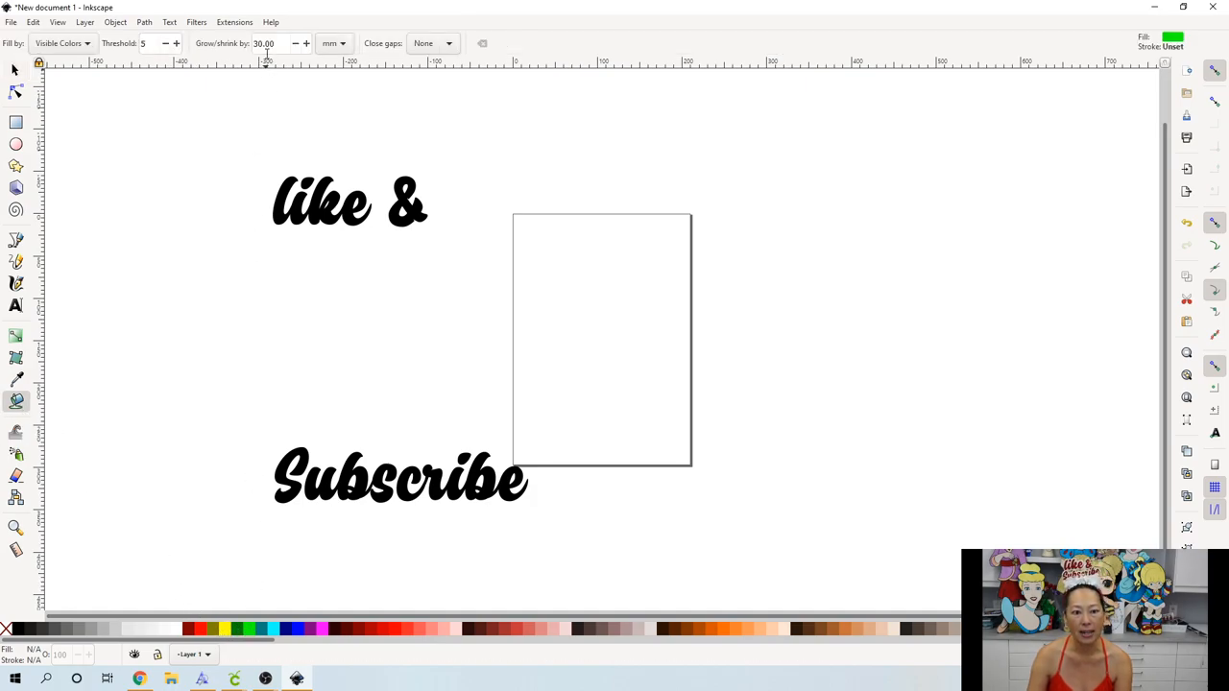
mouse_move(268, 54)
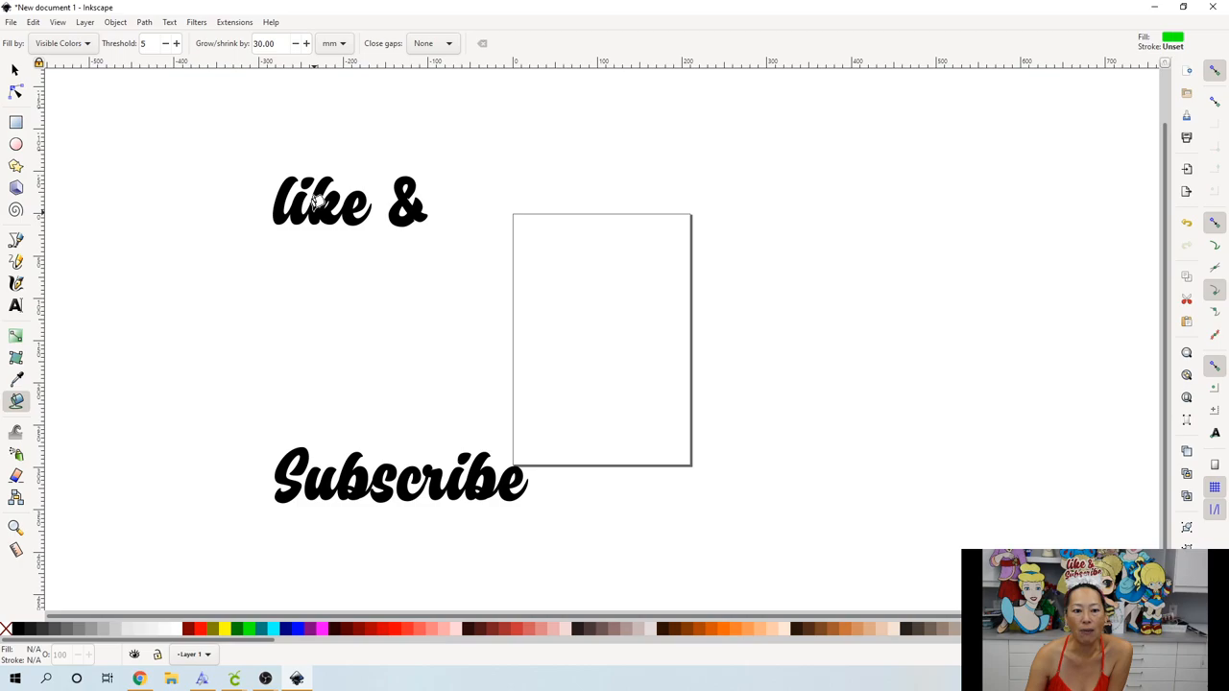
mouse_move(336, 176)
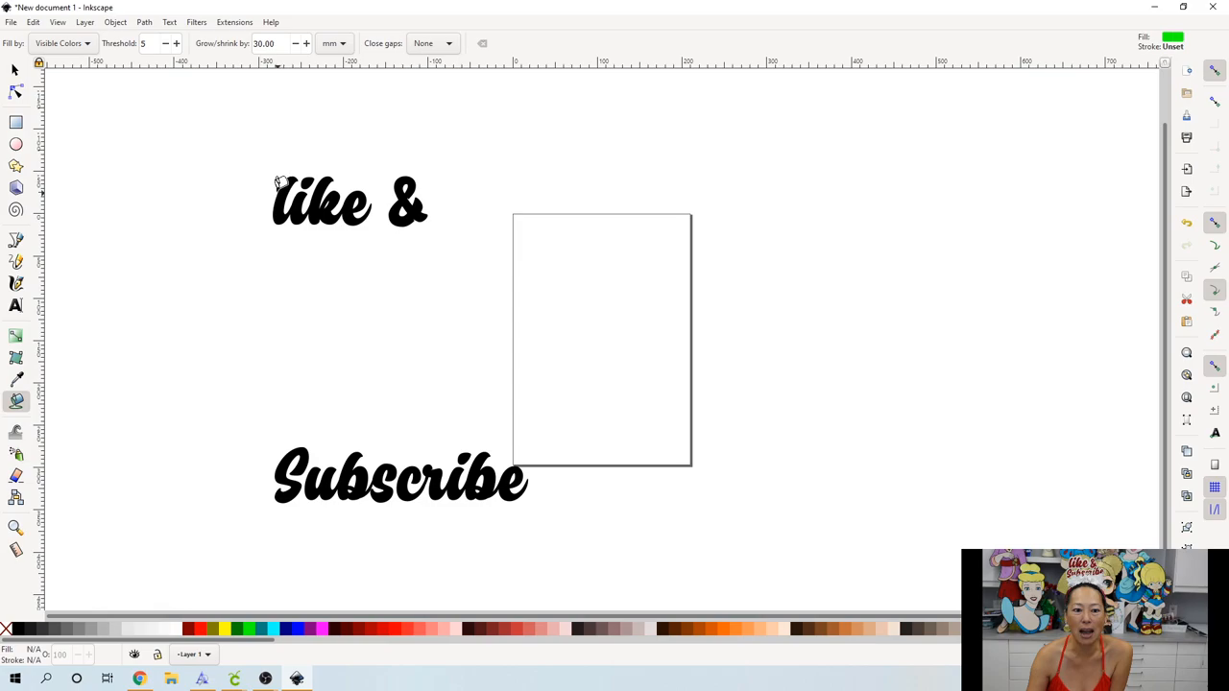
left_click(322, 202)
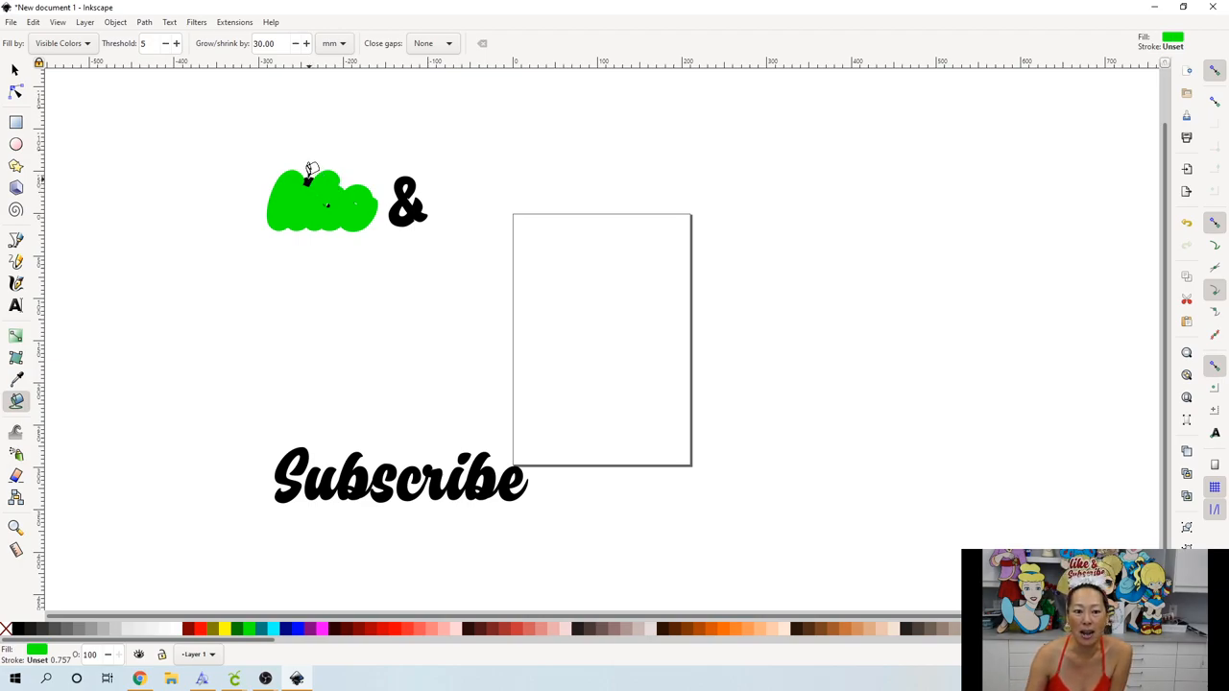
left_click(314, 213)
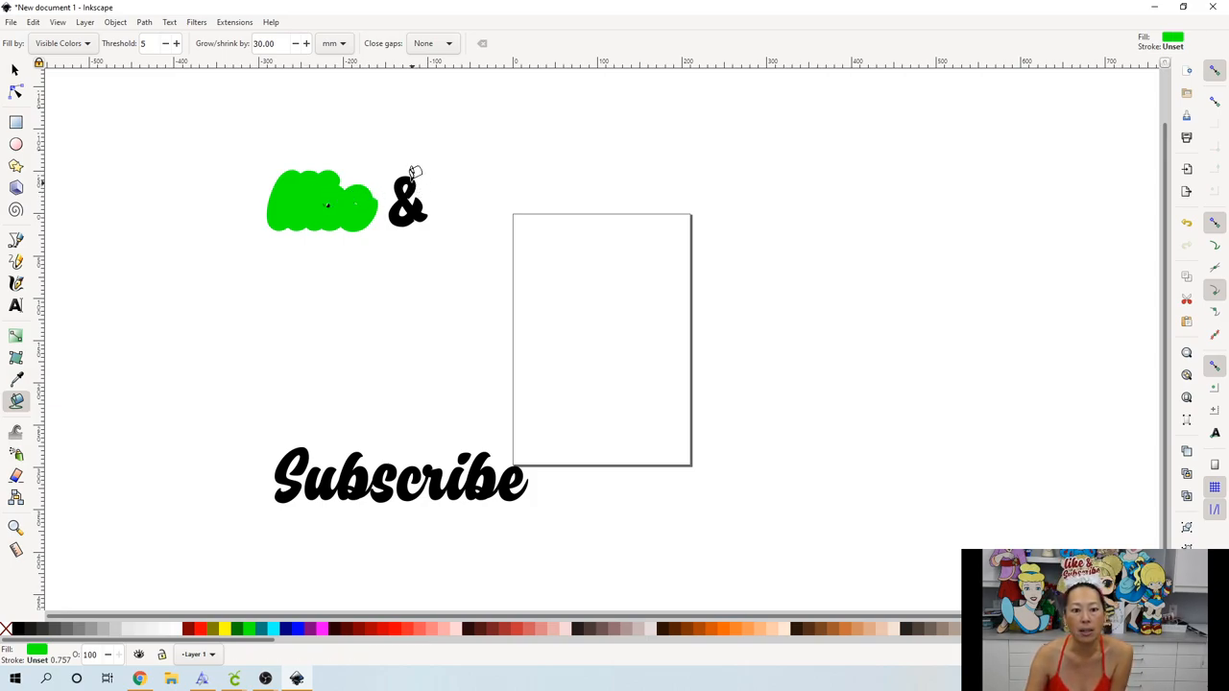
left_click(407, 198)
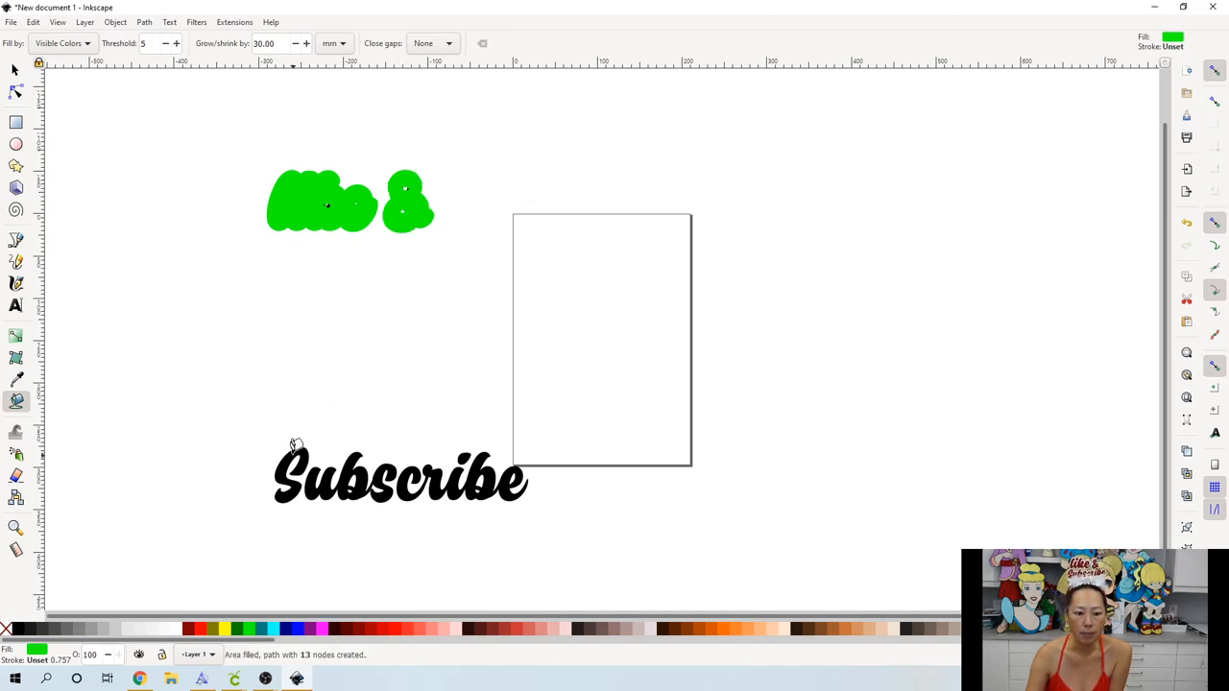
- Cover every letter of 'Subscribe' with the same green bubble fill
left_click(295, 471)
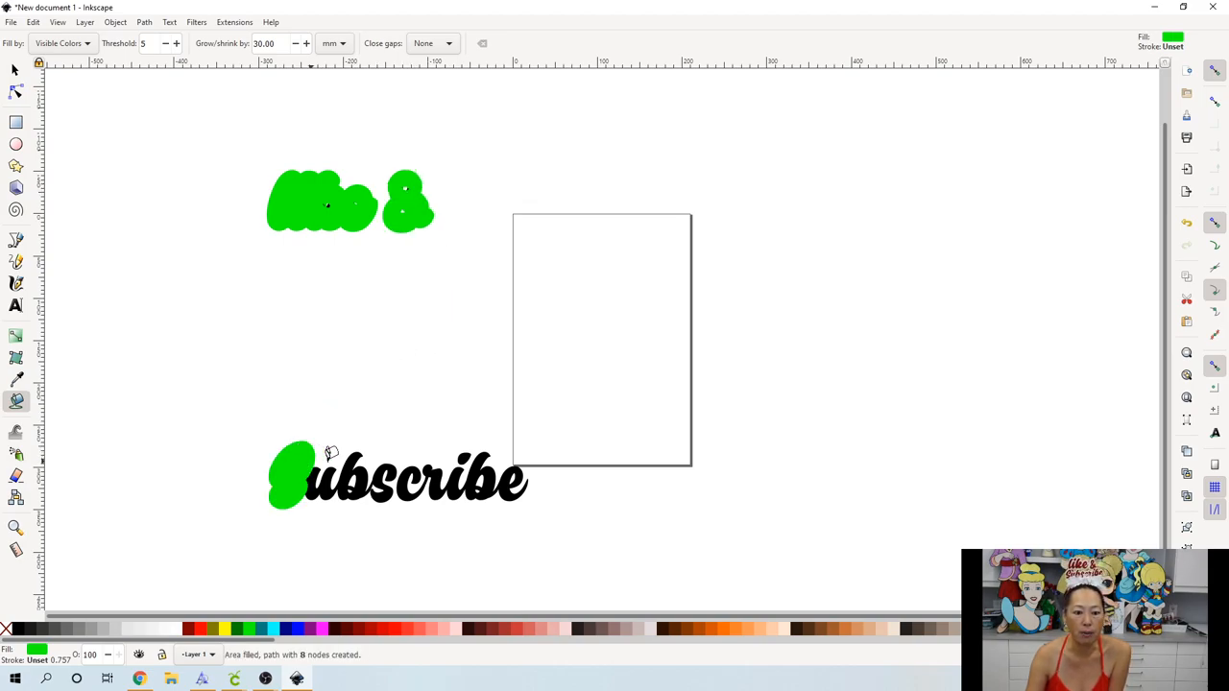
left_click(350, 480)
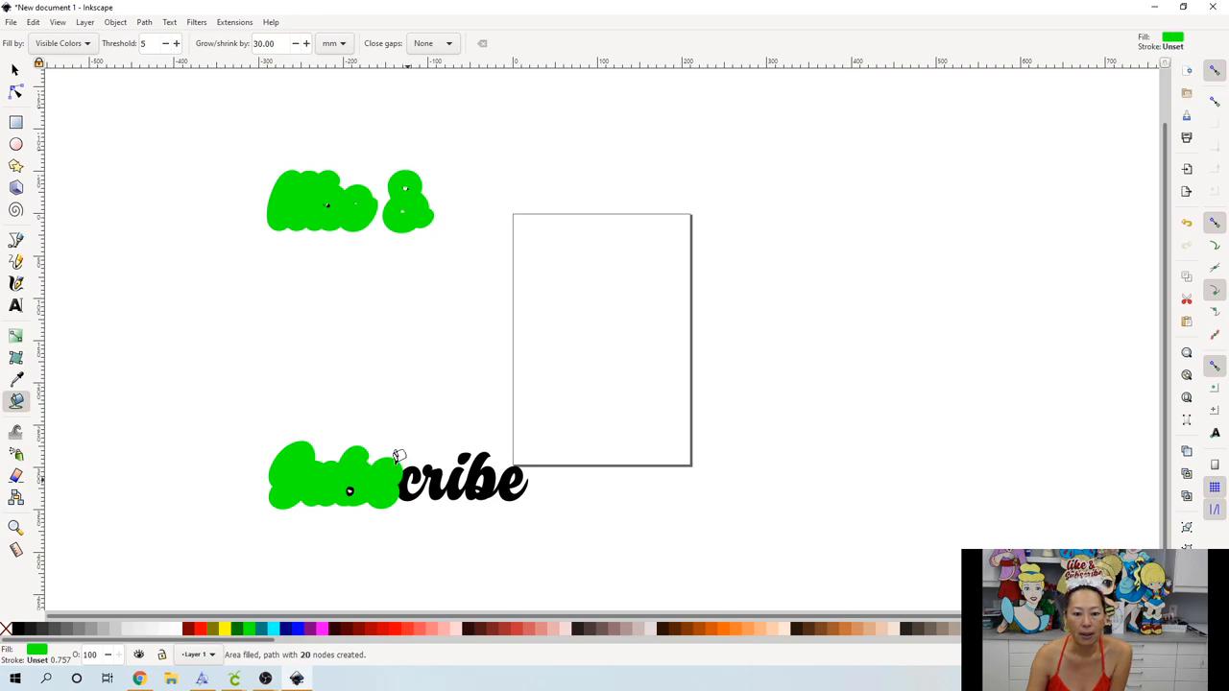
mouse_move(567, 476)
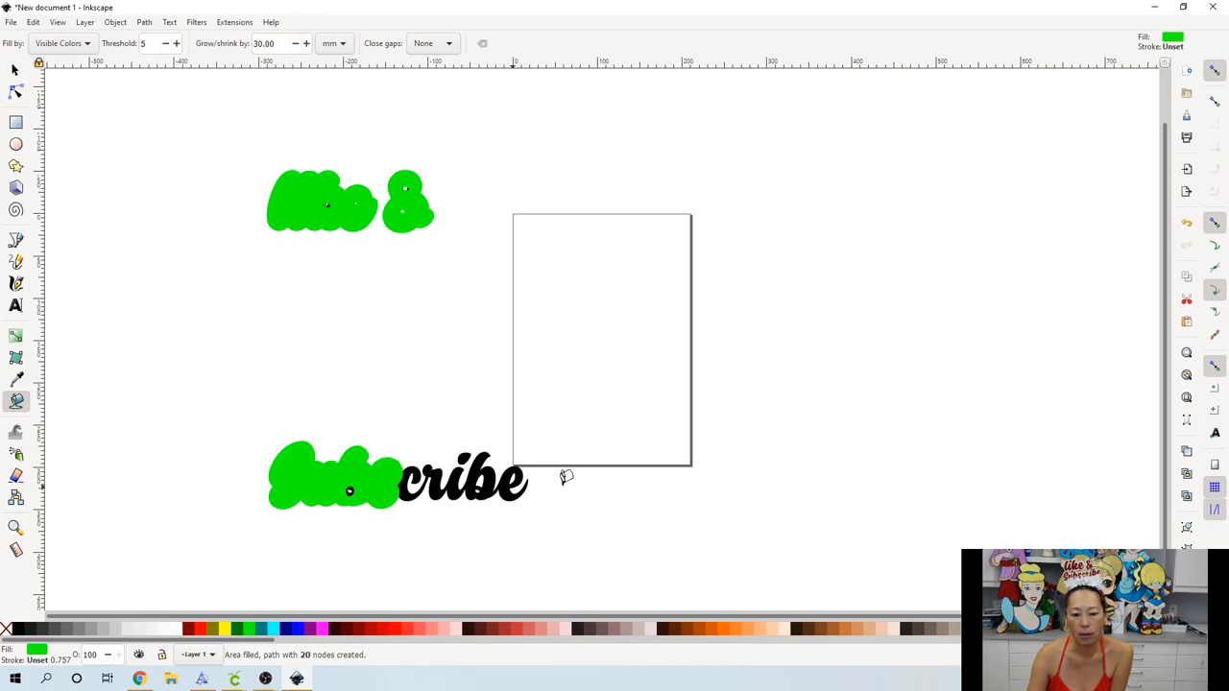
left_click(461, 476)
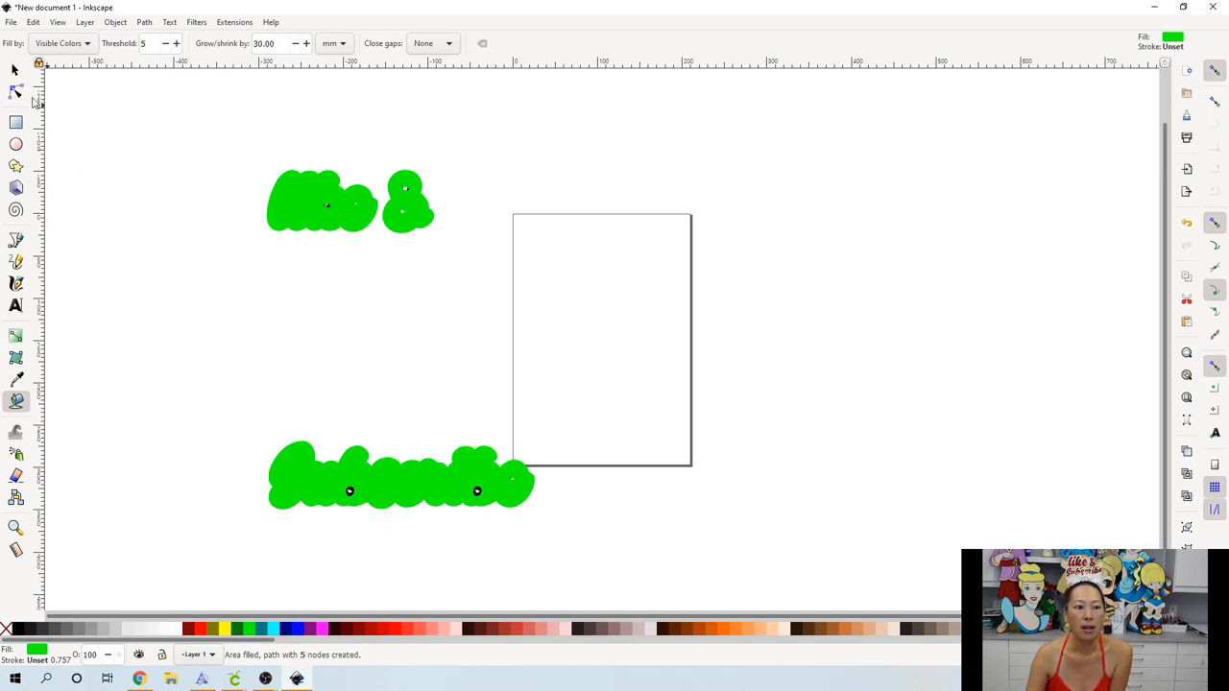
- Select all the green fill shapes and save them as an Inkscape SVG on the Desktop
left_click(15, 69)
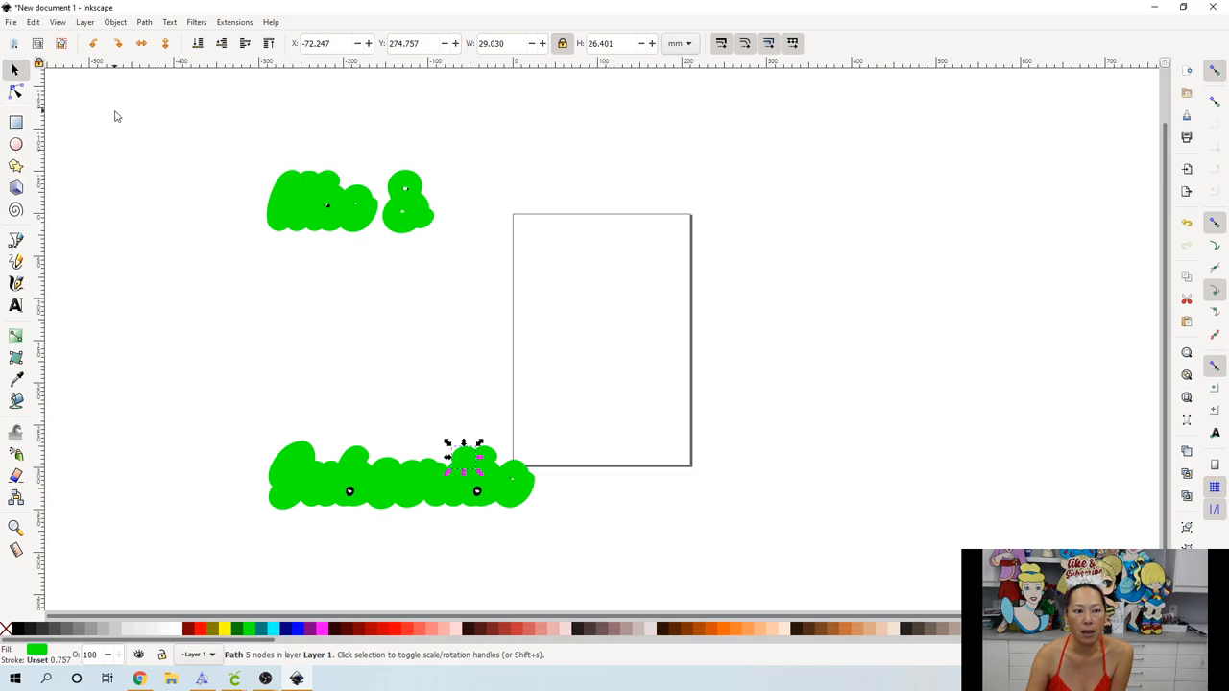
left_click_drag(115, 115, 605, 541)
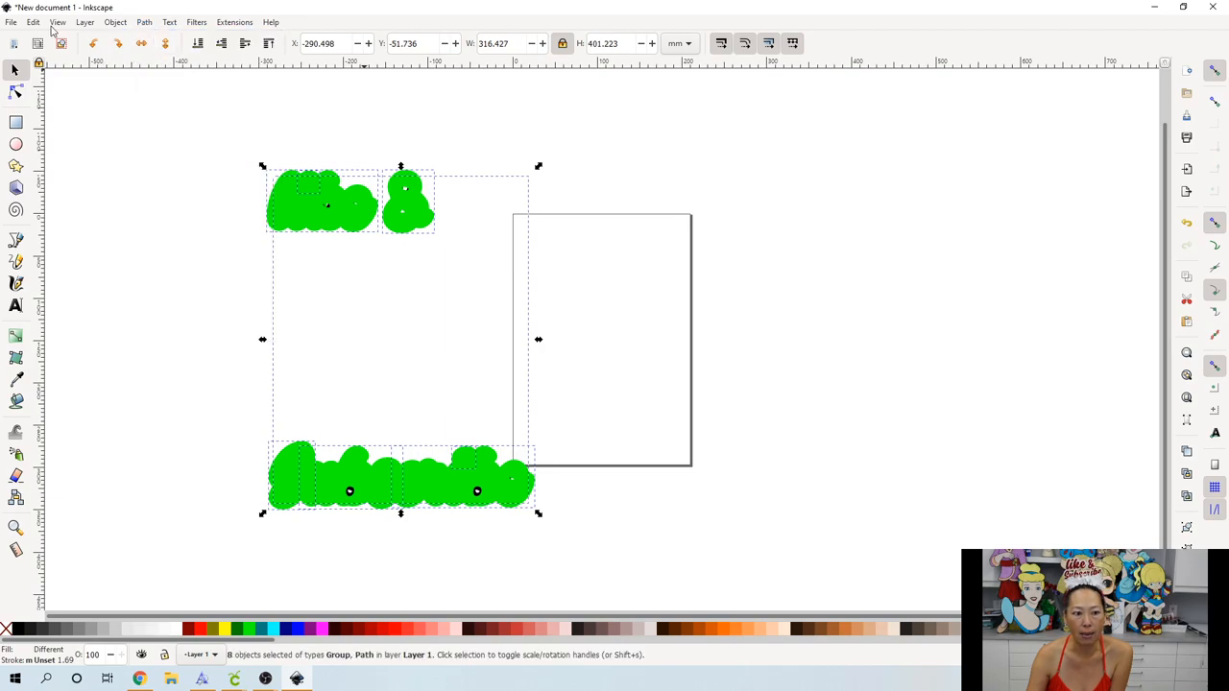
left_click(11, 24)
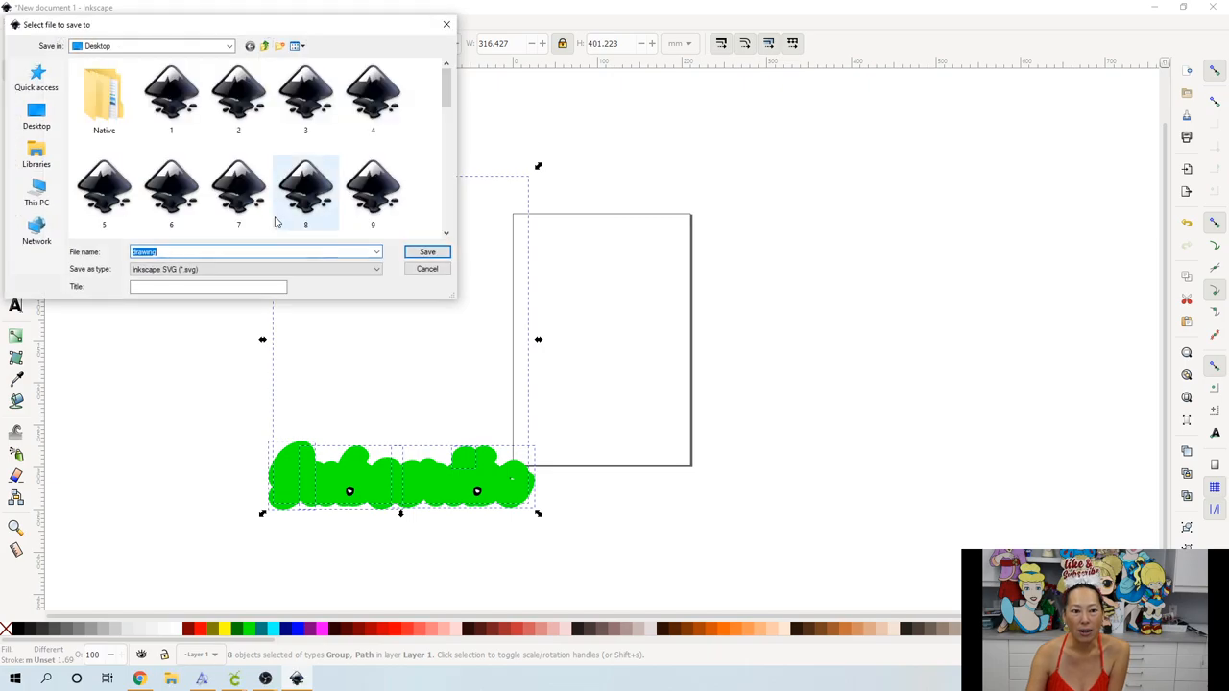
mouse_move(338, 219)
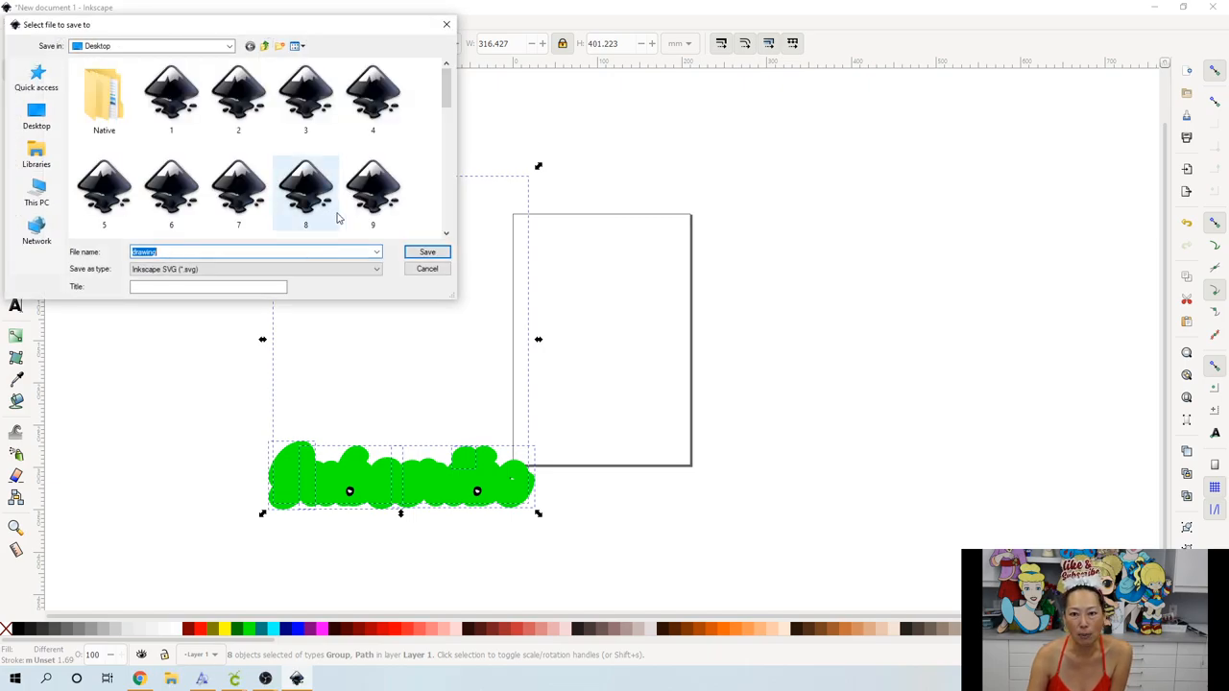
left_click(427, 269)
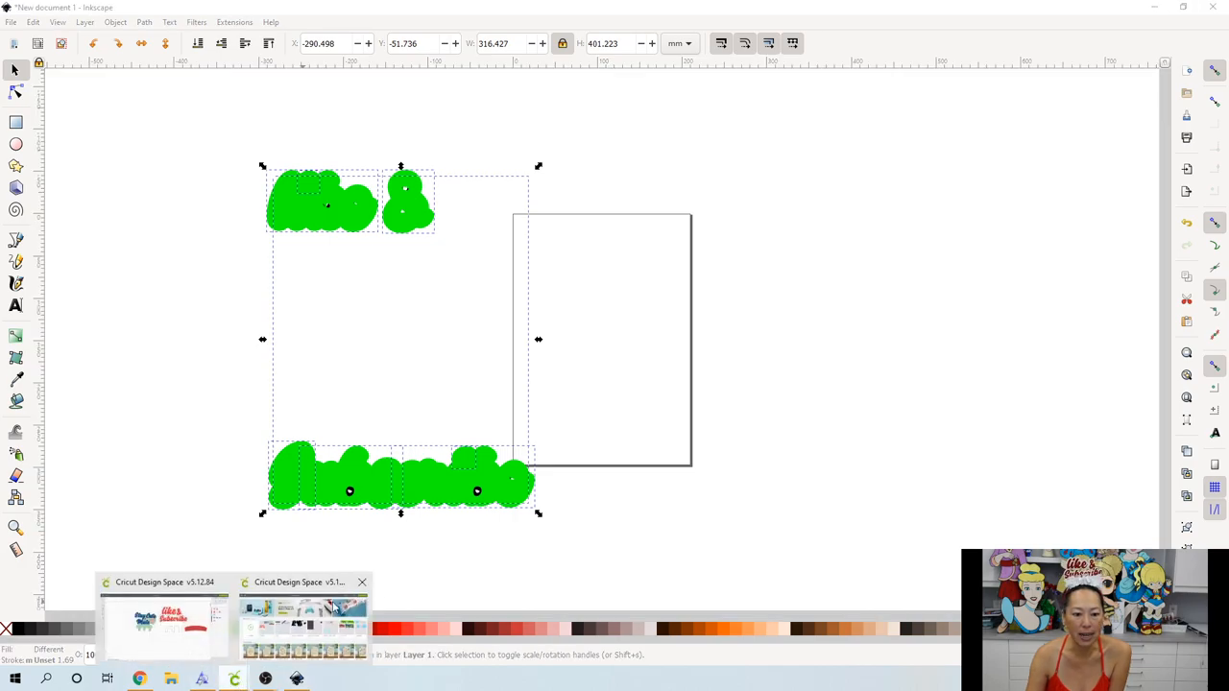
- In Cricut Design Space, upload the 'Like and subscribe' SVG, reaching the unsupported-text warning
left_click(163, 624)
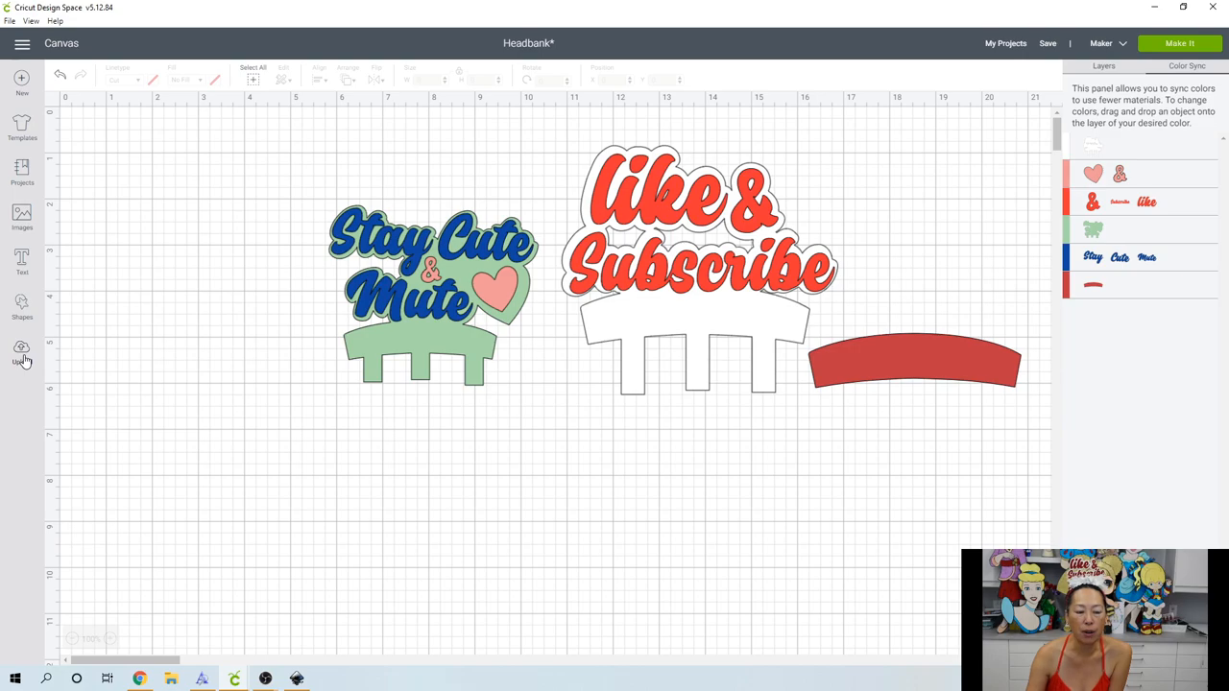
left_click(23, 353)
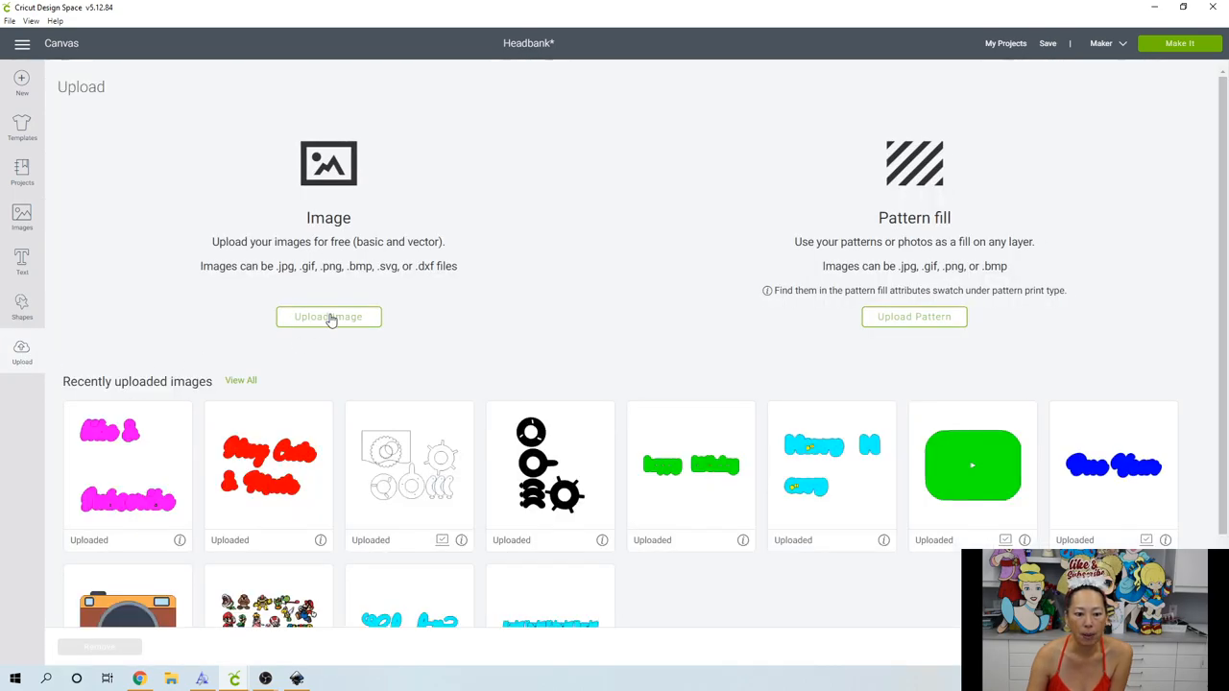
left_click(328, 317)
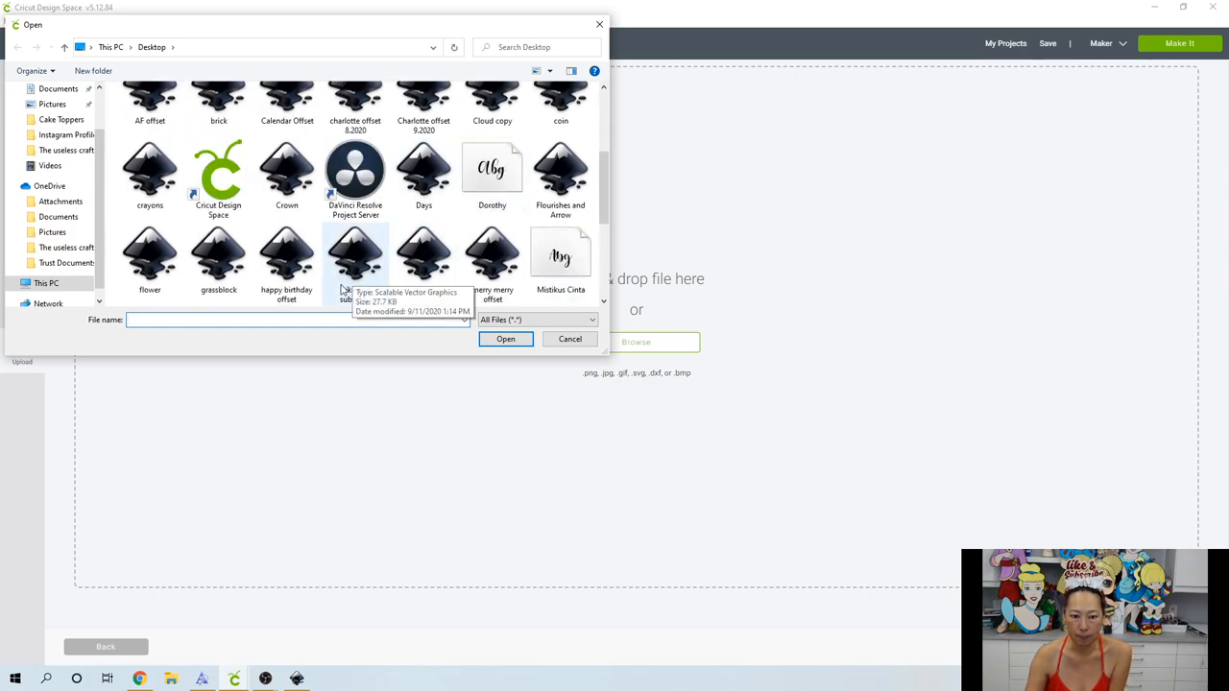
left_click(356, 254)
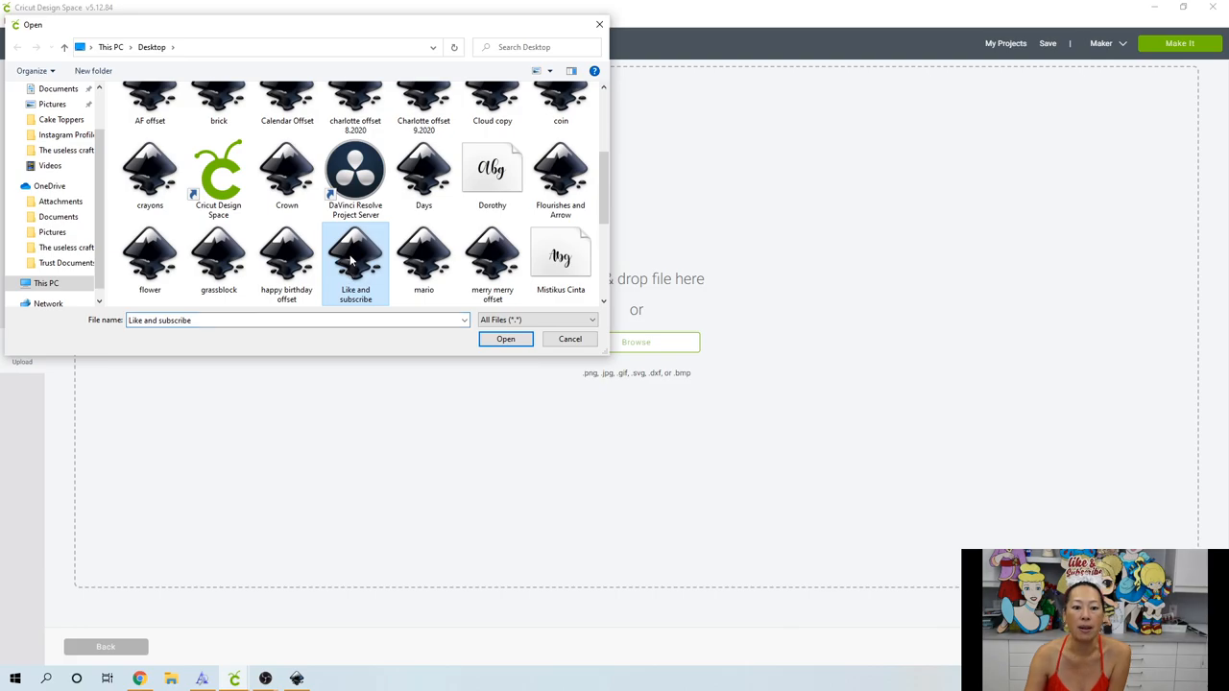
left_click(505, 337)
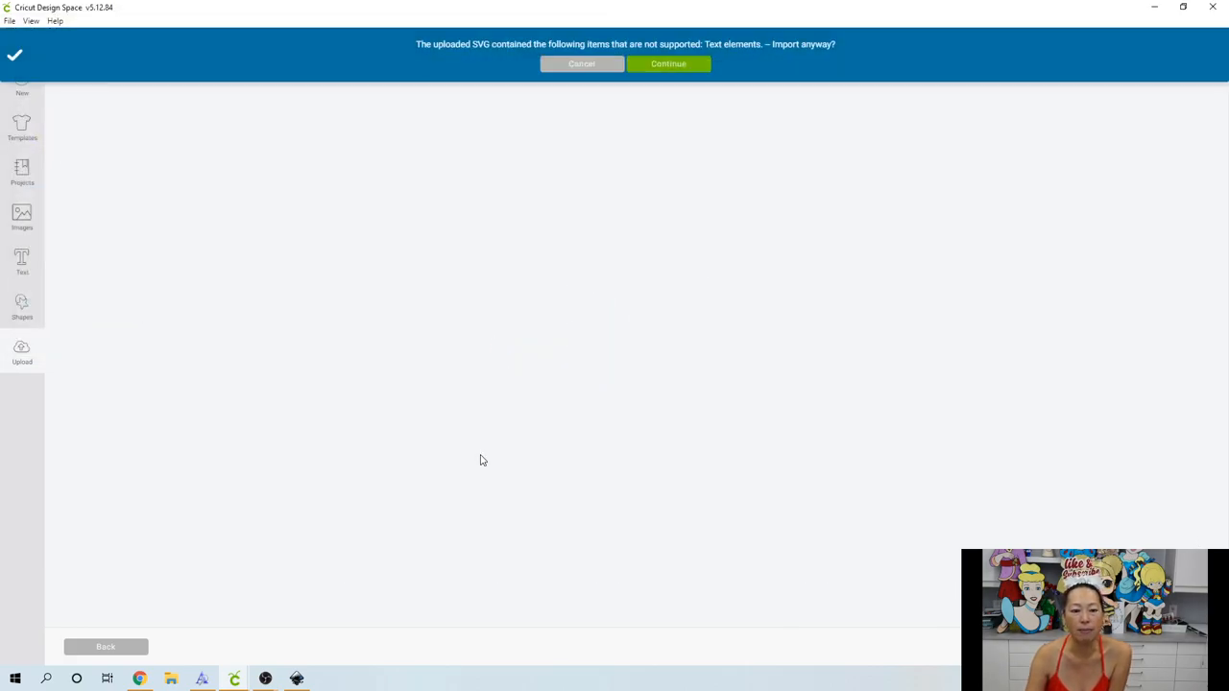
- Continue past the text warning and add the uploaded pink 'like & Subscribe' image to the canvas
left_click(668, 64)
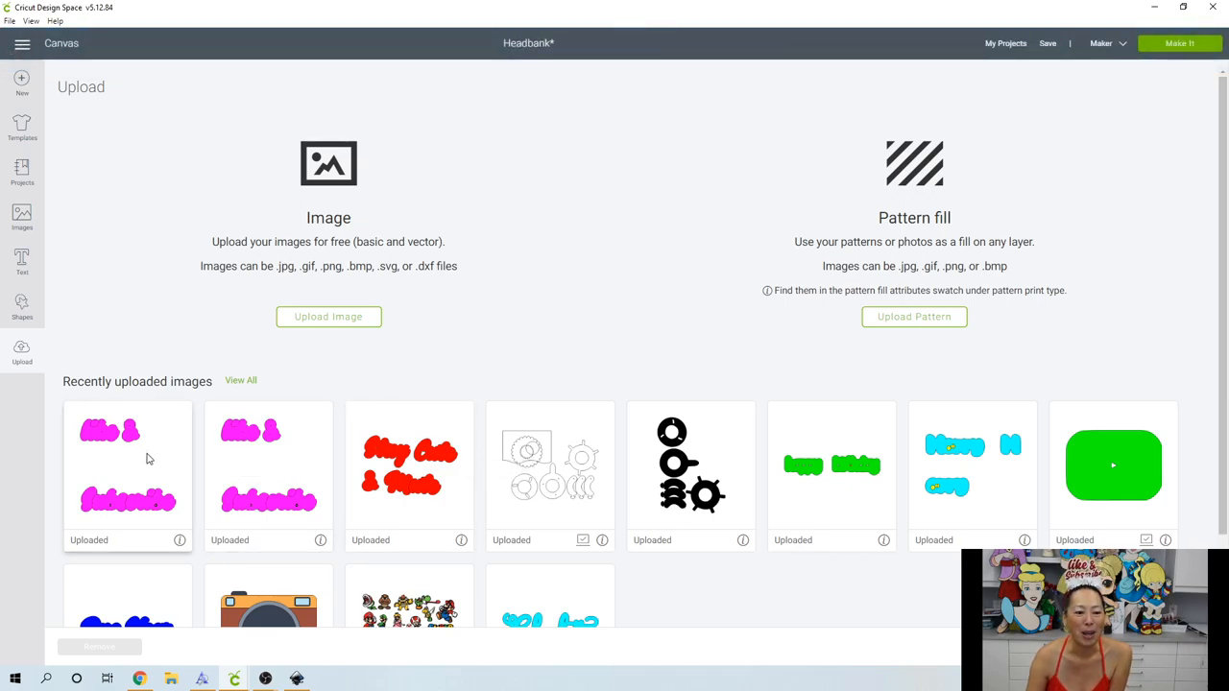
mouse_move(269, 480)
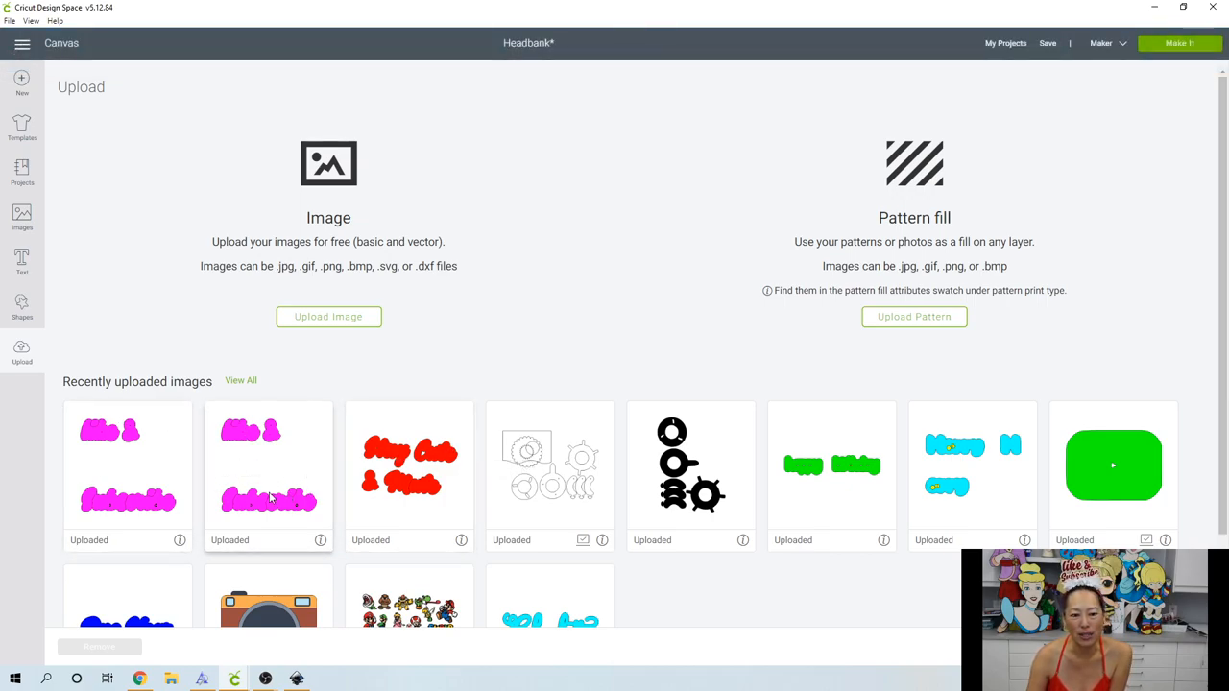
left_click(127, 470)
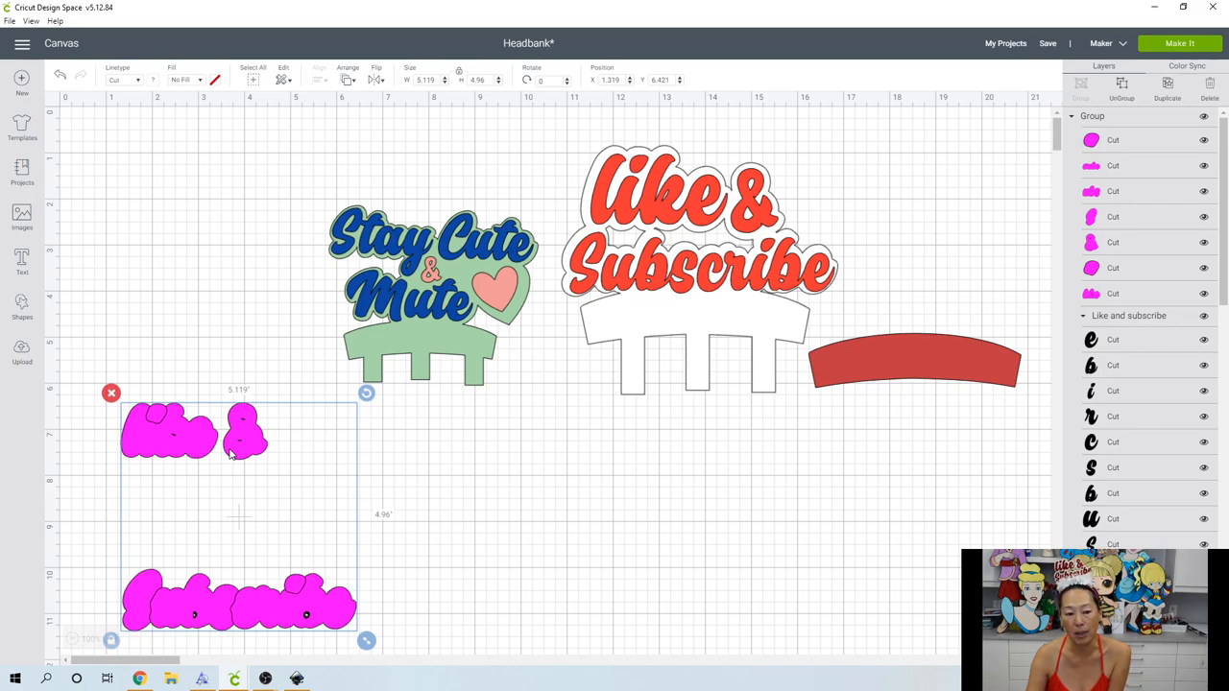
mouse_move(245, 572)
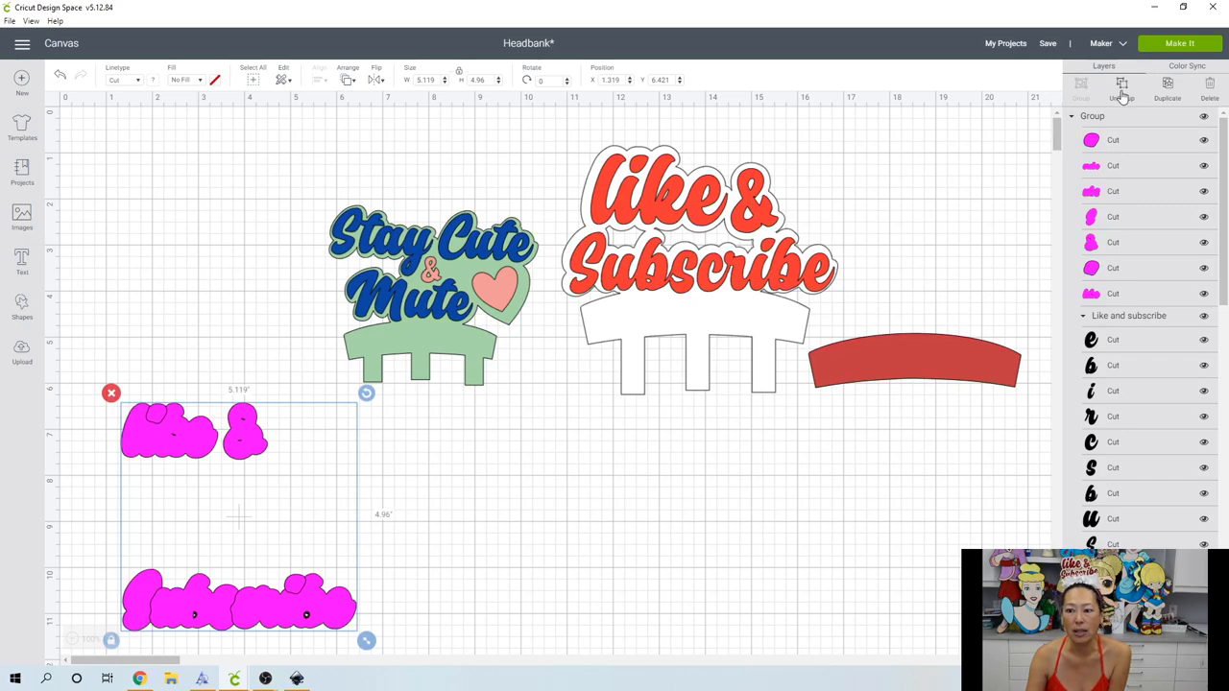
- Ungroup the import, weld the pink 'like' pieces into one solid shape with its inner contour hidden, and nudge it into place
left_click(1122, 86)
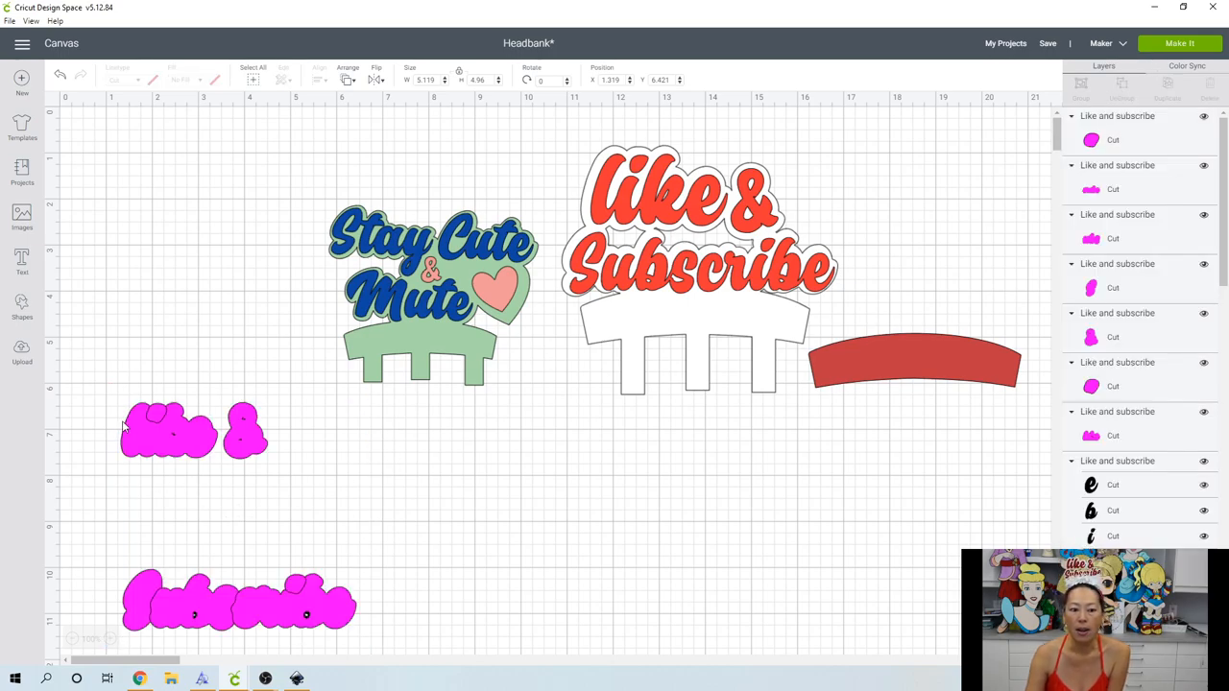
mouse_move(157, 419)
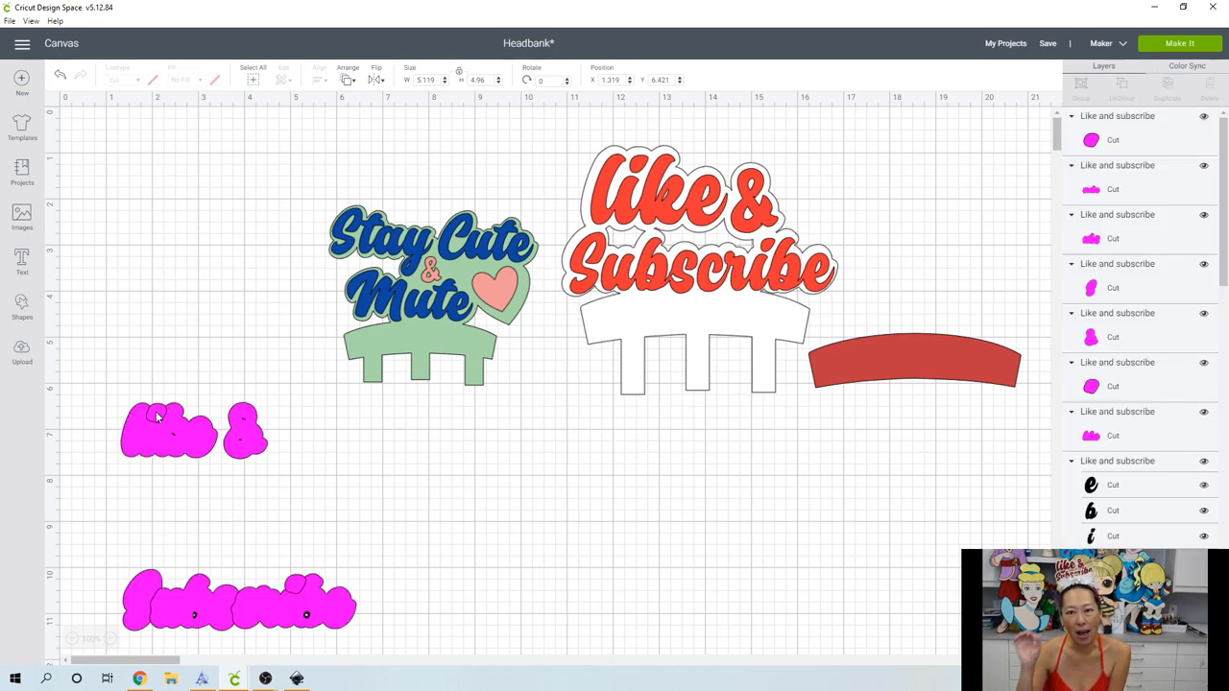
mouse_move(163, 401)
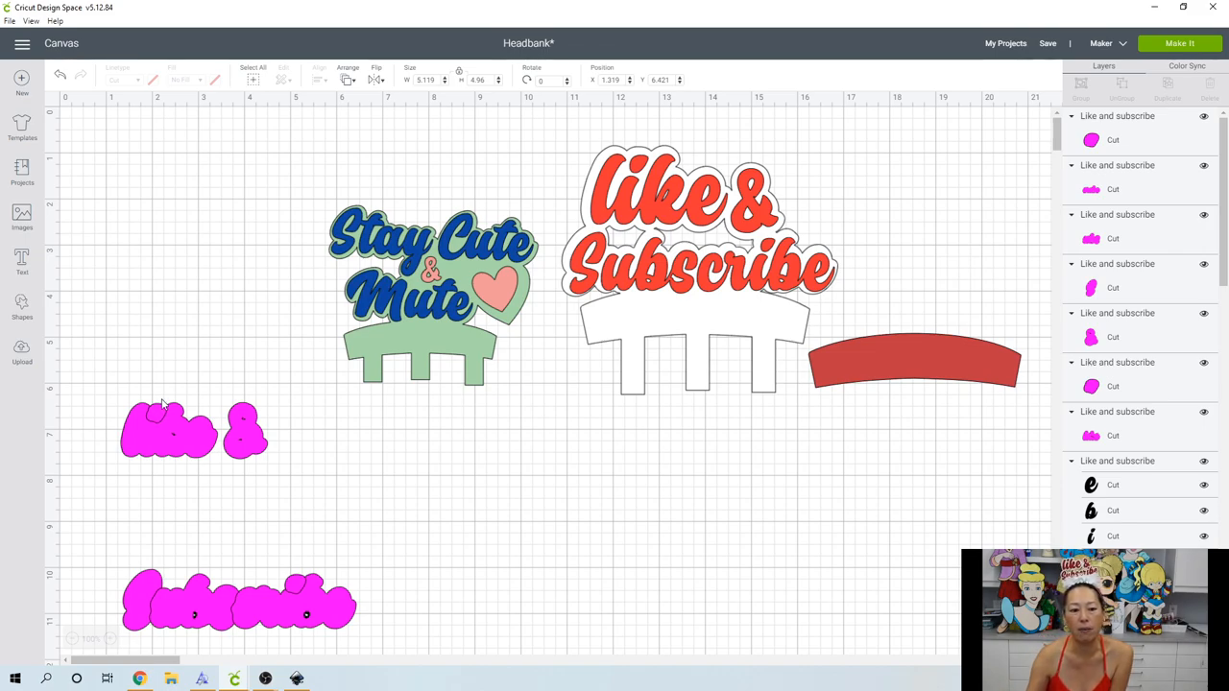
mouse_move(1125, 138)
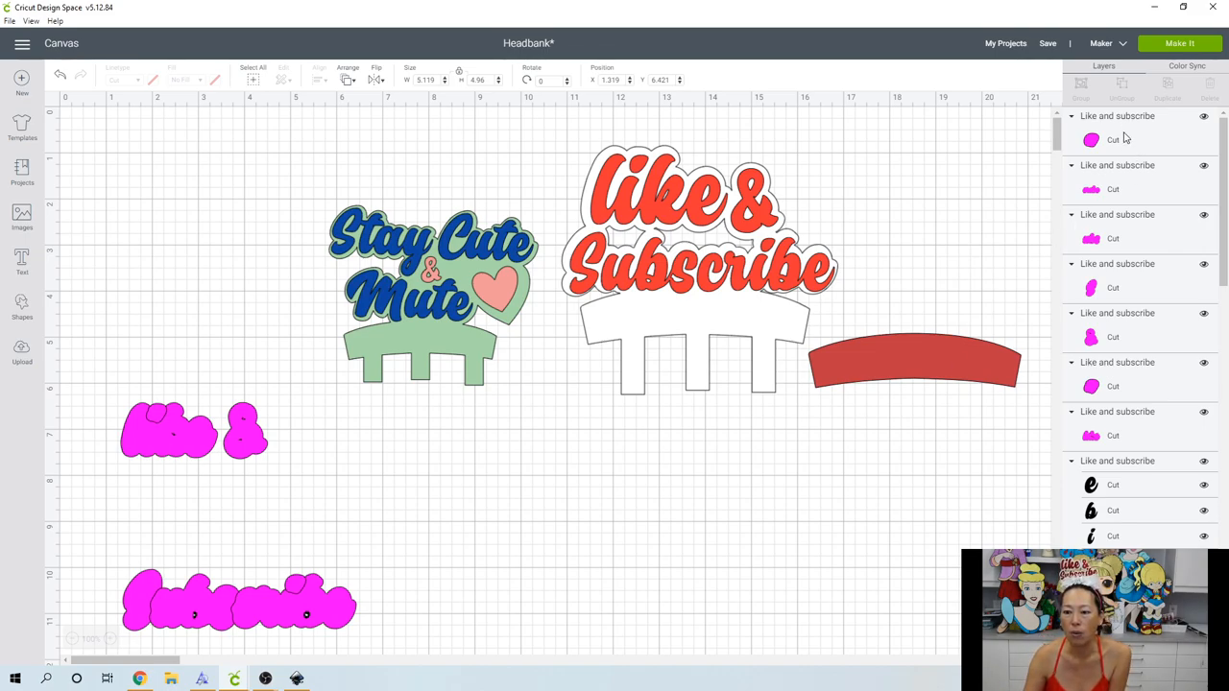
mouse_move(1144, 280)
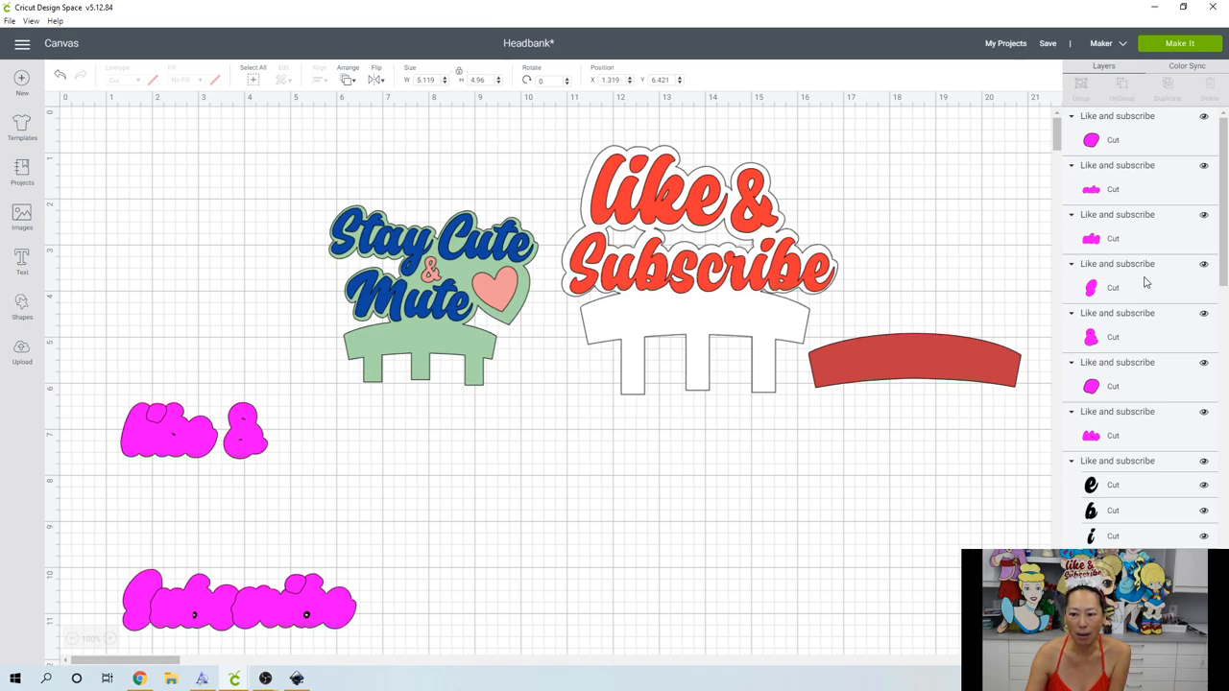
mouse_move(1117, 139)
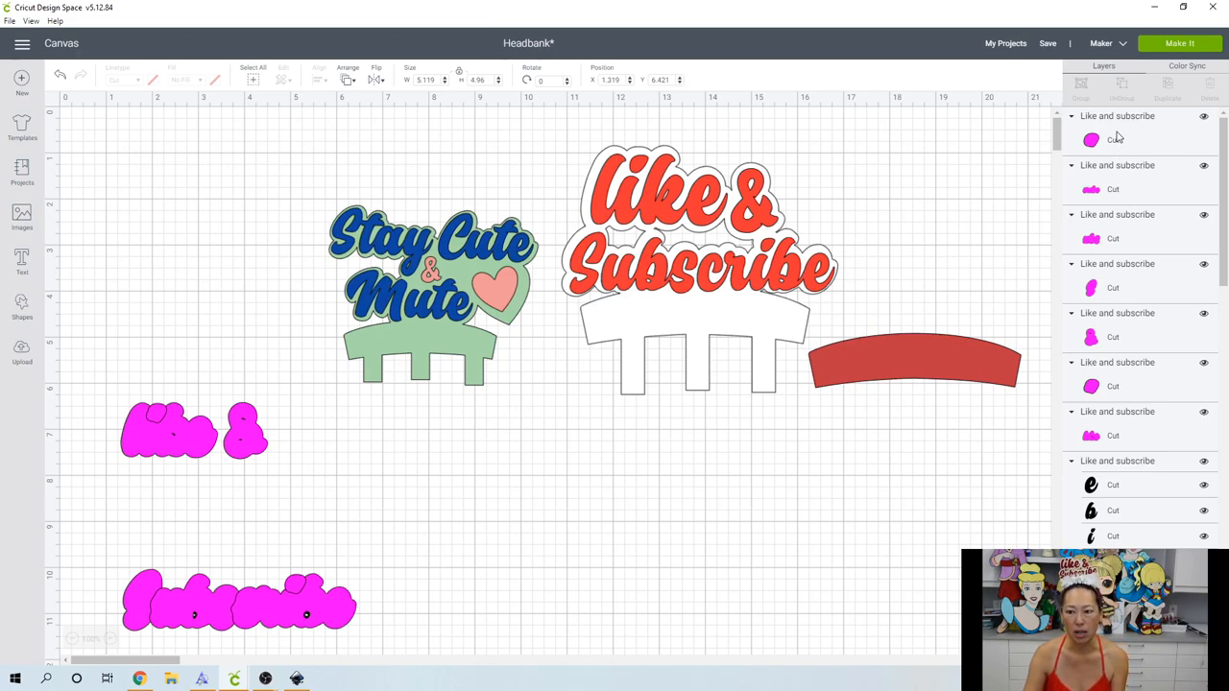
left_click(297, 599)
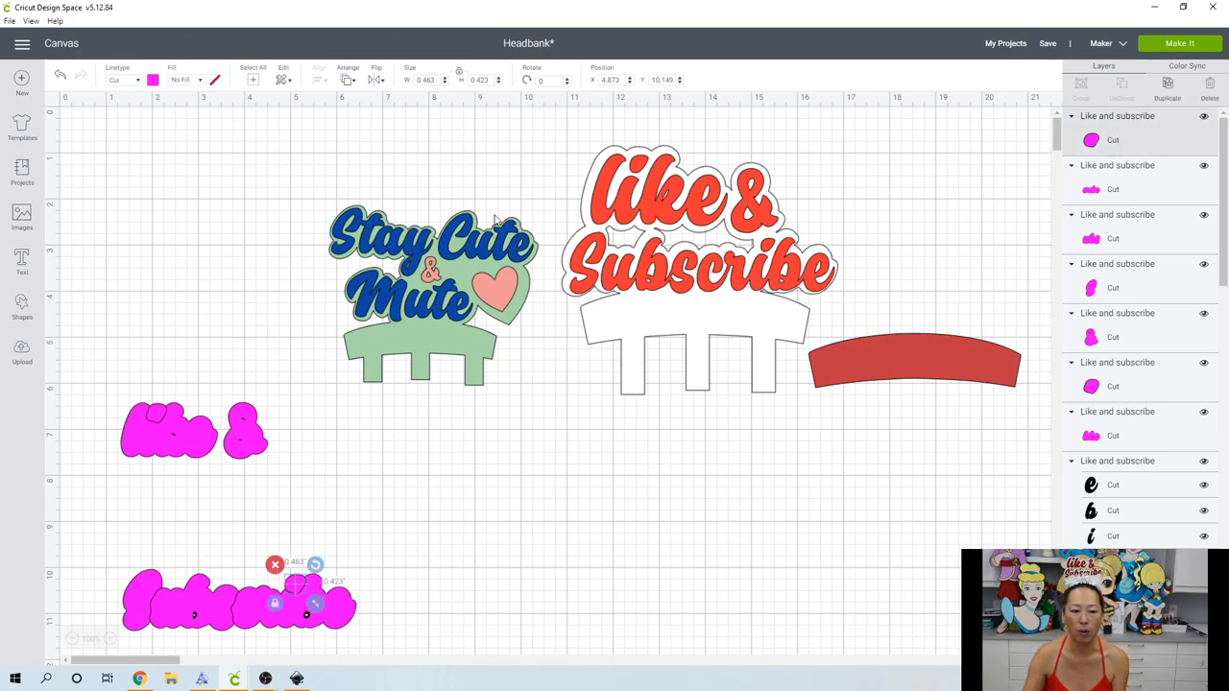
left_click(169, 432)
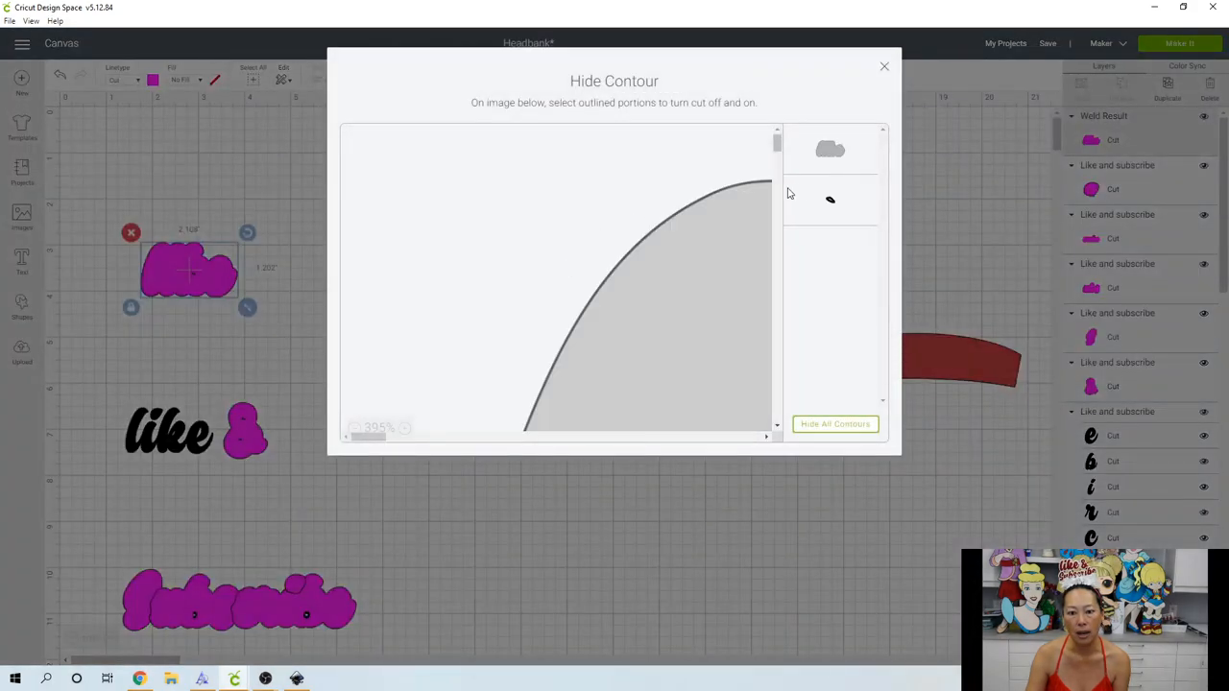
left_click(830, 200)
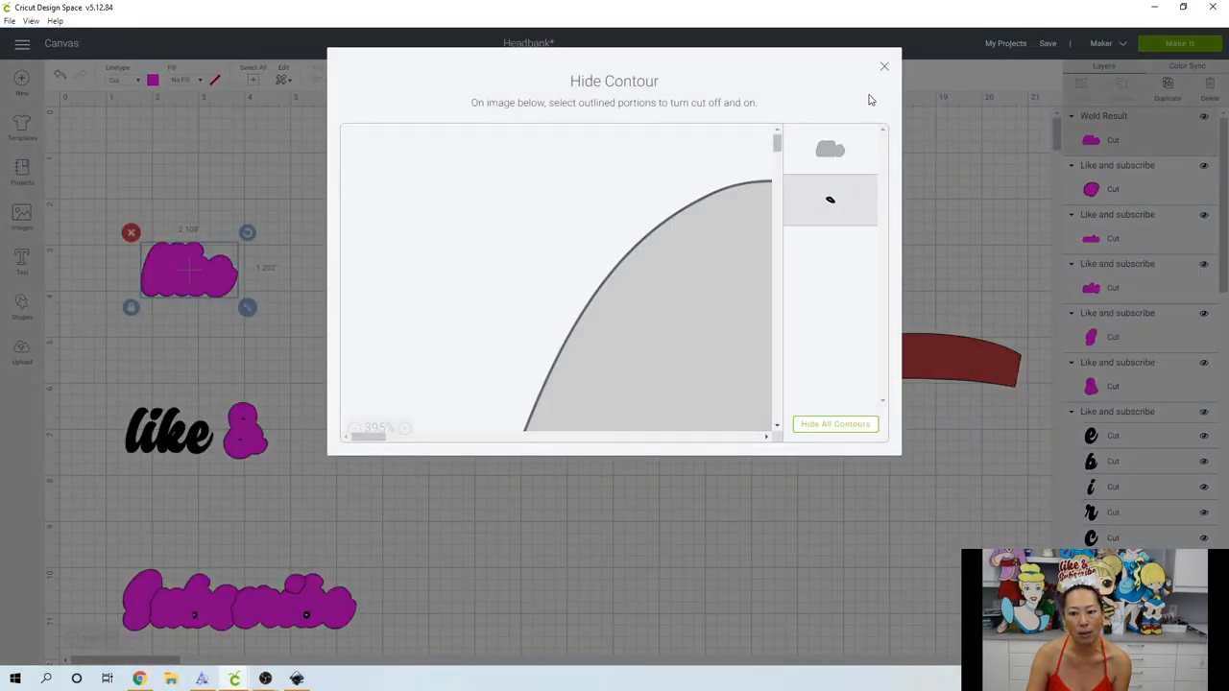
left_click(883, 66)
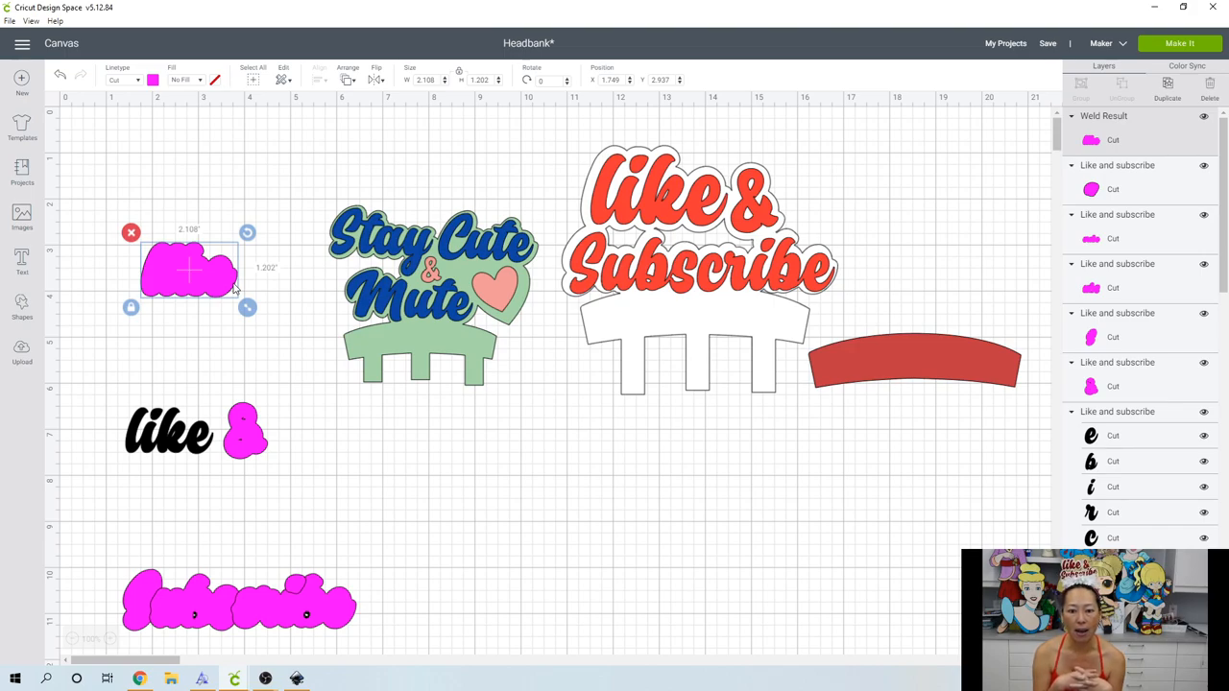
mouse_move(202, 279)
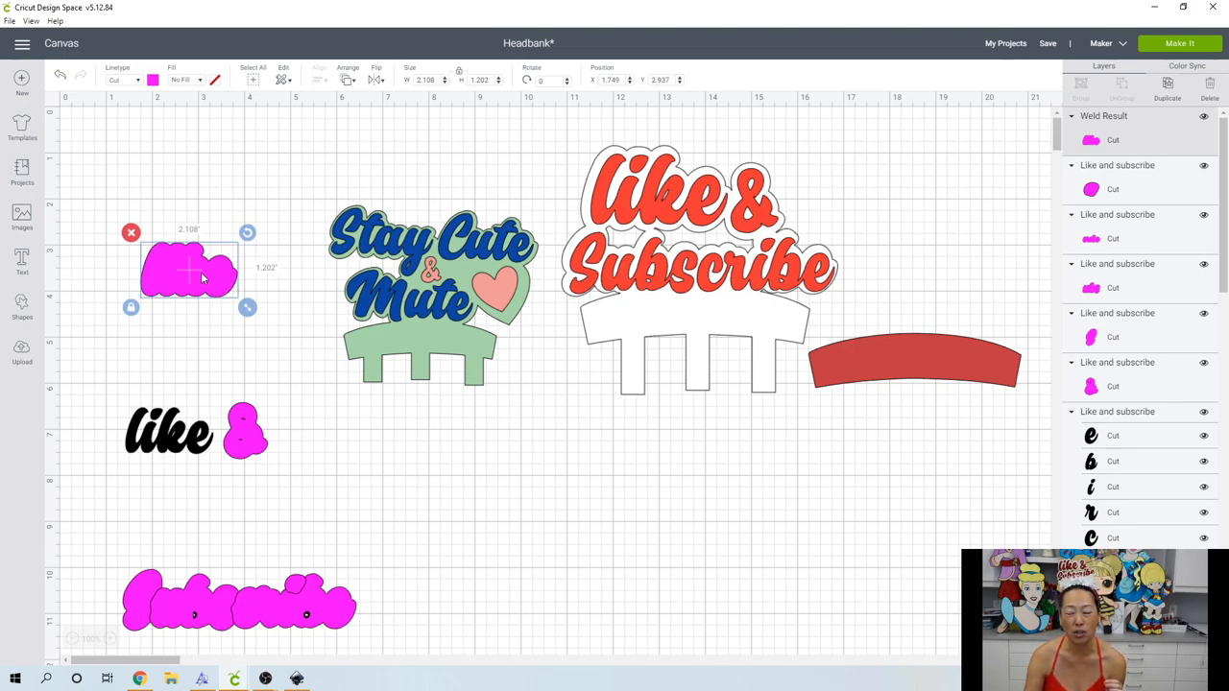
left_click_drag(188, 273, 177, 307)
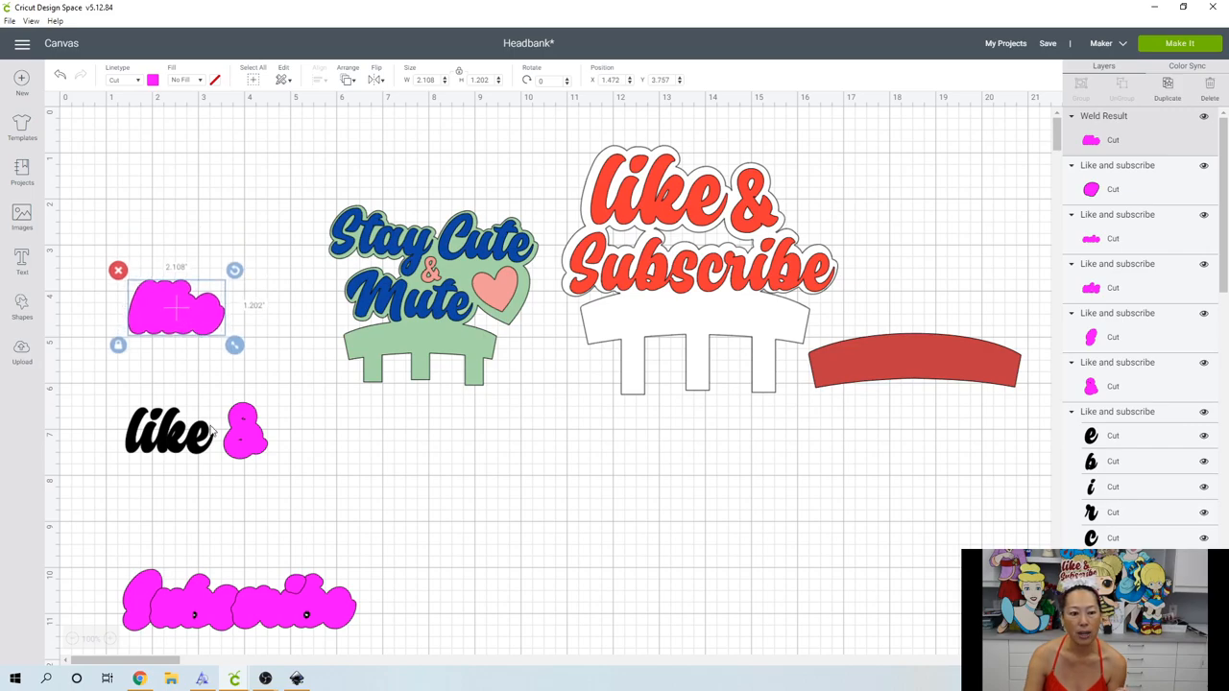
- Move the pink ampersand off the black one and hide all its inner contours to make it solid
left_click(242, 432)
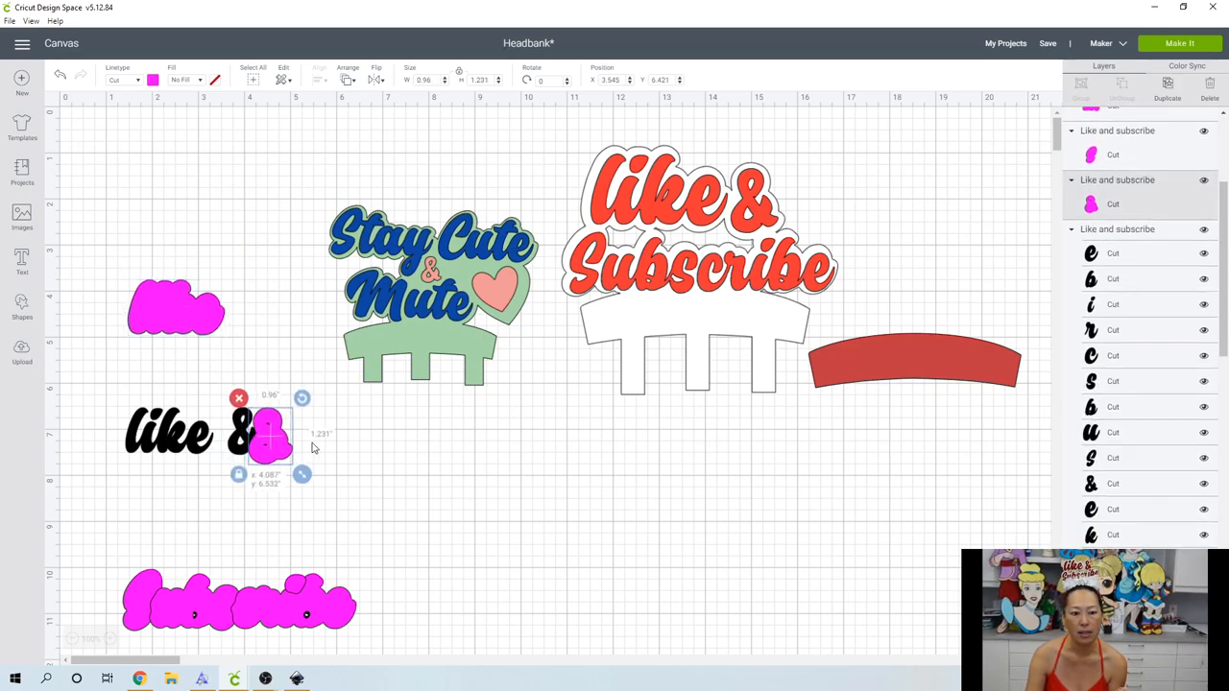
left_click_drag(273, 433, 353, 438)
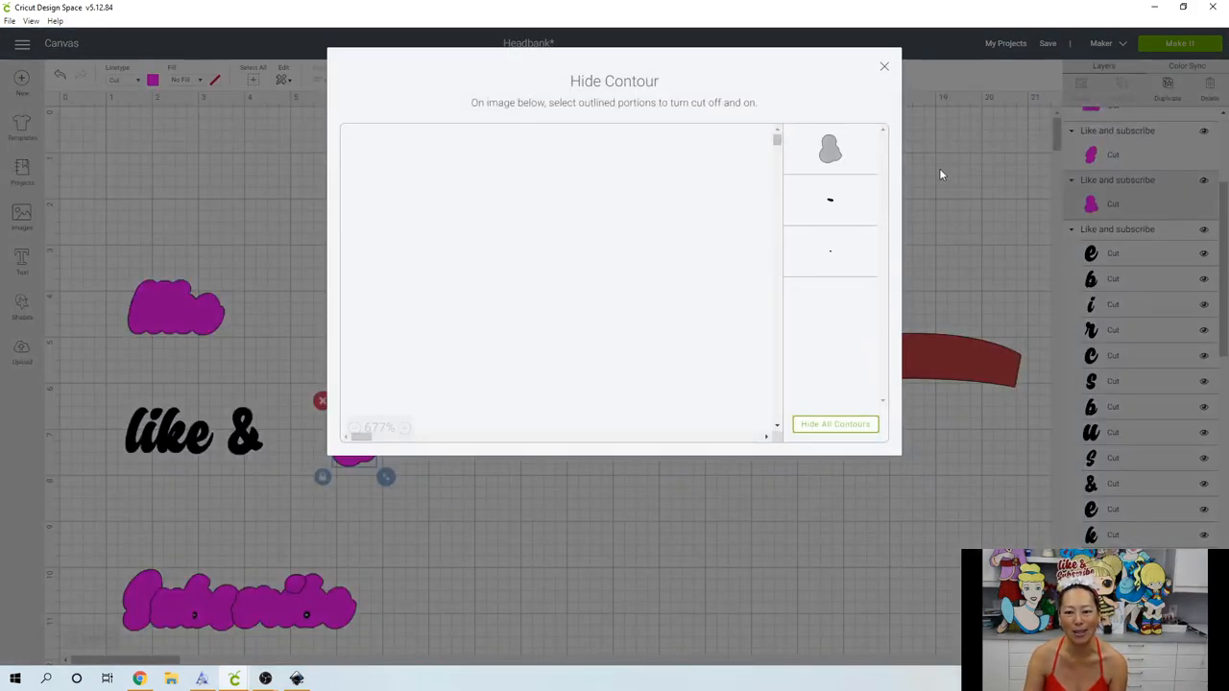
mouse_move(893, 222)
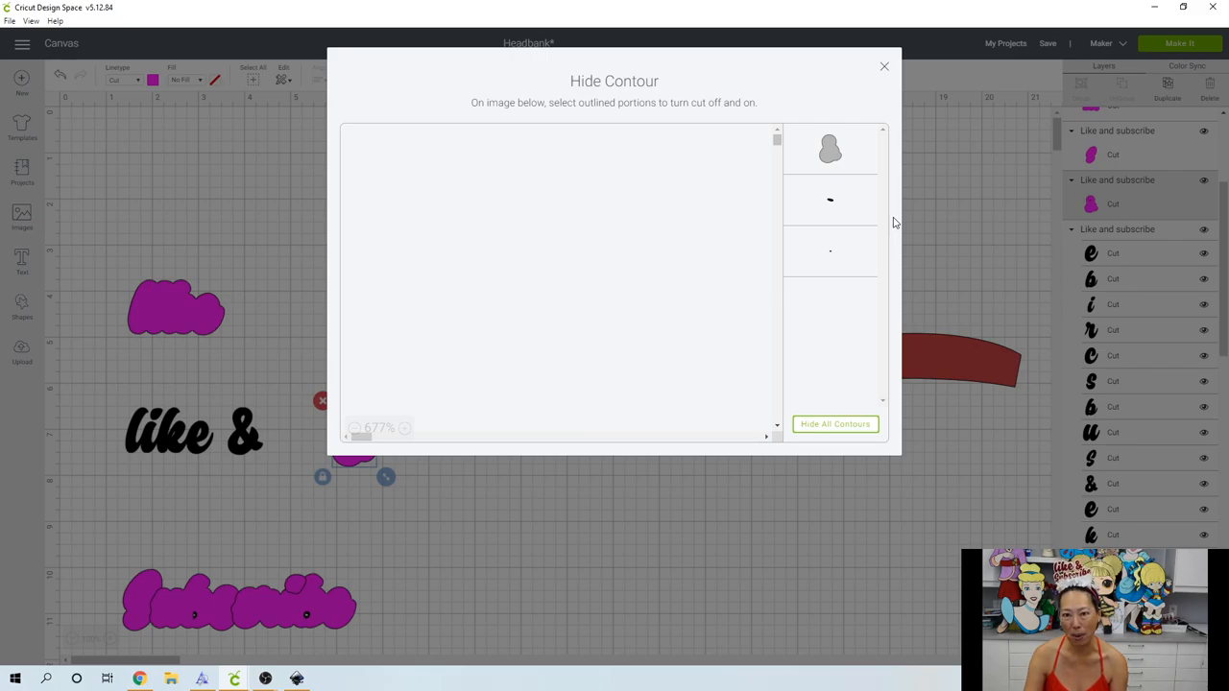
mouse_move(833, 210)
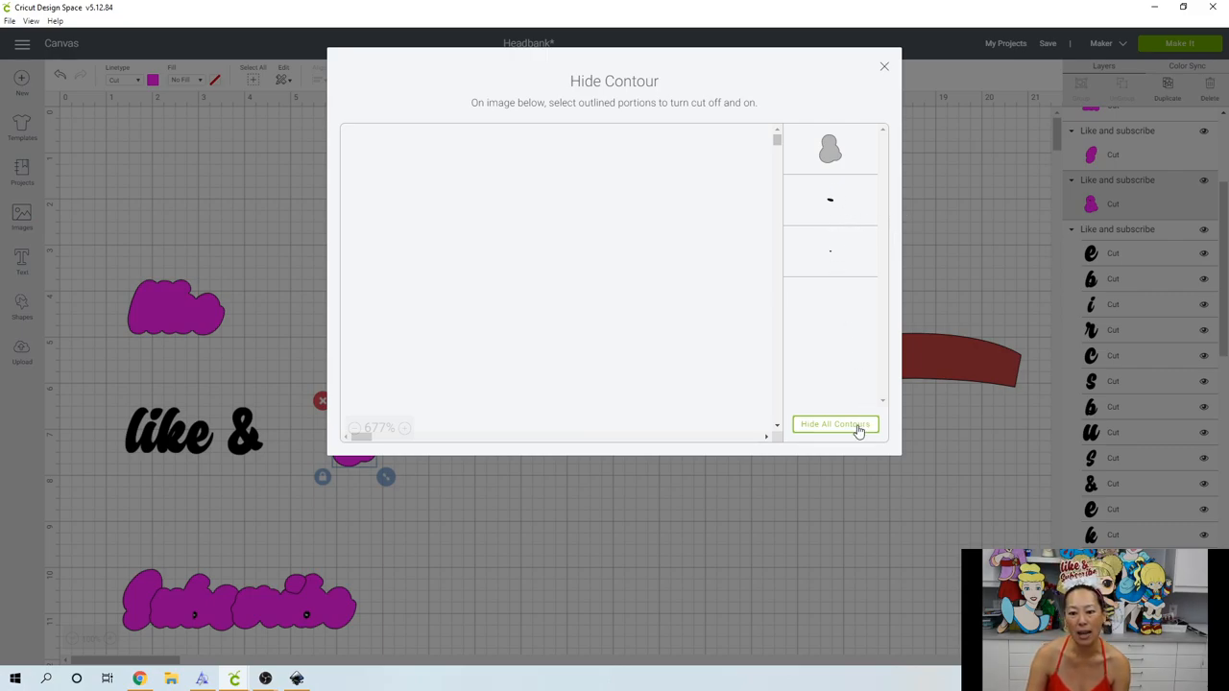
left_click(833, 425)
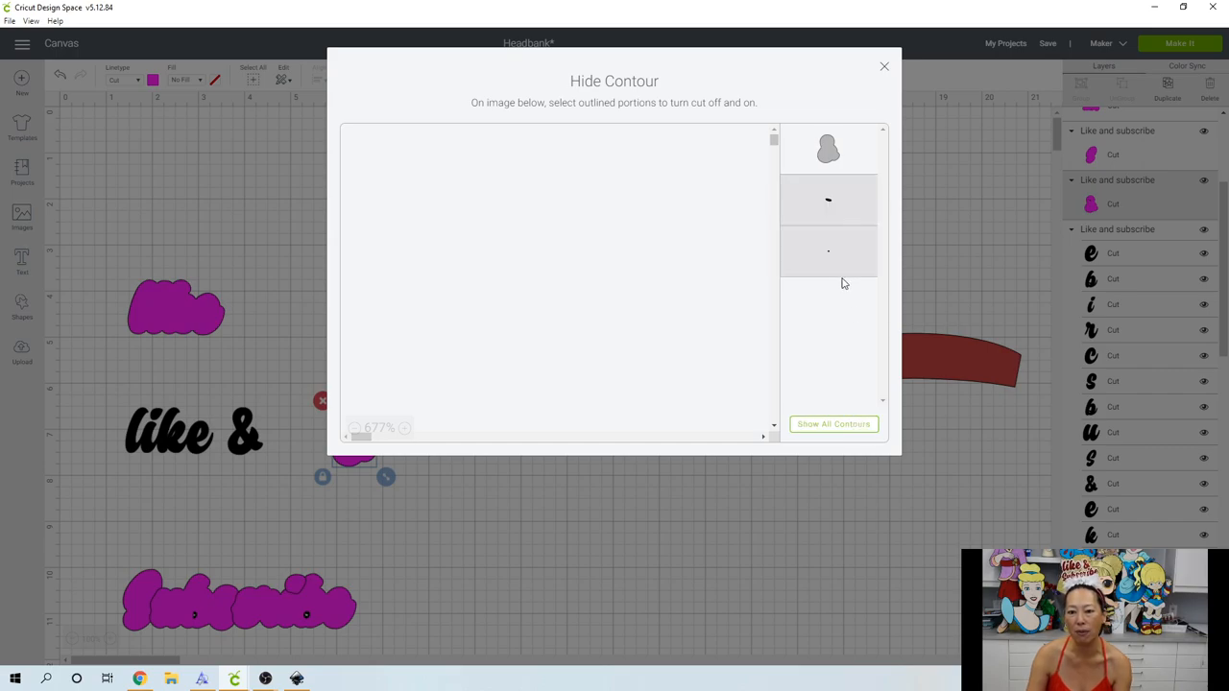
left_click(883, 66)
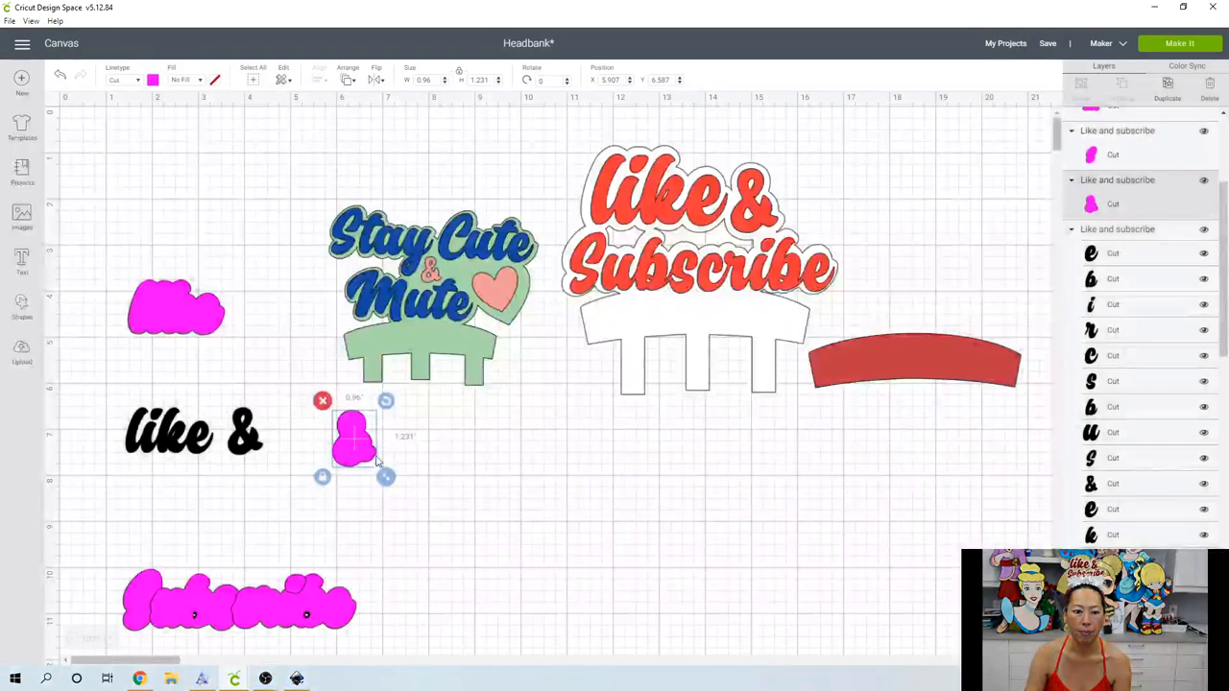
- Move the pink 'Subscribe' shadow off the lettering and hide all its inner contours to make it solid
left_click_drag(355, 438, 258, 317)
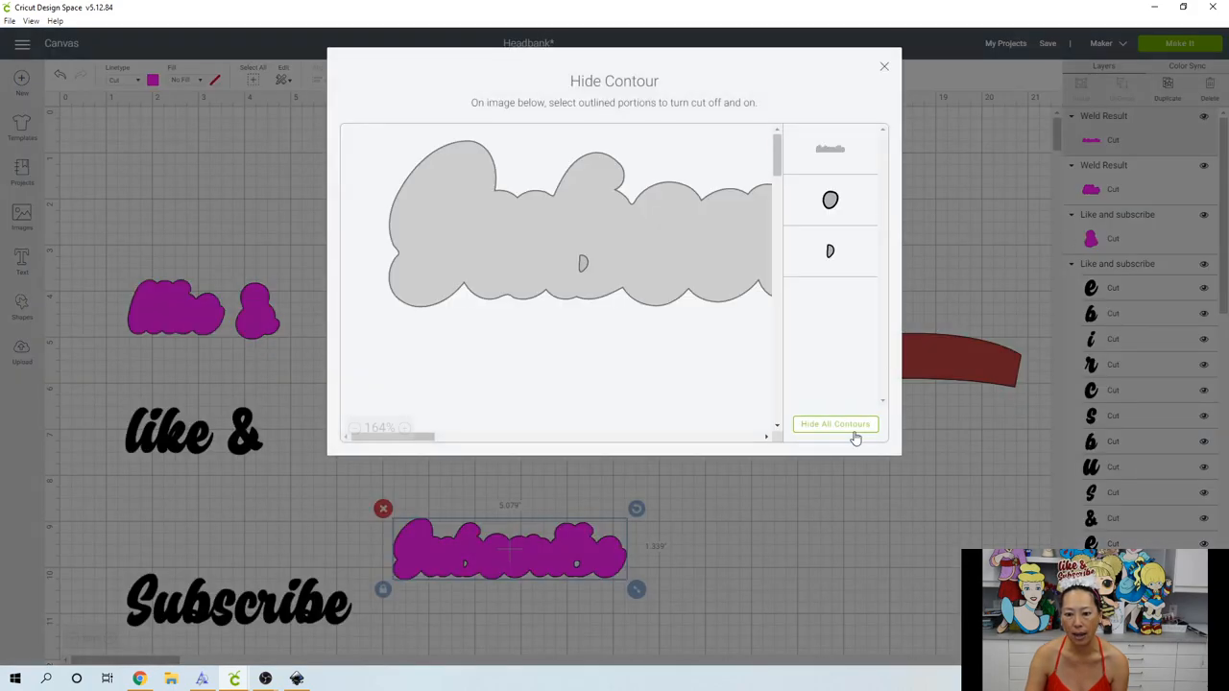
left_click(833, 425)
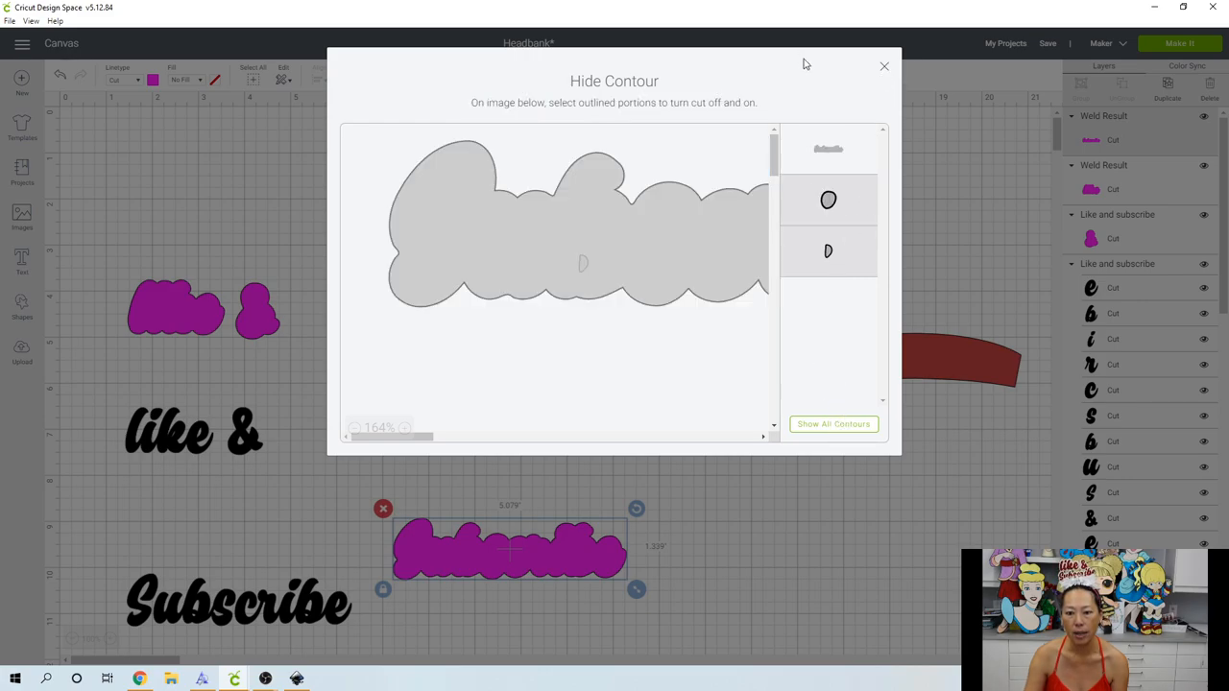
mouse_move(837, 157)
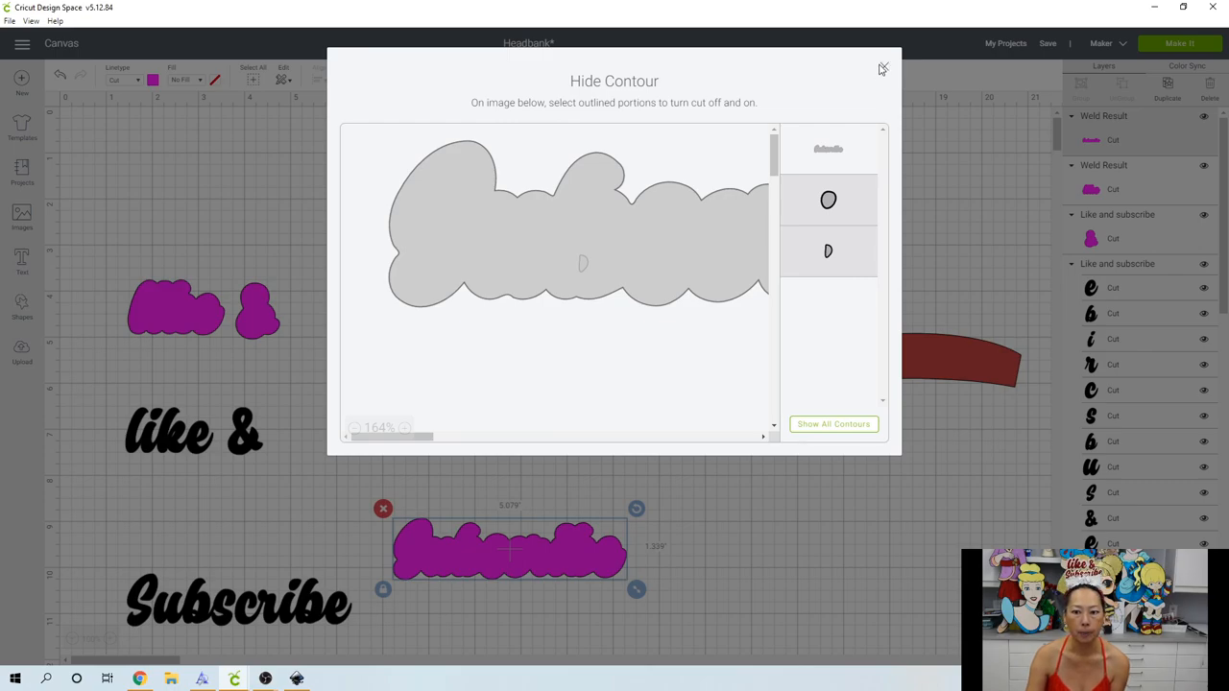
left_click(883, 69)
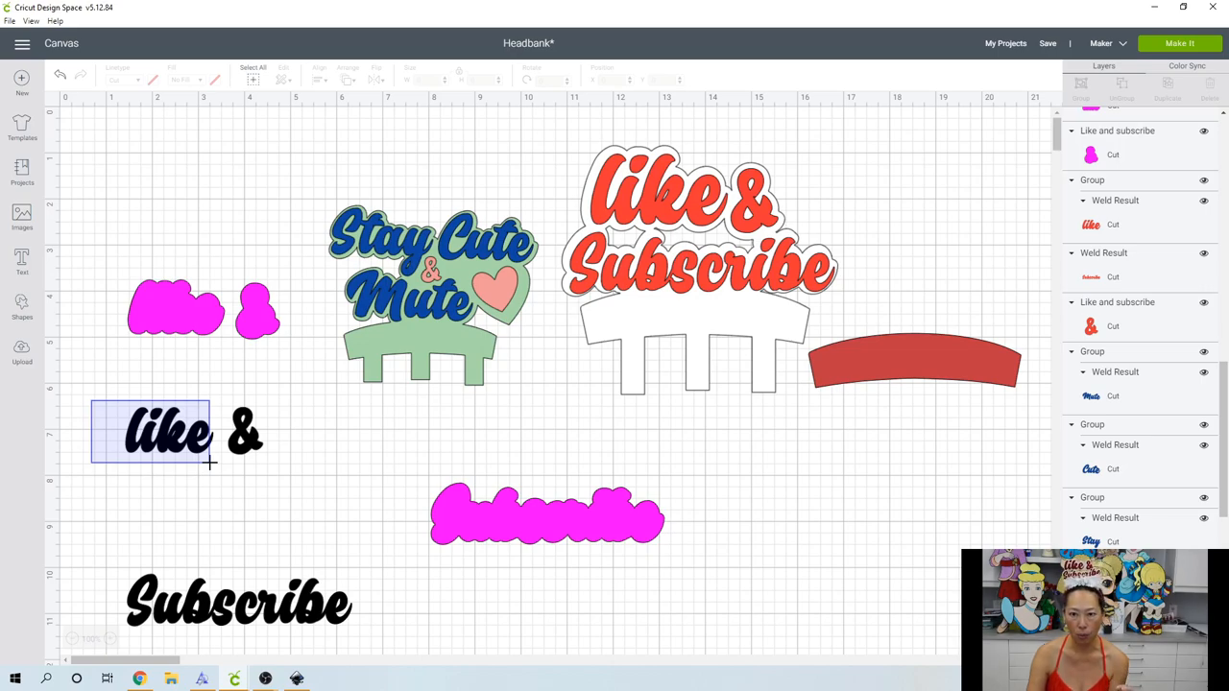
- Weld the black 'like' letters, send the pink shadow behind them, and reposition the pair at the left
left_click(169, 432)
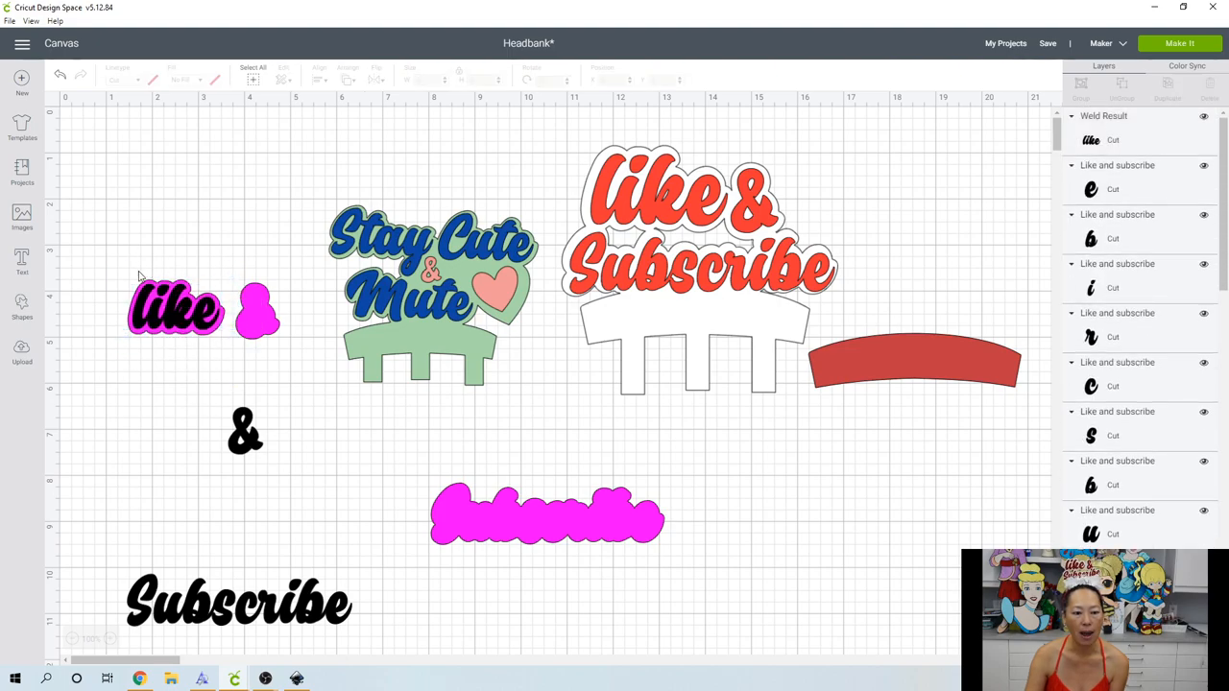
left_click(175, 307)
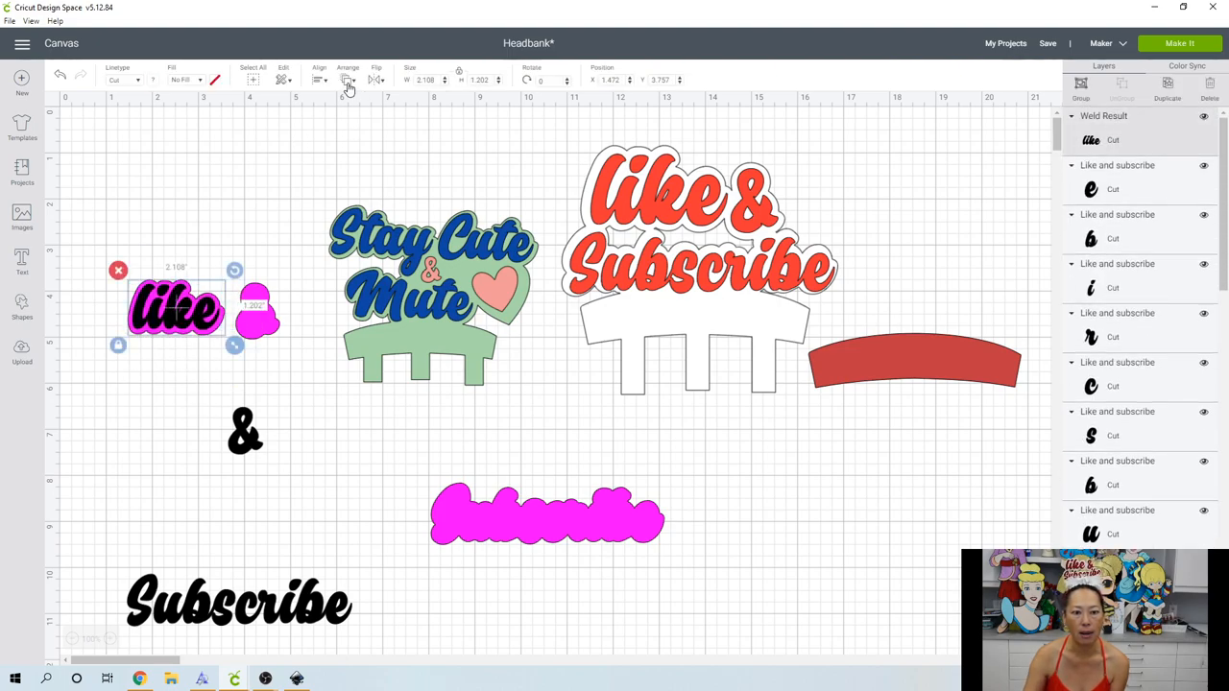
left_click(347, 81)
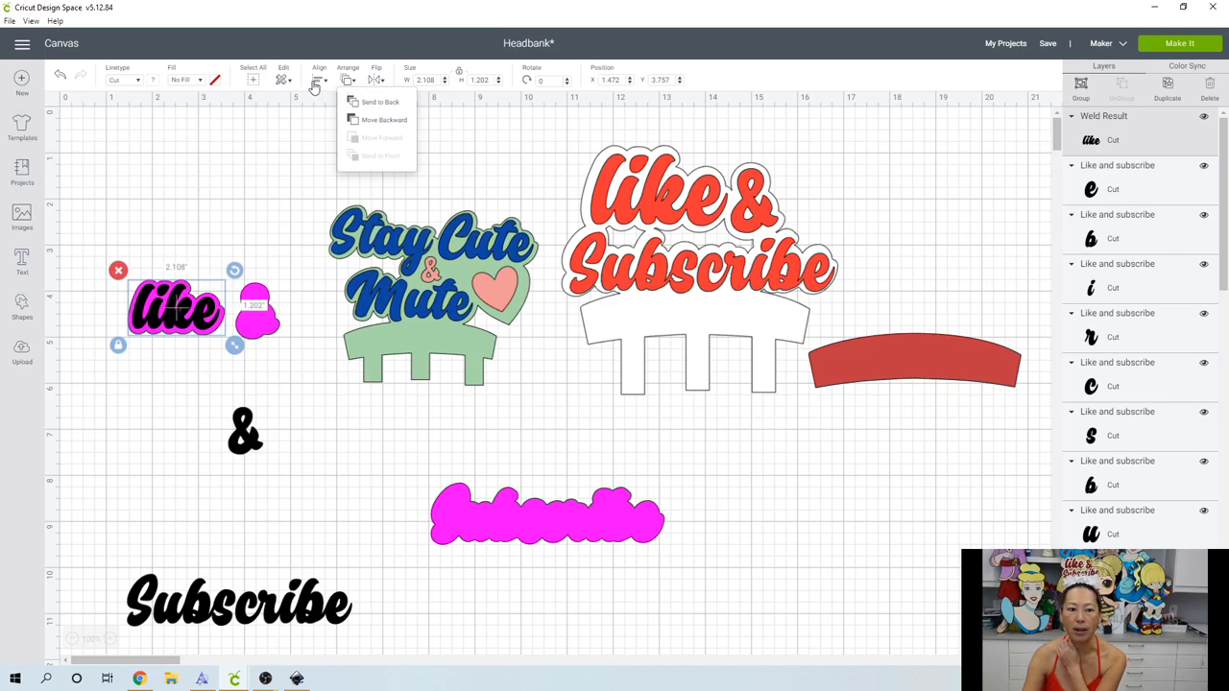
left_click(319, 73)
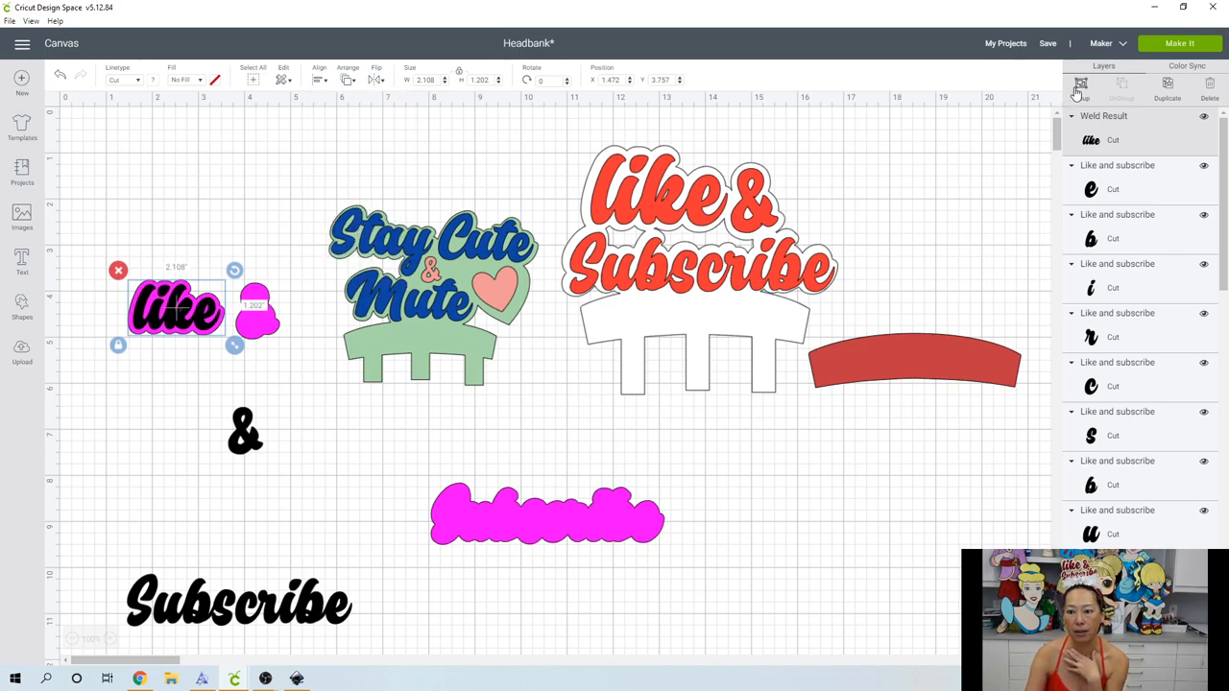
left_click_drag(177, 307, 279, 192)
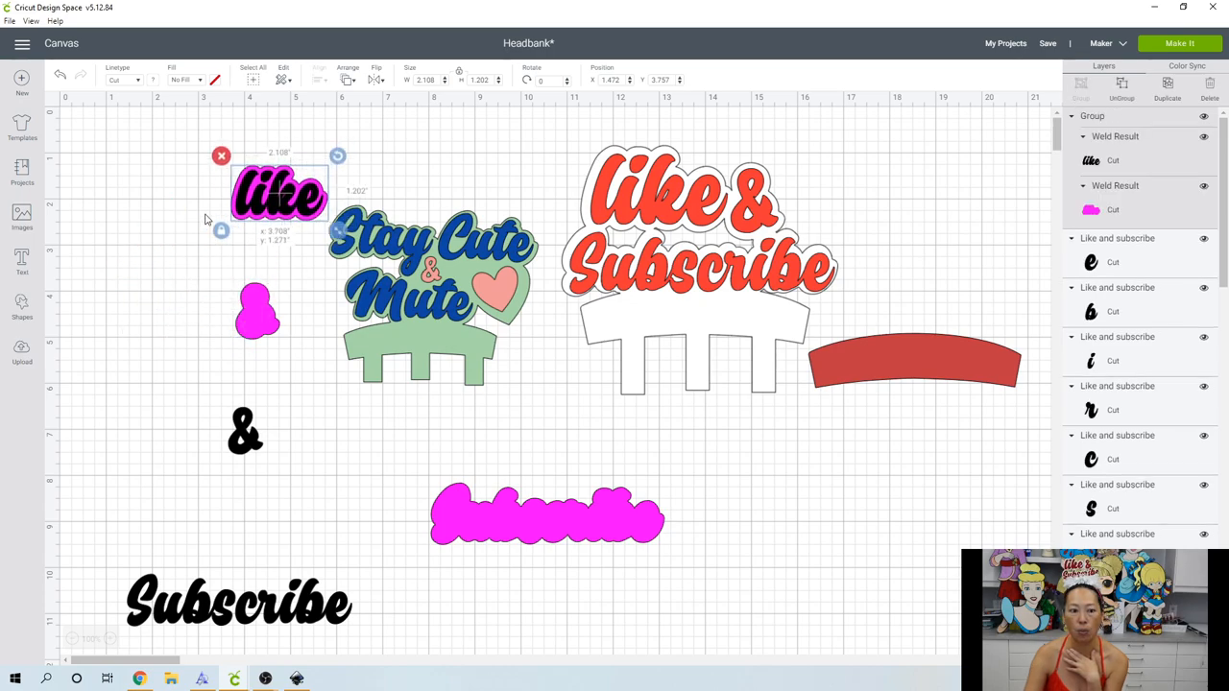
left_click_drag(278, 192, 140, 334)
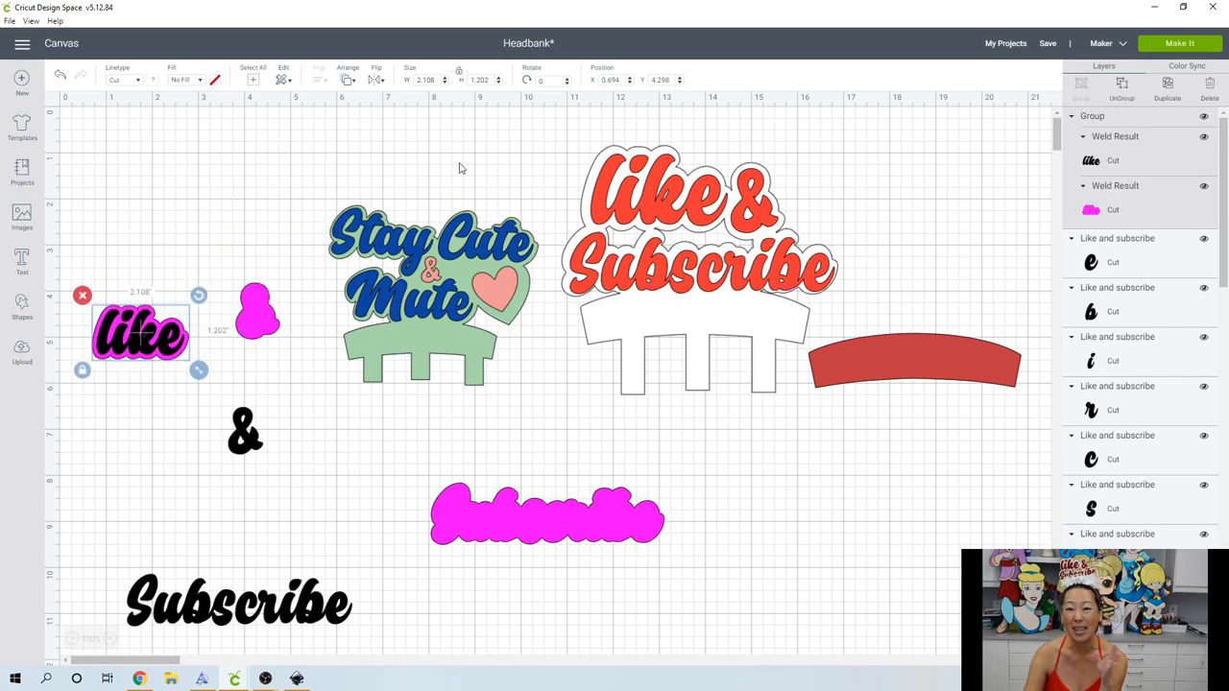
mouse_move(188, 325)
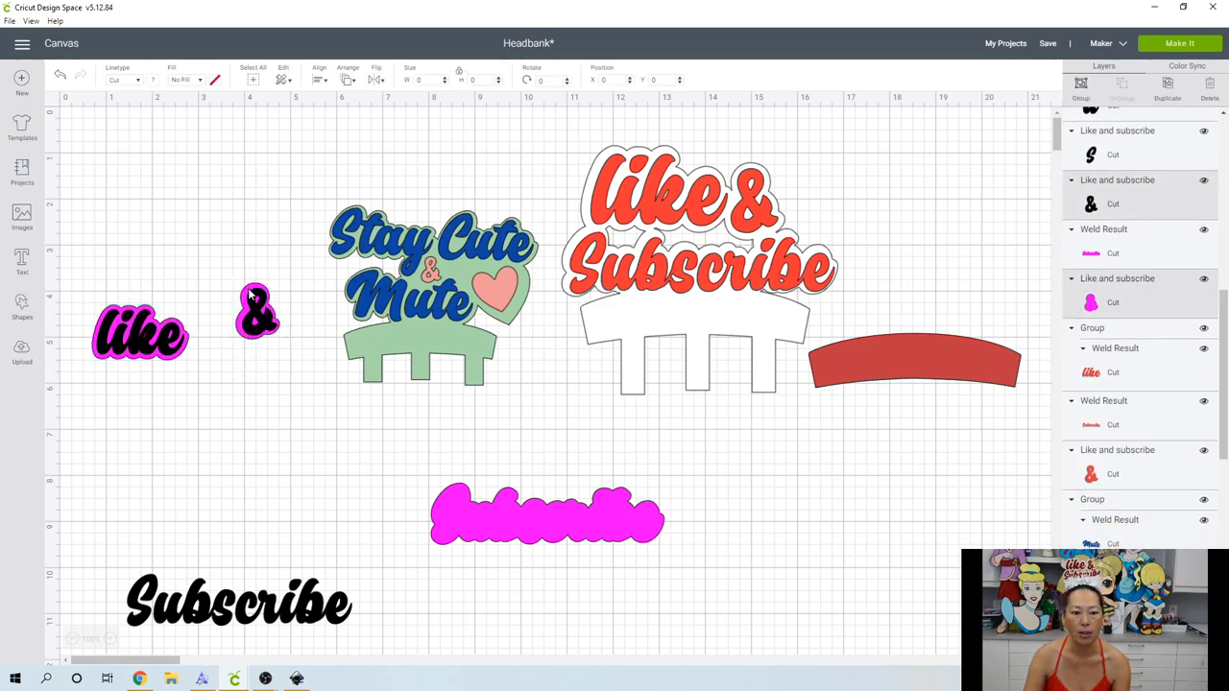
- Group the black ampersand with its pink shadow
left_click(318, 73)
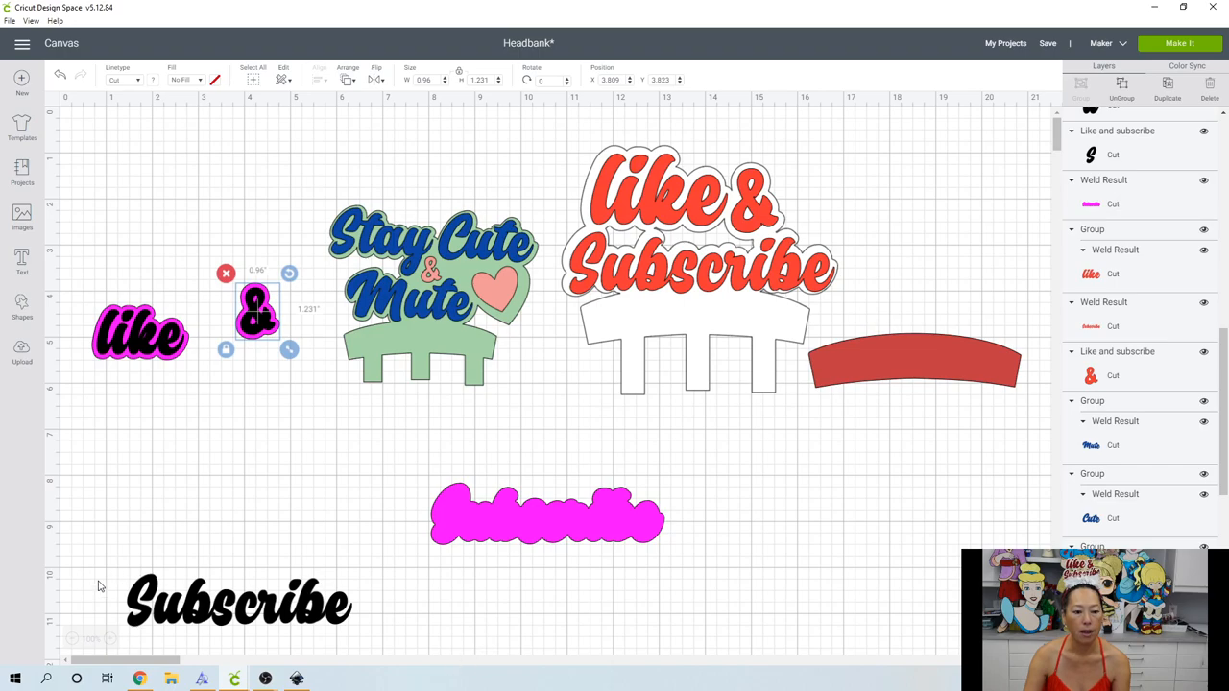
left_click(238, 603)
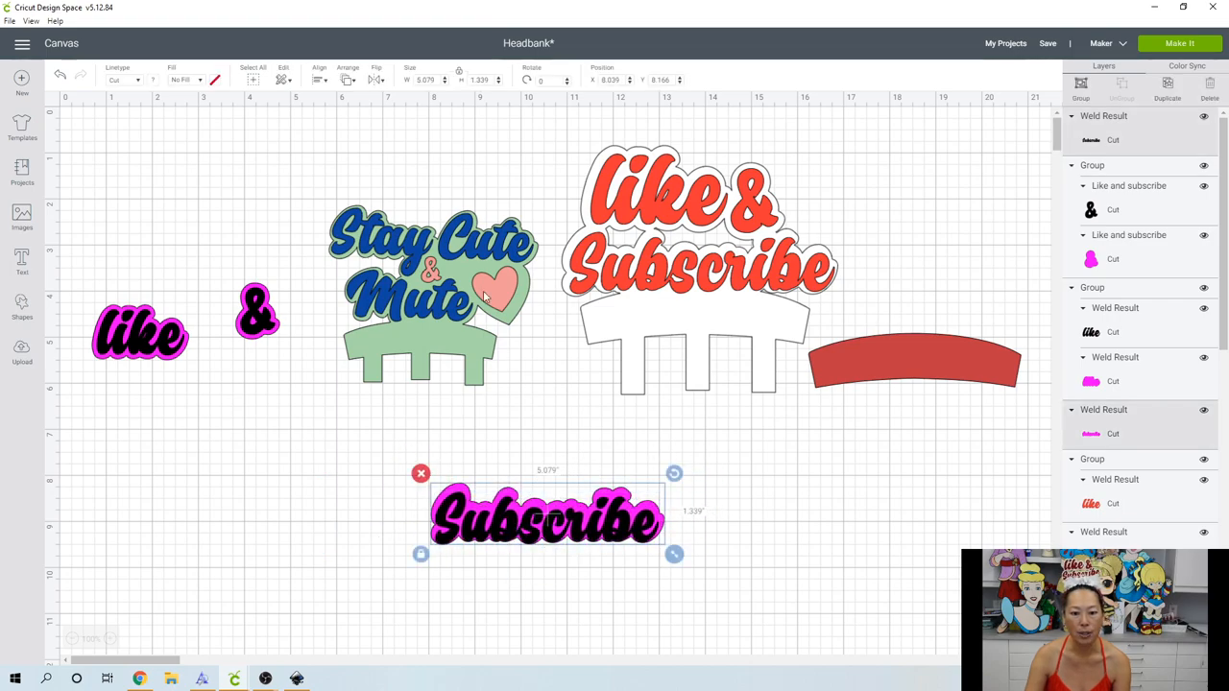
- Center the Subscribe lettering on its shadow with Align > Center and nudge the pair left
left_click(318, 75)
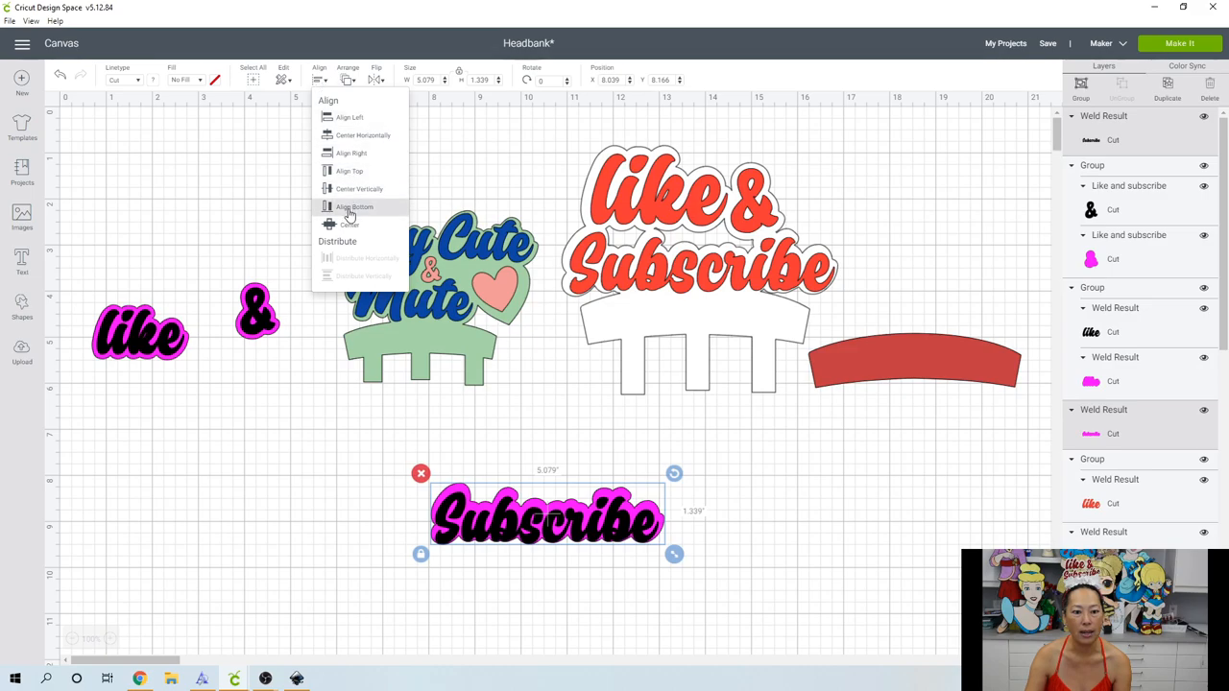
left_click(353, 207)
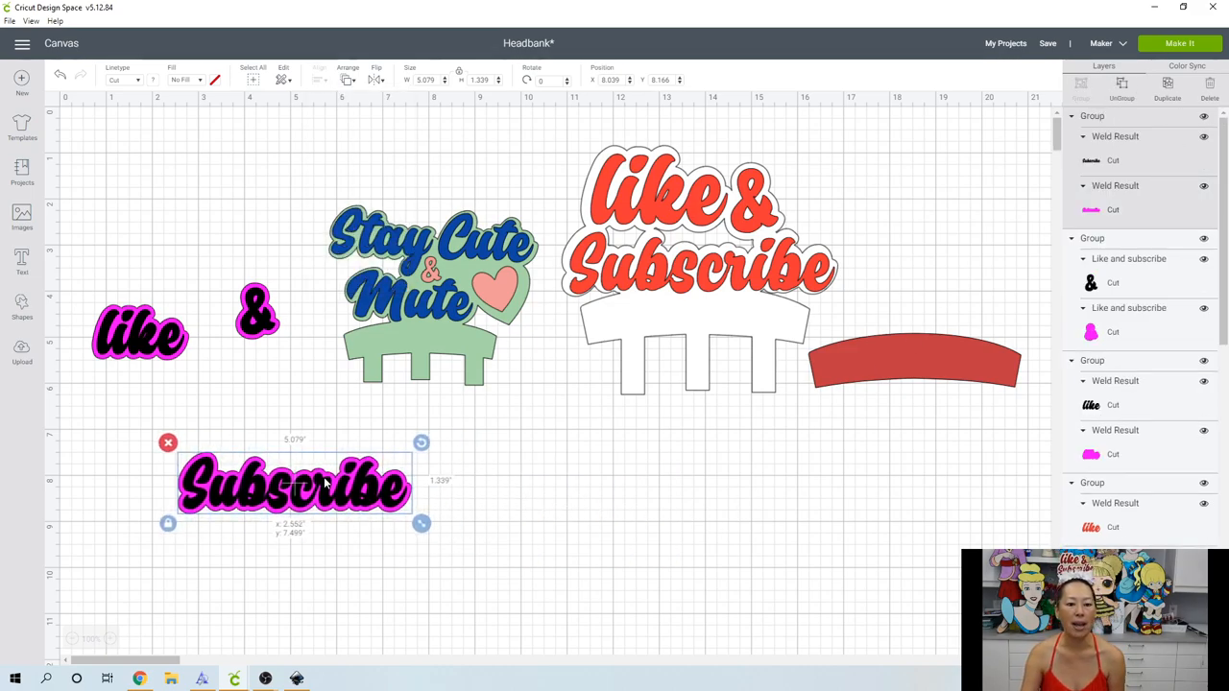
left_click_drag(296, 484, 276, 496)
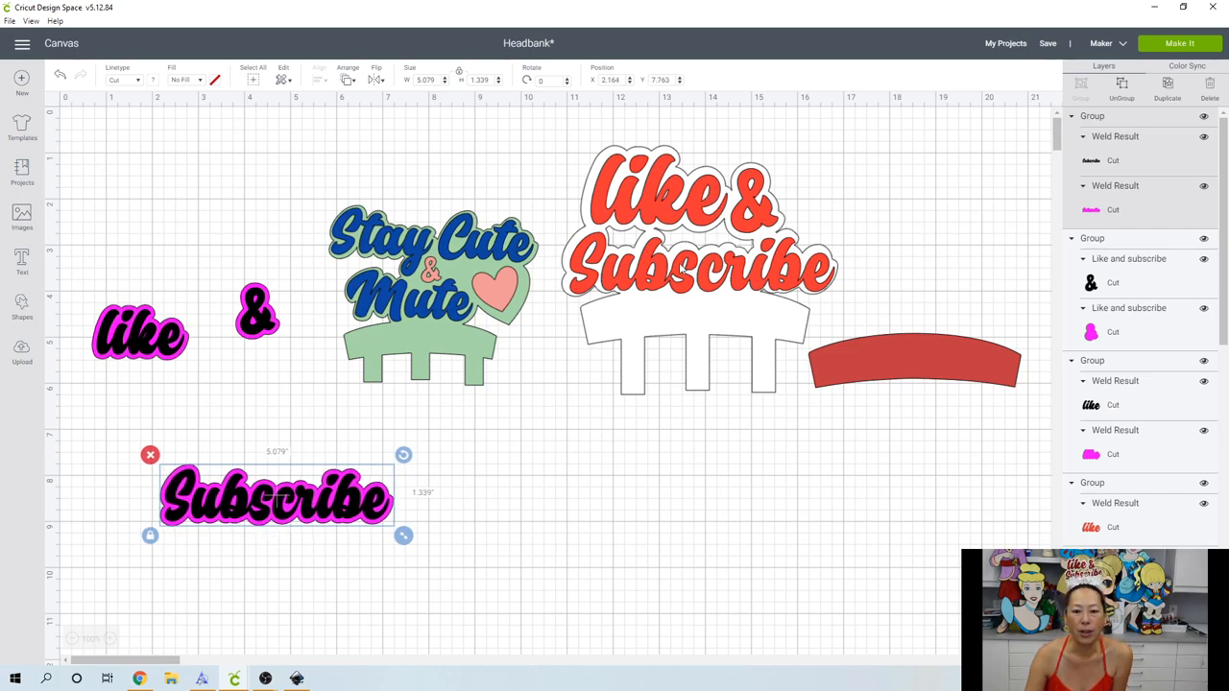
- Move the ampersand up after 'like' so the lettering reads 'like & Subscribe'
left_click(682, 220)
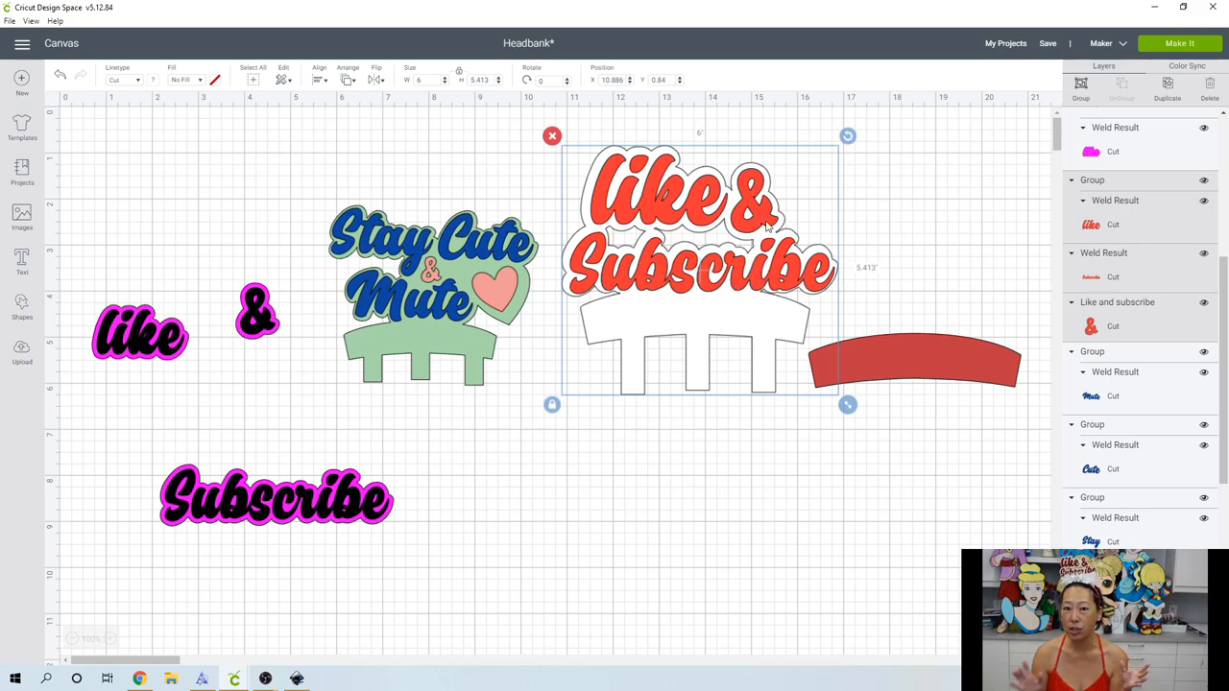
mouse_move(757, 331)
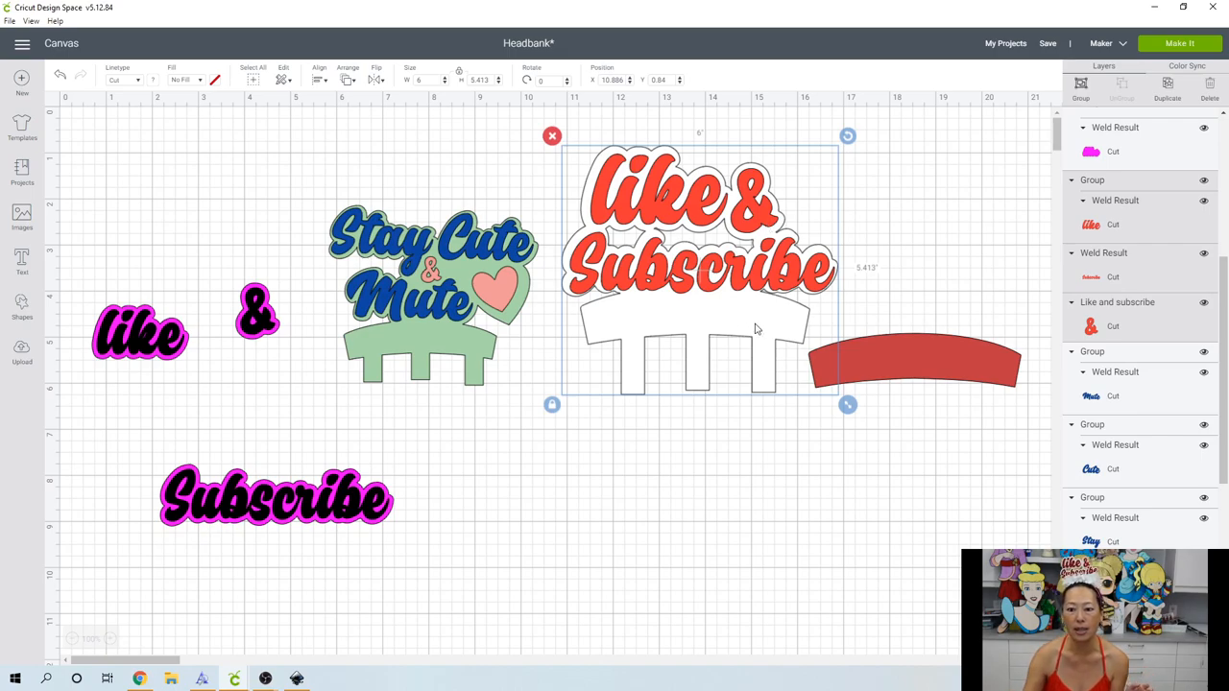
mouse_move(768, 338)
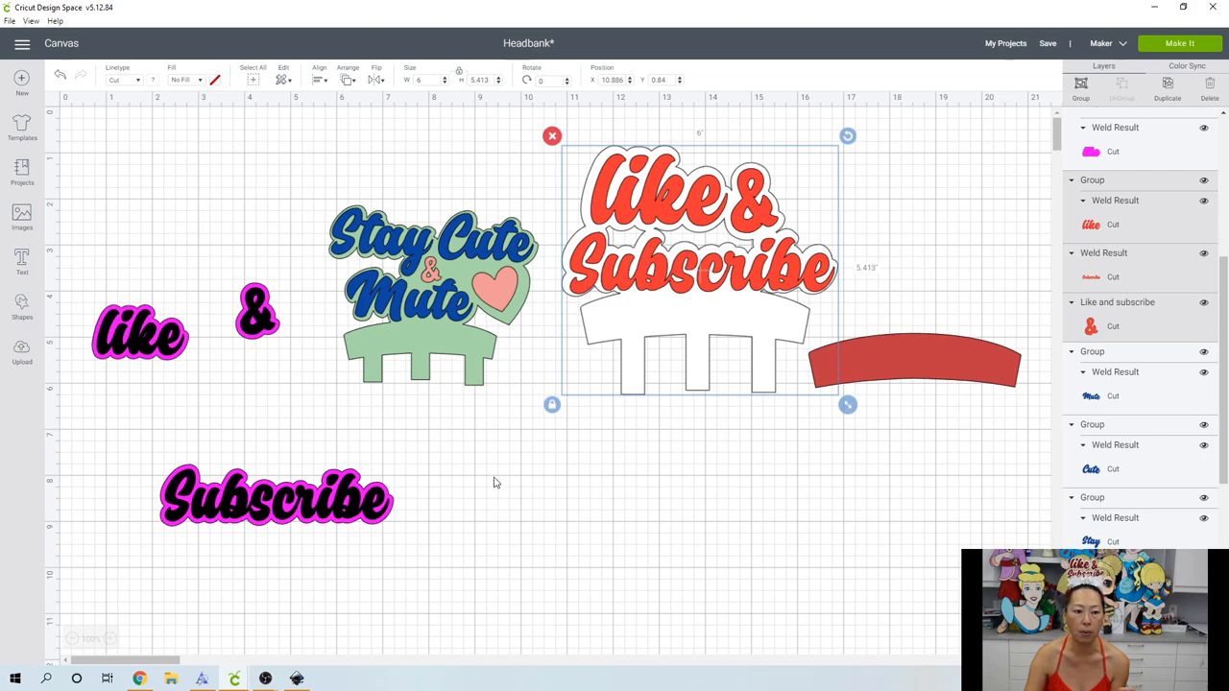
left_click(495, 482)
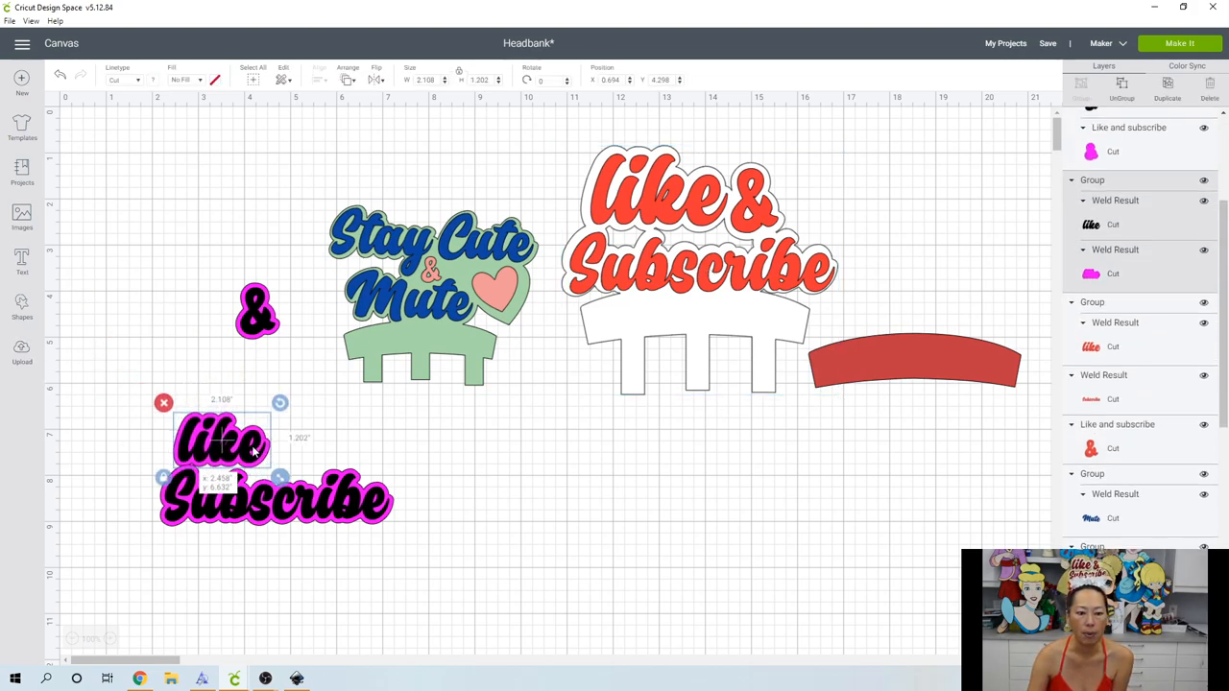
left_click_drag(258, 311, 296, 398)
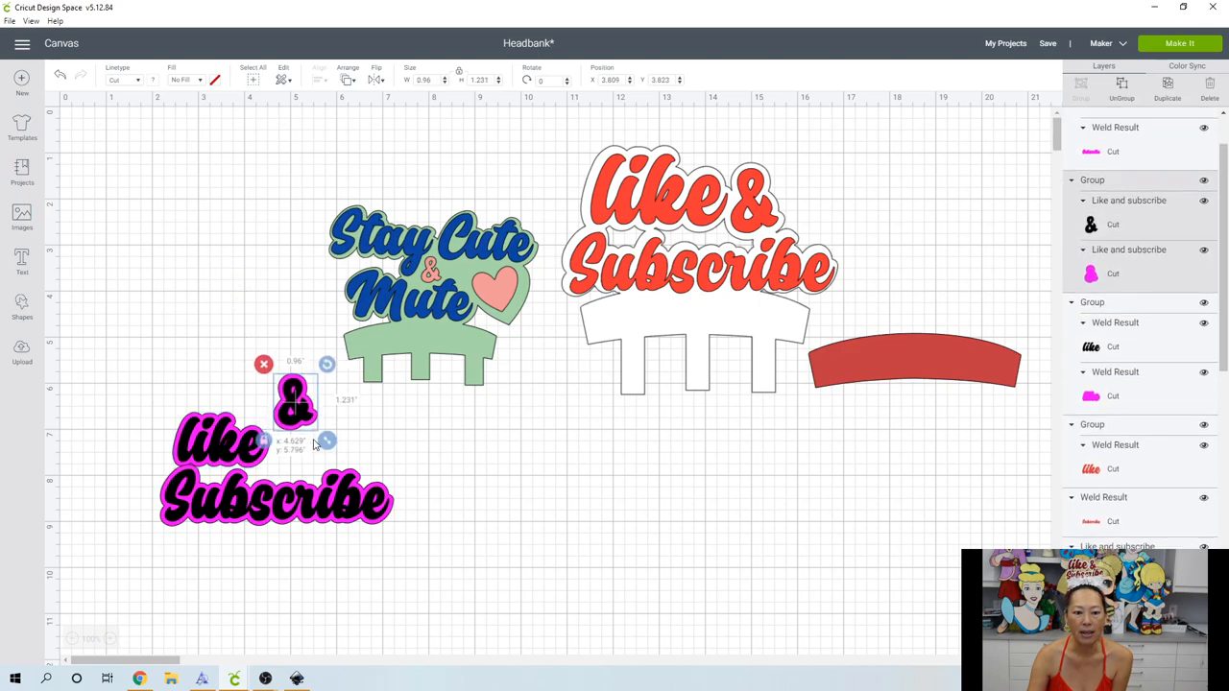
left_click_drag(296, 403, 297, 446)
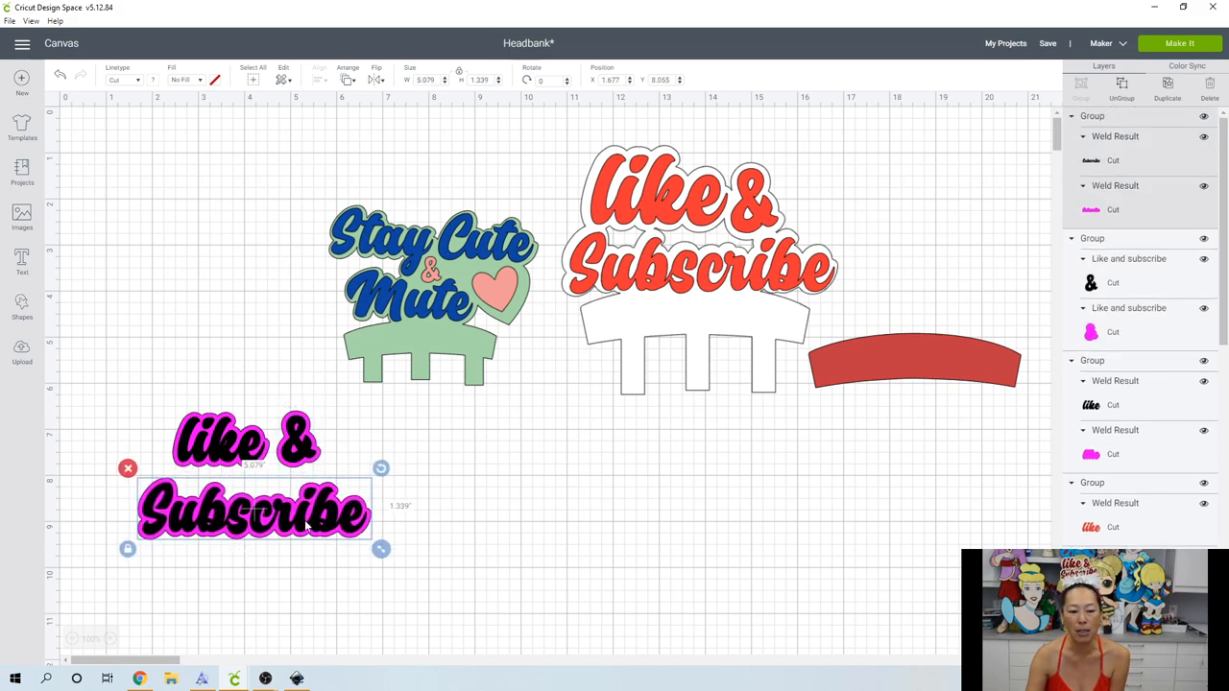
mouse_move(302, 477)
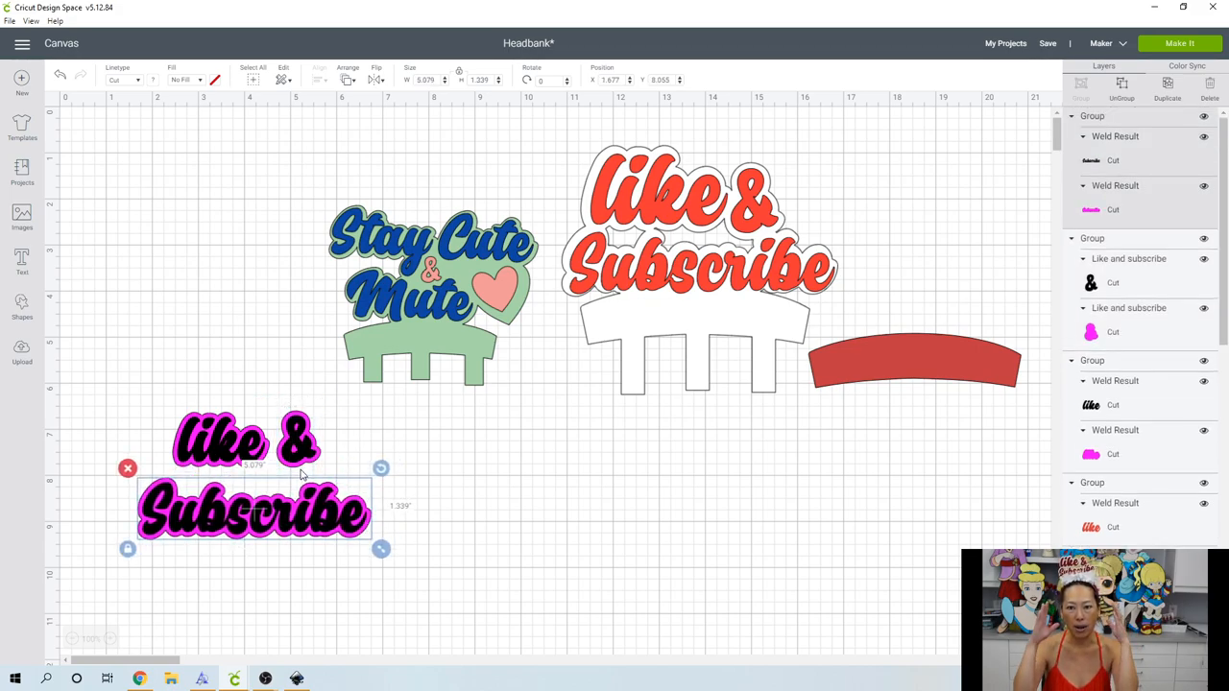
left_click(172, 401)
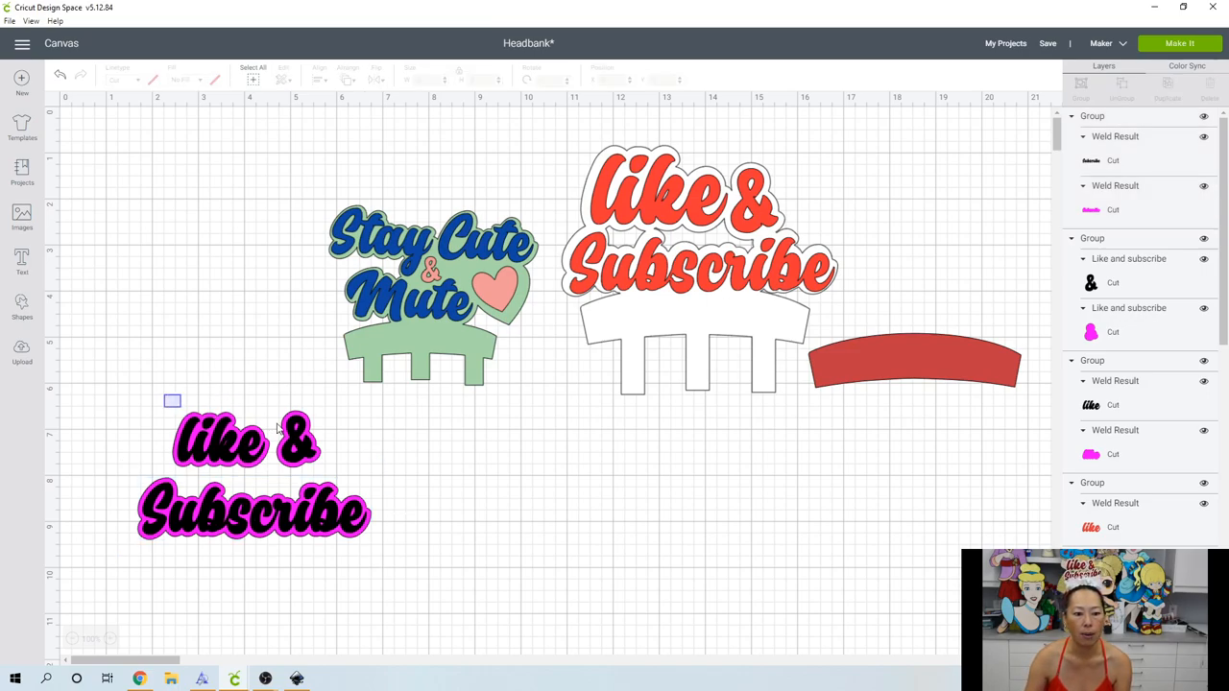
left_click(253, 471)
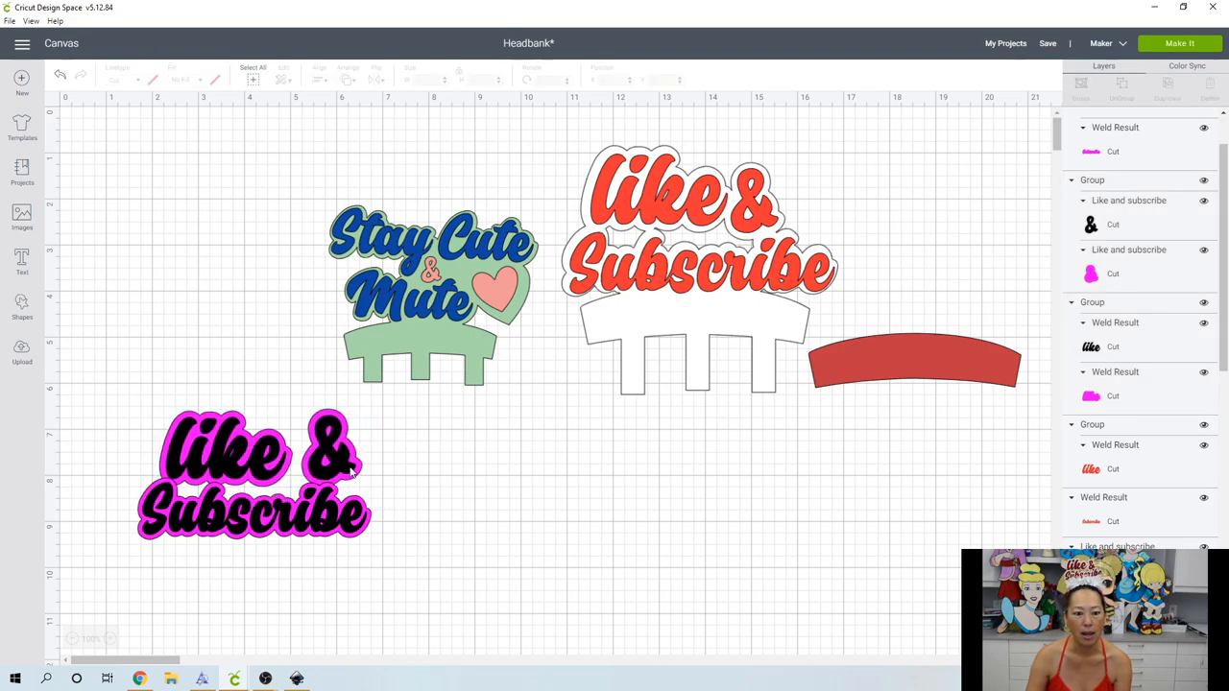
- Select the ampersand to tuck it tighter against 'like'
left_click(326, 457)
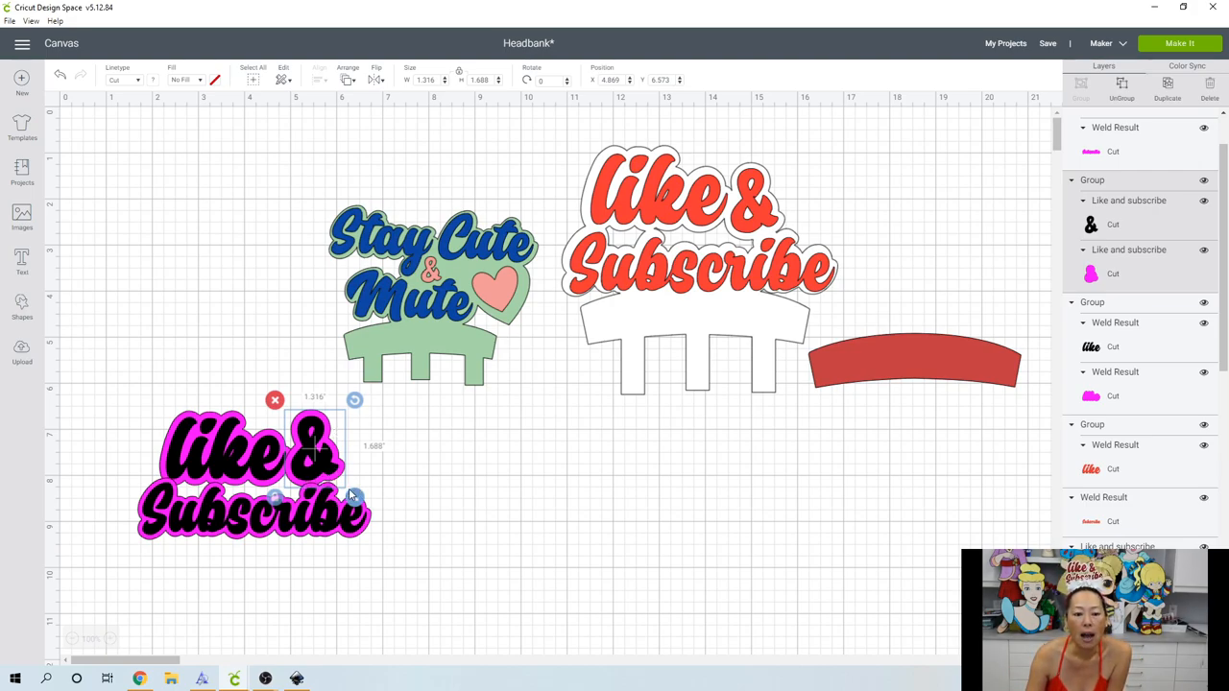
mouse_move(326, 484)
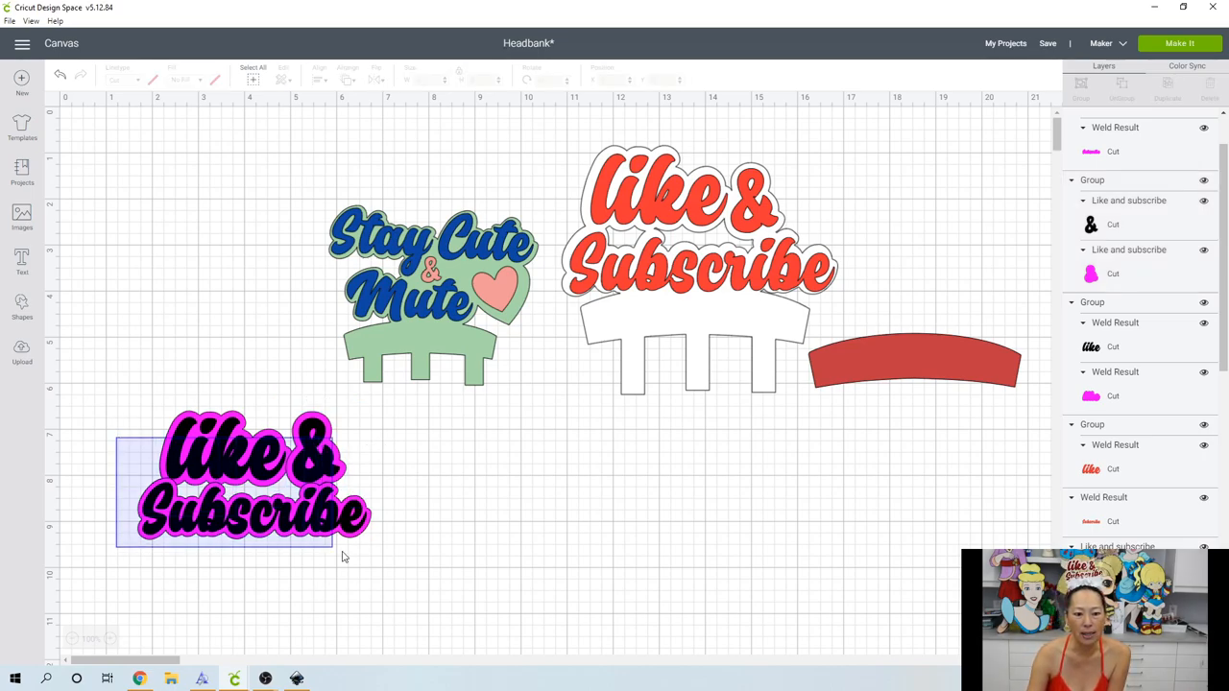
- Select the whole like & Subscribe lettering for scaling to 6 inches wide
left_click(253, 476)
type("6")
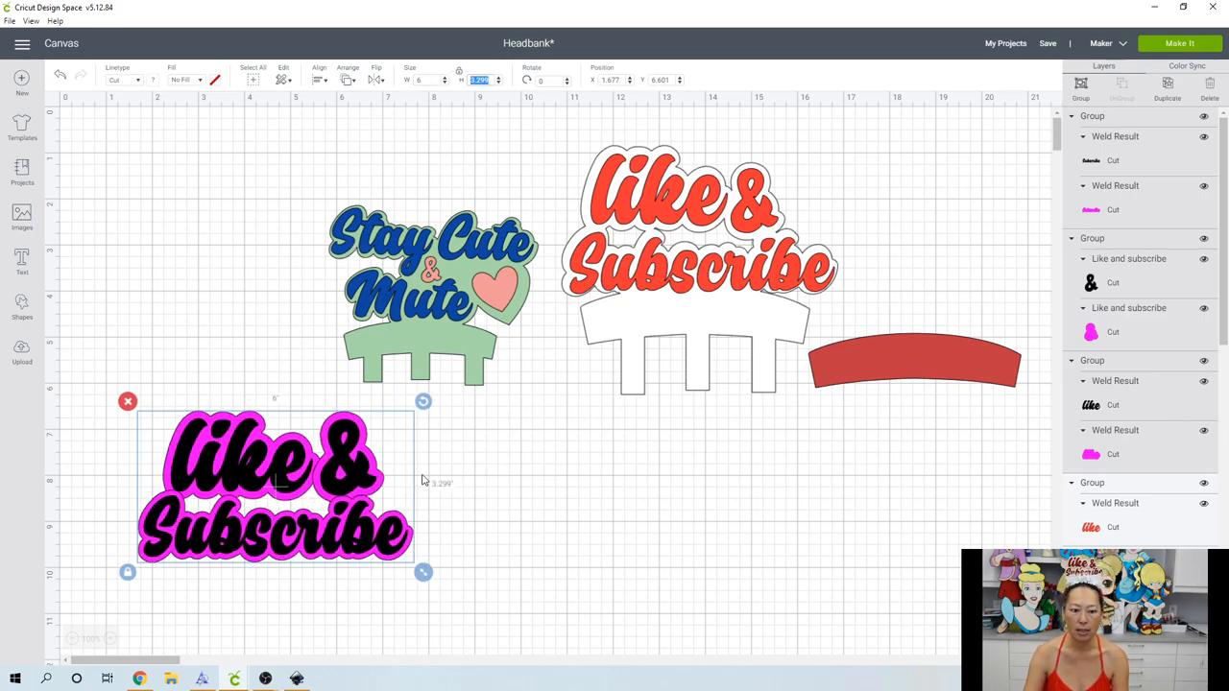
mouse_move(497, 535)
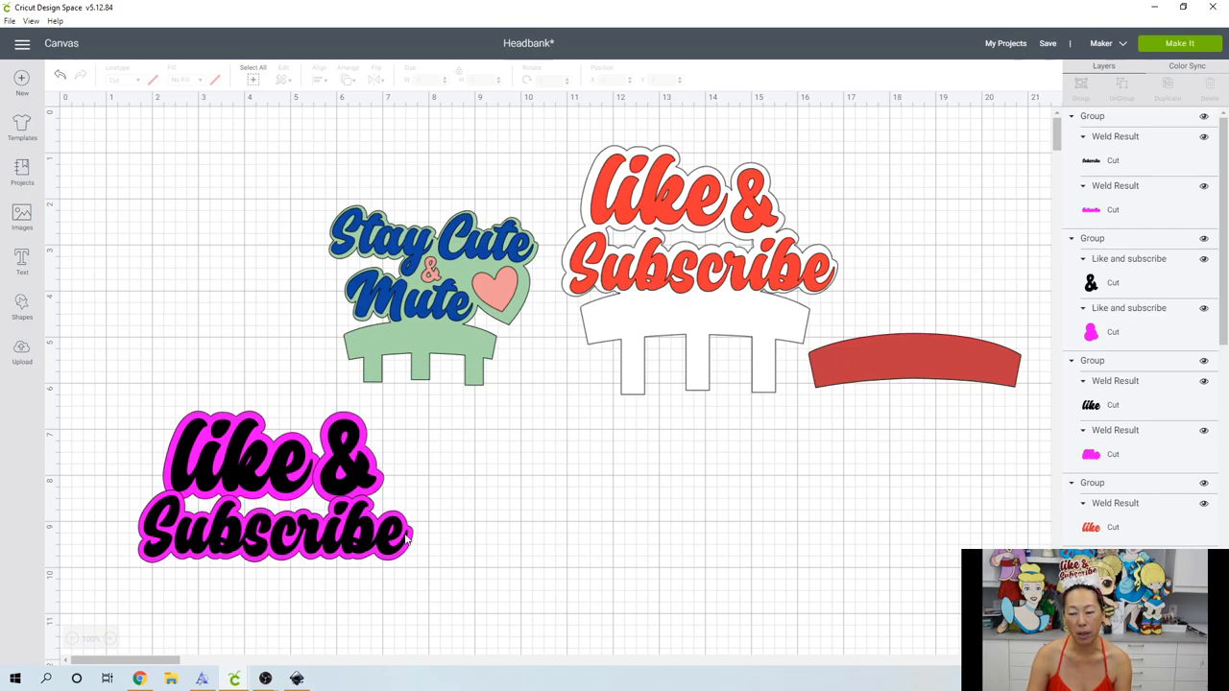
mouse_move(1209, 69)
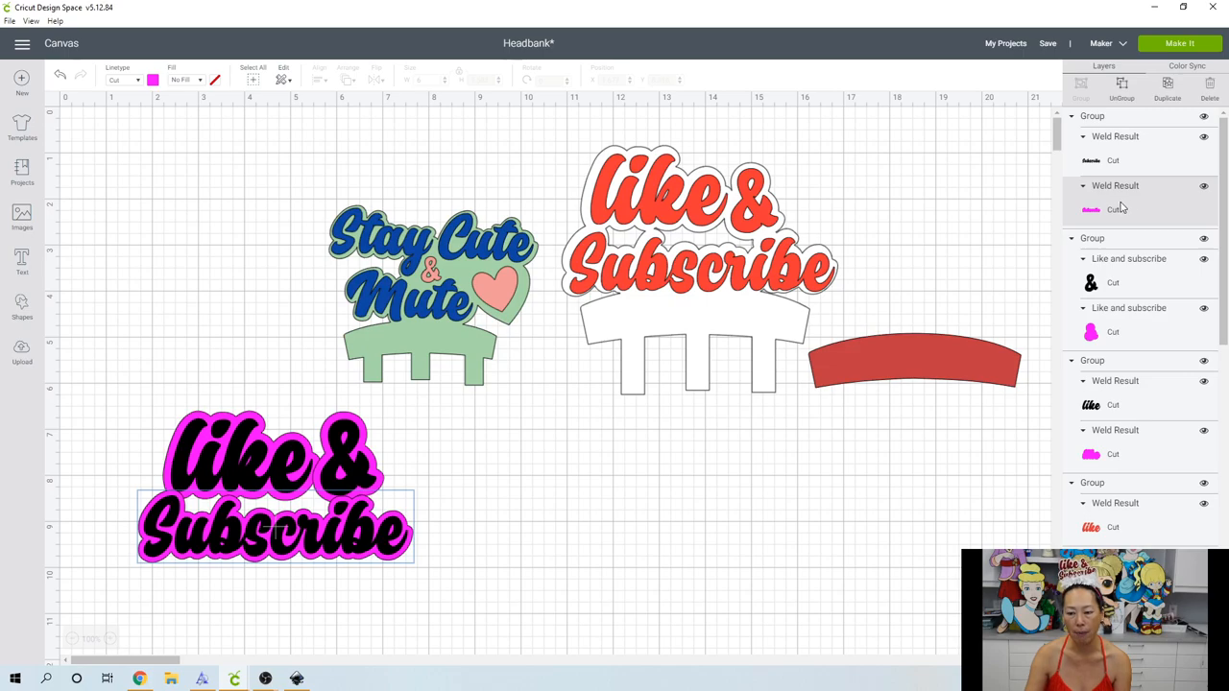
mouse_move(1156, 207)
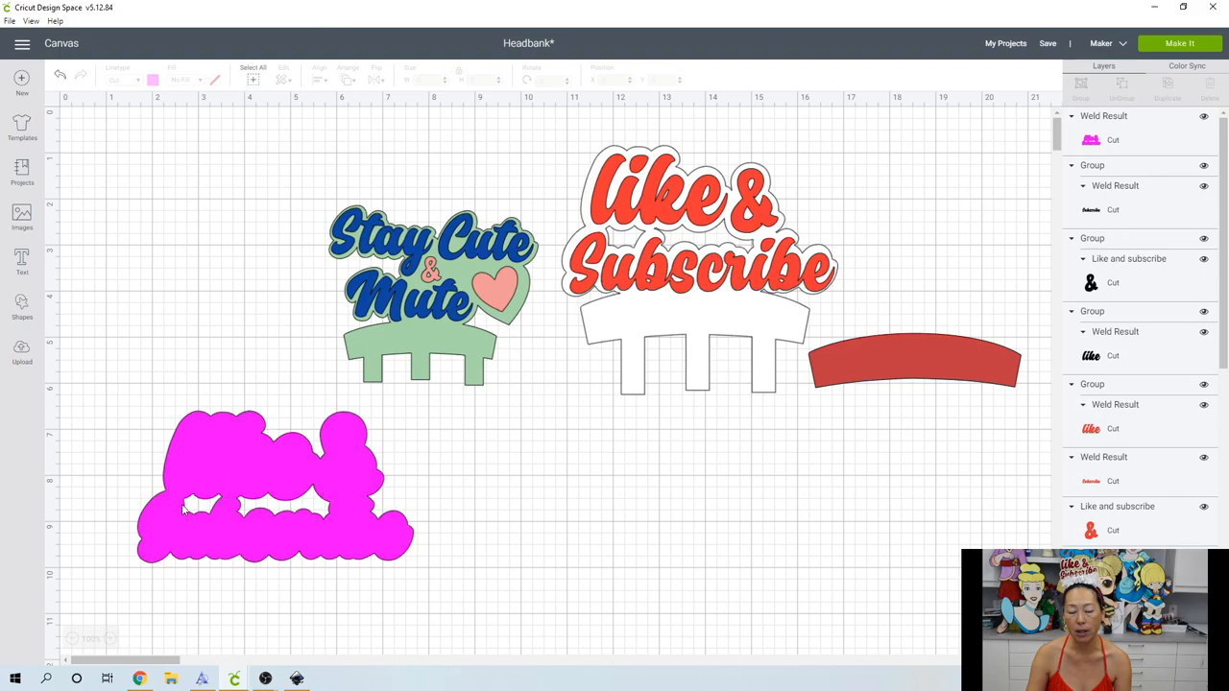
mouse_move(323, 526)
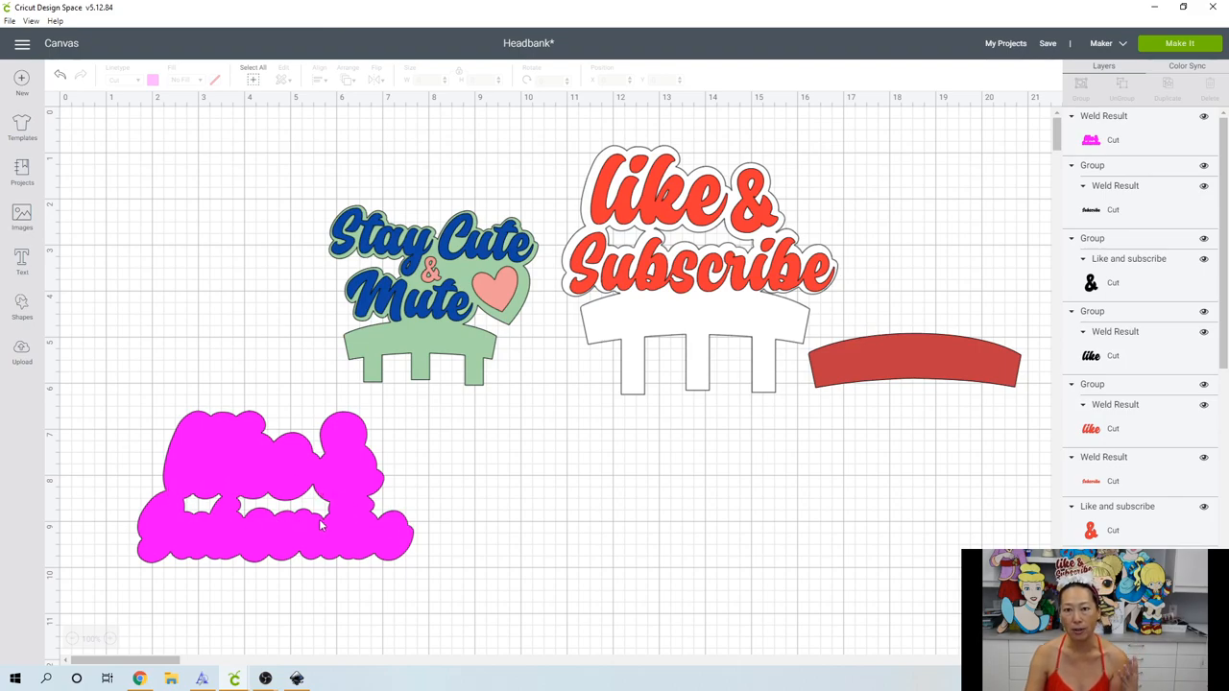
mouse_move(357, 5)
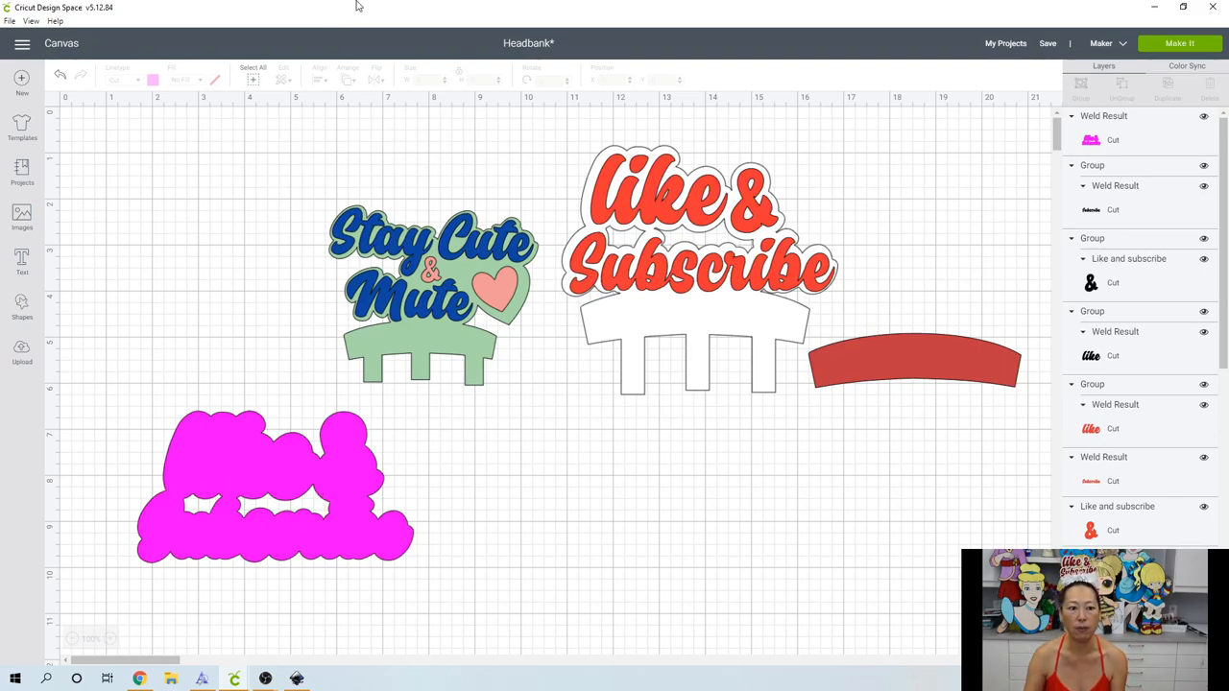
- Send the pink welded outline to the back, behind the black lettering
left_click(272, 484)
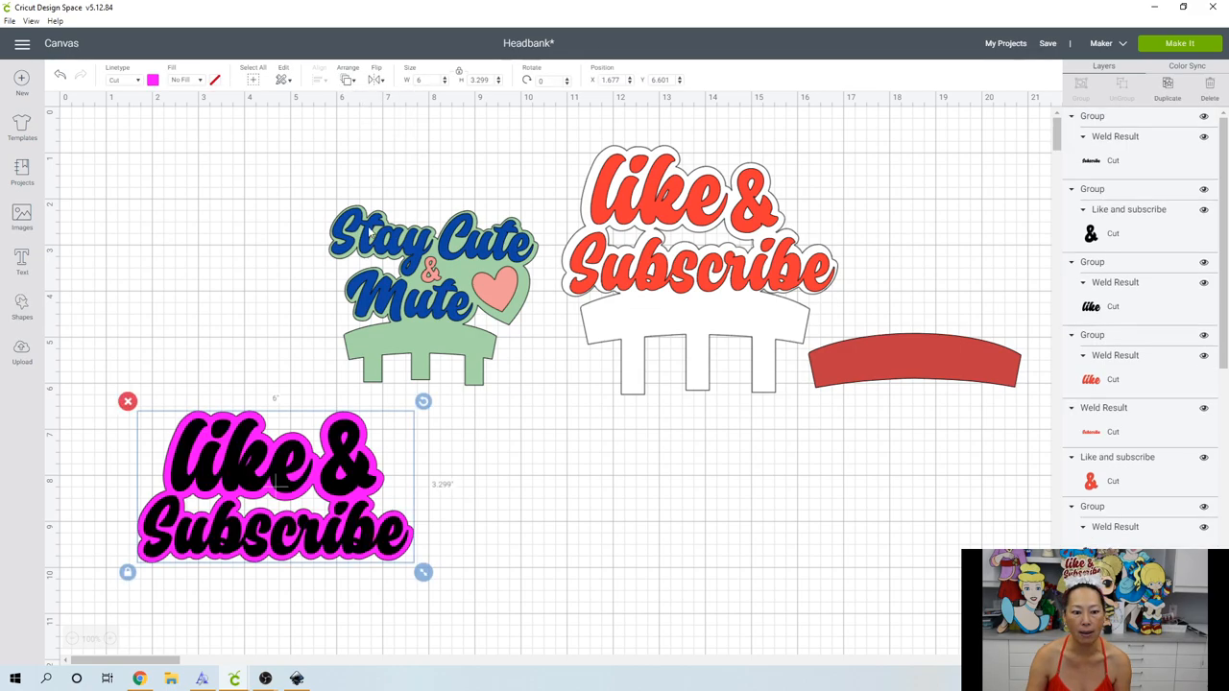
mouse_move(311, 469)
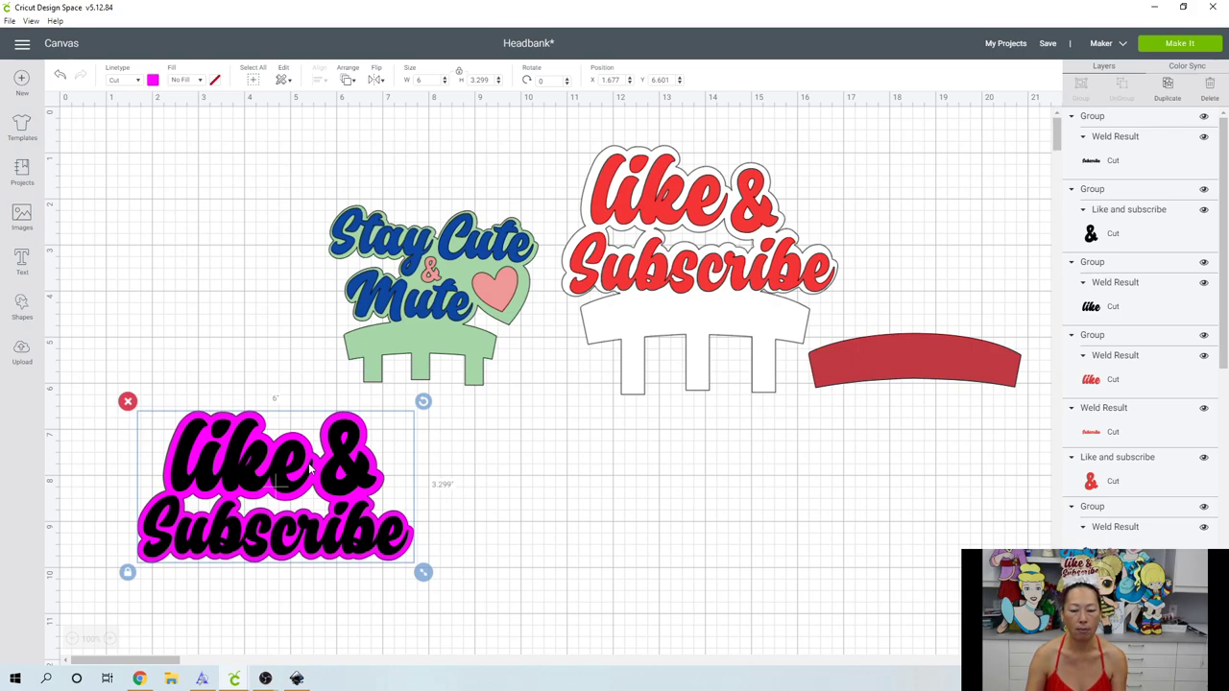
mouse_move(707, 338)
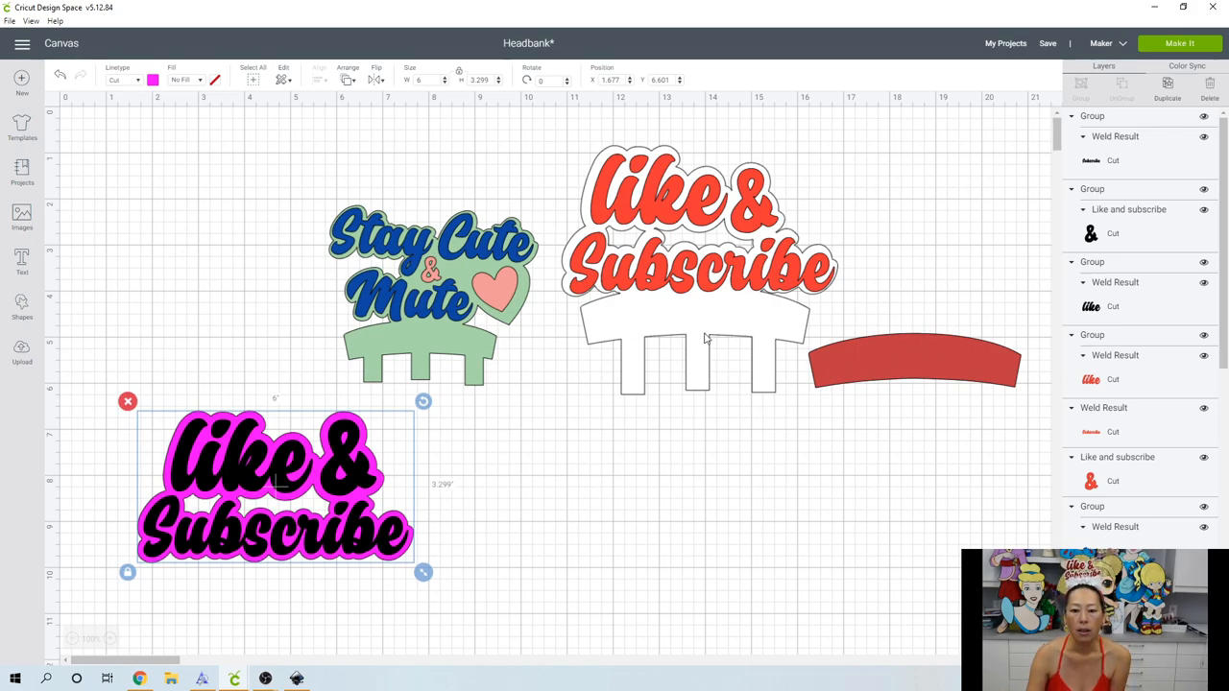
mouse_move(670, 307)
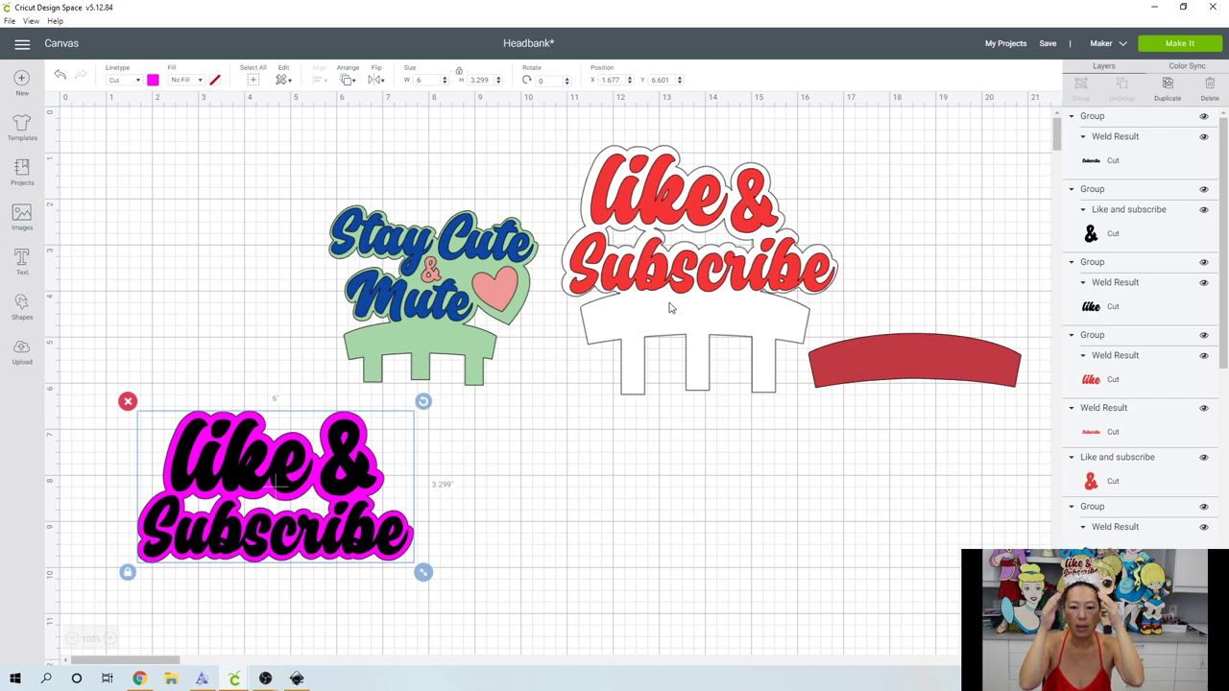
mouse_move(791, 334)
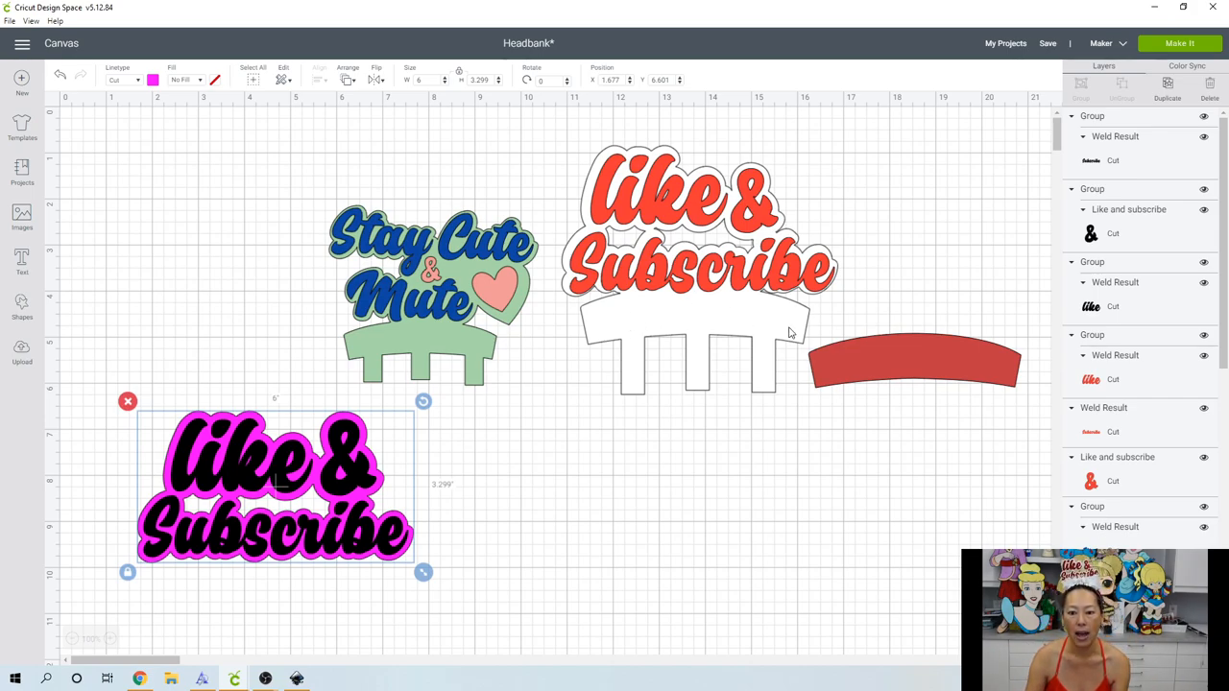
mouse_move(691, 328)
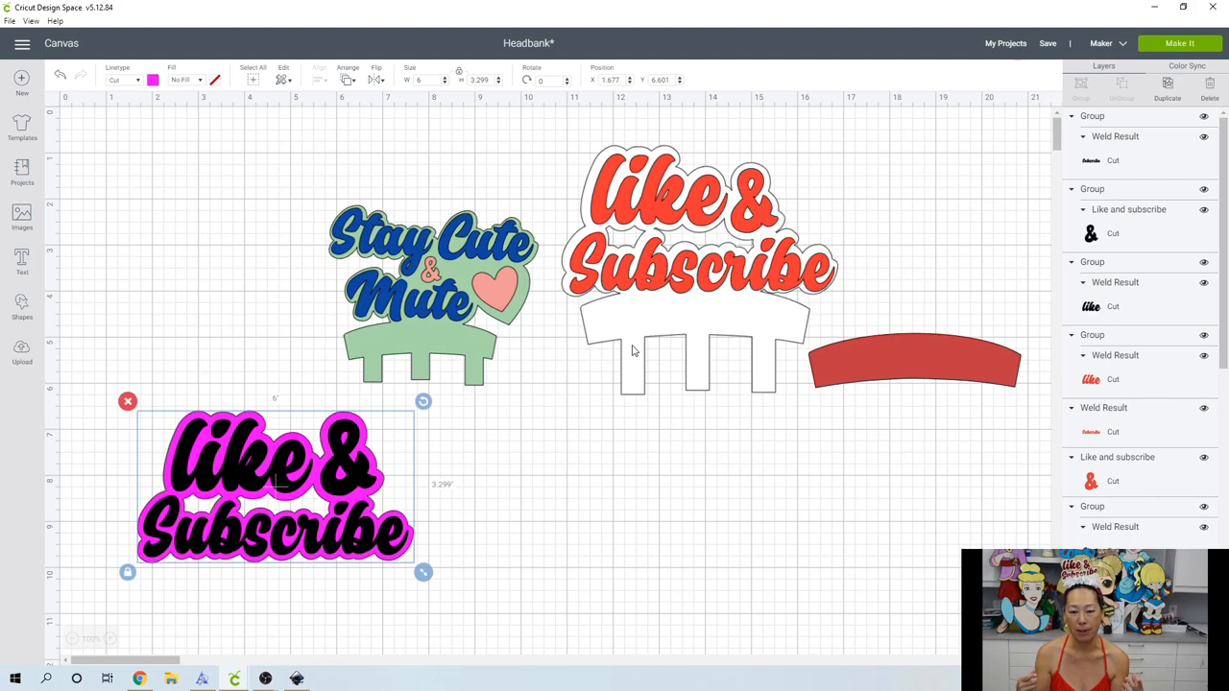
mouse_move(742, 324)
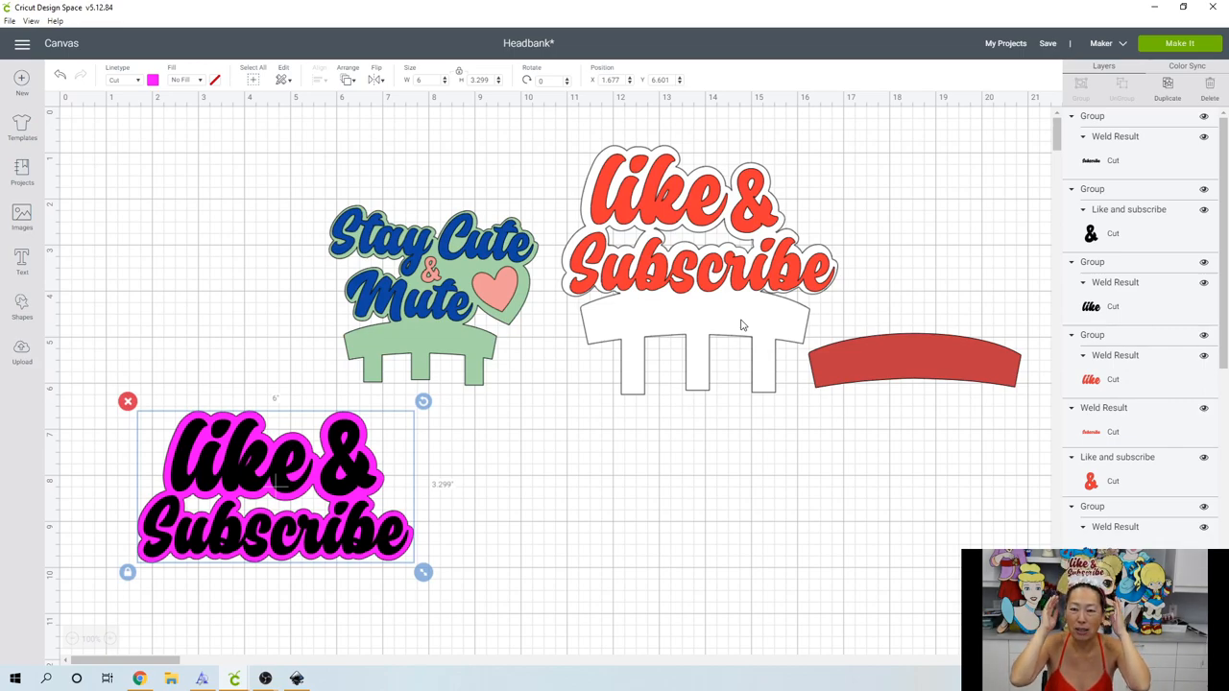
mouse_move(641, 329)
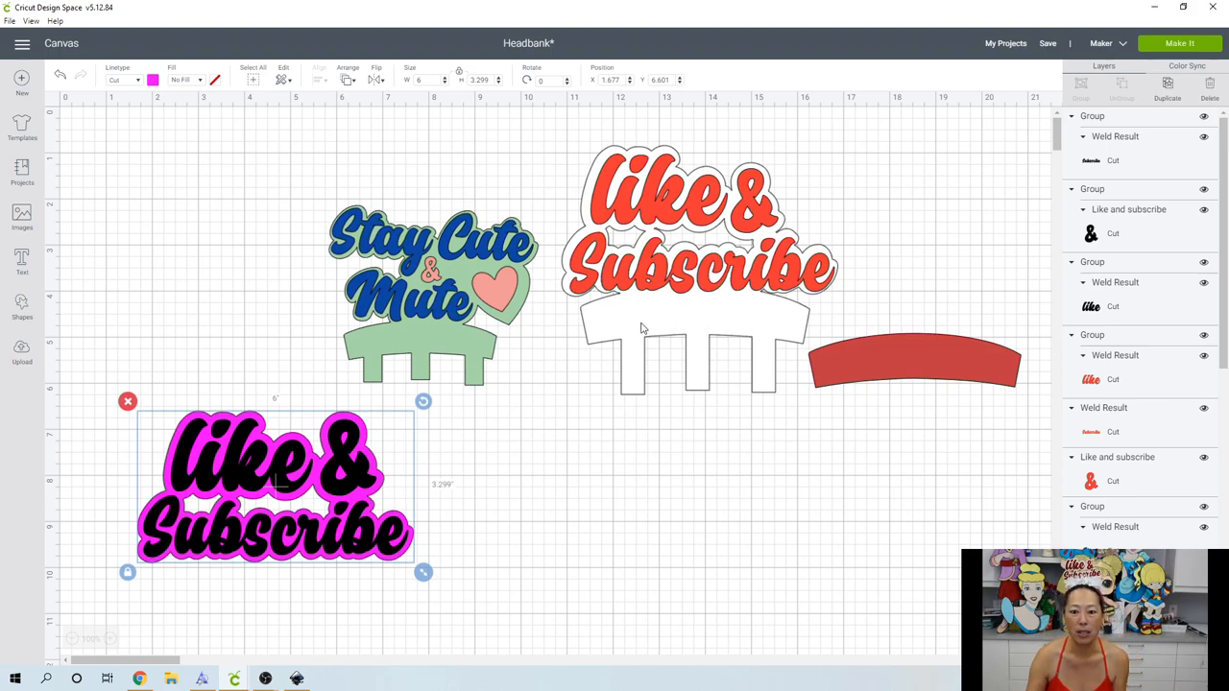
mouse_move(753, 334)
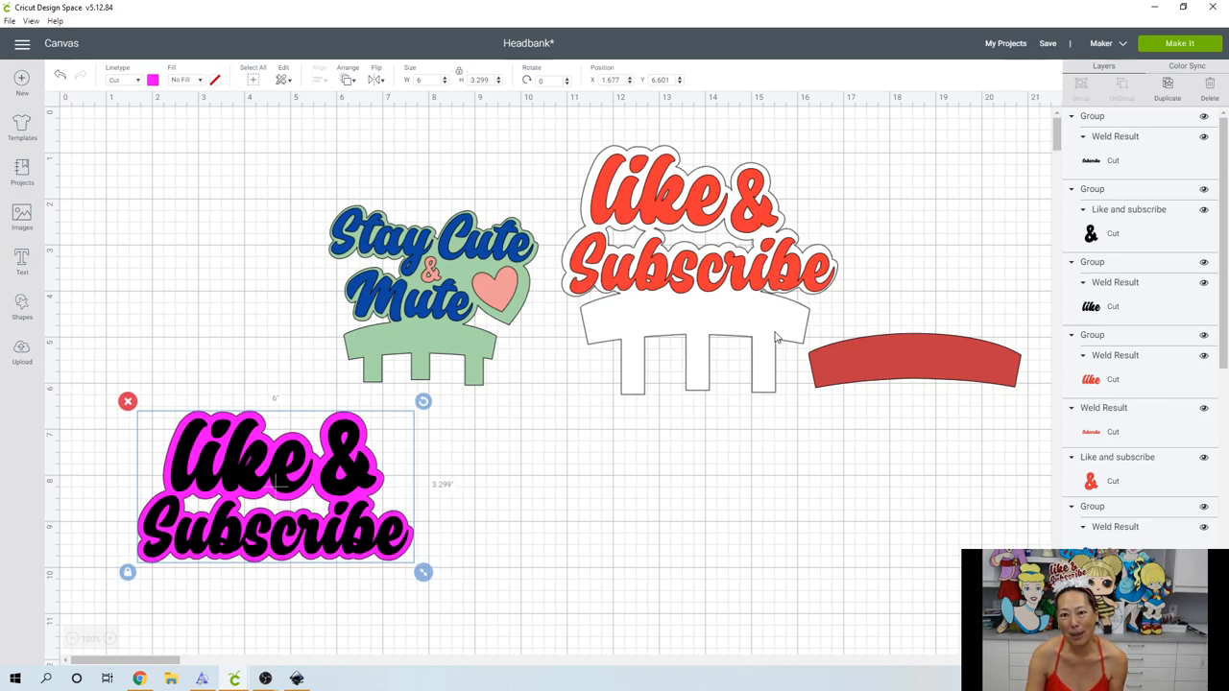
mouse_move(48, 265)
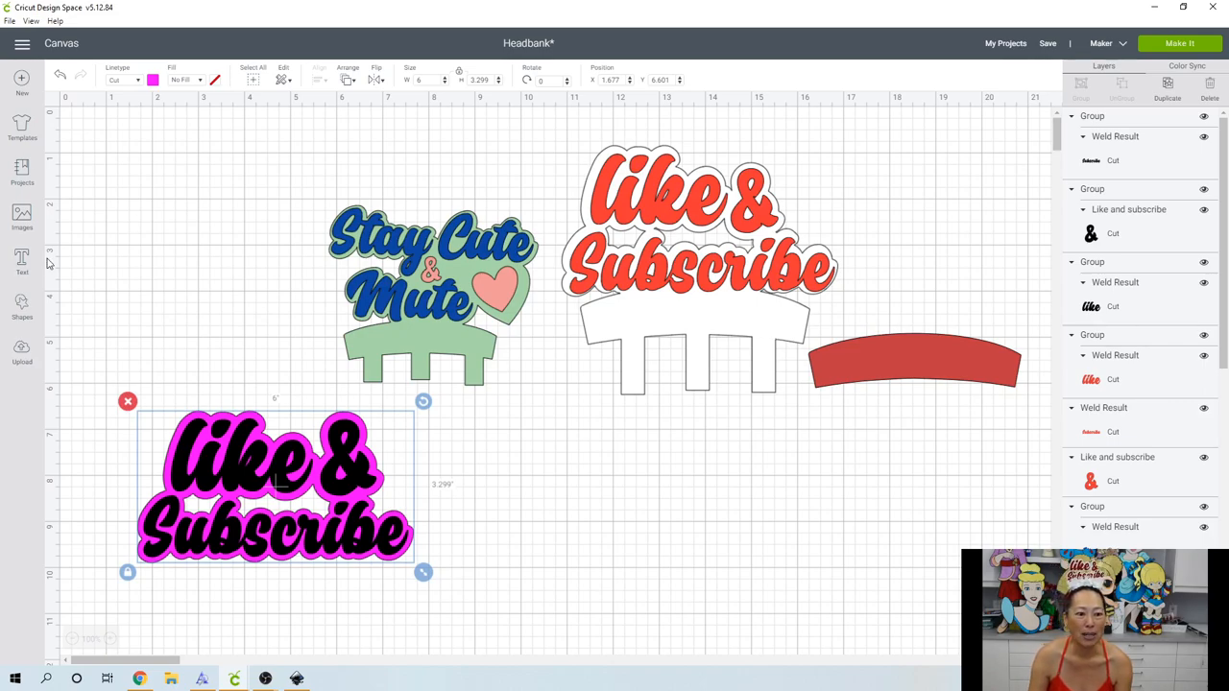
- Search the Images library for 'banner' and browse the results
left_click(21, 215)
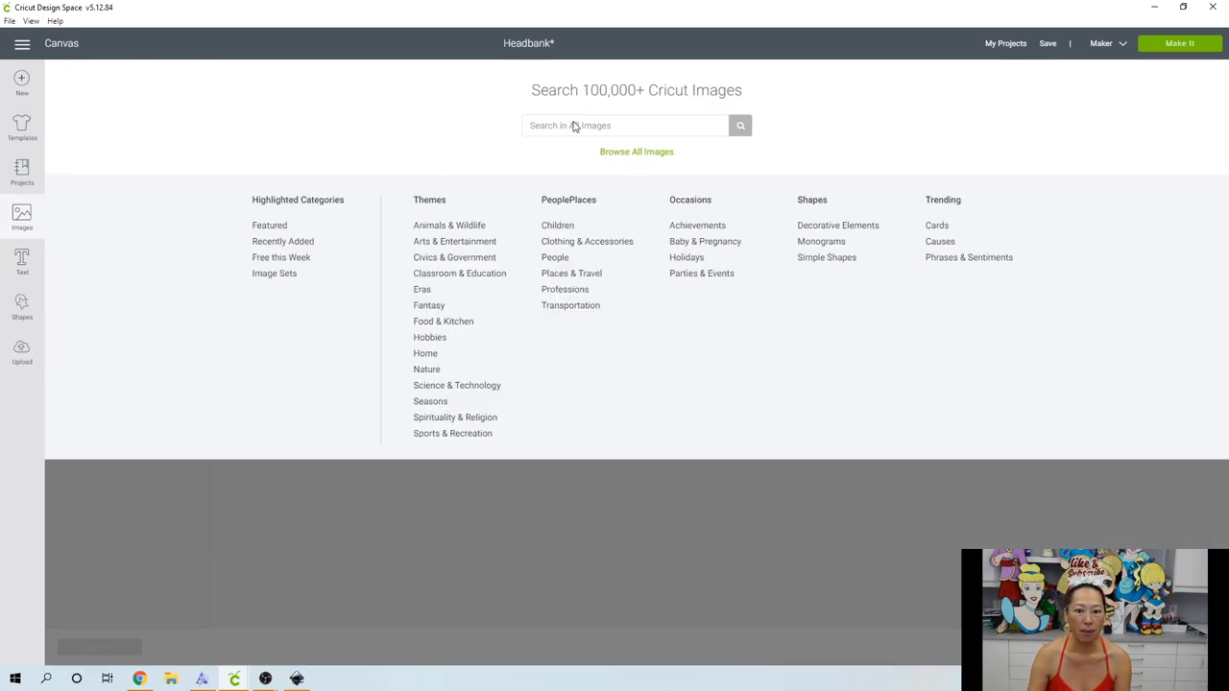
type("banner")
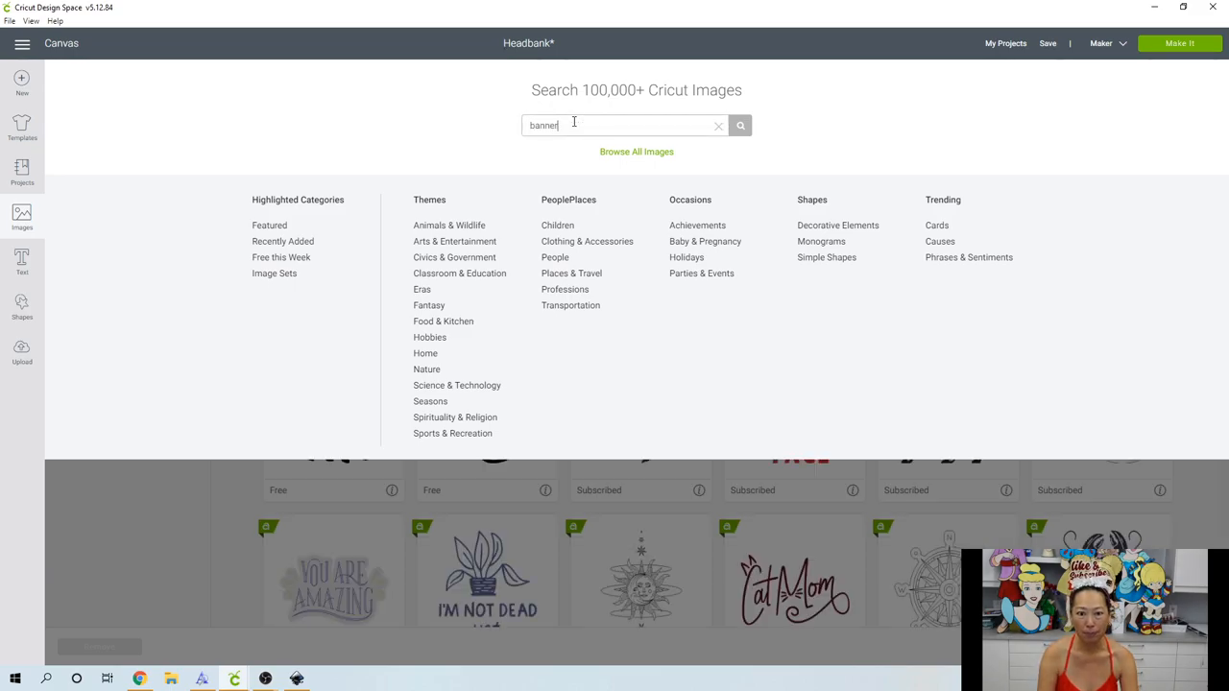
left_click(741, 125)
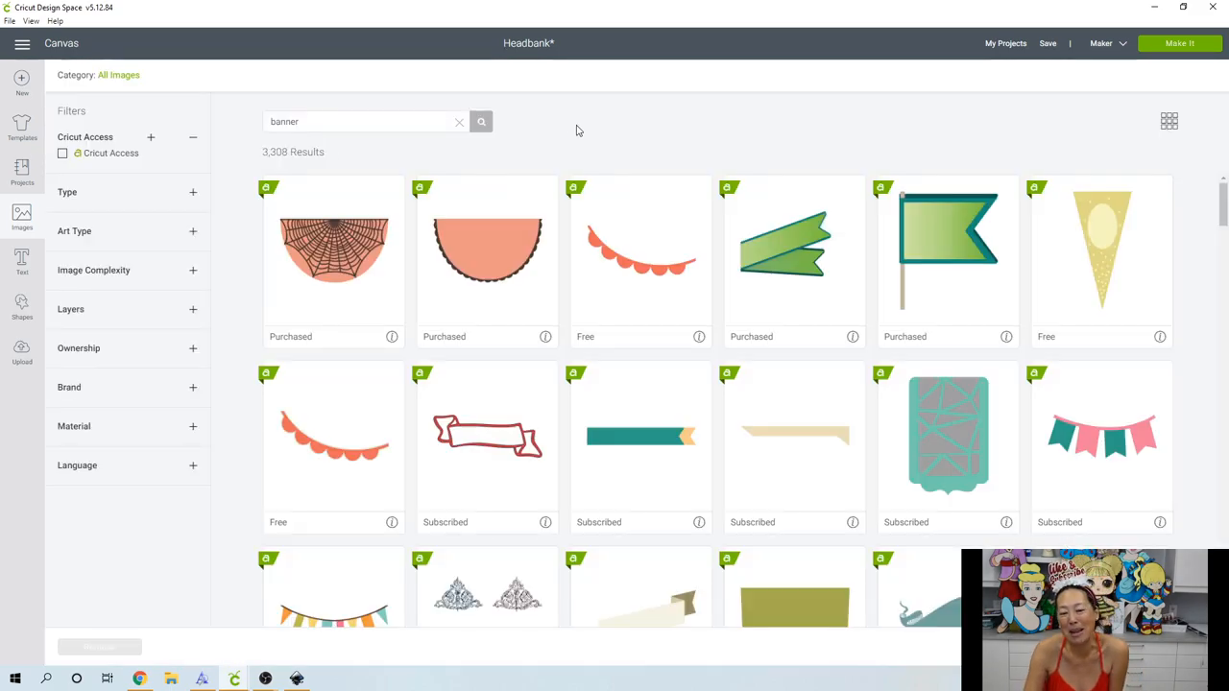
scroll("down", 3)
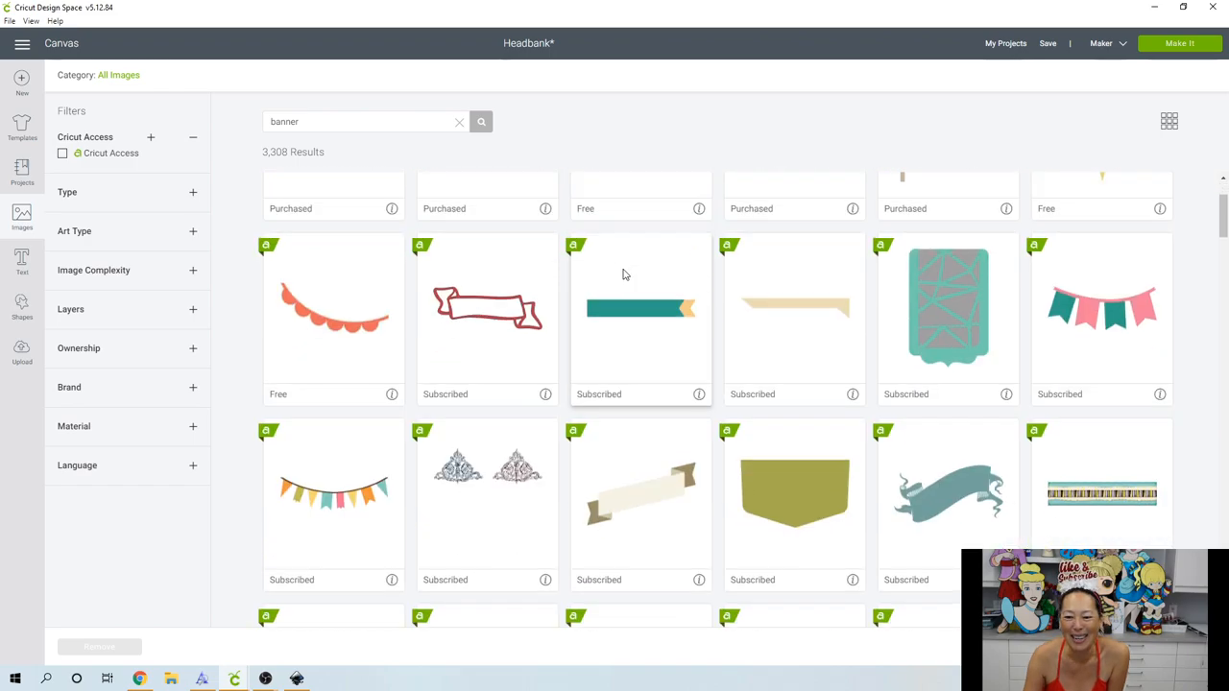
scroll("down", 3)
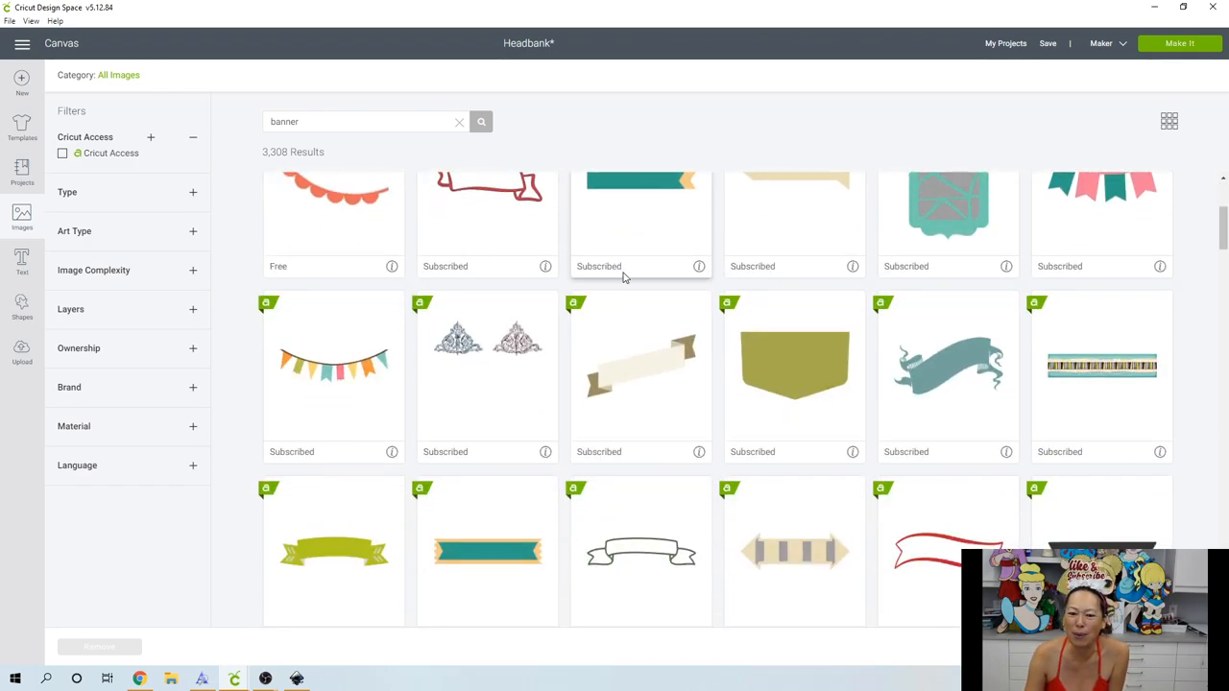
scroll("down", 3)
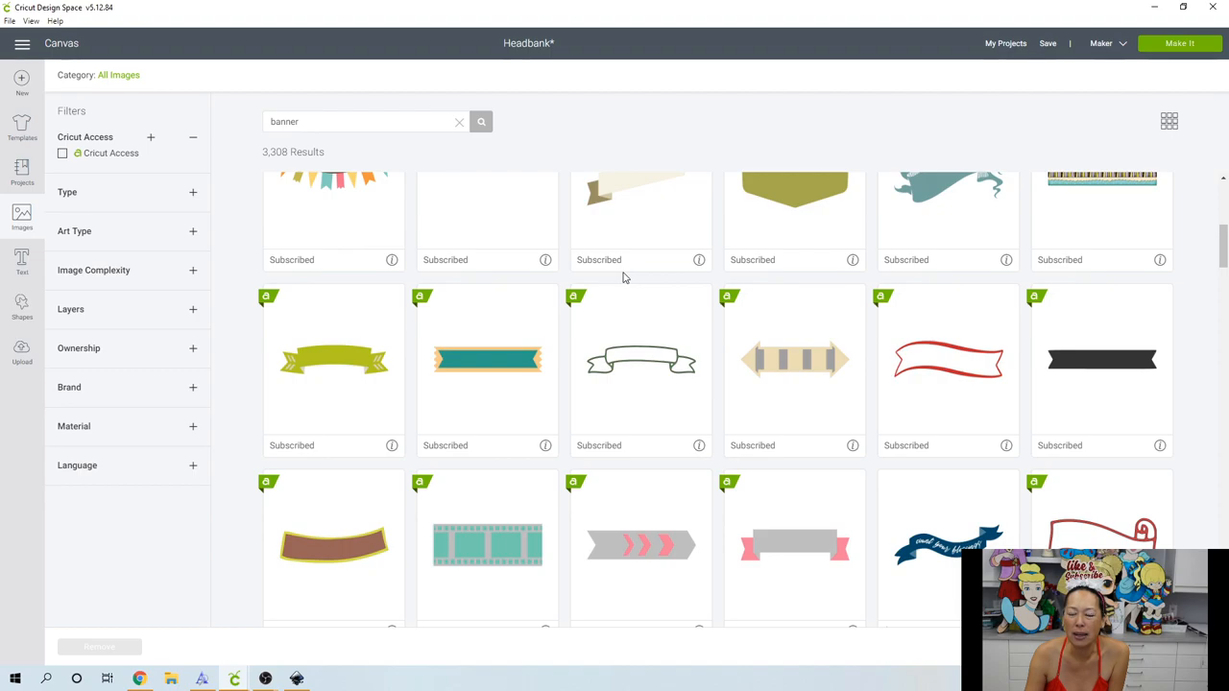
scroll("up", 3)
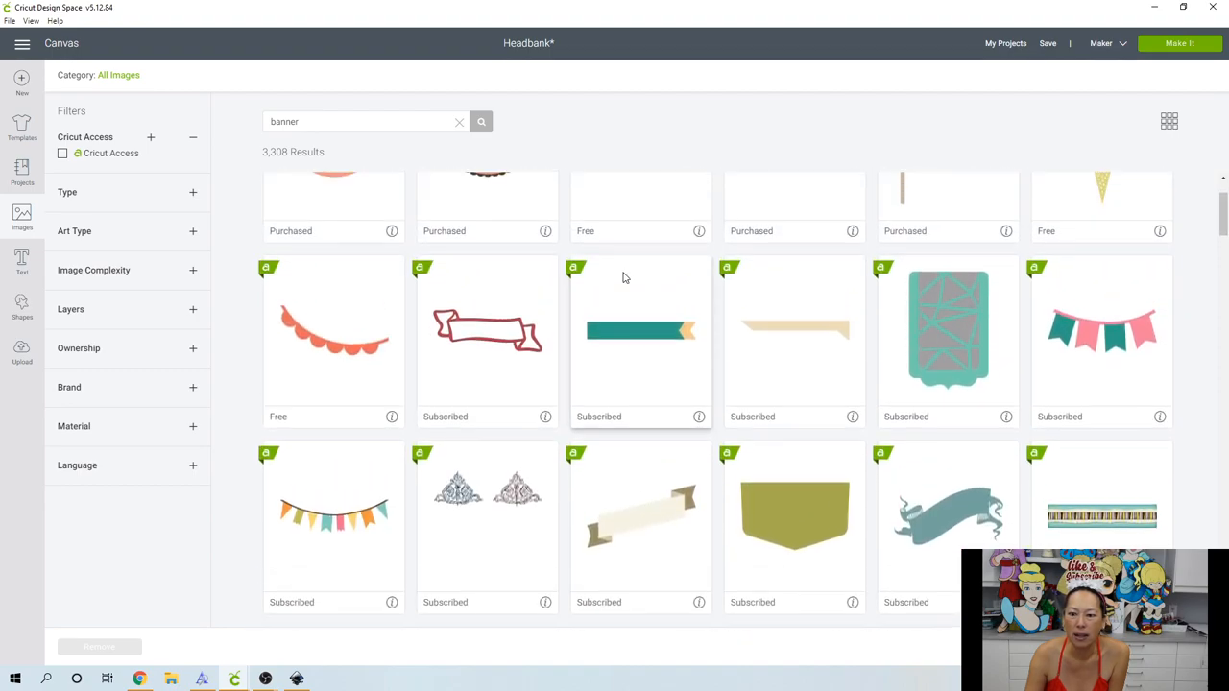
- Scroll further and choose the free ribbon-style banner label image
scroll("down", 3)
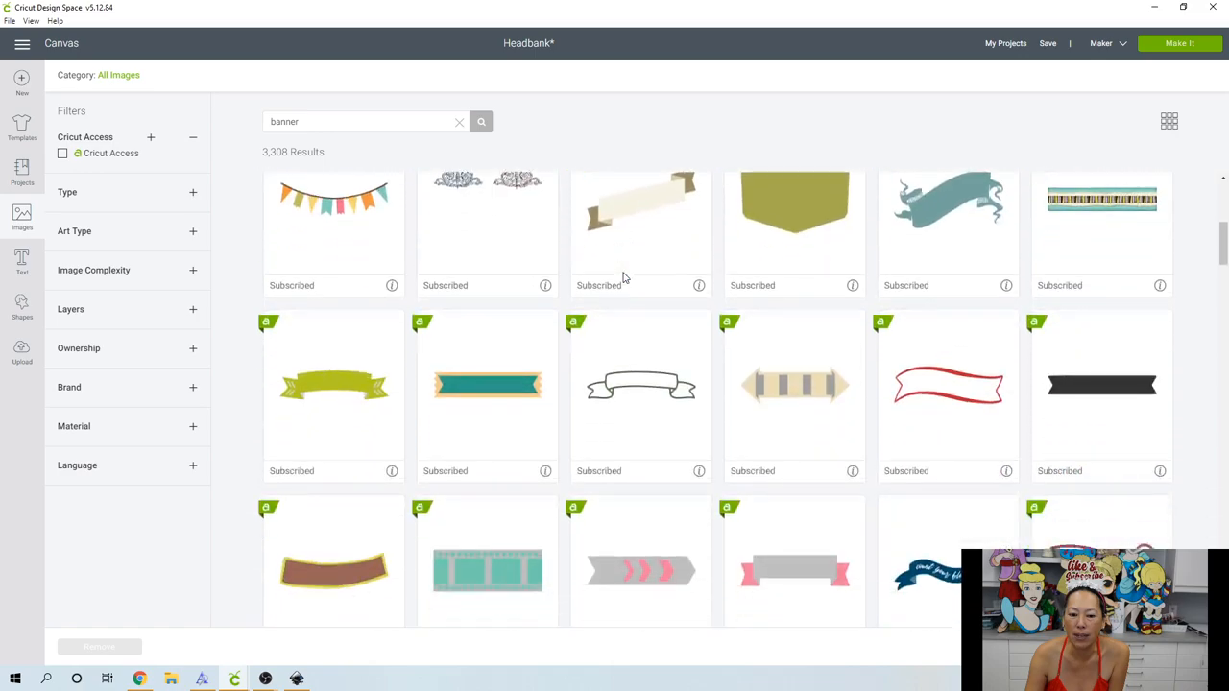
scroll("down", 3)
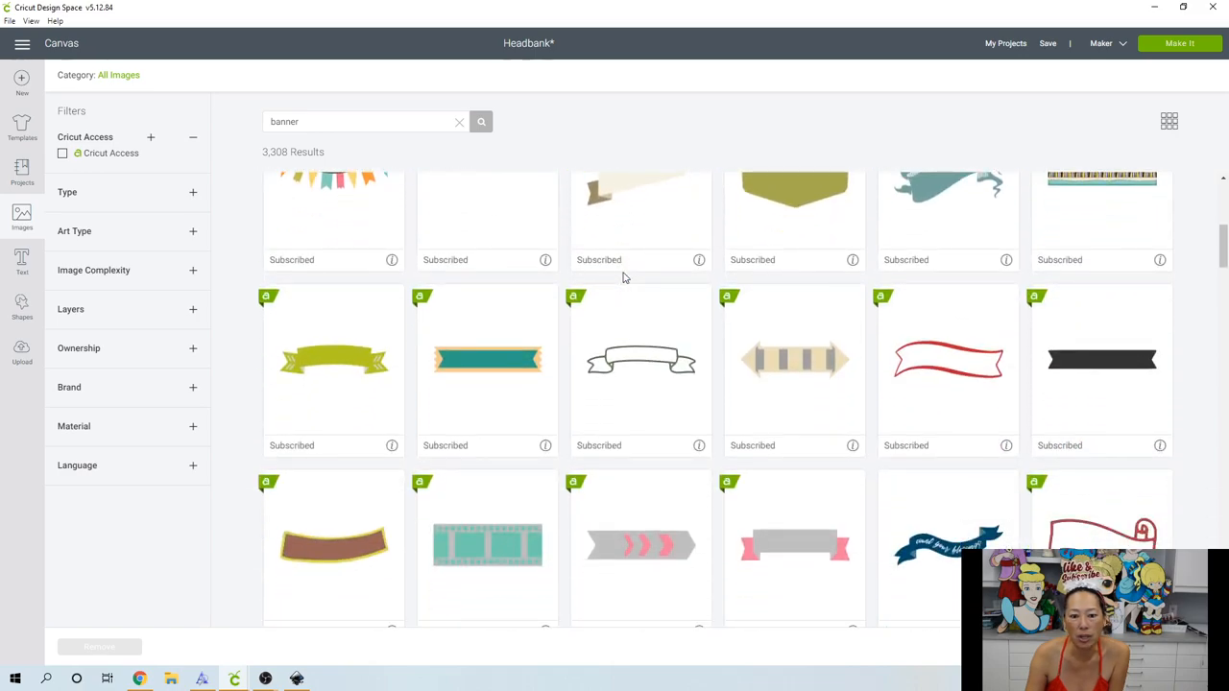
mouse_move(651, 353)
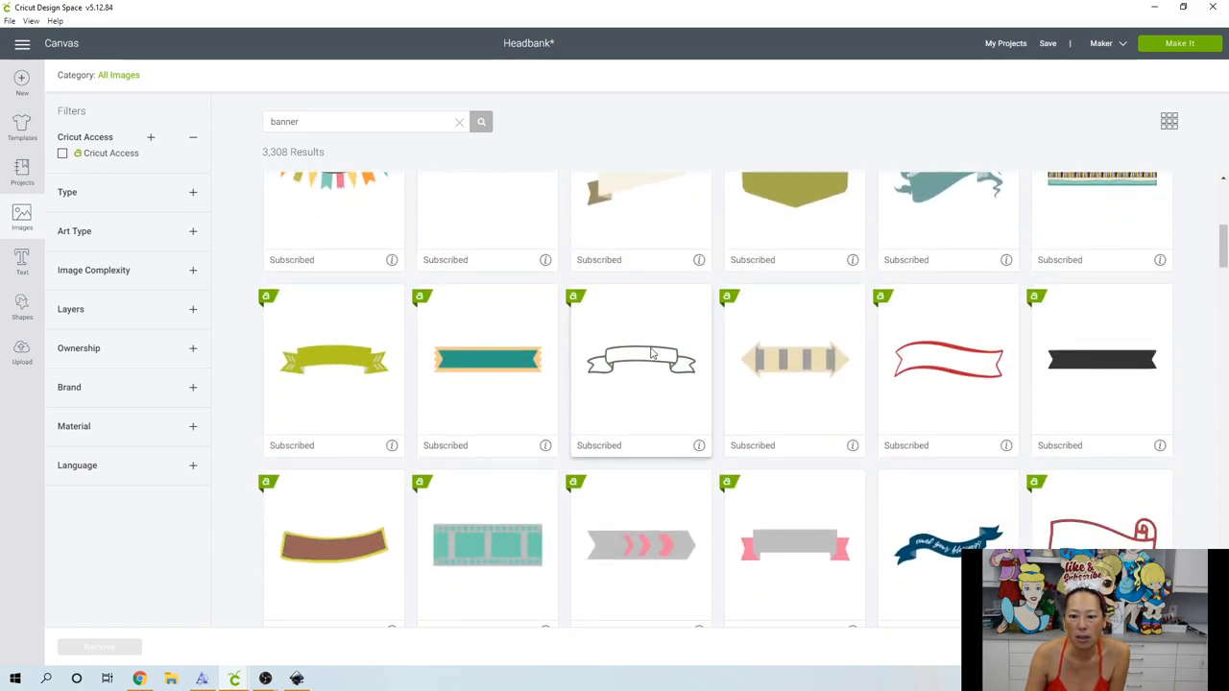
scroll("down", 3)
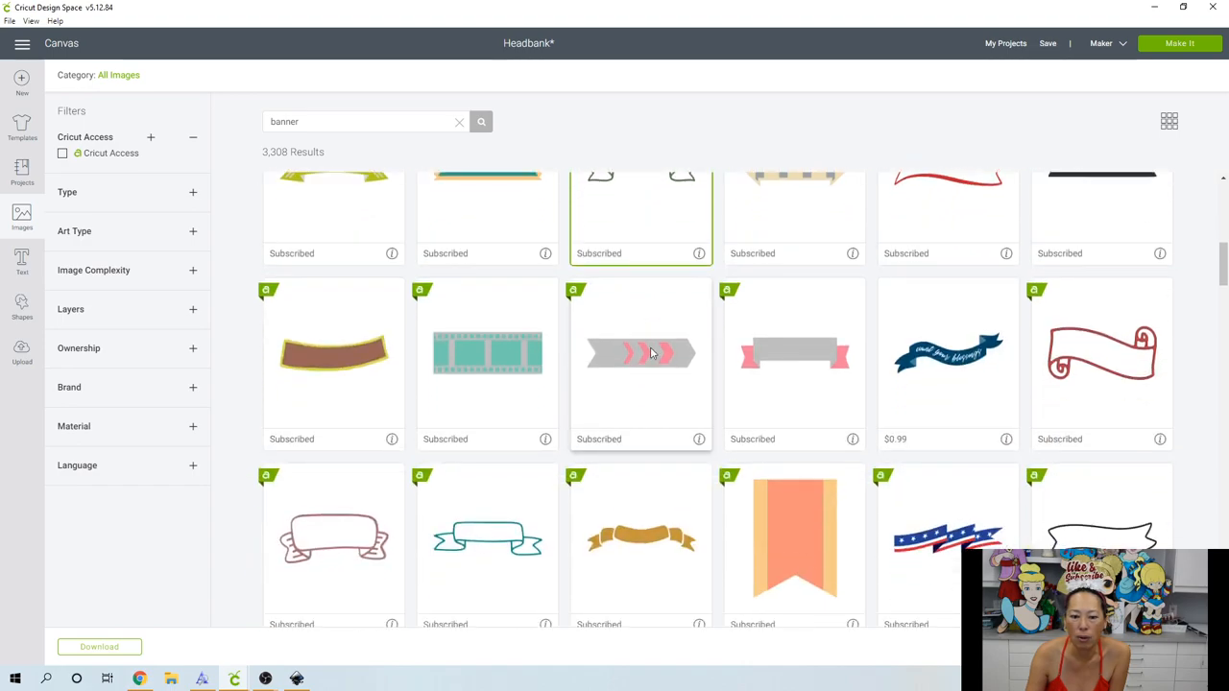
scroll("down", 3)
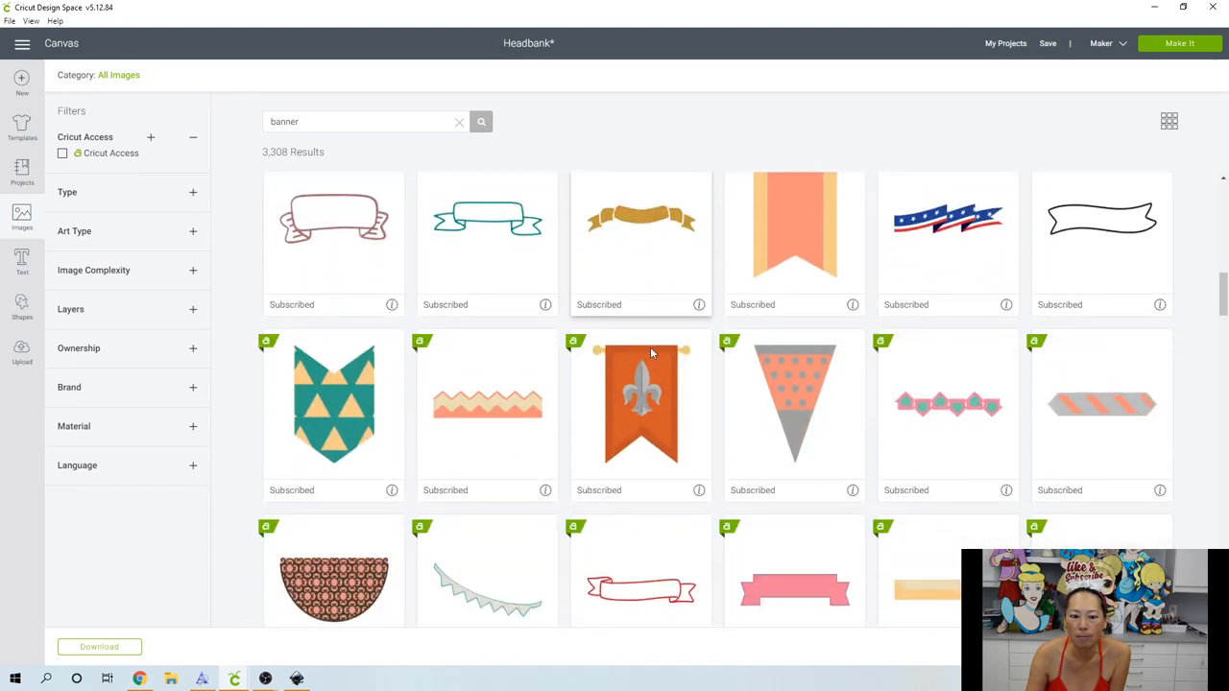
scroll("down", 3)
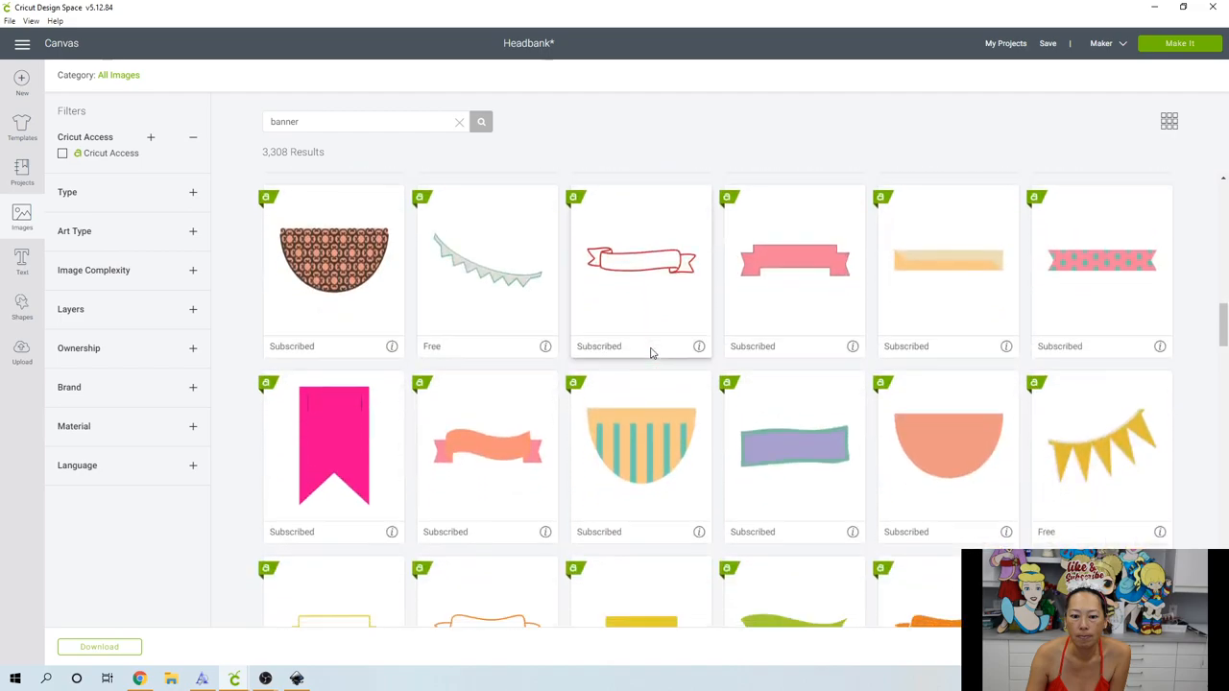
scroll("down", 3)
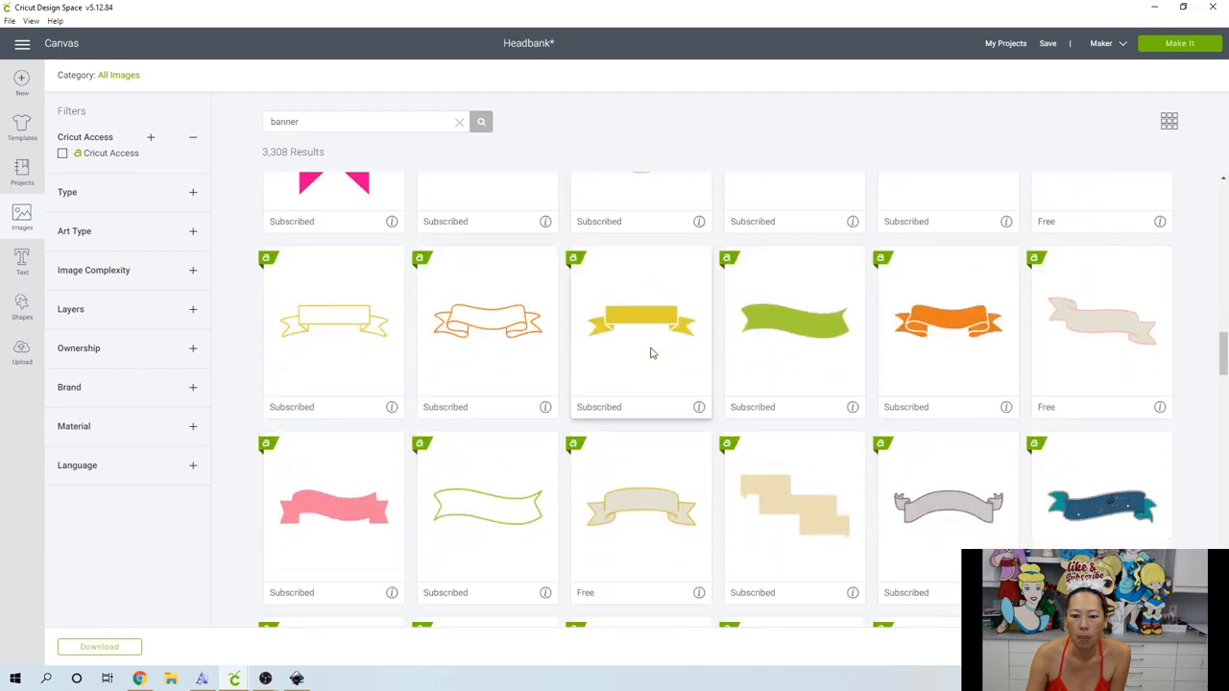
mouse_move(641, 515)
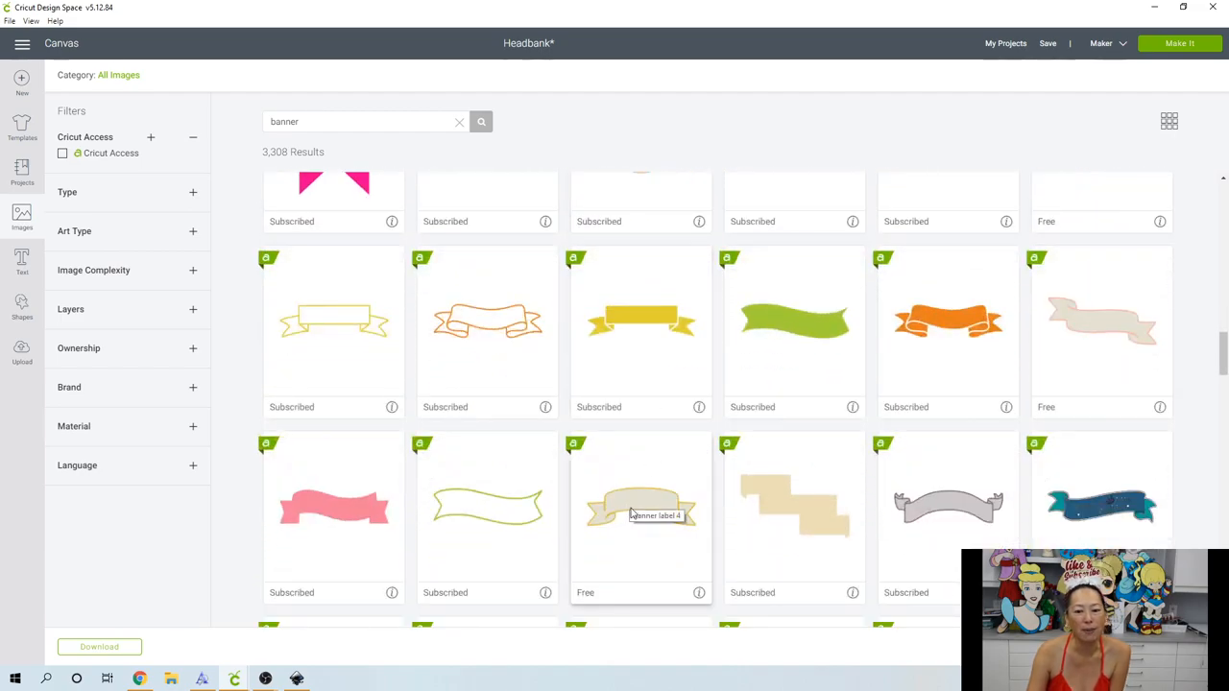
mouse_move(630, 545)
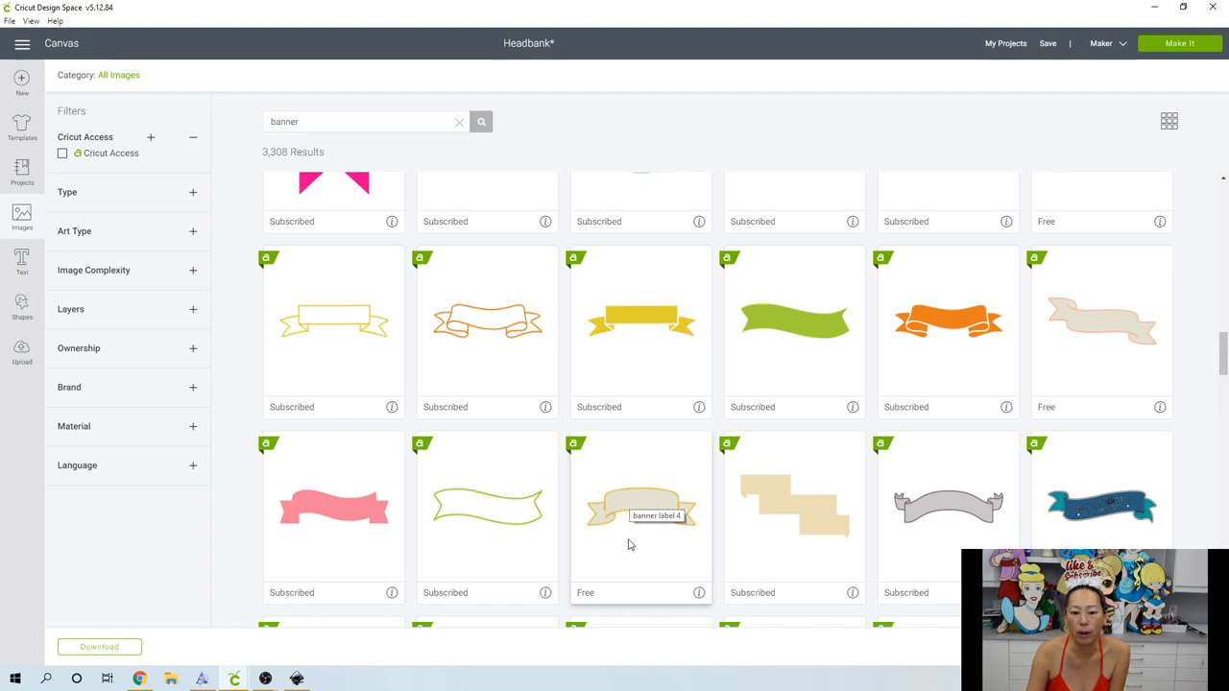
left_click(641, 507)
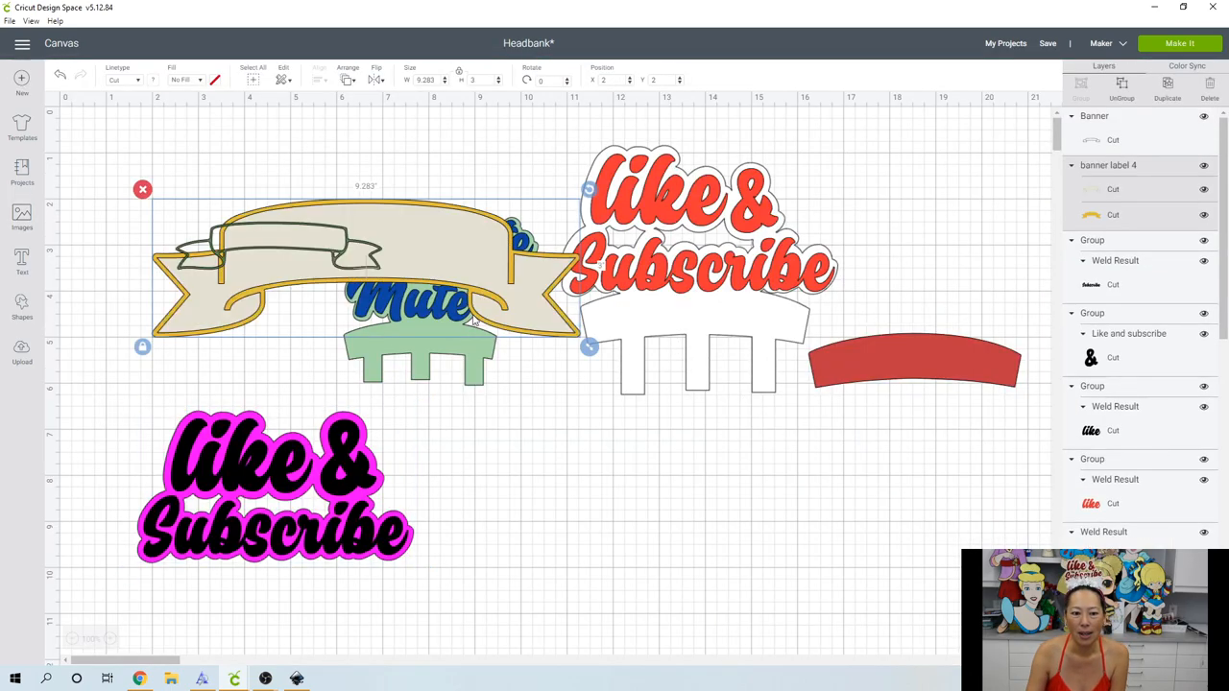
- Place the banner below the toppers, move the red arc aside, and weld the banner solid
left_click_drag(365, 278, 707, 518)
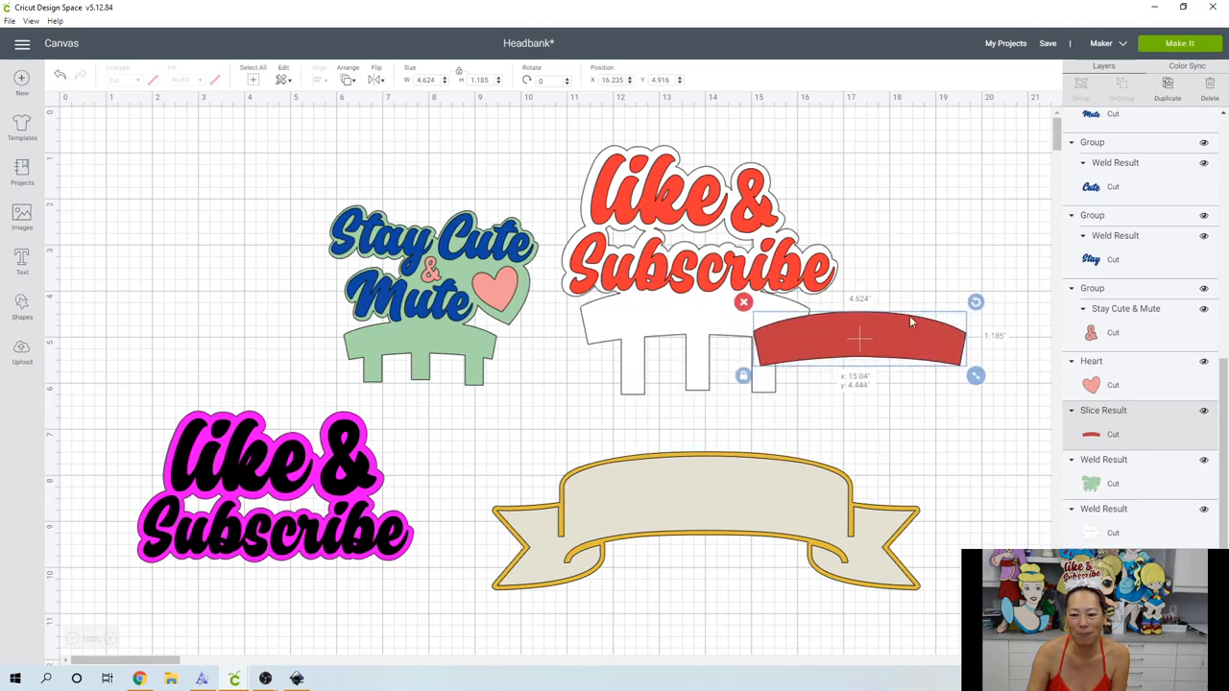
left_click_drag(860, 336, 899, 291)
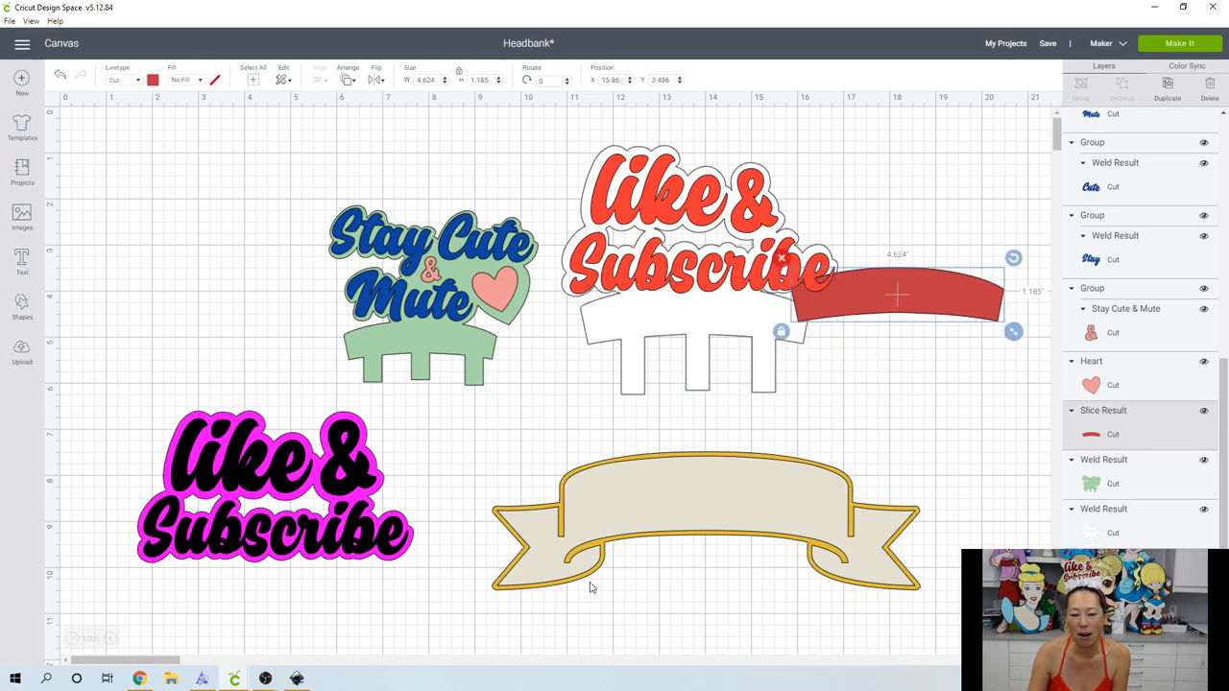
left_click(706, 519)
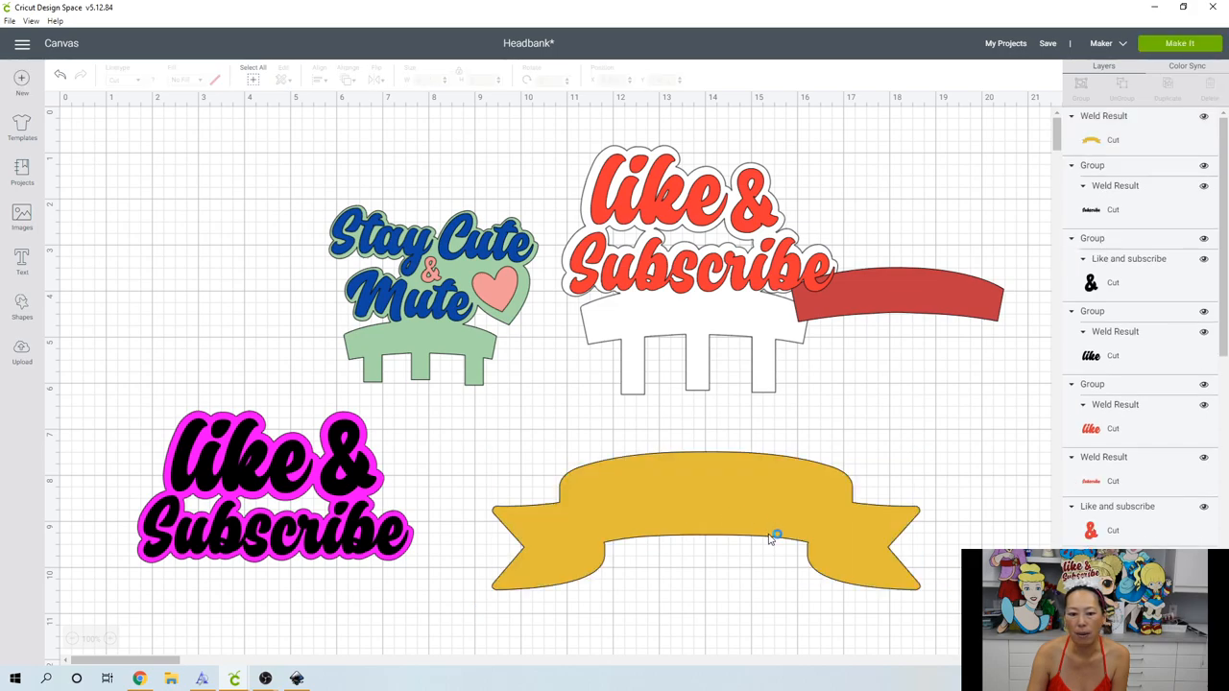
- Add a square and rotate it over the banner's left curled tail for slicing
left_click(21, 305)
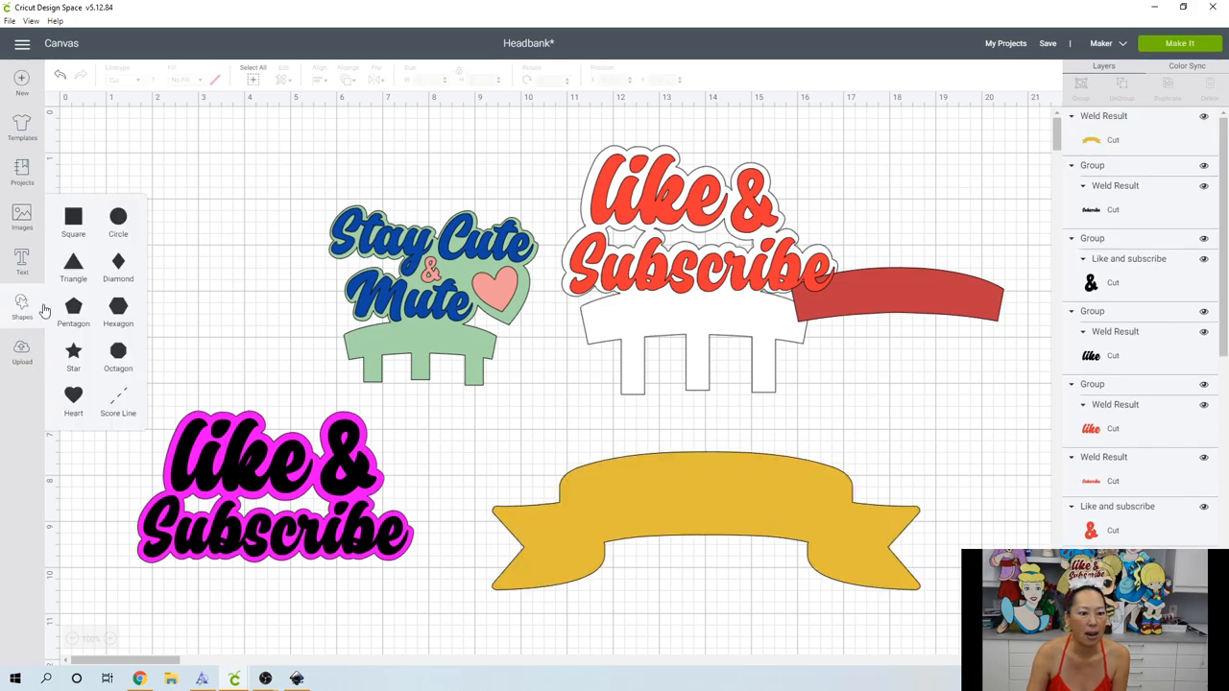
left_click(73, 215)
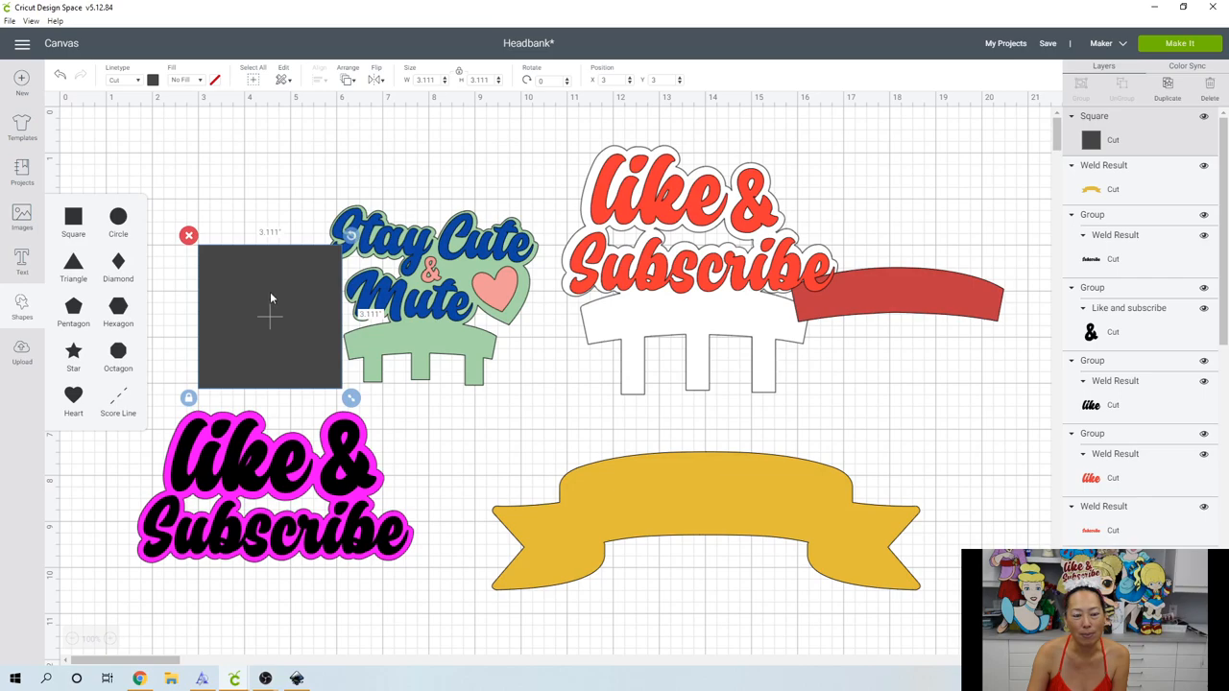
left_click_drag(269, 317, 497, 572)
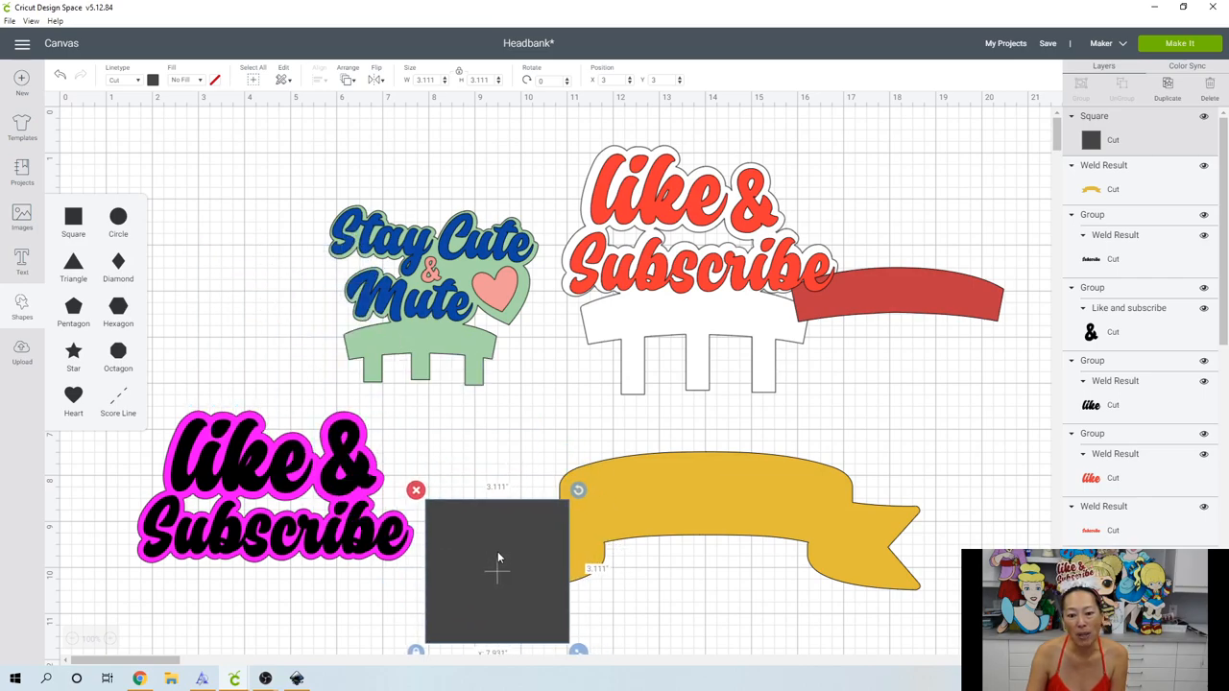
left_click_drag(497, 572, 472, 586)
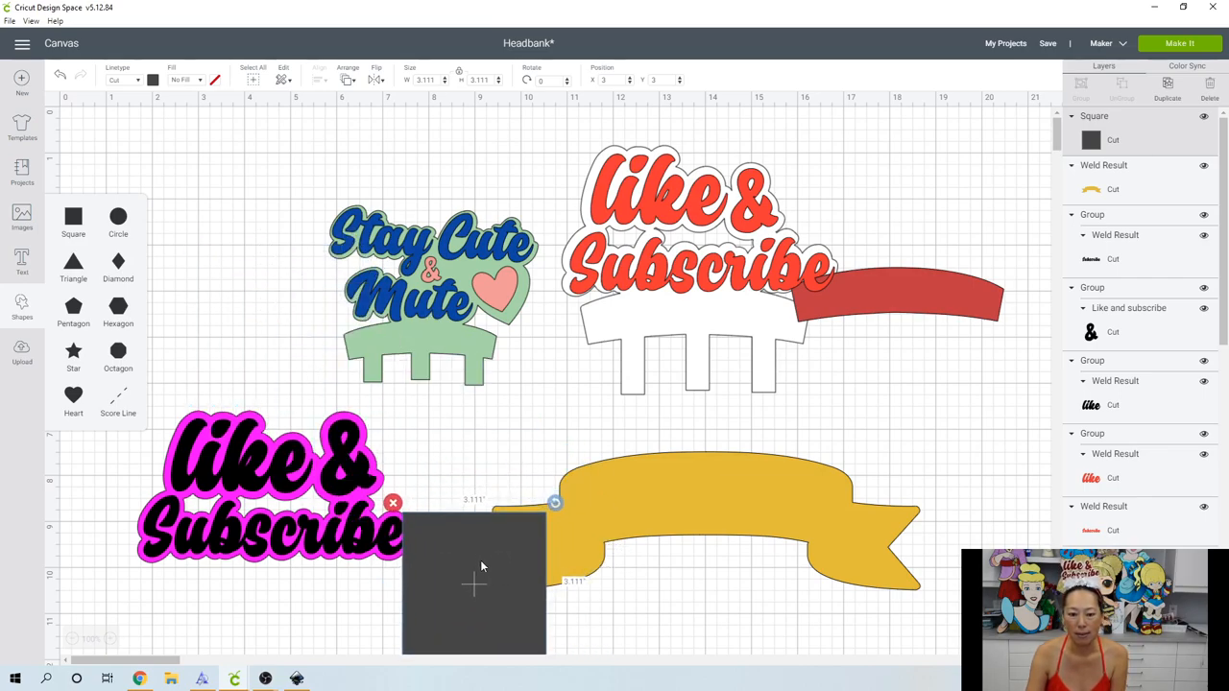
left_click_drag(555, 503, 549, 461)
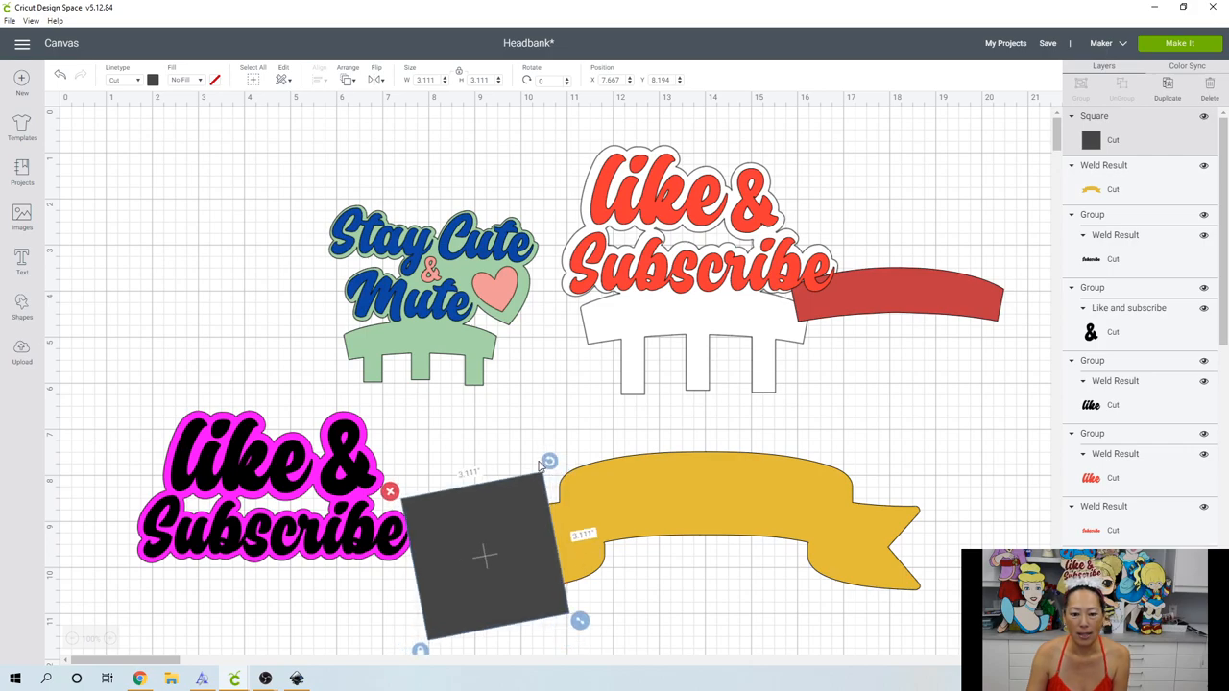
left_click_drag(550, 460, 593, 460)
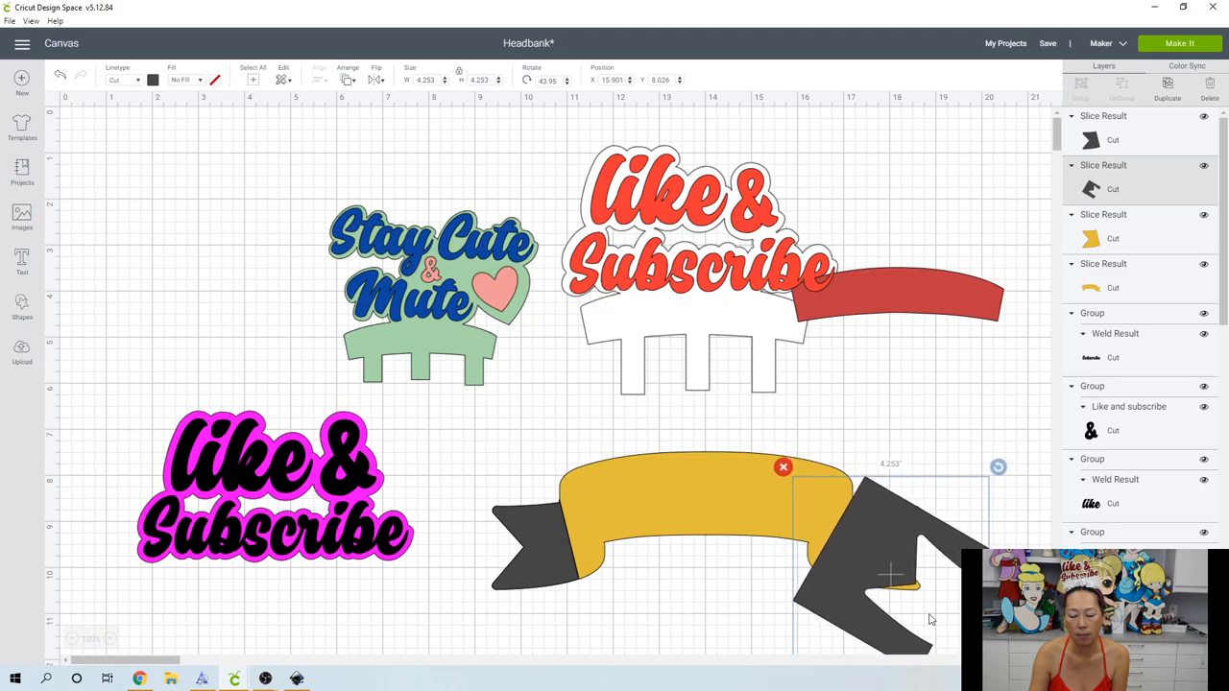
- Close the contour options and delete the leftover dark slice pieces from the banner
scroll("down", 3)
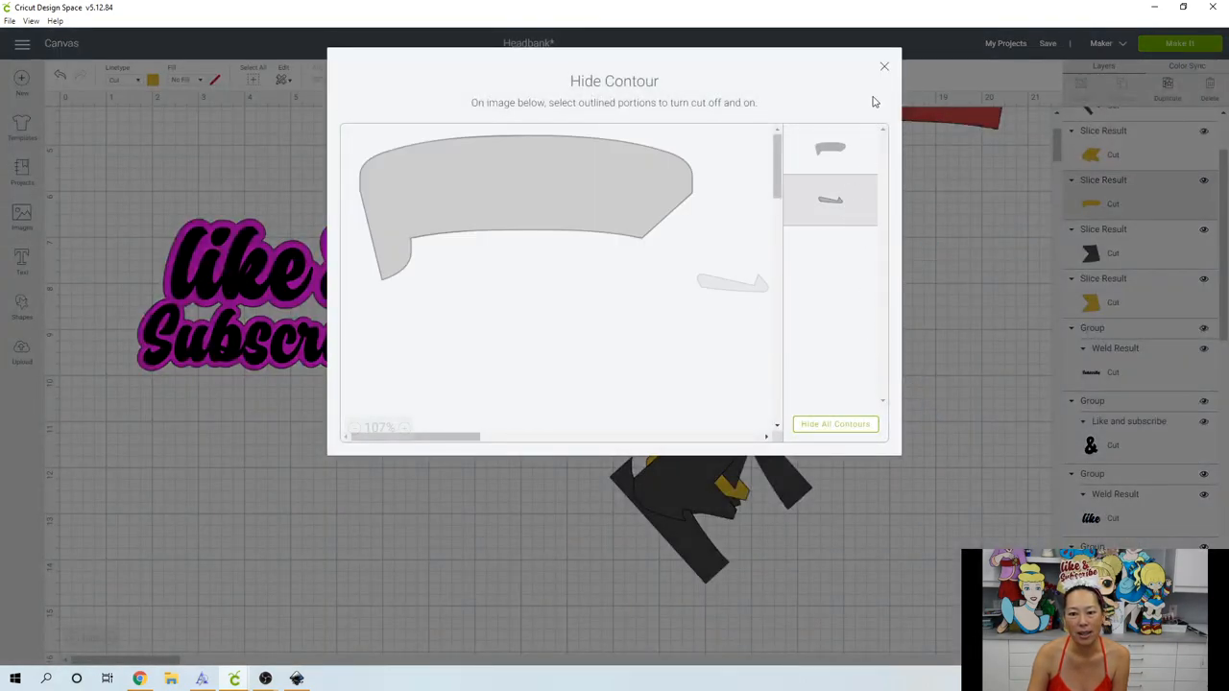
left_click(883, 65)
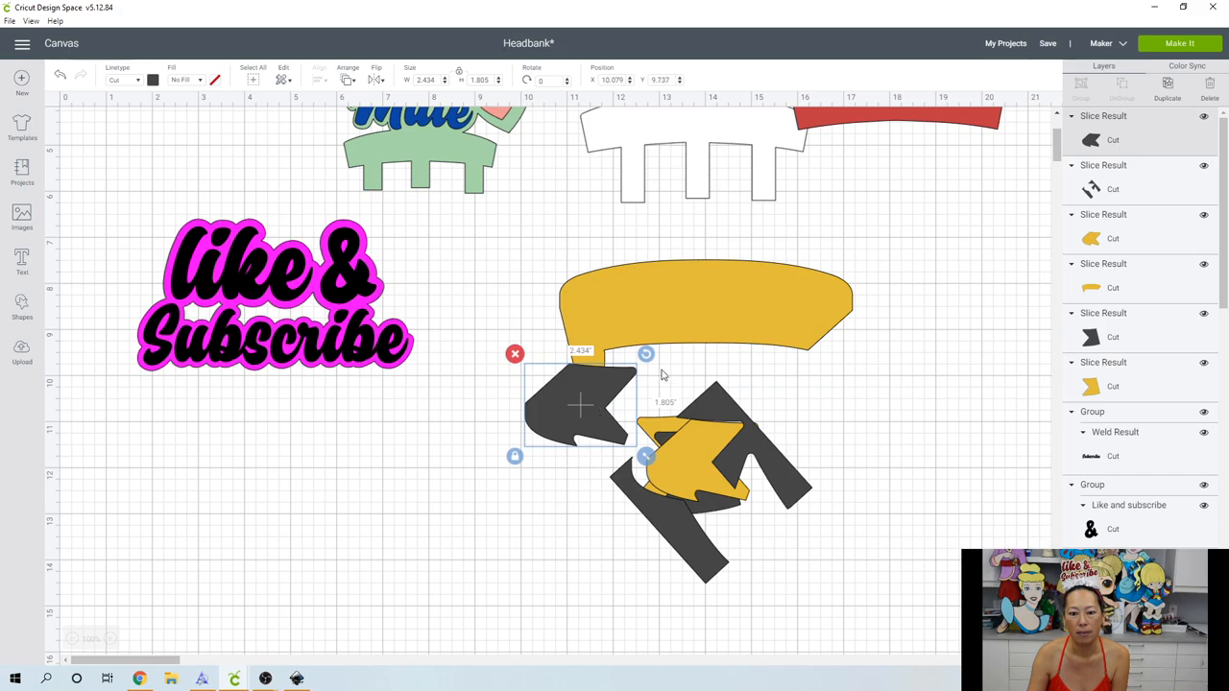
left_click(649, 361)
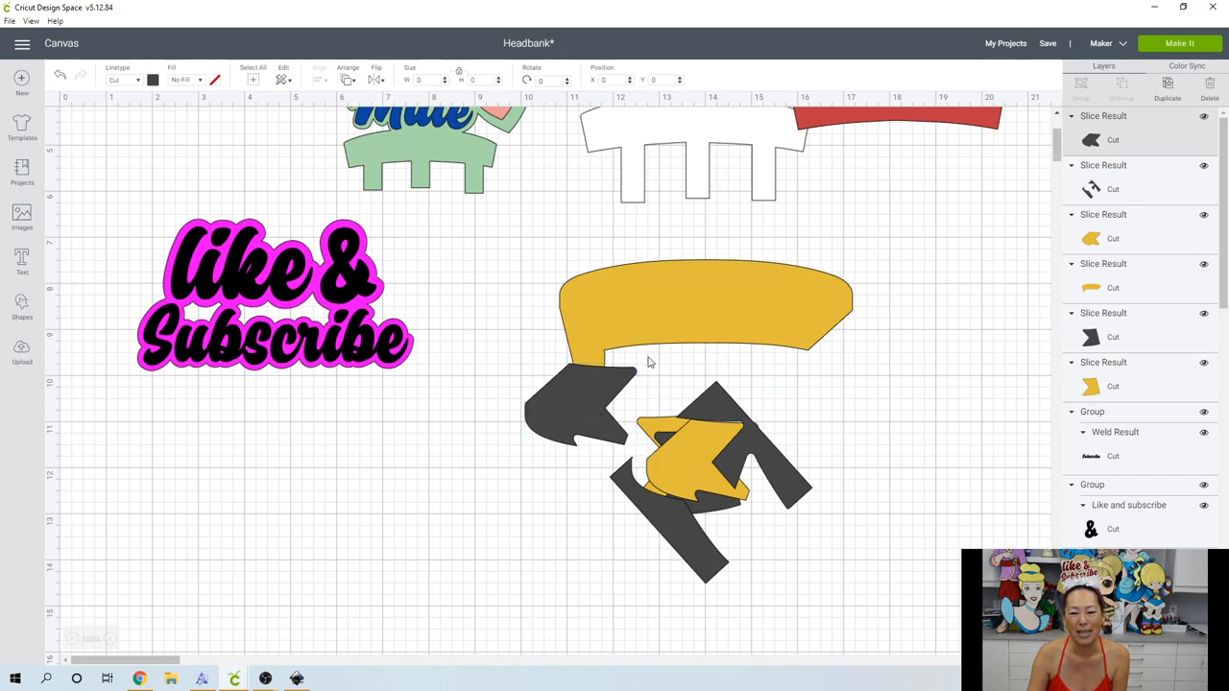
left_click(576, 403)
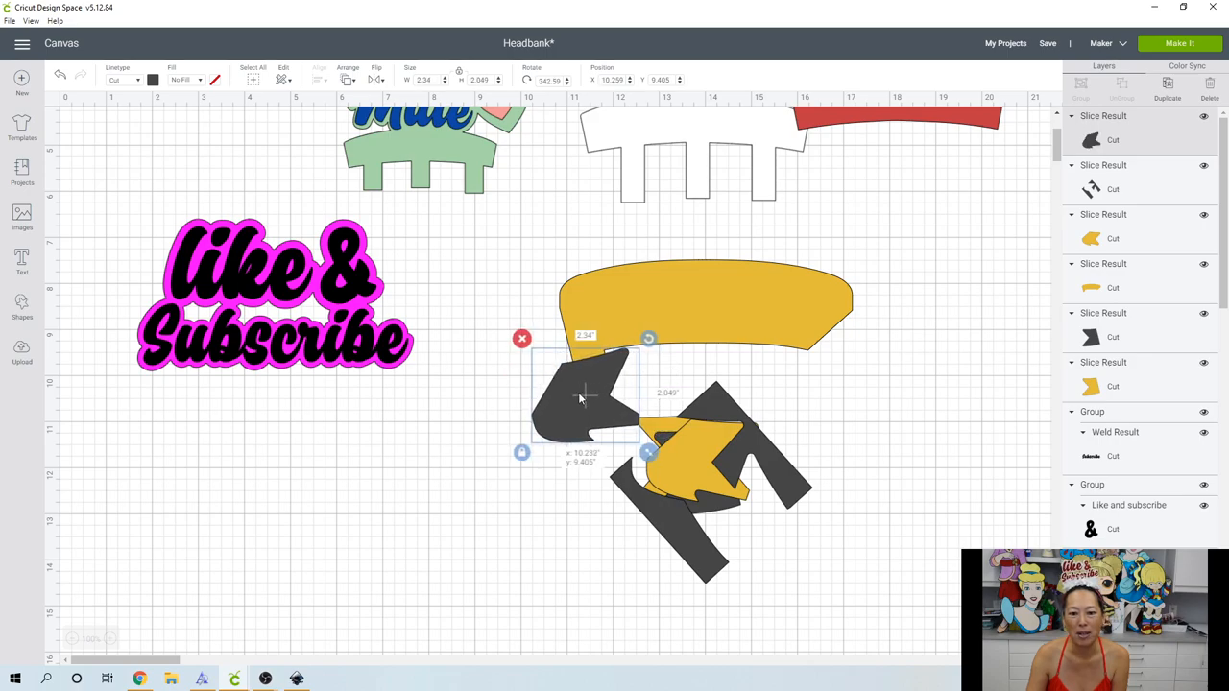
left_click_drag(580, 398, 565, 396)
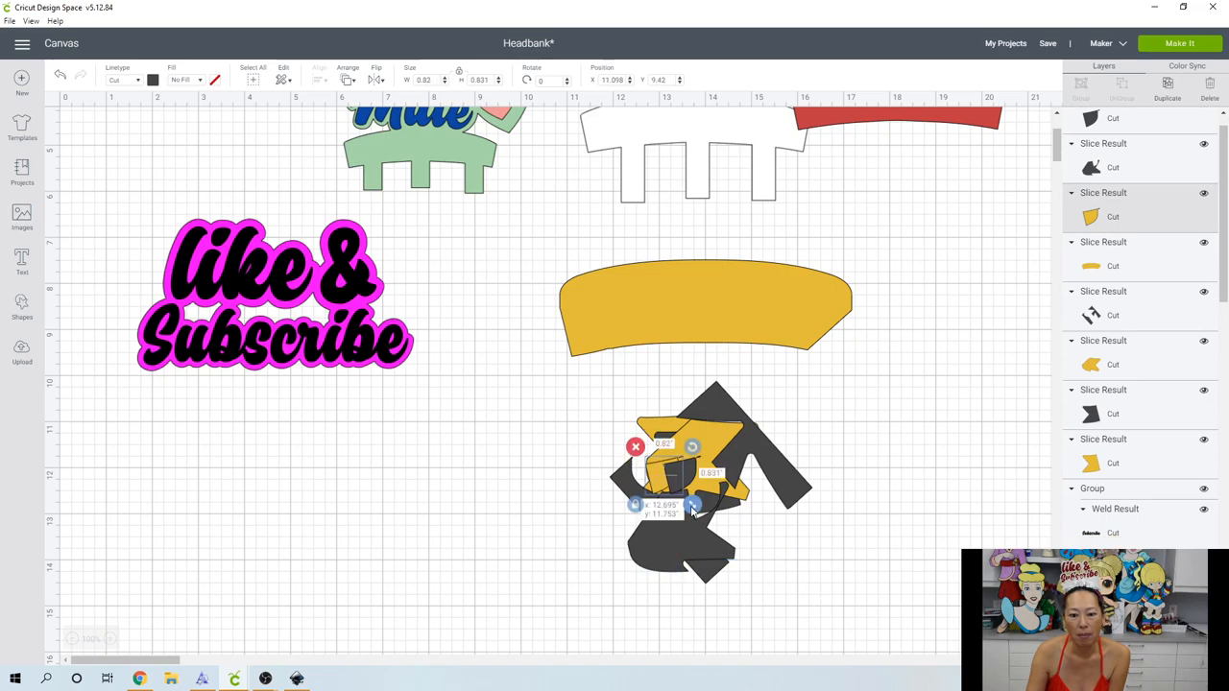
left_click(864, 588)
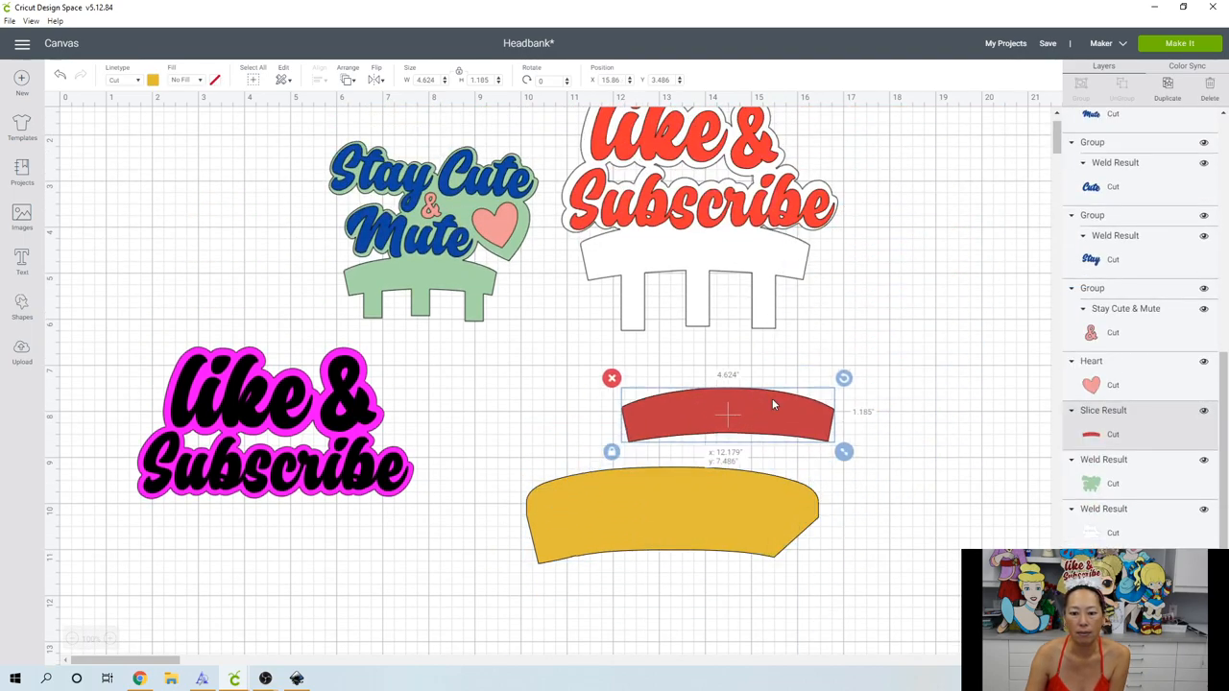
- Move the red arc aside and squash the yellow band into a shorter strip
left_click_drag(725, 413, 879, 337)
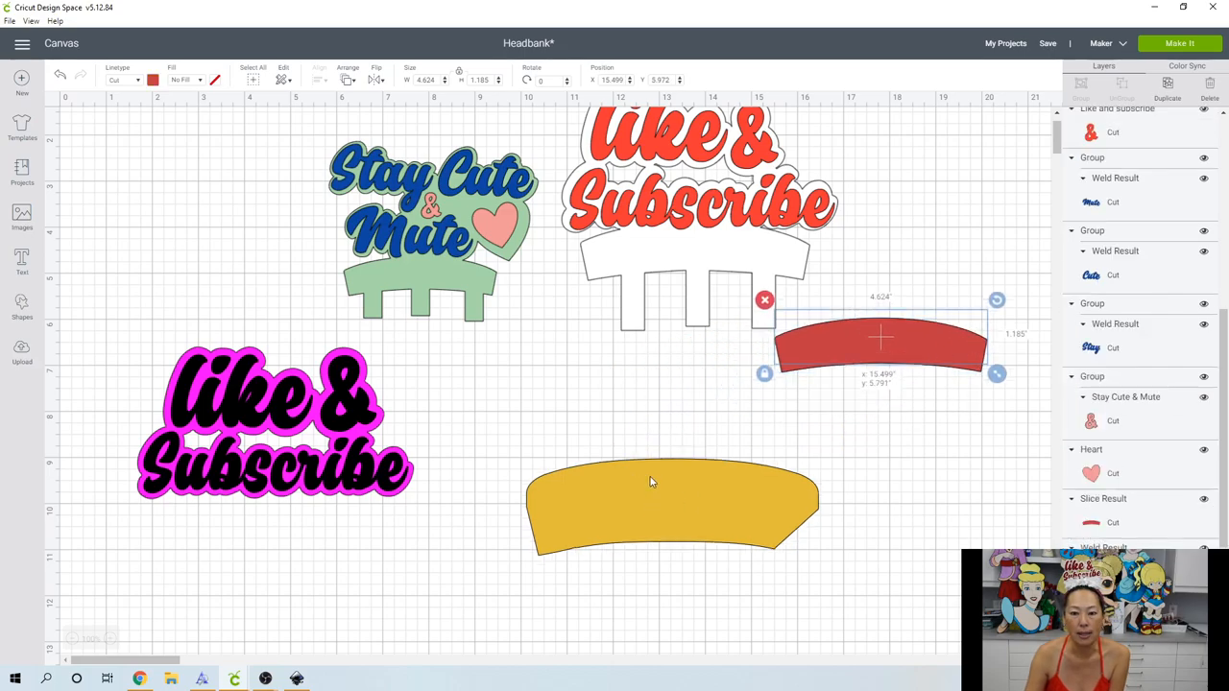
left_click_drag(672, 507, 709, 278)
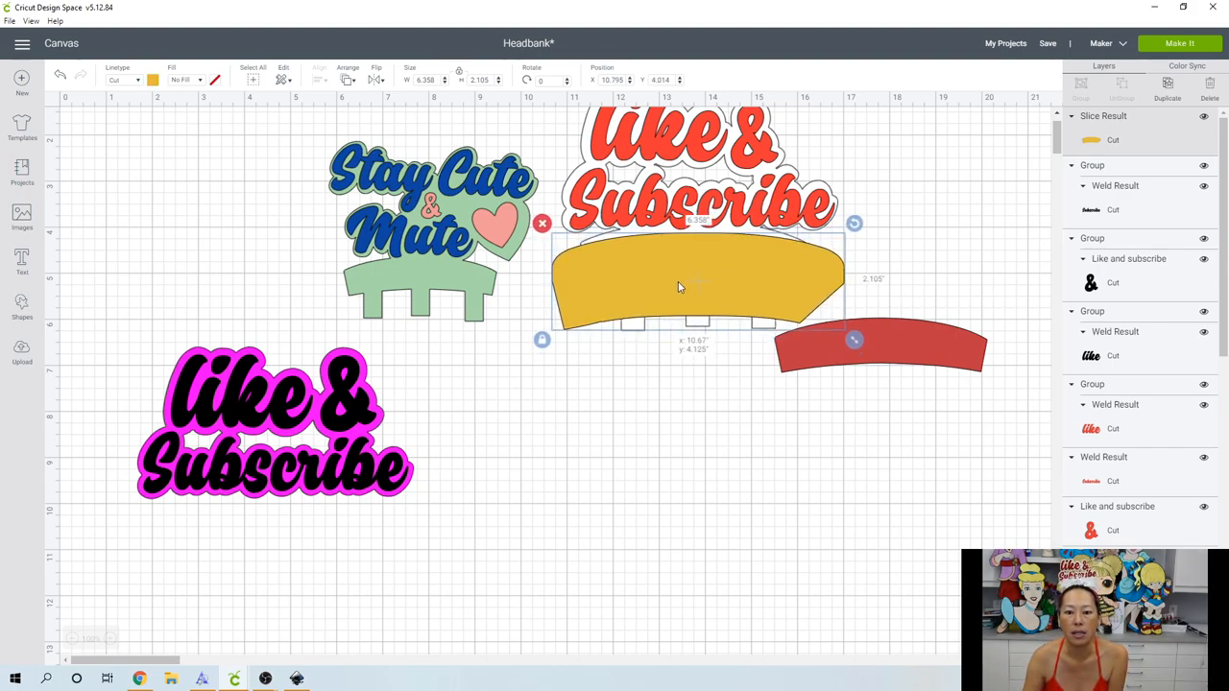
left_click_drag(695, 284, 663, 477)
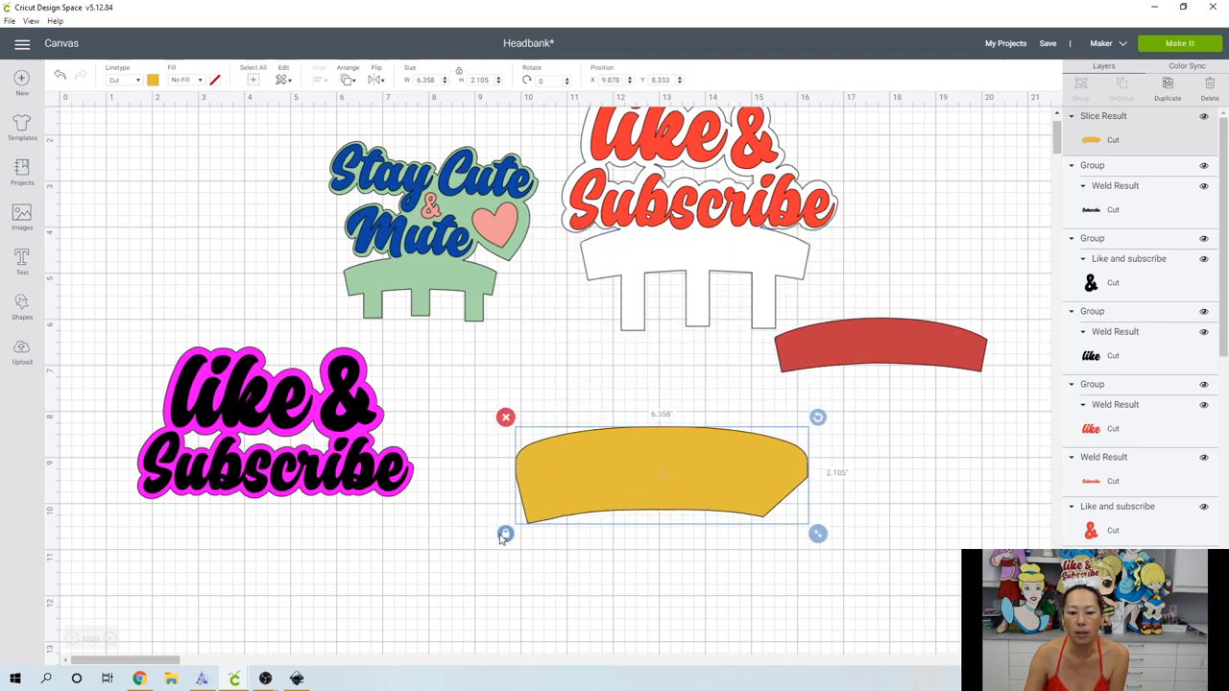
left_click_drag(818, 533, 818, 522)
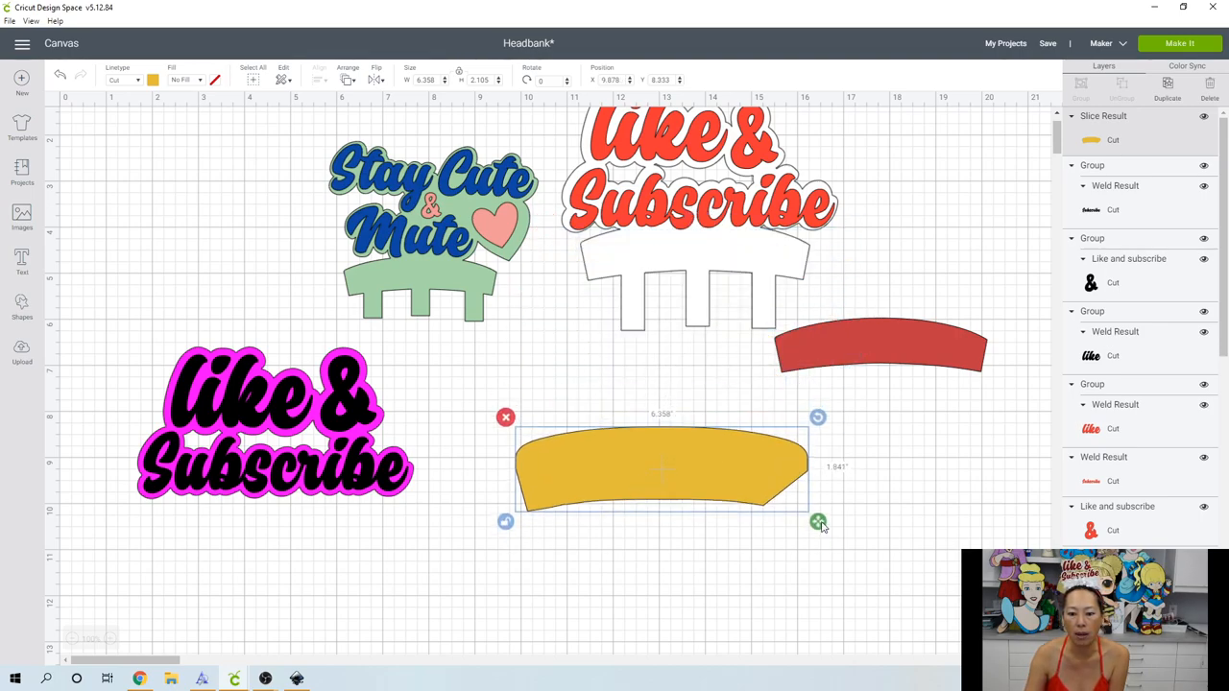
left_click_drag(817, 522, 818, 511)
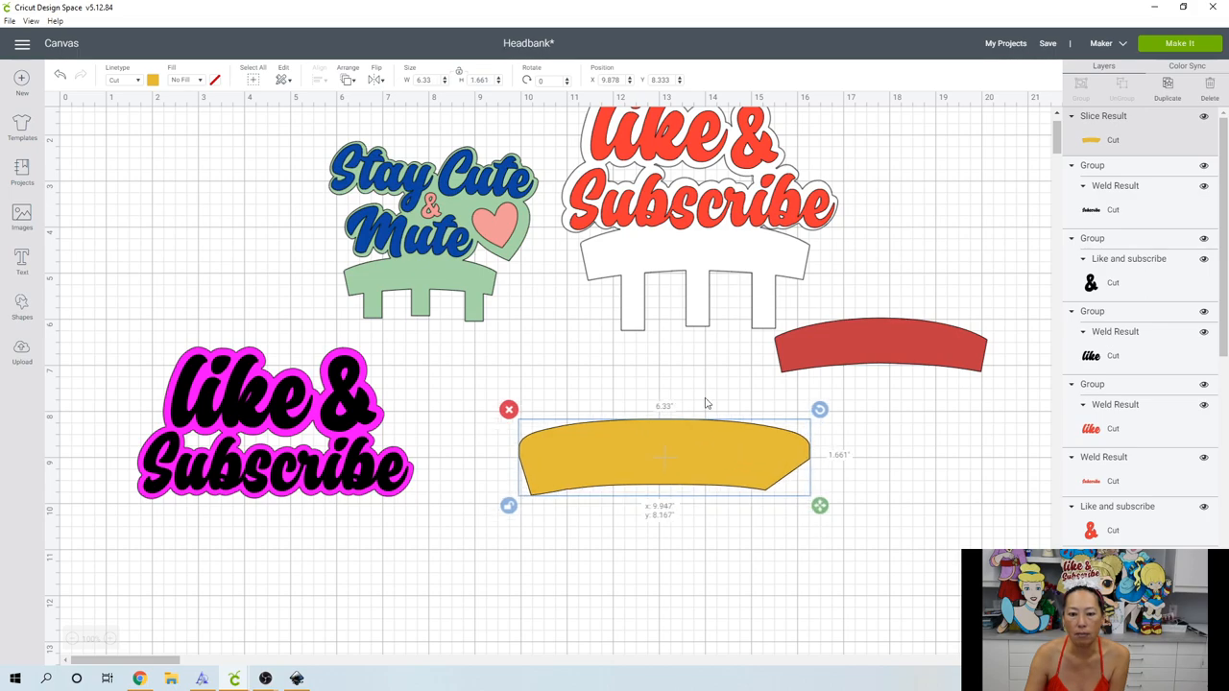
- Reposition the flattened yellow band clear of the lettering in open canvas space
left_click_drag(663, 457, 730, 253)
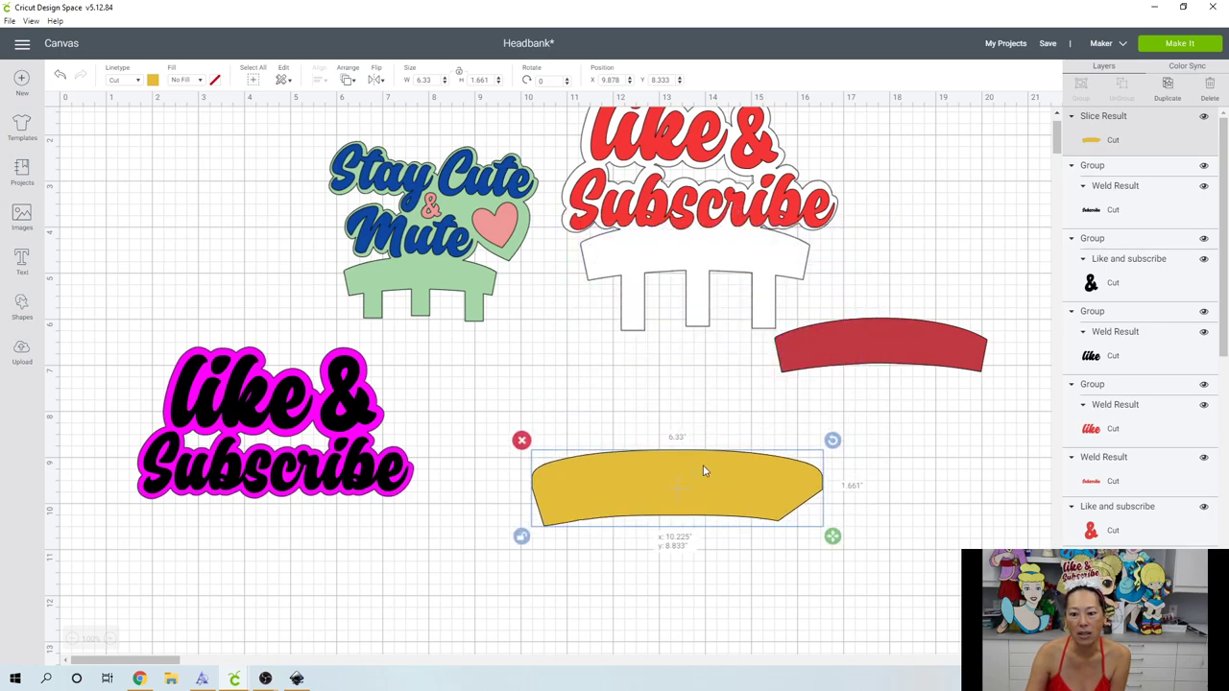
left_click_drag(834, 536, 830, 529)
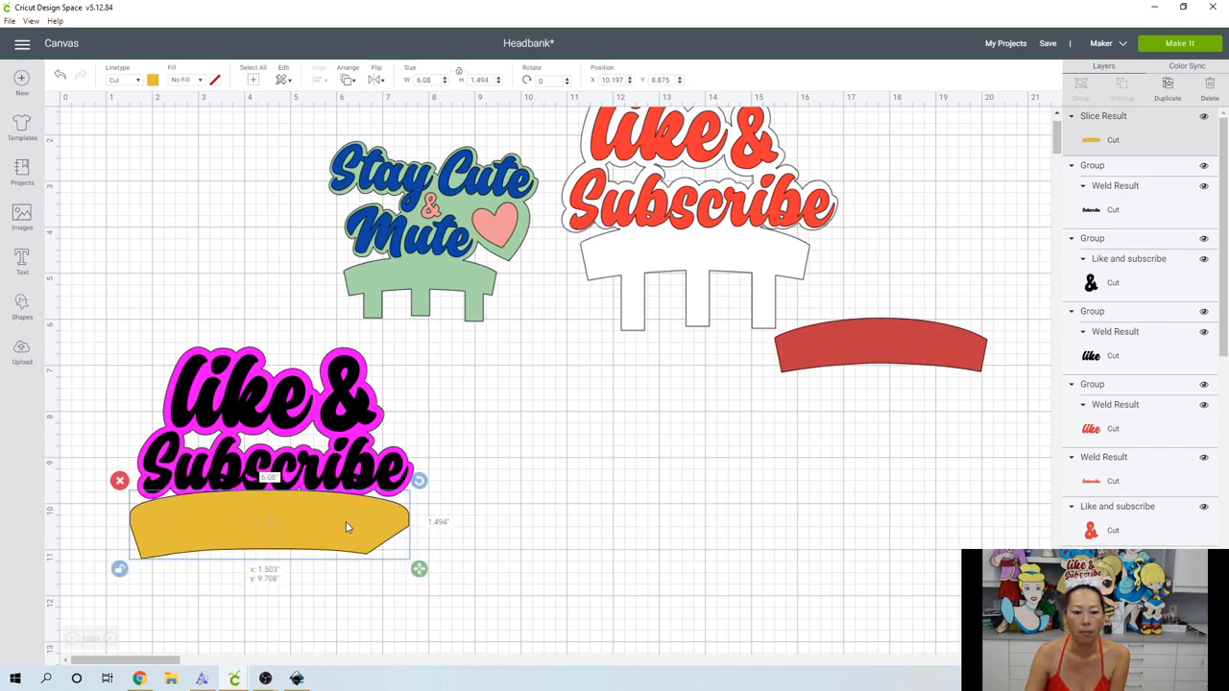
left_click_drag(269, 523, 616, 507)
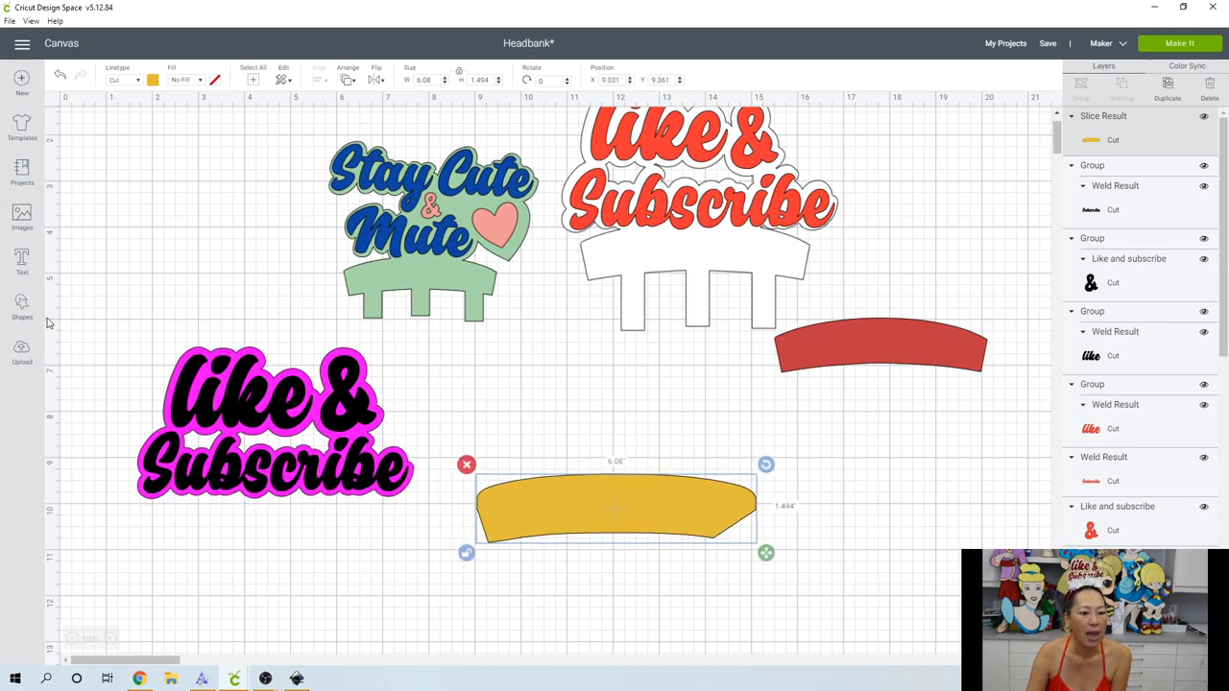
- Add a square, narrow it into a thin tooth, and set it against the base's bottom edge
left_click(21, 305)
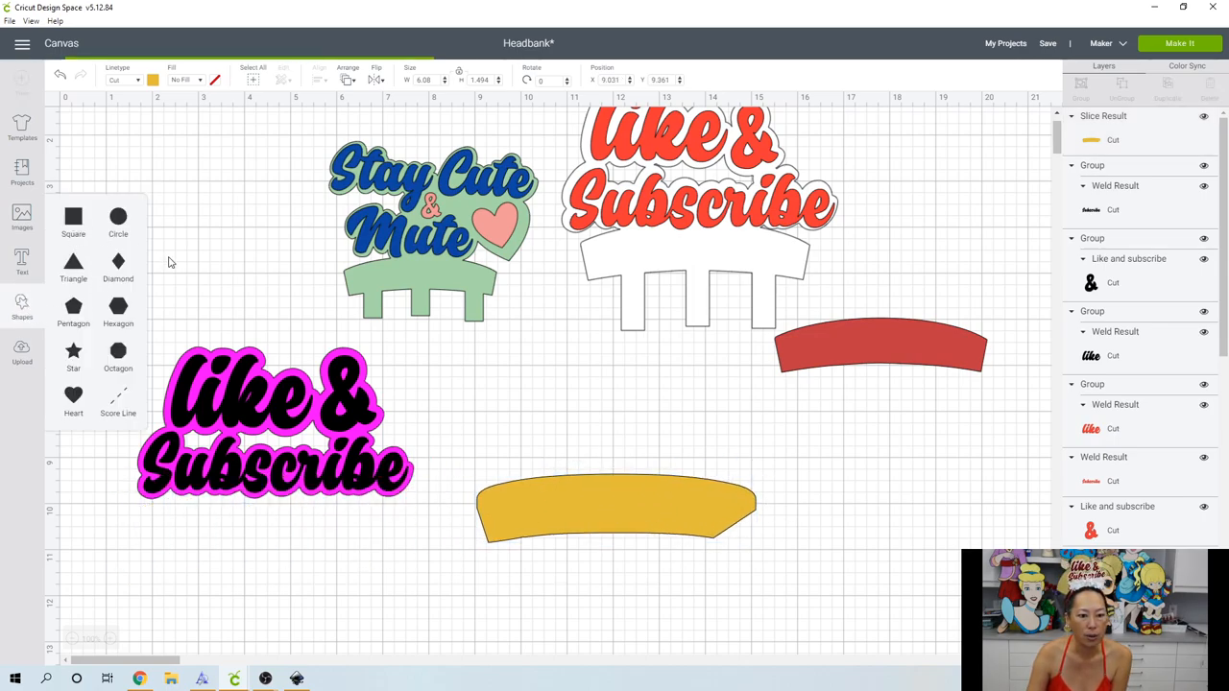
left_click(73, 215)
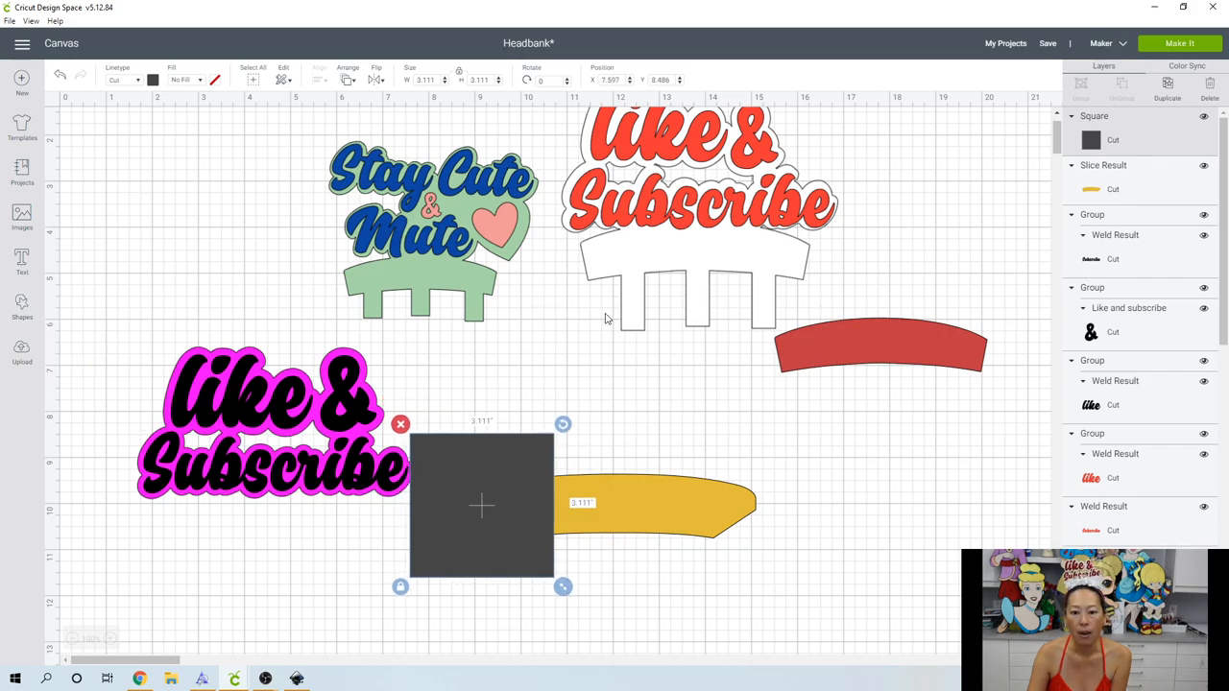
mouse_move(635, 315)
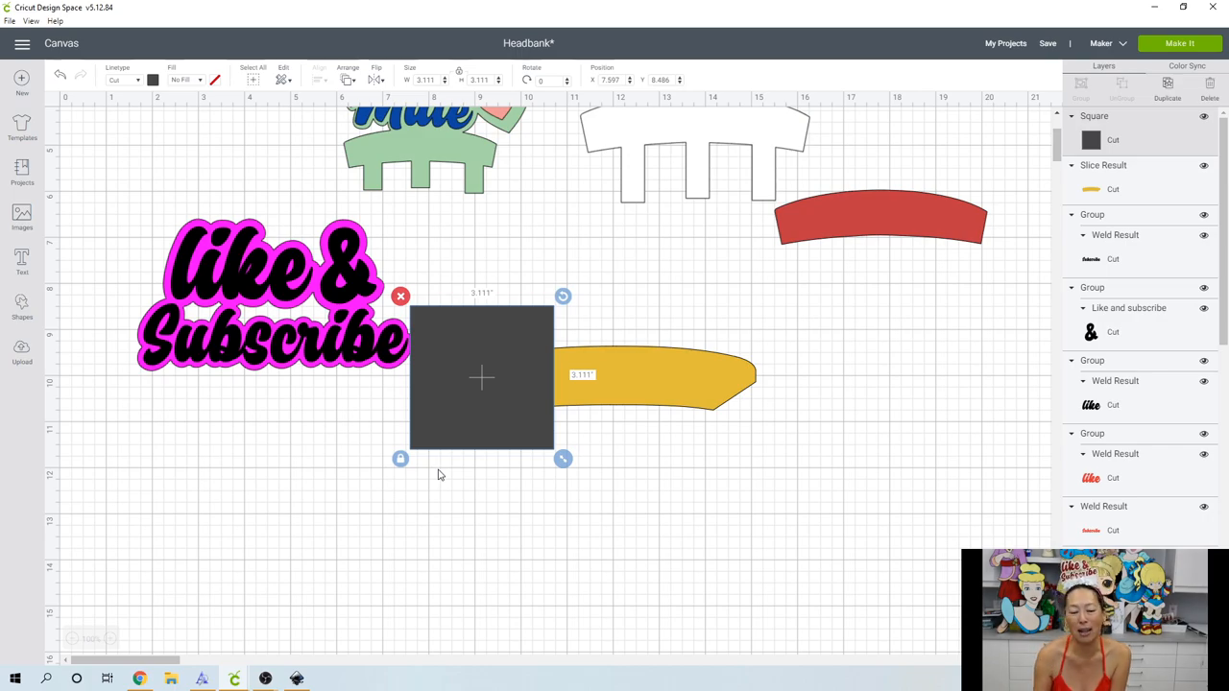
mouse_move(495, 382)
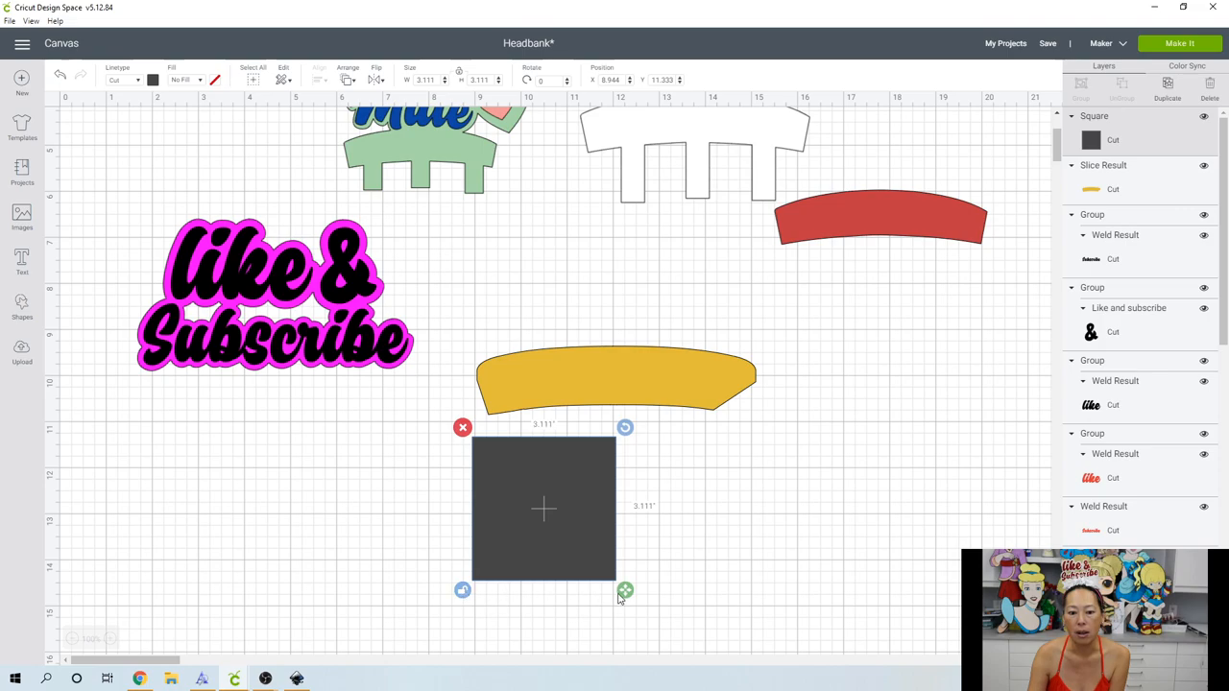
left_click_drag(626, 589, 530, 506)
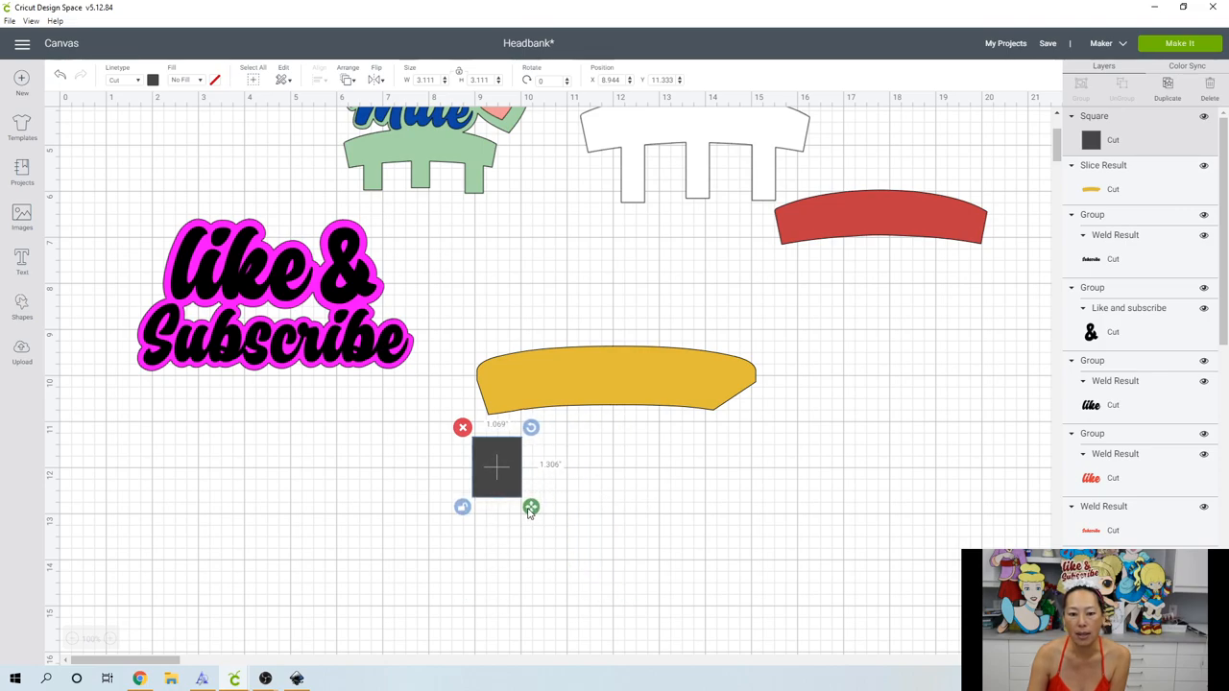
left_click_drag(530, 507, 510, 507)
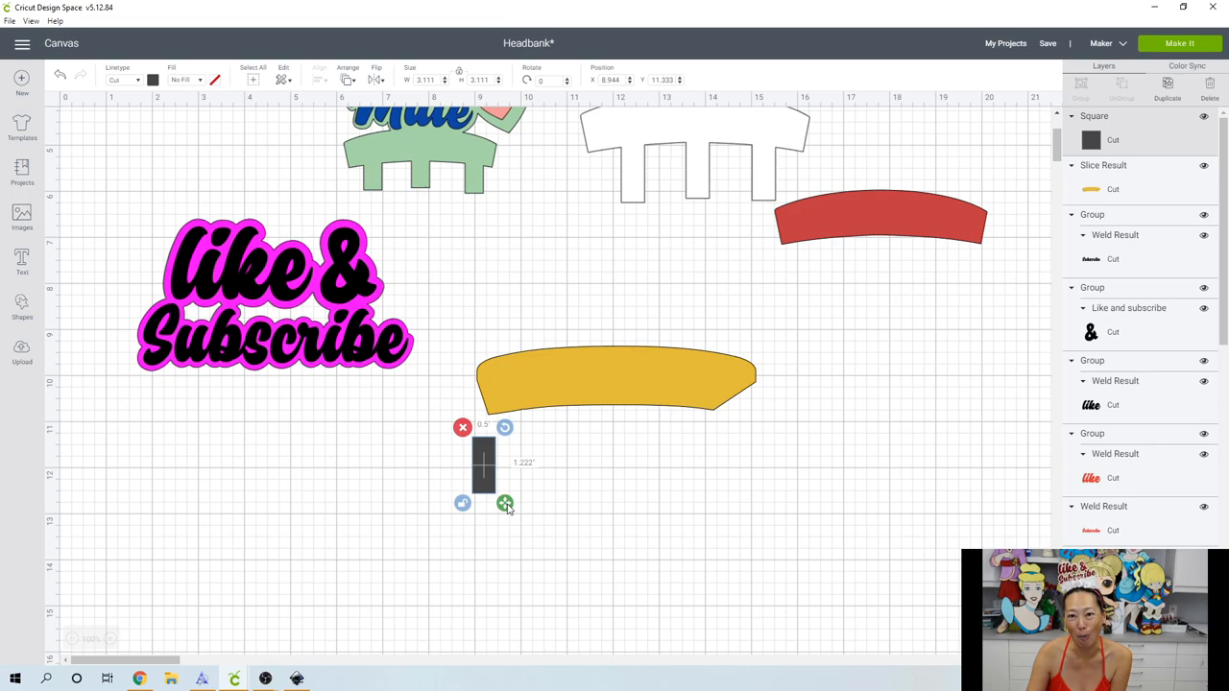
left_click_drag(507, 503, 499, 495)
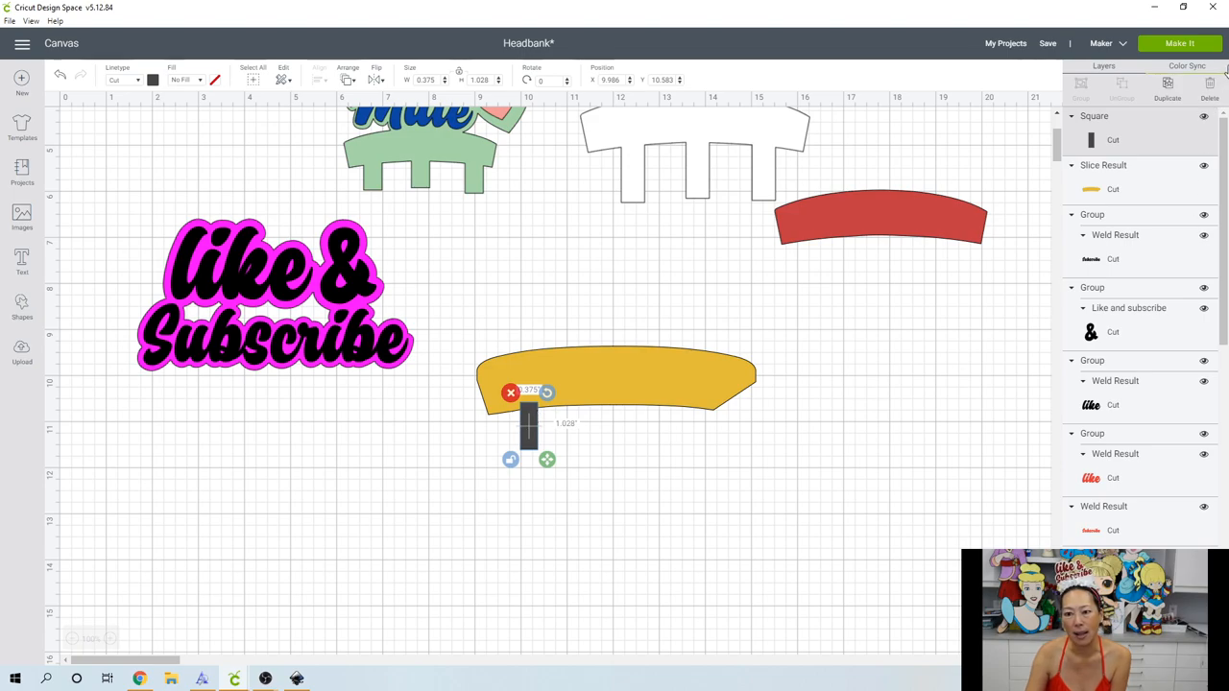
- Place two more teeth along the base and adjust the welded toothed base's tilt
left_click_drag(528, 422, 553, 445)
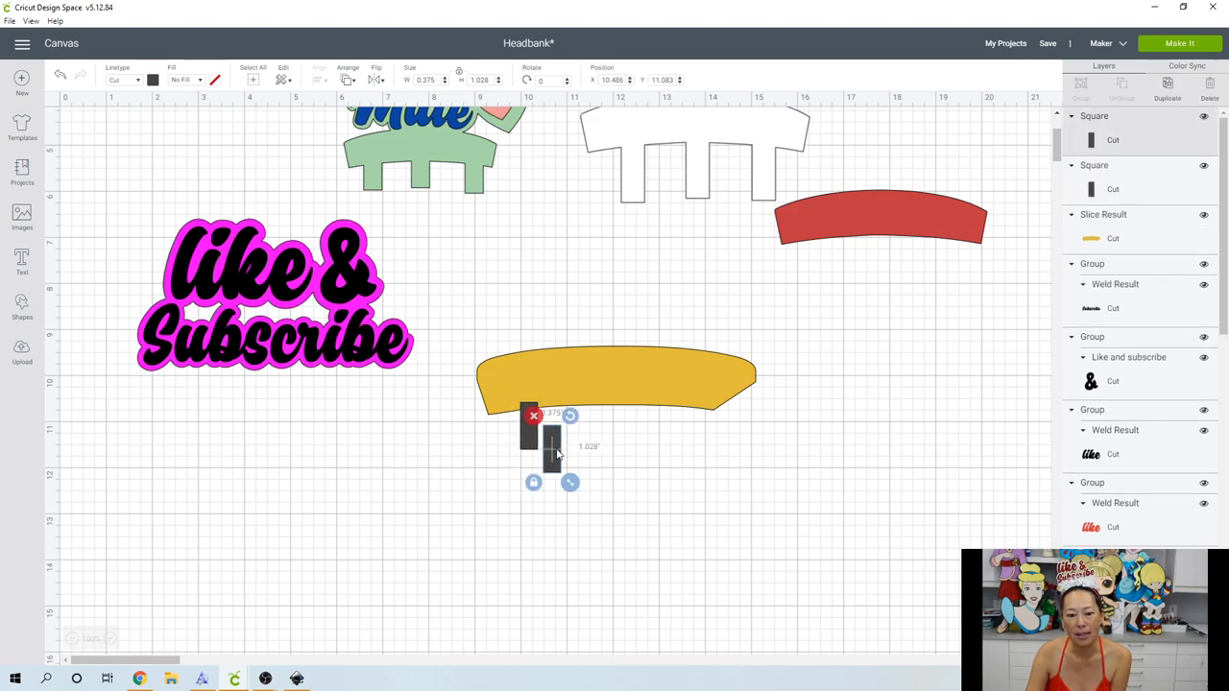
left_click_drag(553, 441, 603, 418)
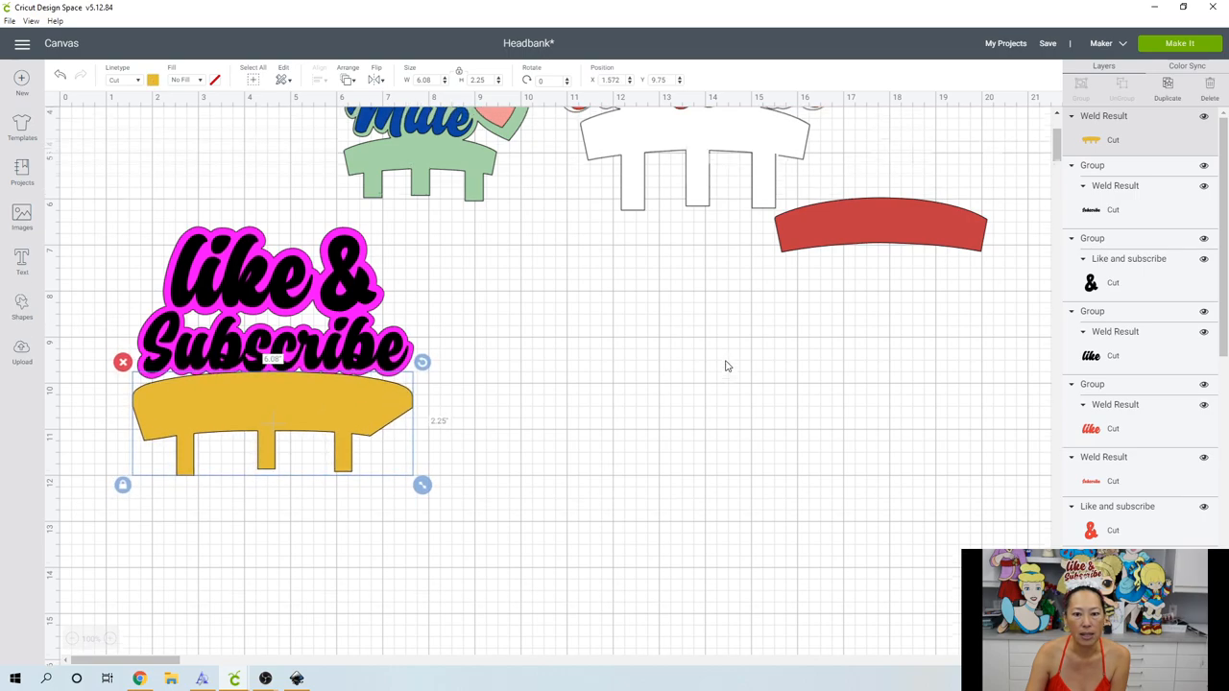
scroll("up", 3)
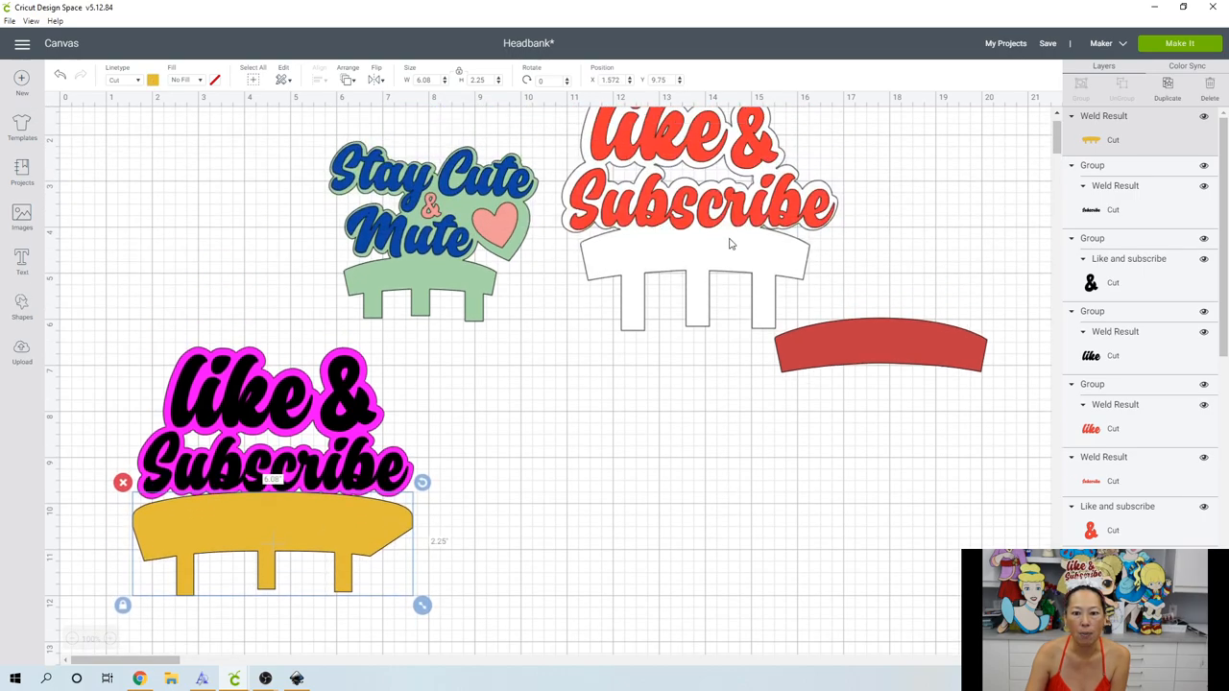
mouse_move(240, 536)
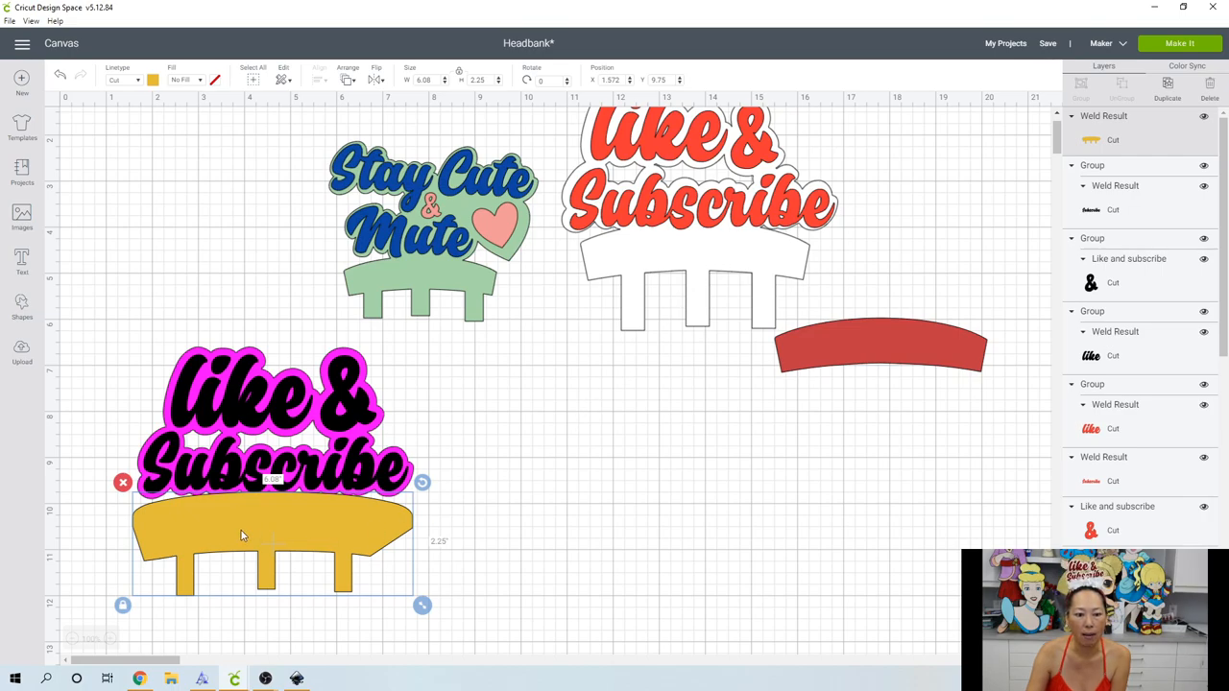
mouse_move(445, 533)
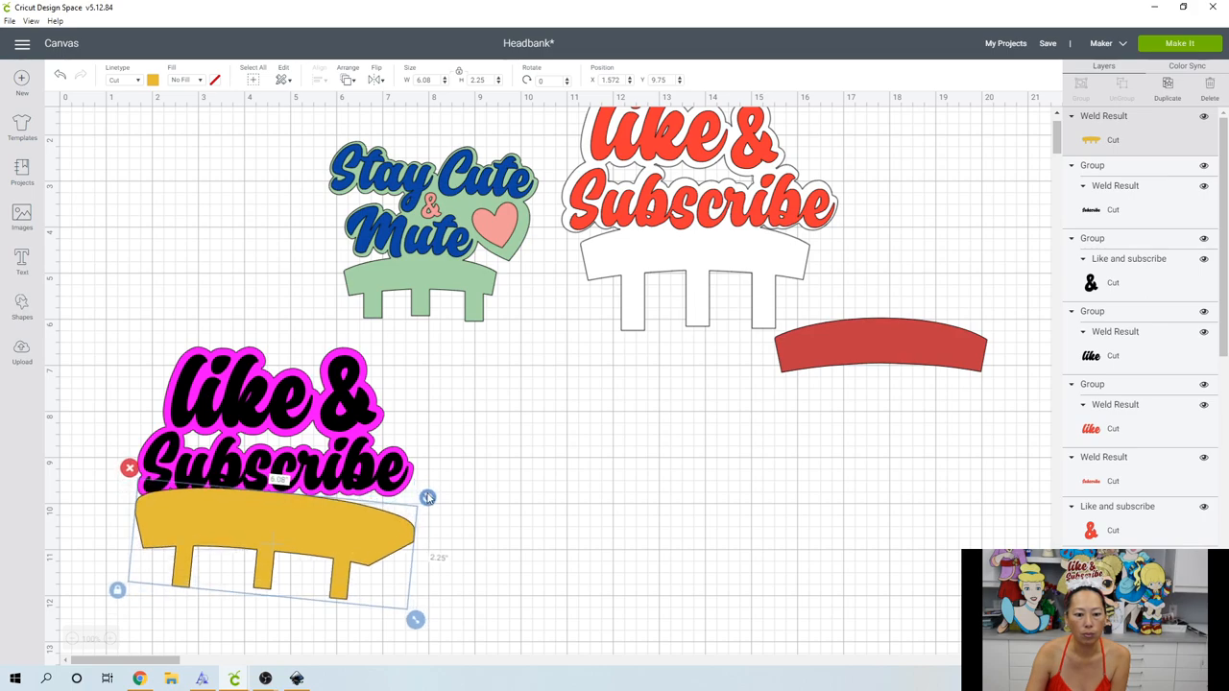
left_click_drag(426, 495, 422, 480)
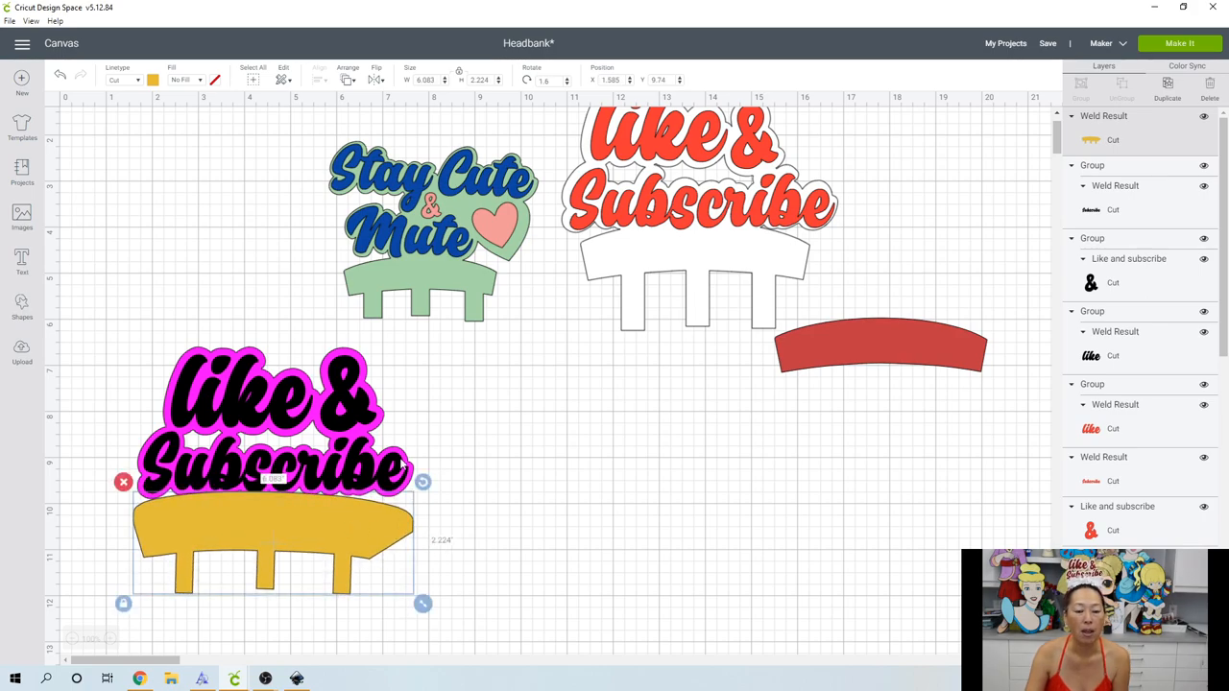
mouse_move(387, 418)
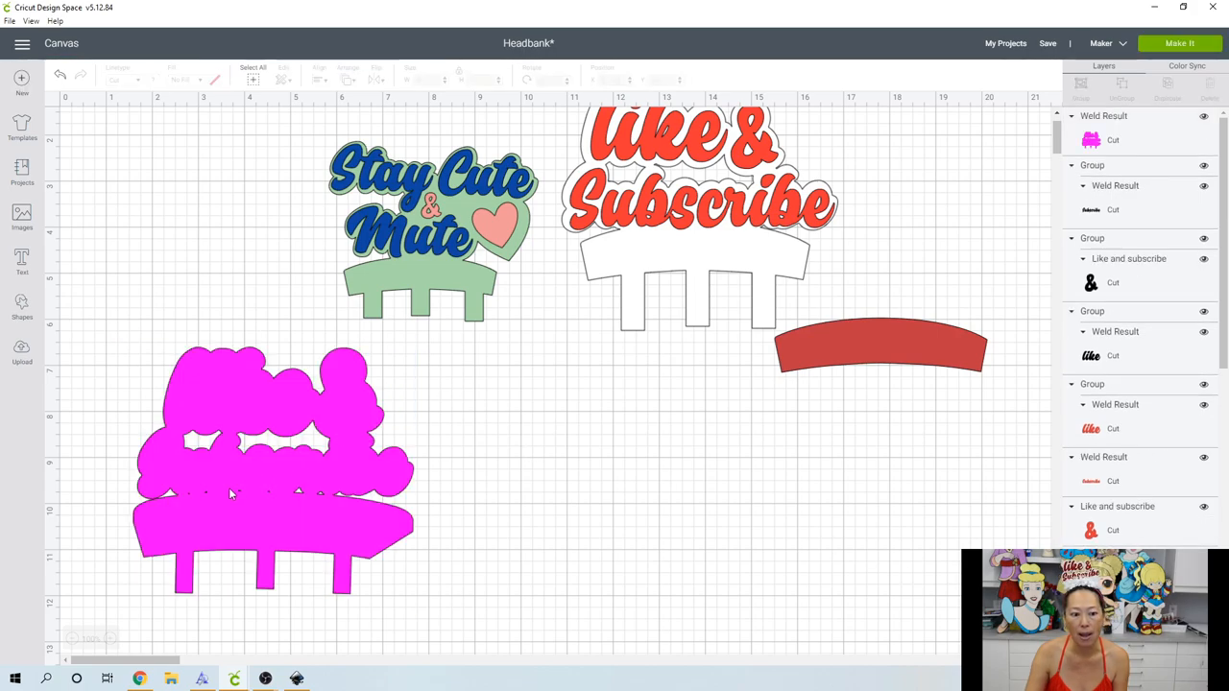
mouse_move(266, 495)
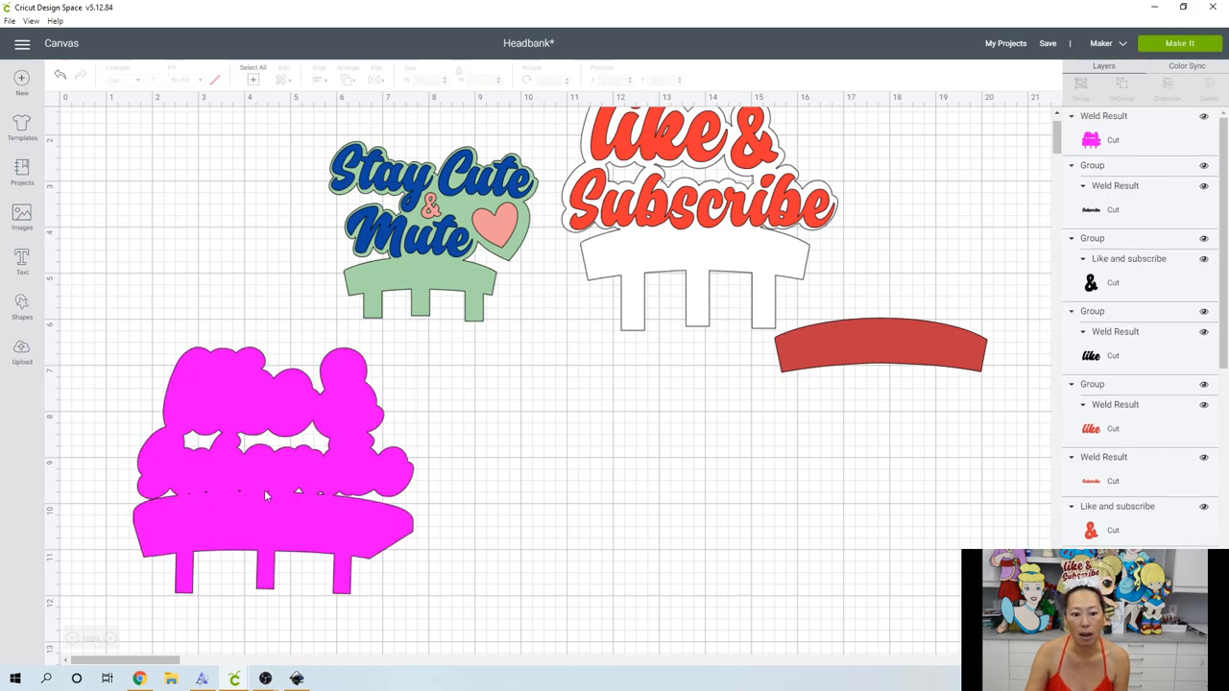
mouse_move(257, 461)
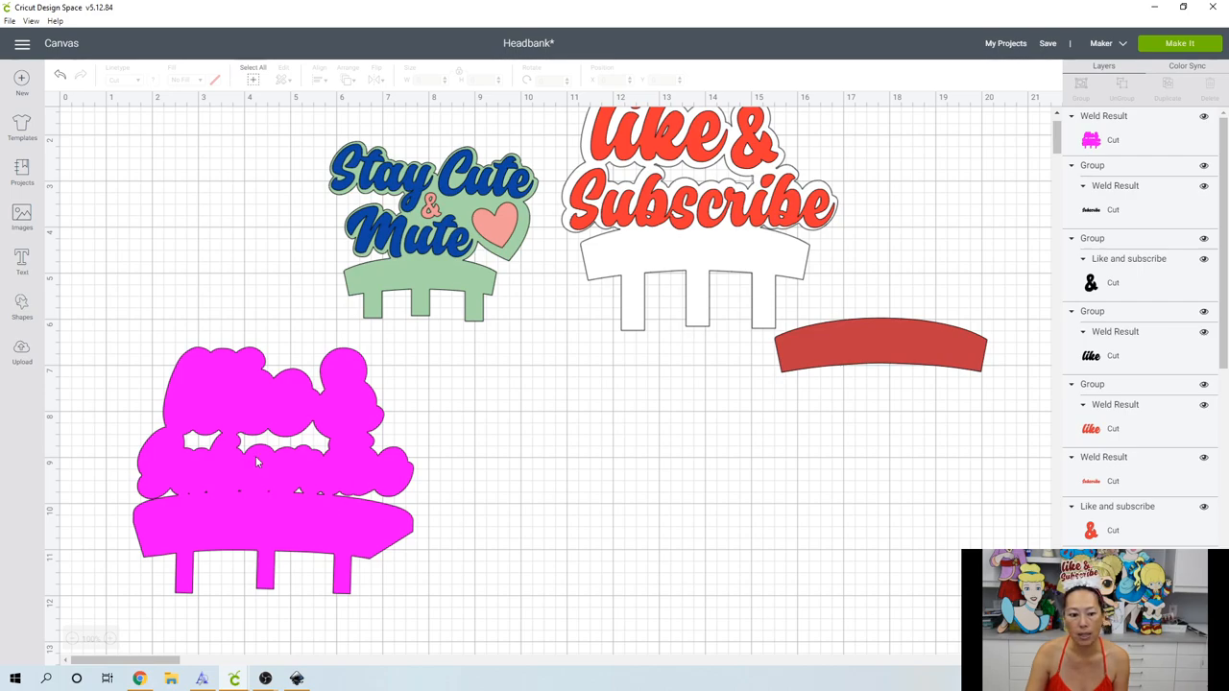
- Hide all inner contours of the welded pink shape so the headband base is one solid piece
left_click(272, 470)
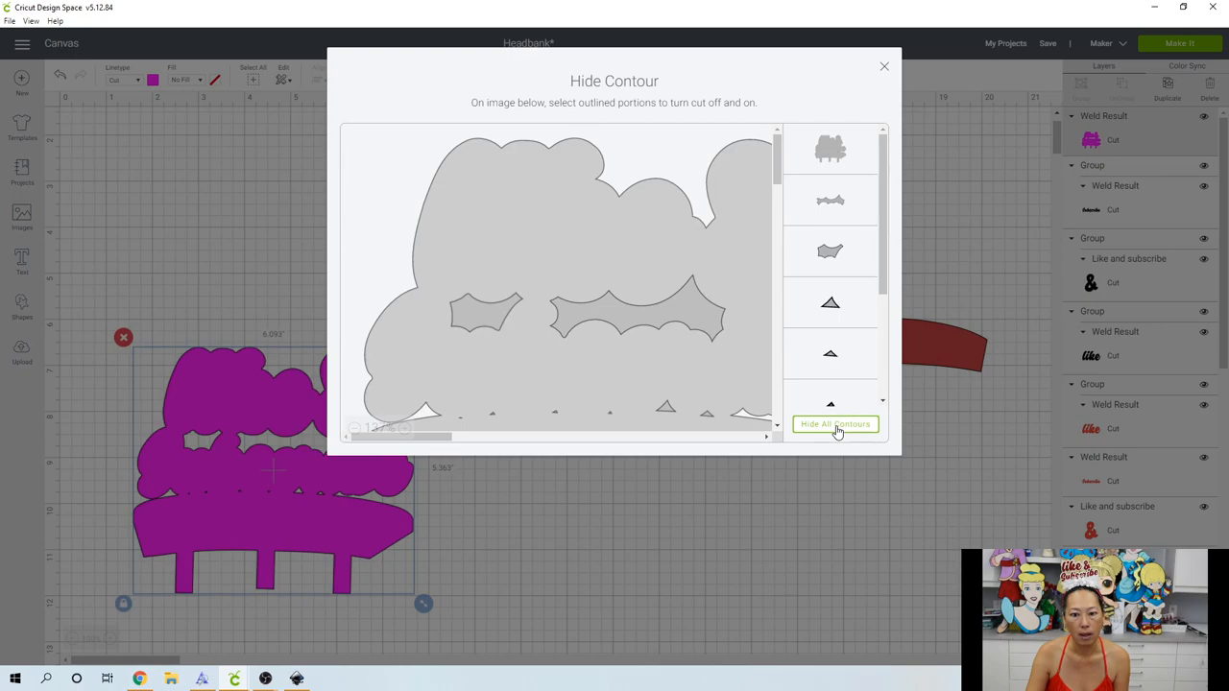
left_click(833, 424)
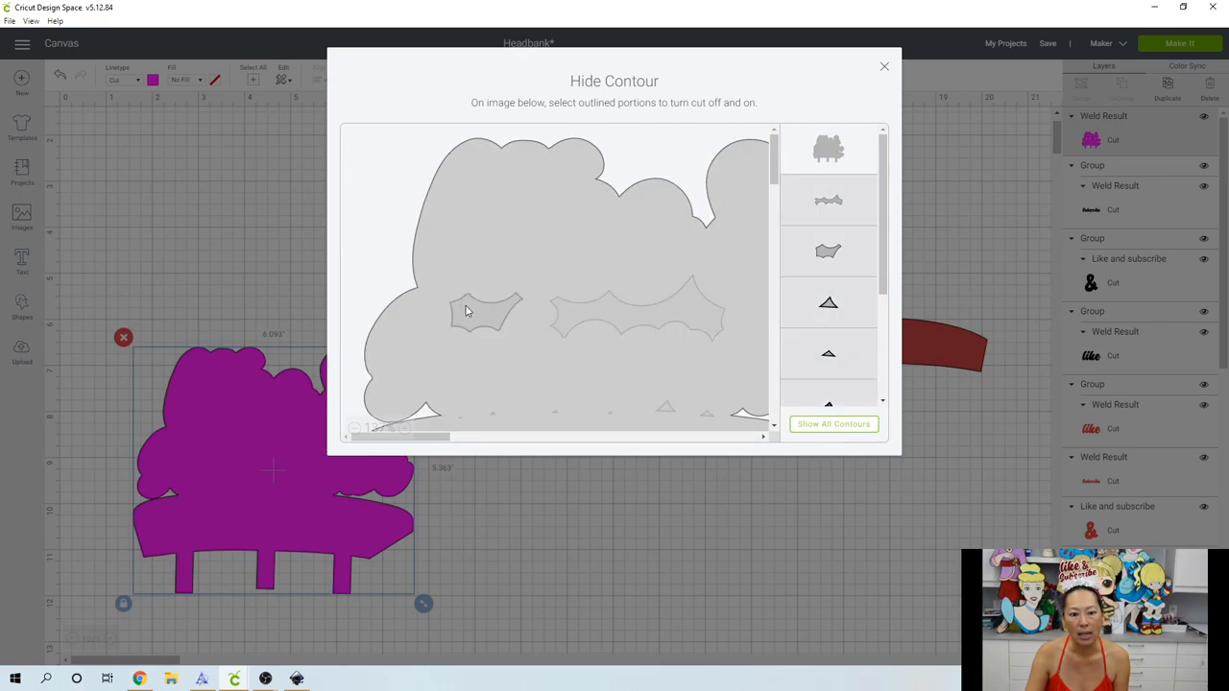
left_click(484, 311)
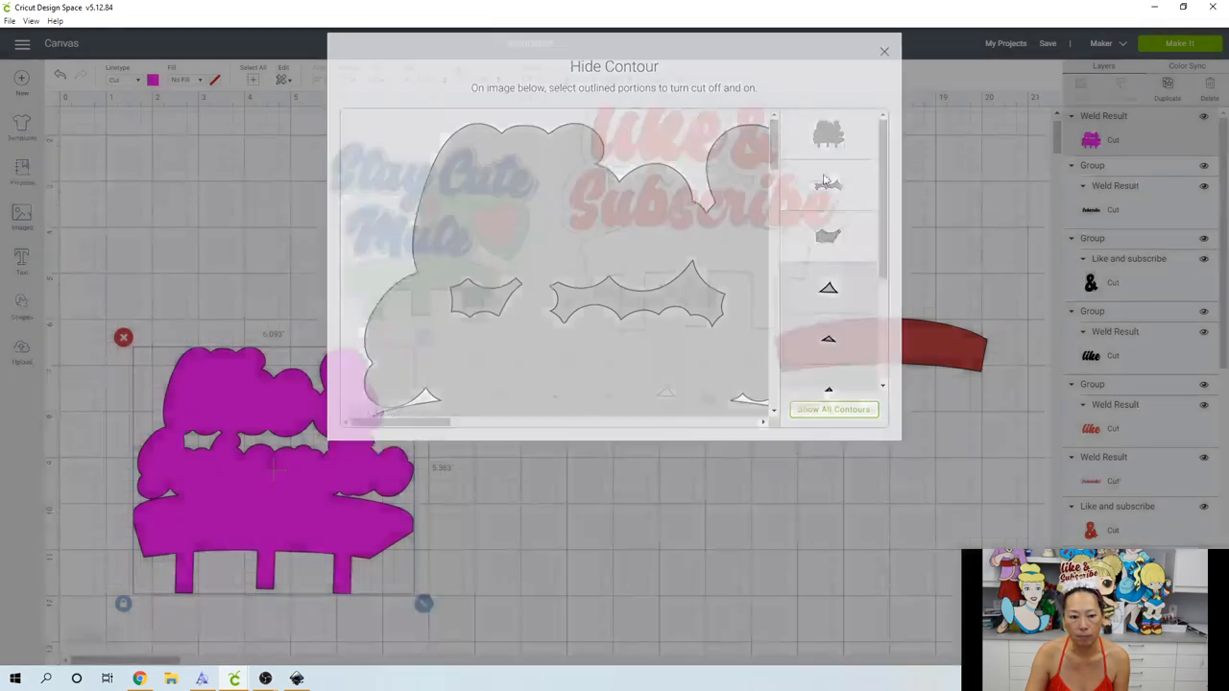
left_click(884, 50)
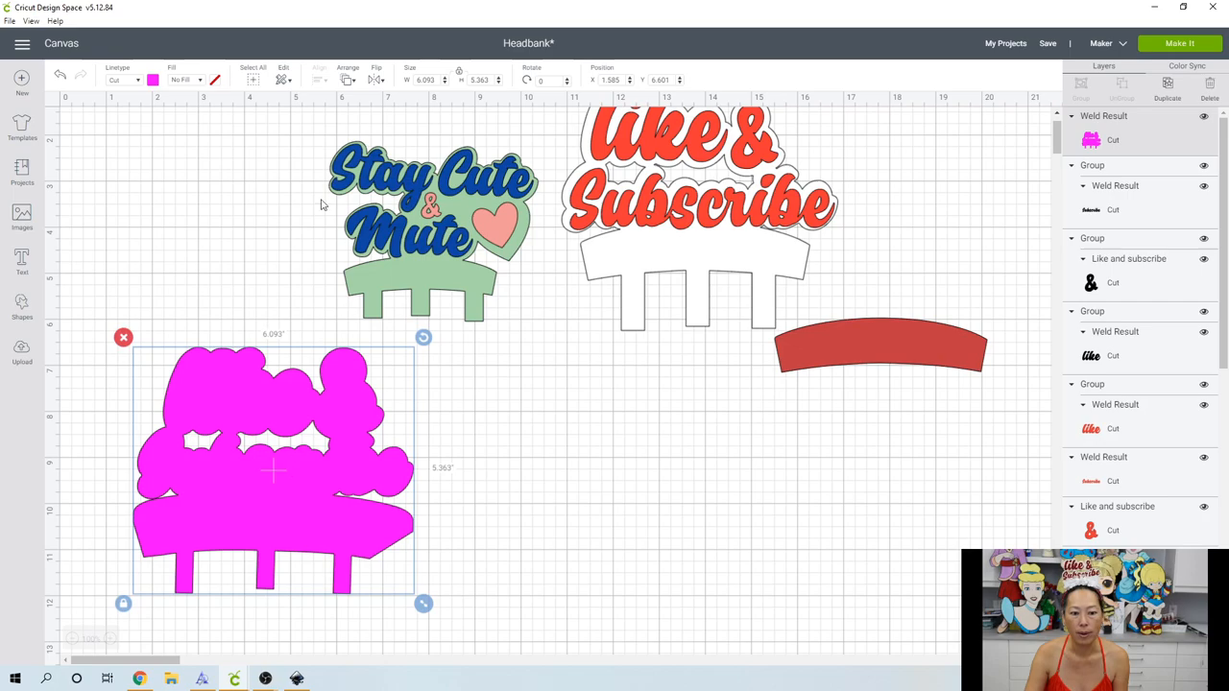
- Send the pink topper to the back so the black lettering sits on top
left_click(348, 73)
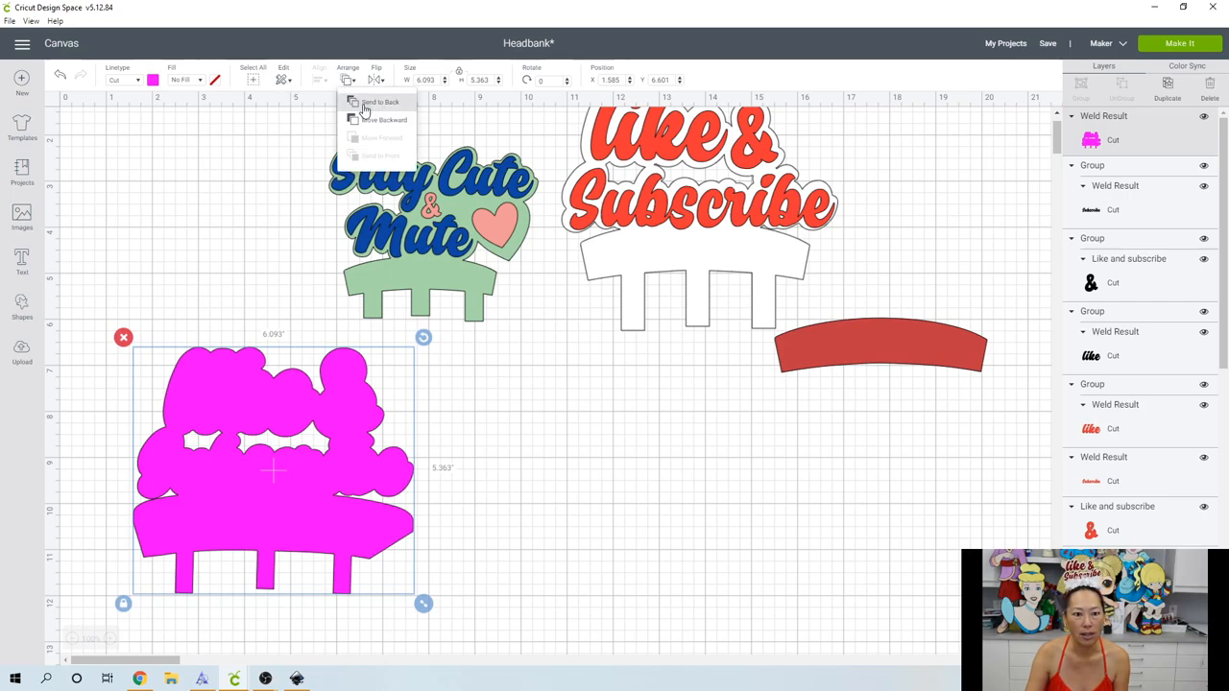
left_click(380, 101)
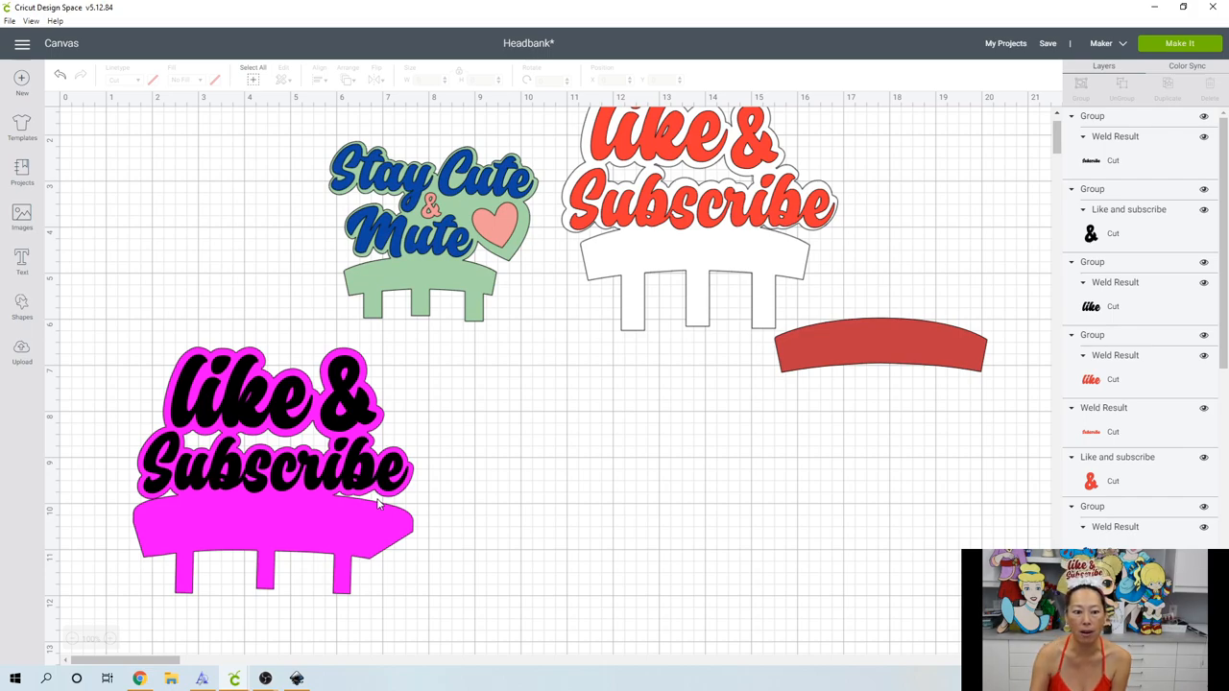
mouse_move(231, 442)
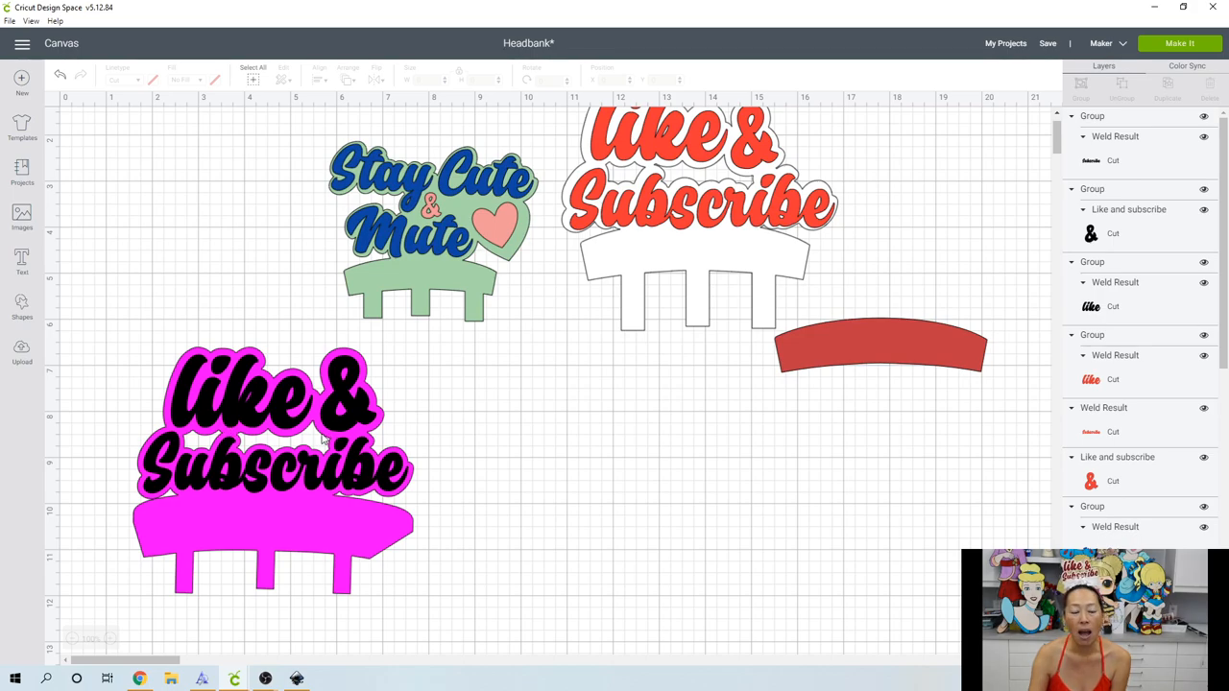
mouse_move(219, 449)
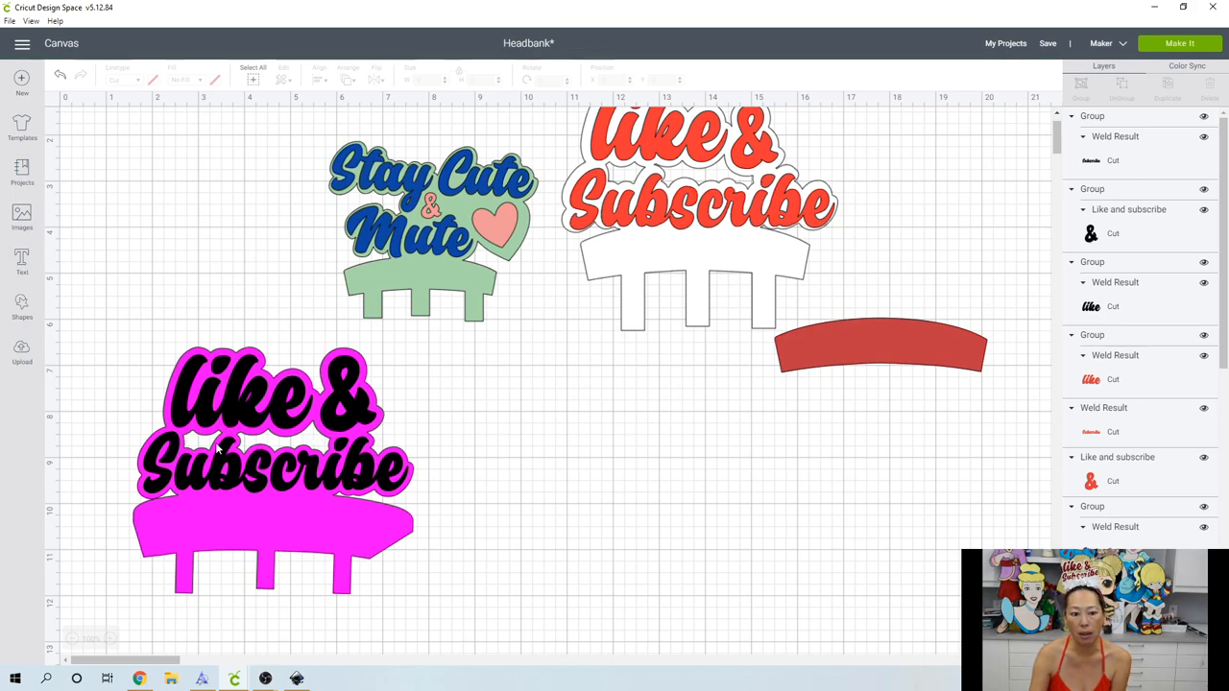